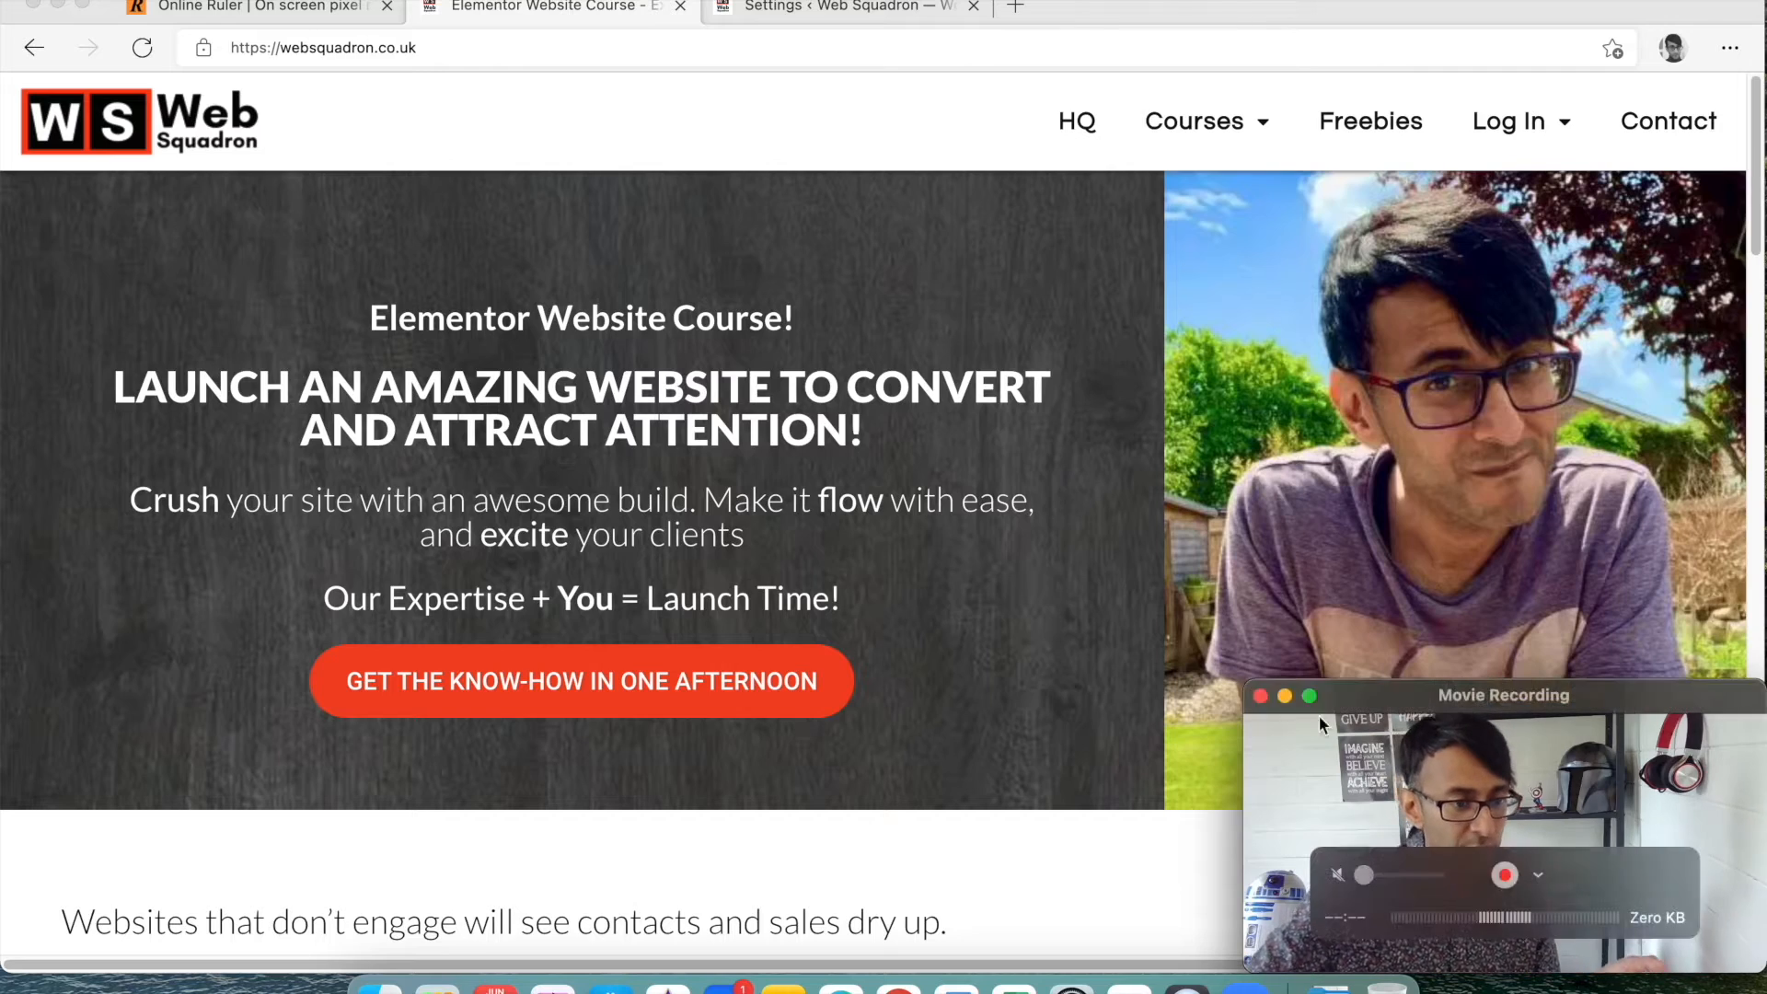
Open the 'Create your Website in One Weekend' course page from the header's Courses dropdown.
{"action": "scroll", "scroll_direction": "down", "scroll_amount": 3}
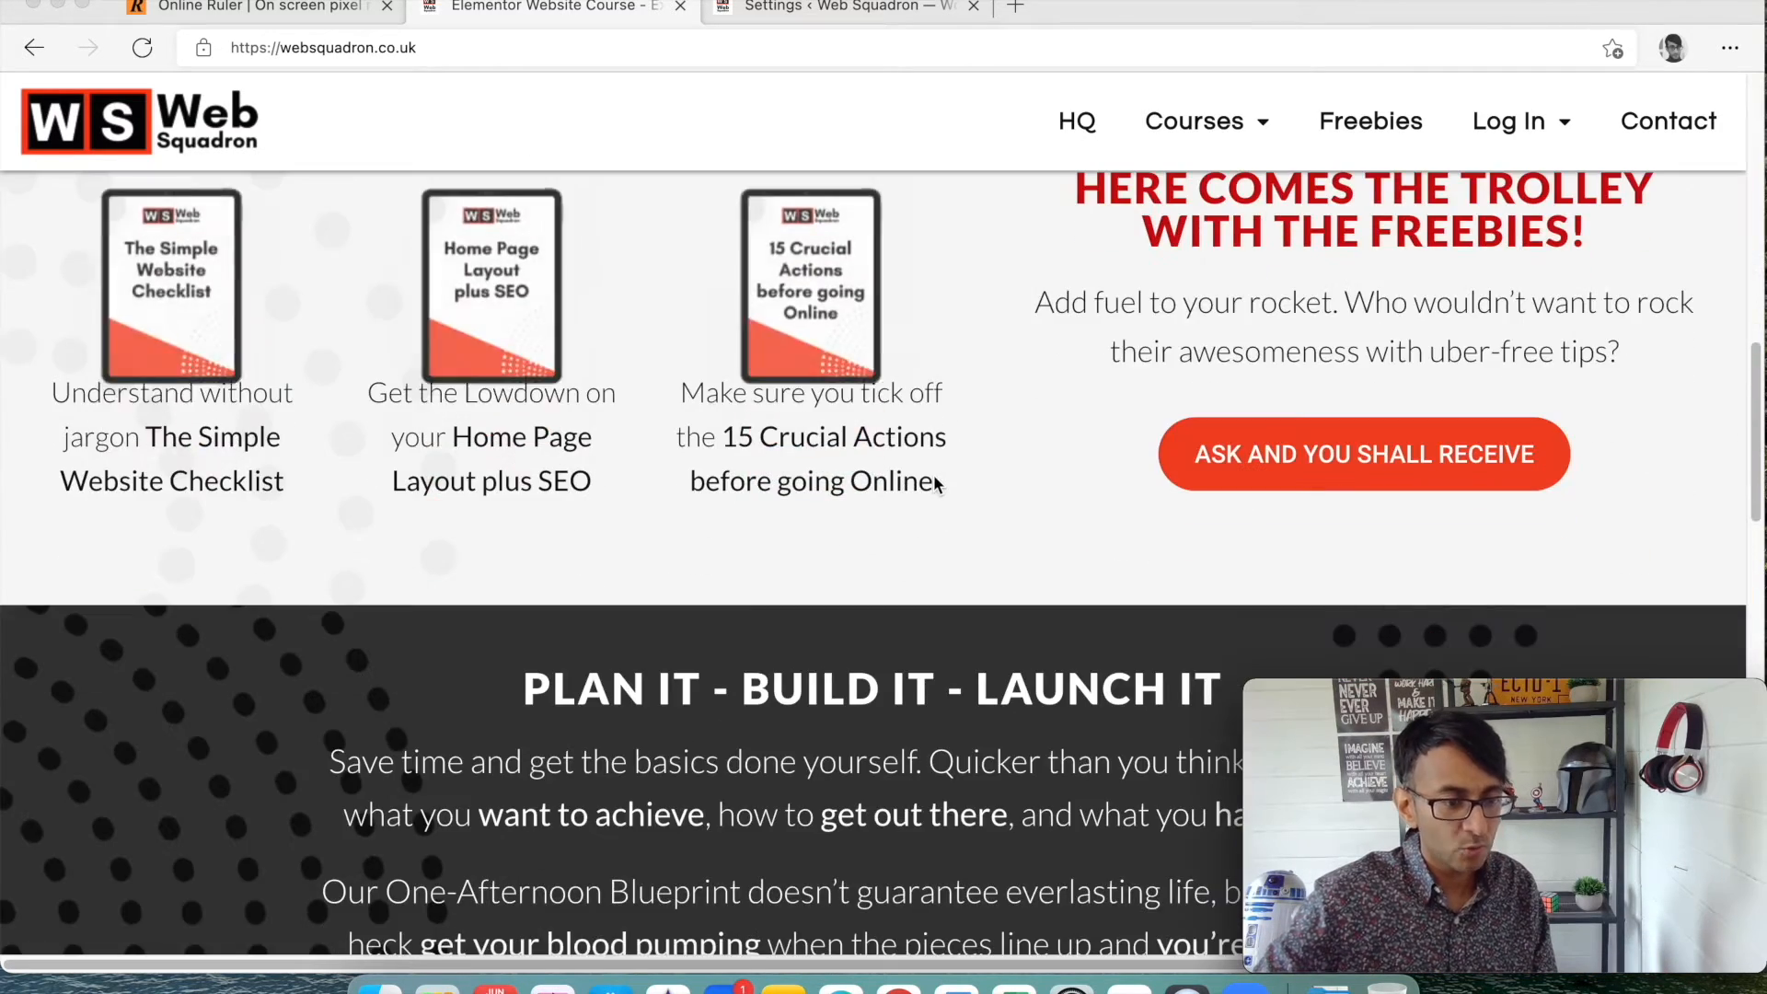
{"action": "scroll", "scroll_direction": "up", "scroll_amount": 3}
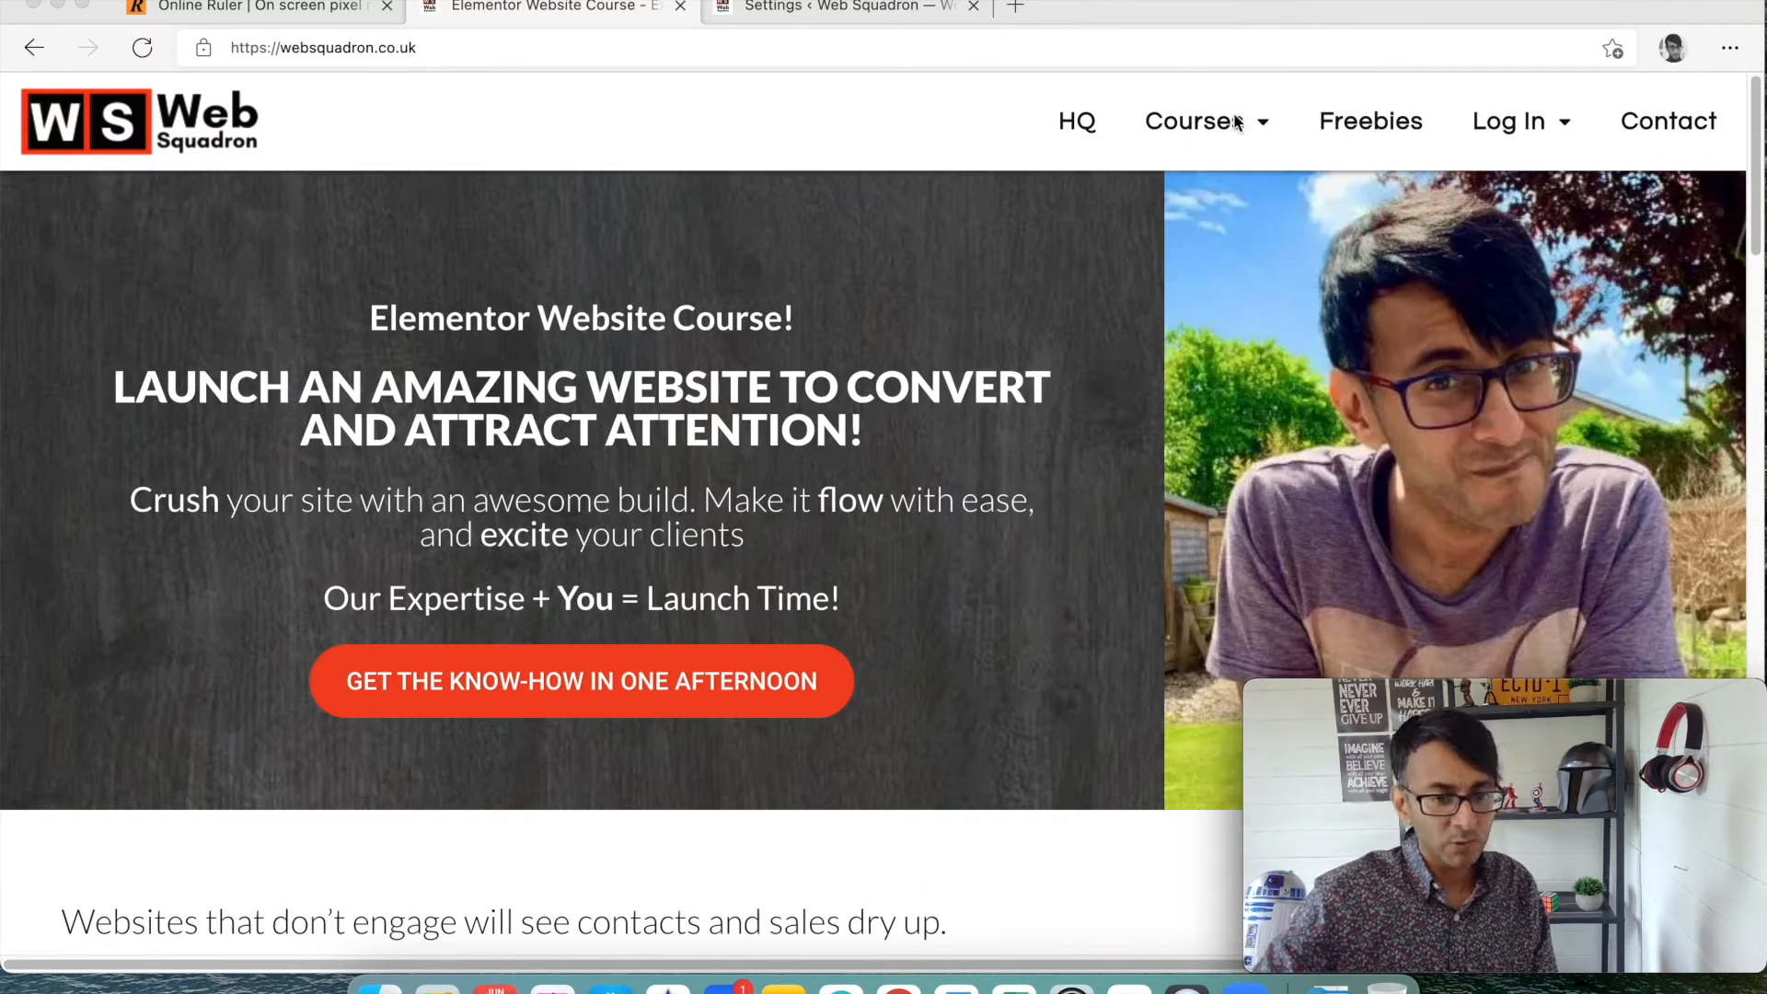
{"action": "left_click", "coordinate": [1193, 120]}
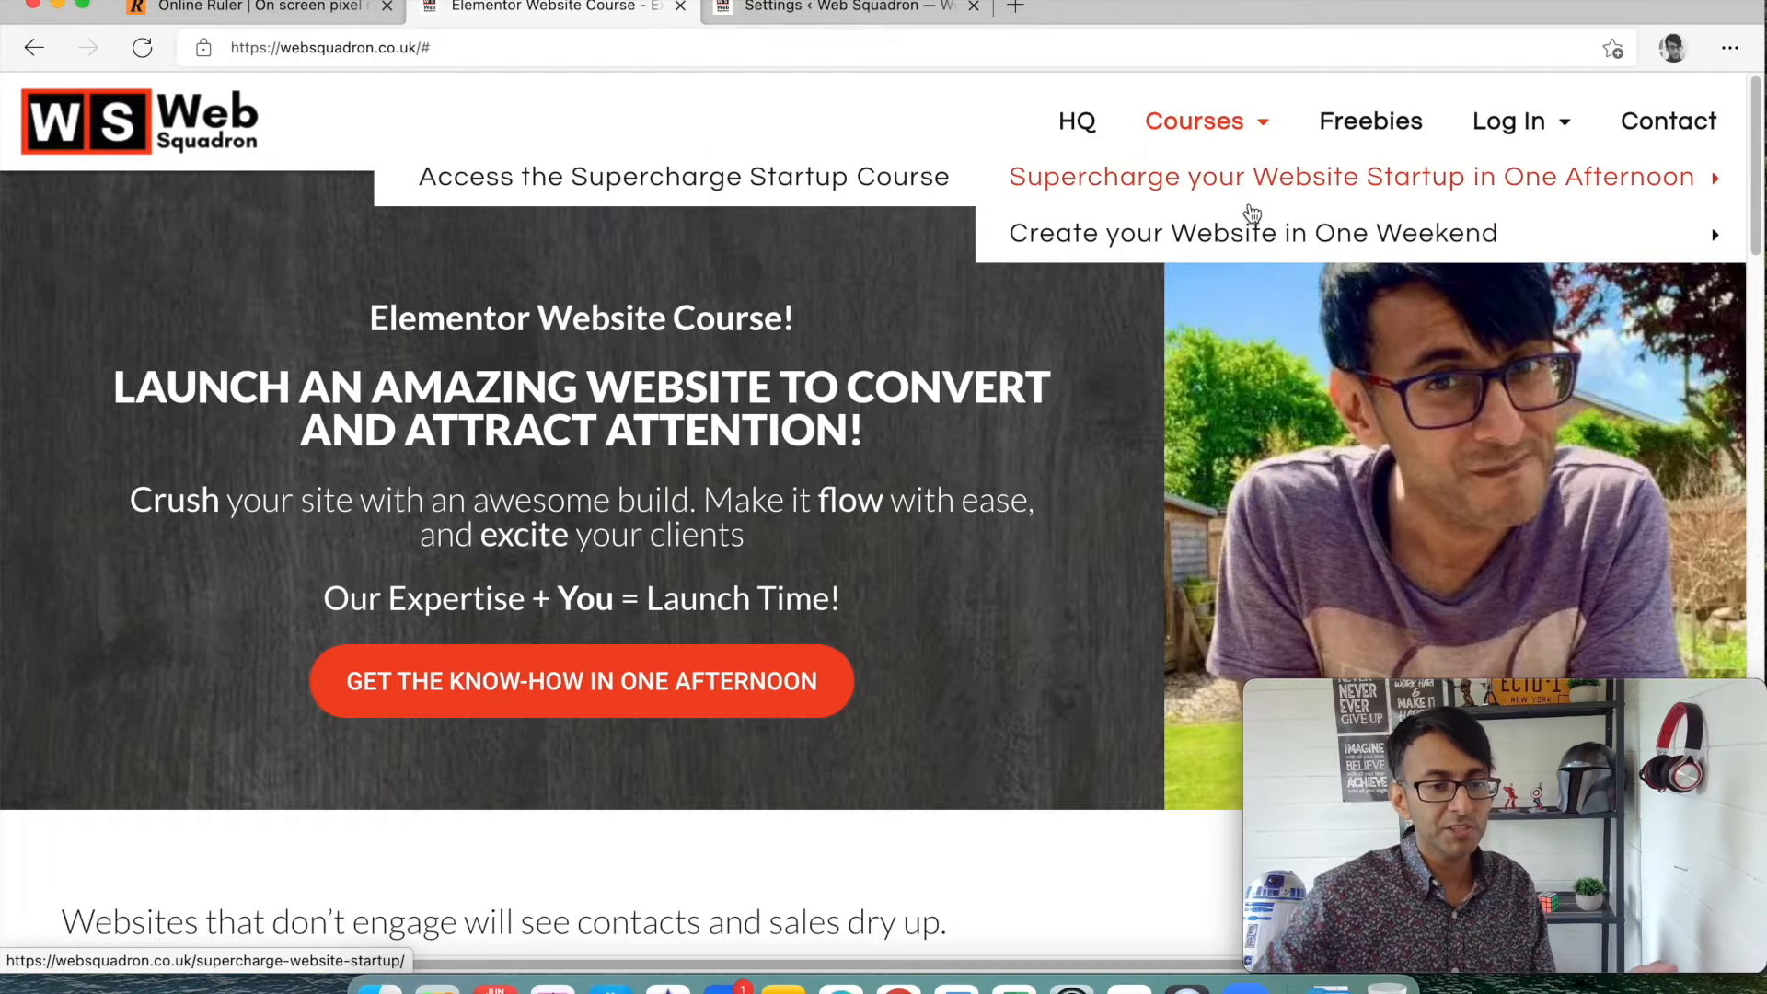
{"action": "mouse_move", "coordinate": [1231, 232]}
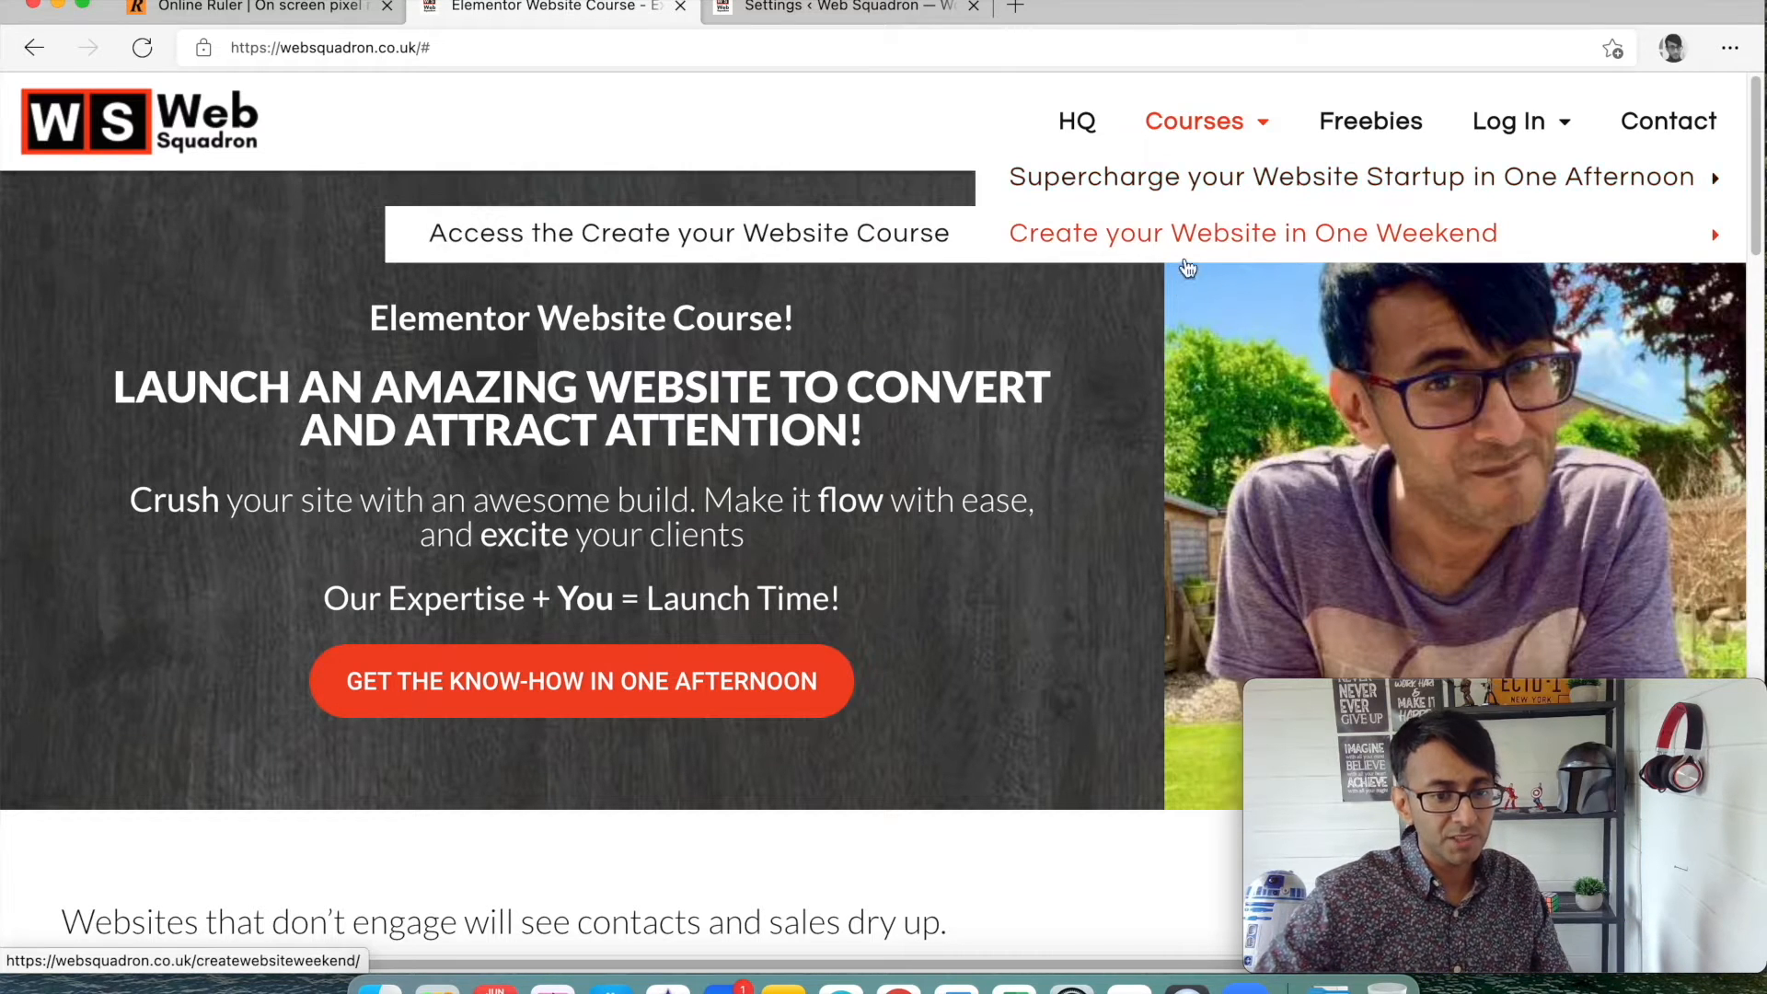
{"action": "left_click", "coordinate": [1250, 233]}
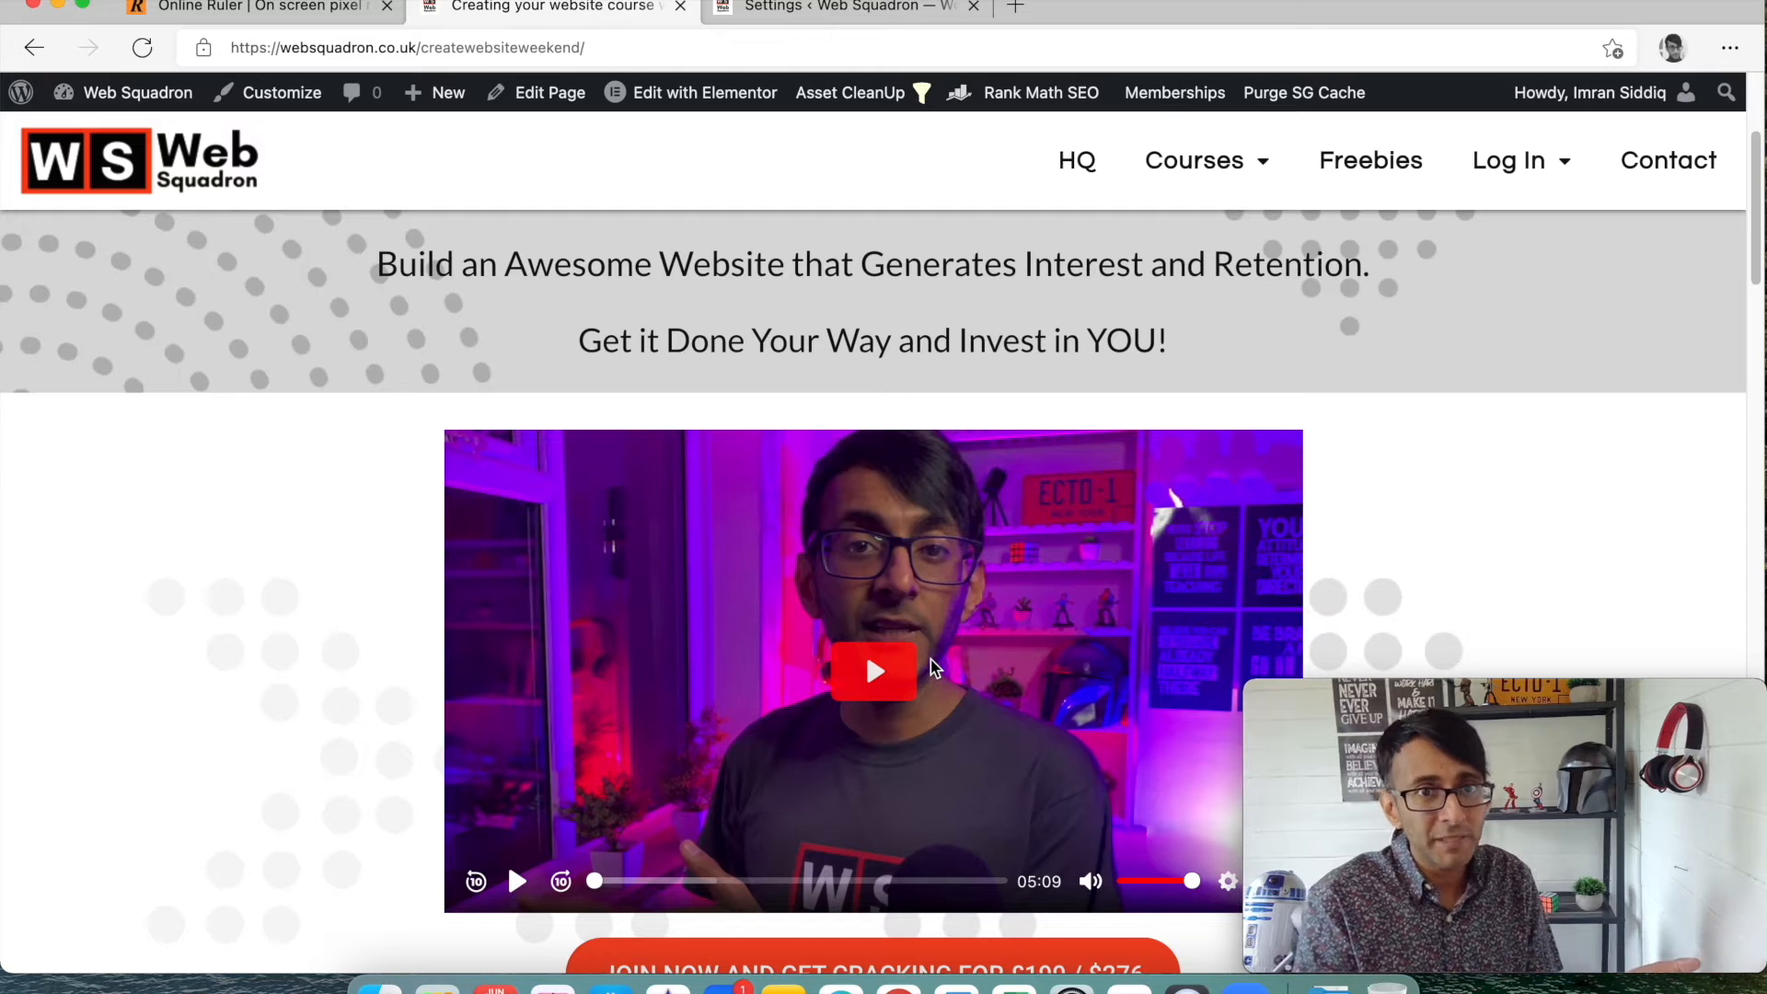
{"action": "scroll", "scroll_direction": "down", "scroll_amount": 3}
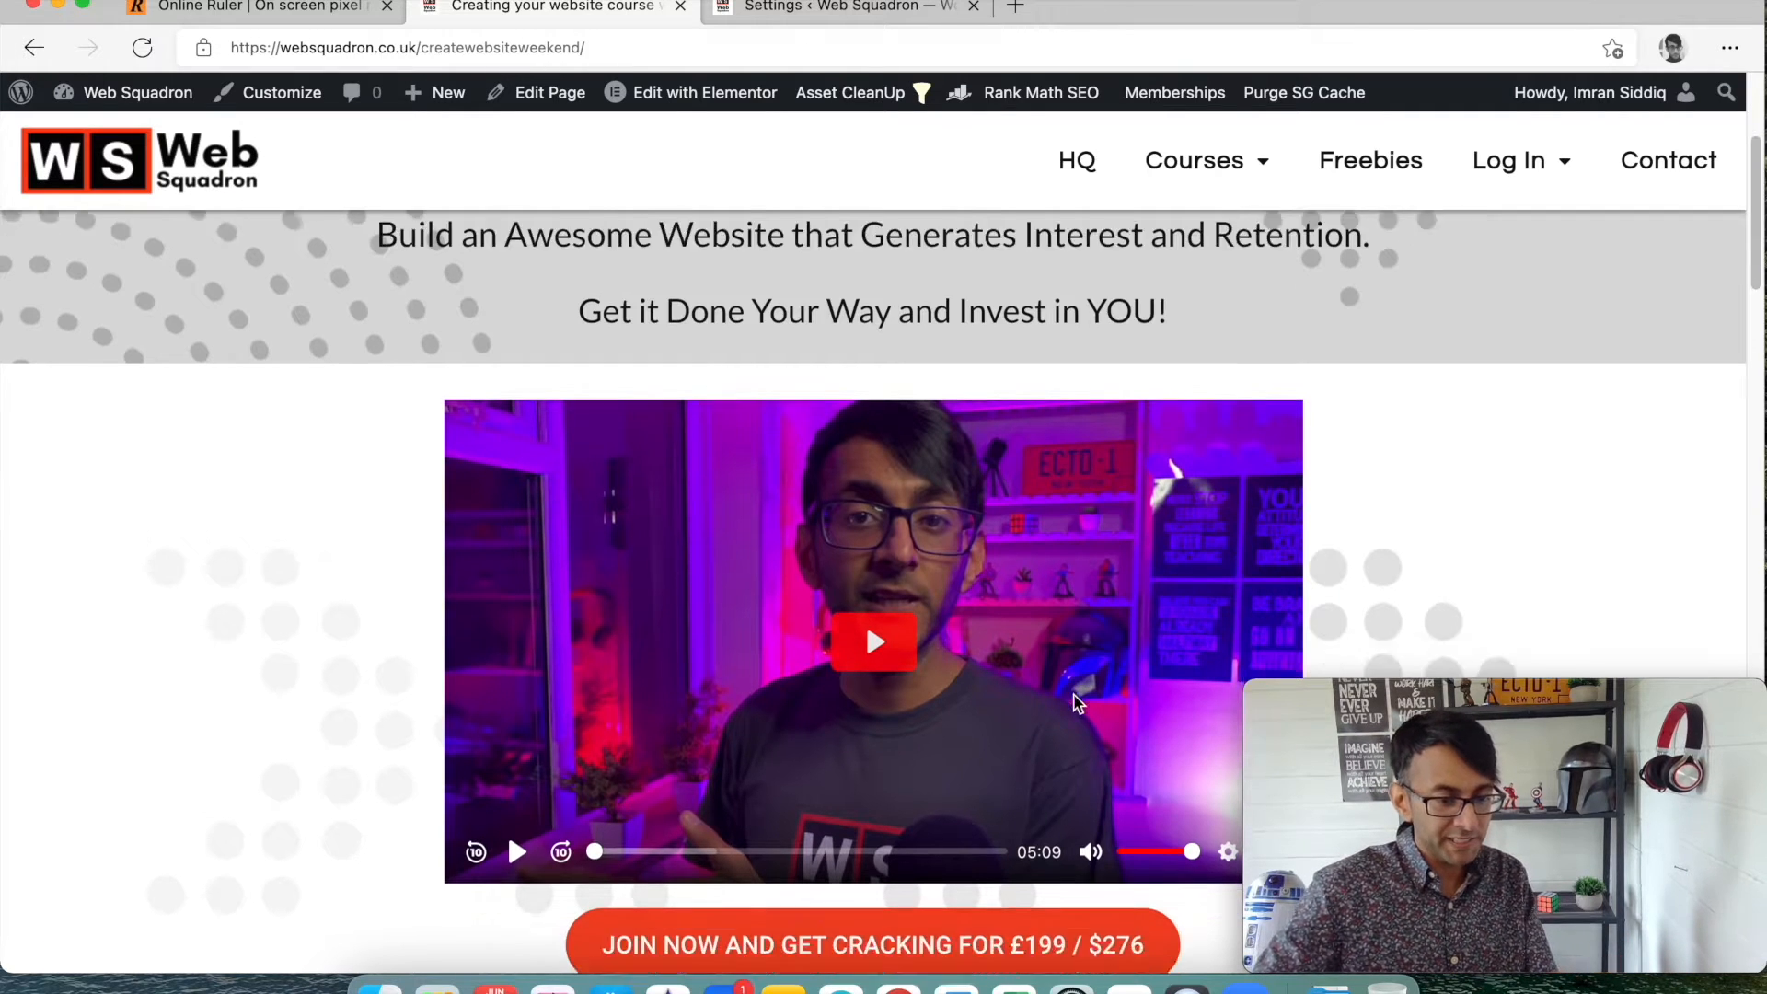
{"action": "scroll", "scroll_direction": "down", "scroll_amount": 3}
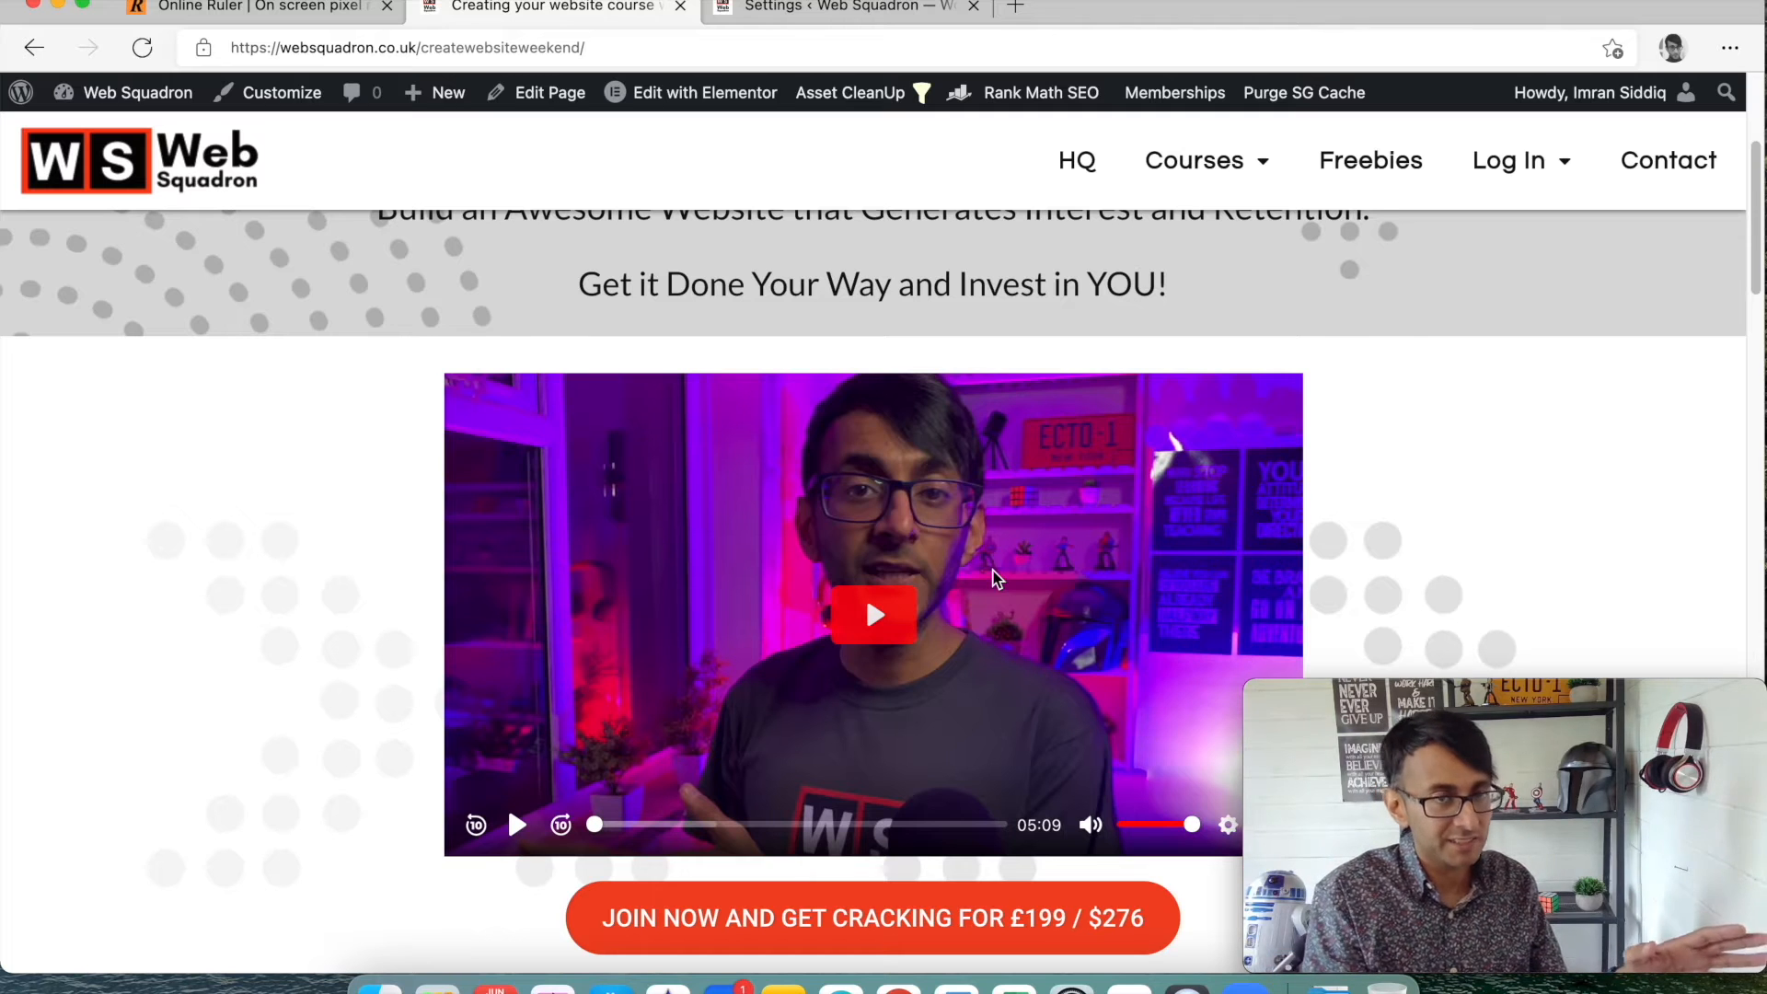
{"action": "scroll", "scroll_direction": "down", "scroll_amount": 3}
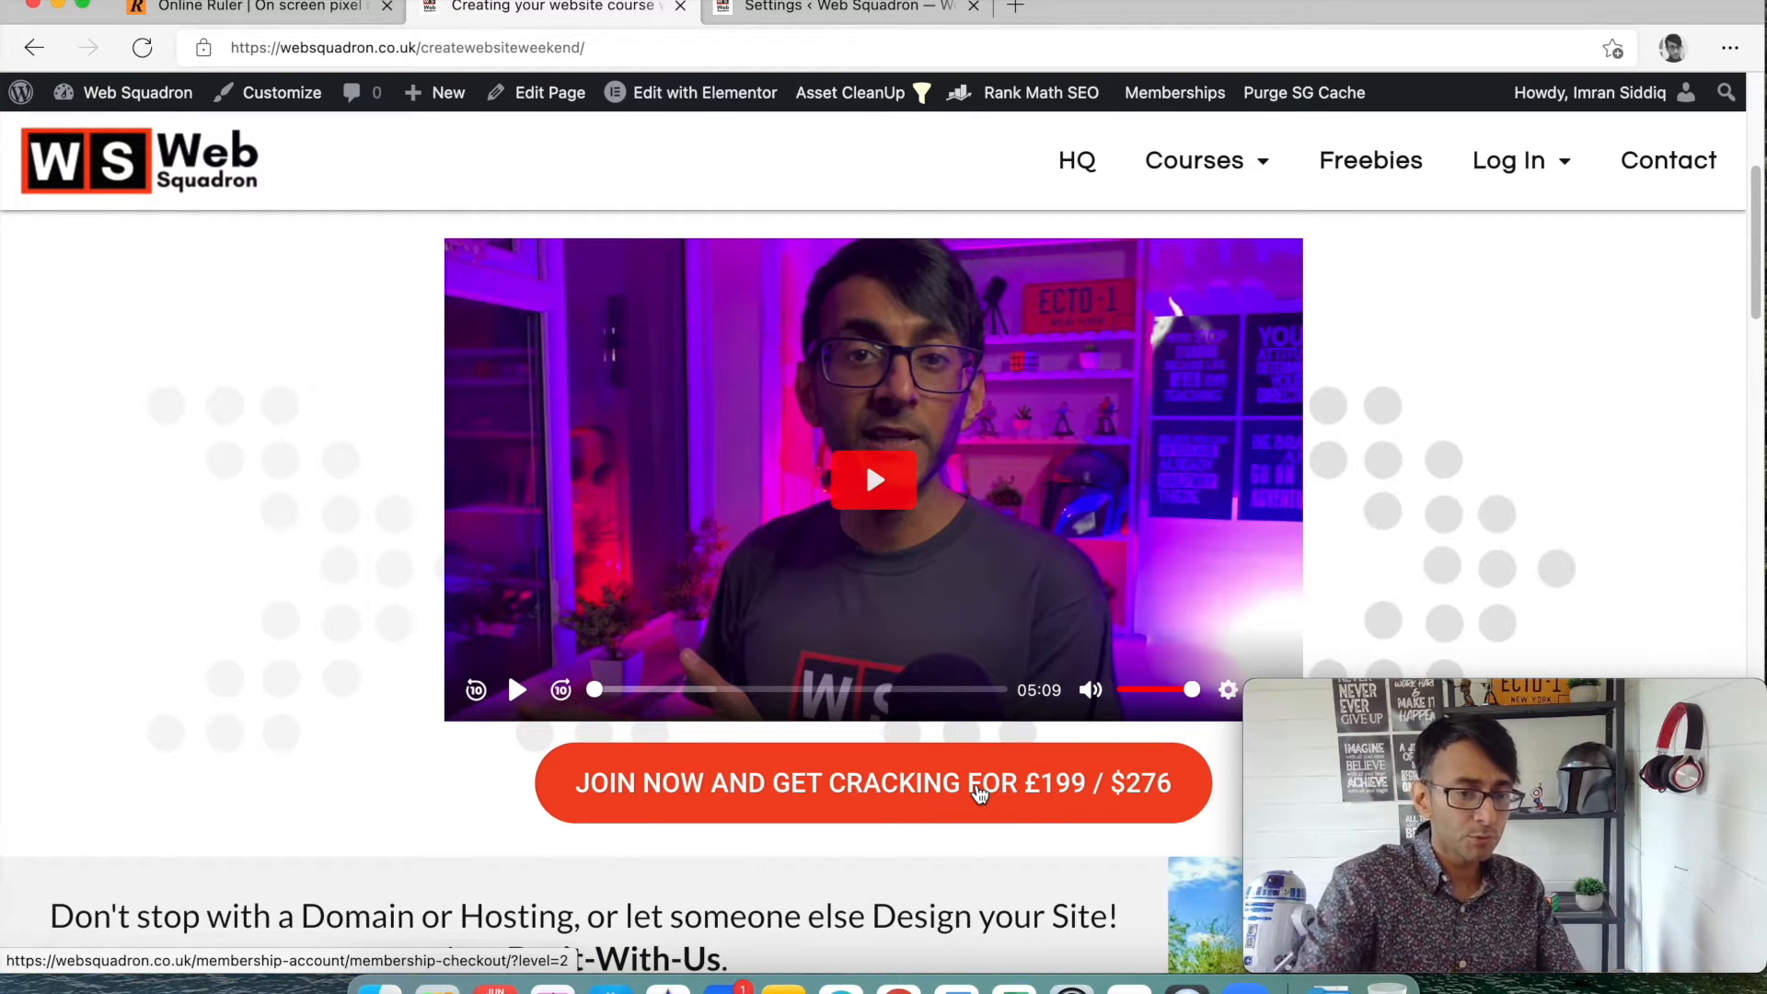
{"action": "scroll", "scroll_direction": "down", "scroll_amount": 3}
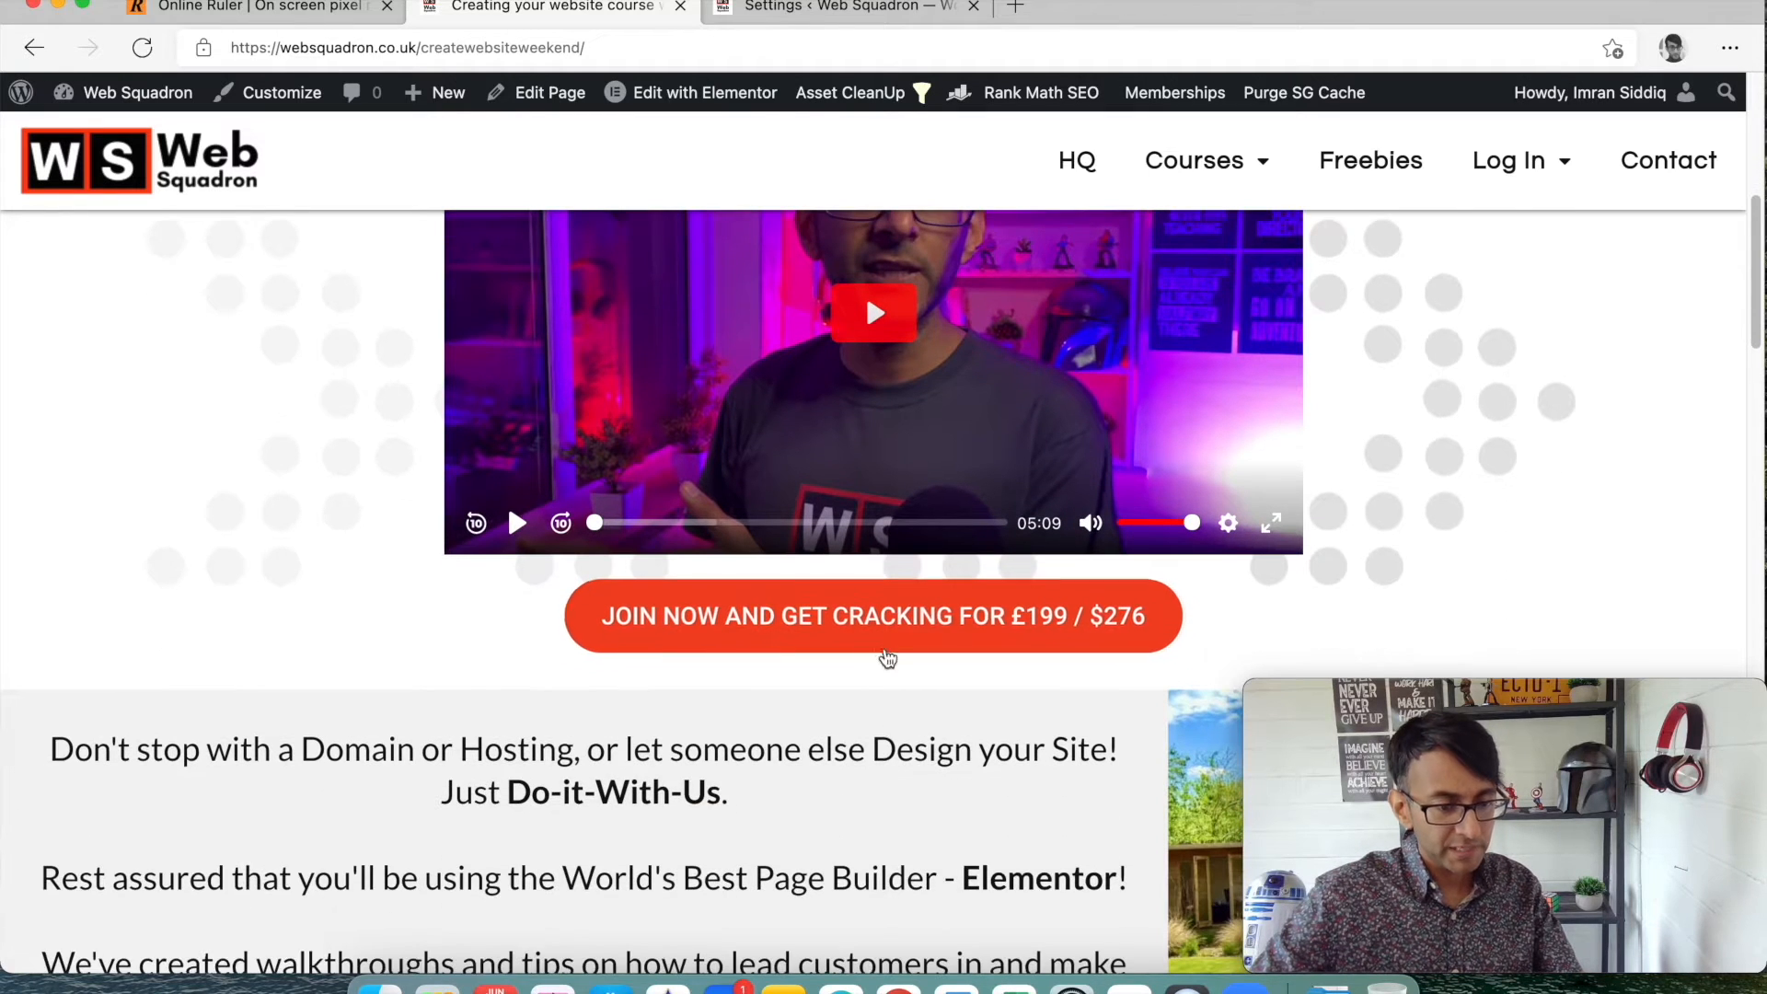
Go through Join Now and the restricted course page to the £199 One Weekend checkout.
{"action": "left_click", "coordinate": [874, 615]}
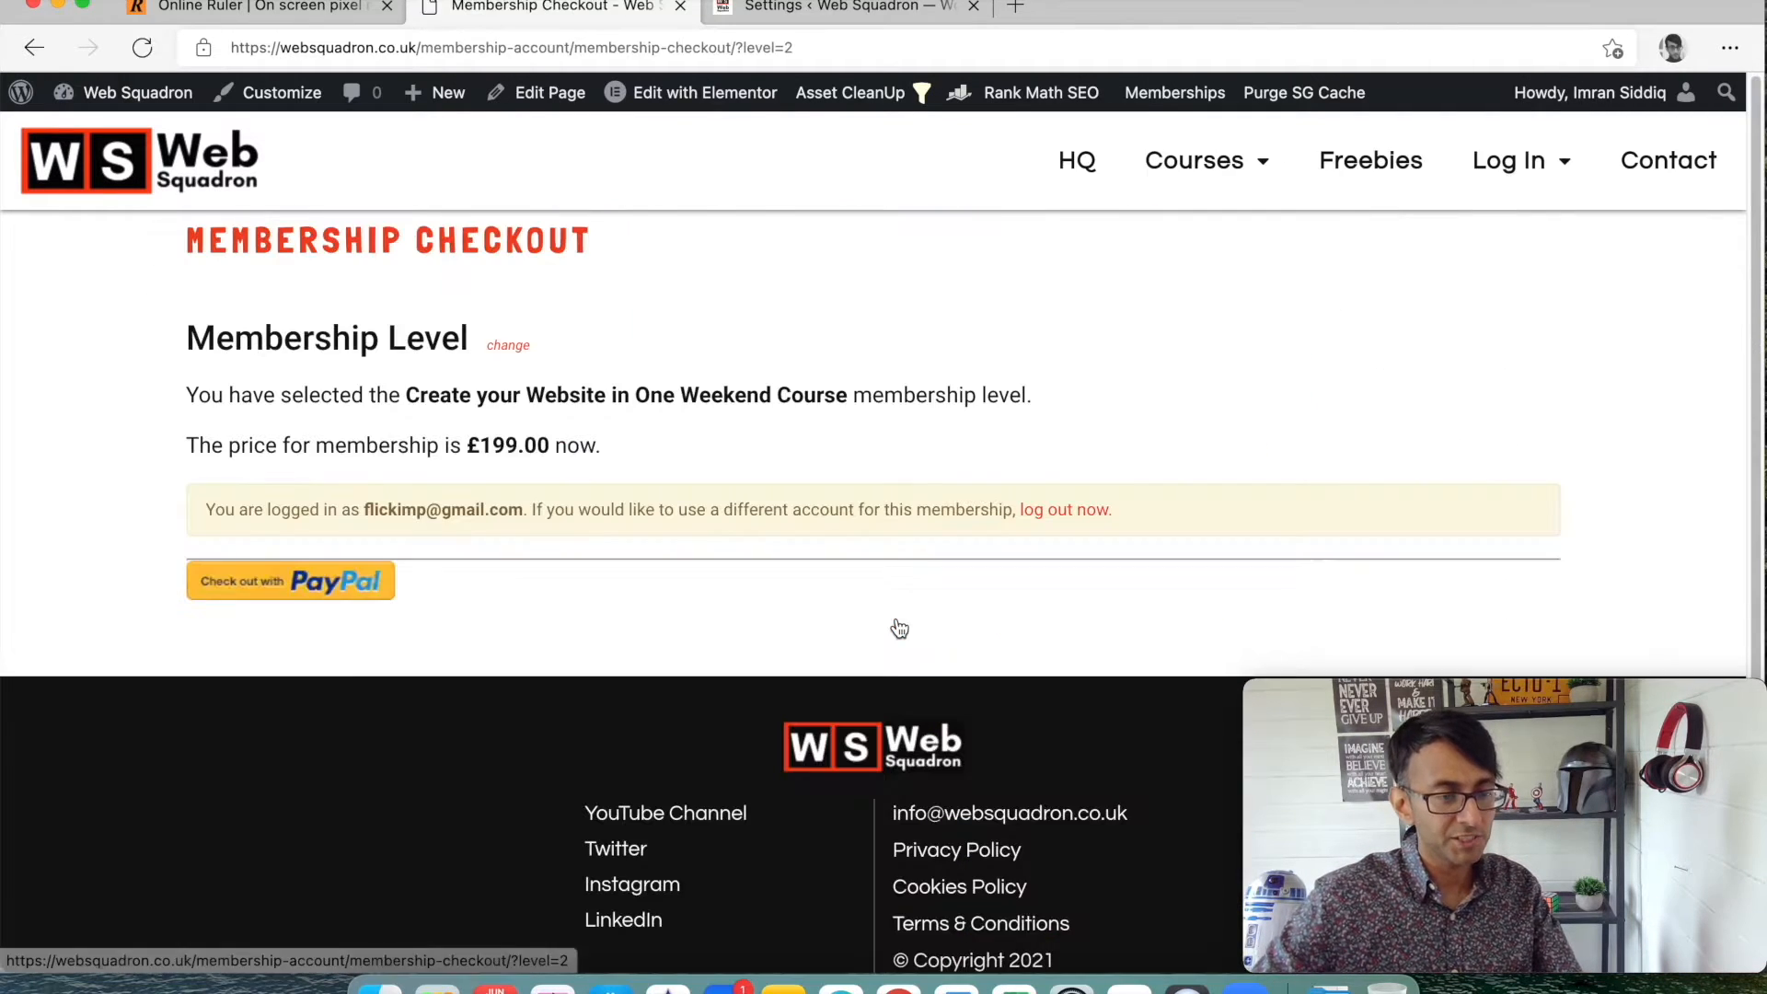
{"action": "mouse_move", "coordinate": [927, 606]}
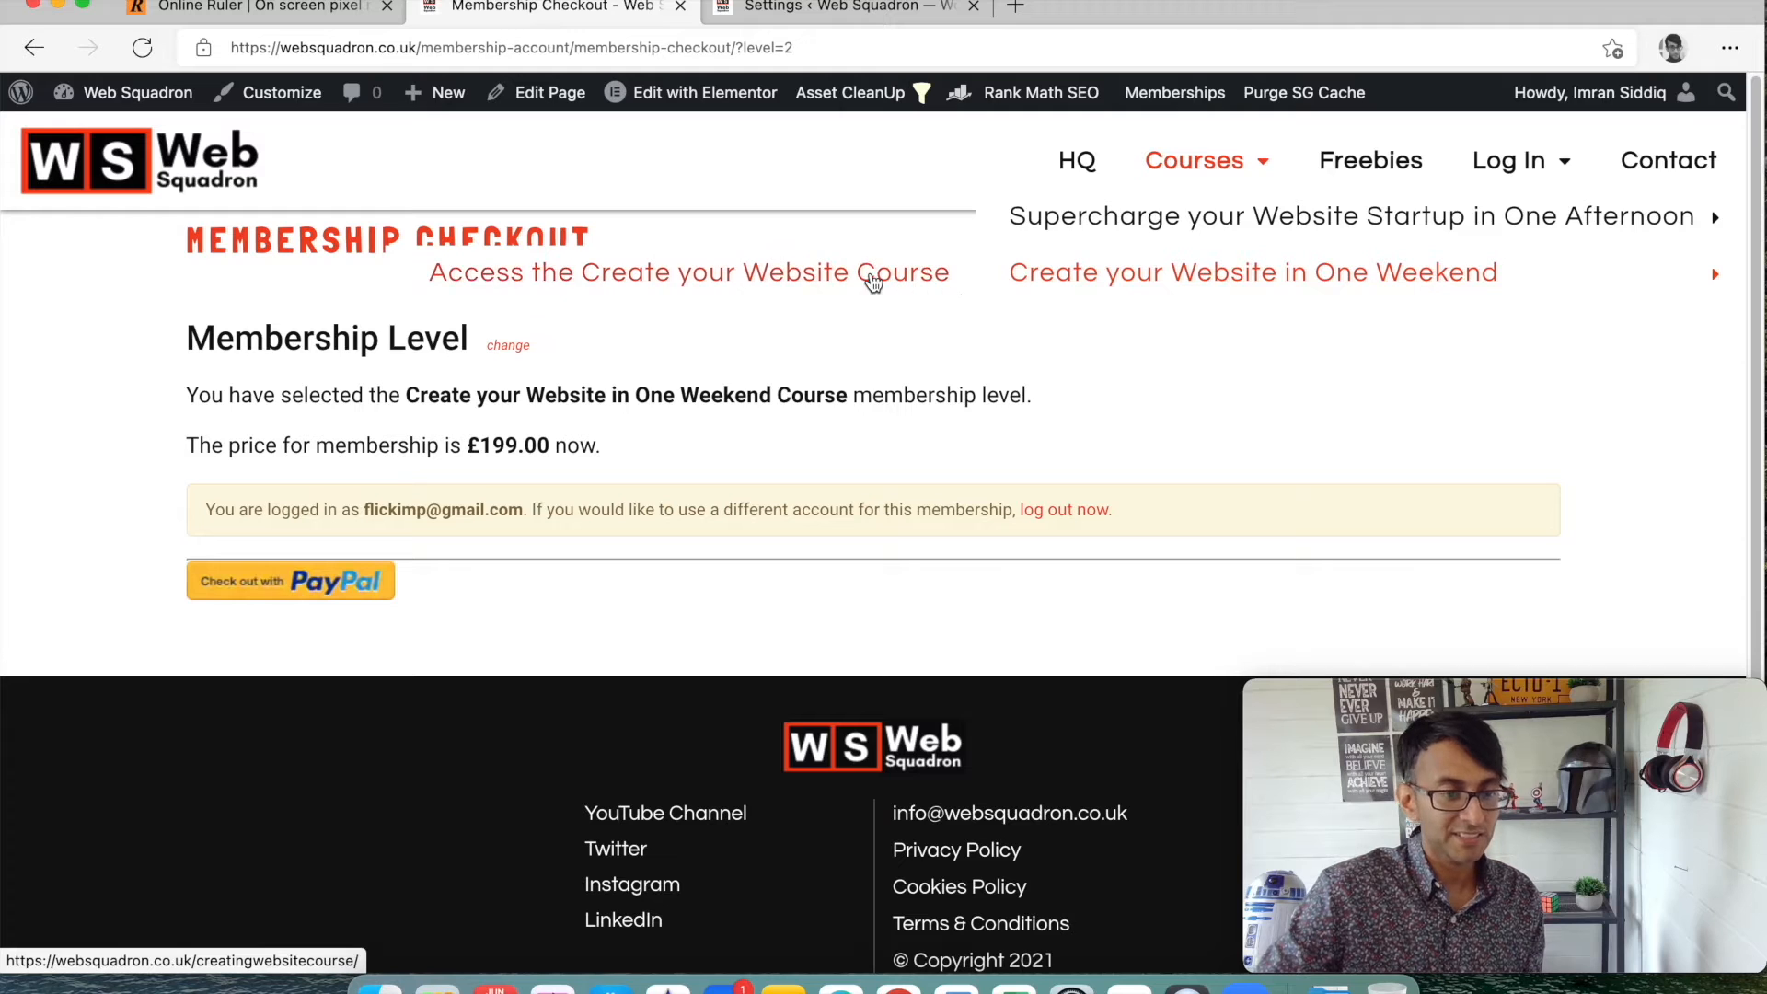
{"action": "left_click", "coordinate": [689, 272]}
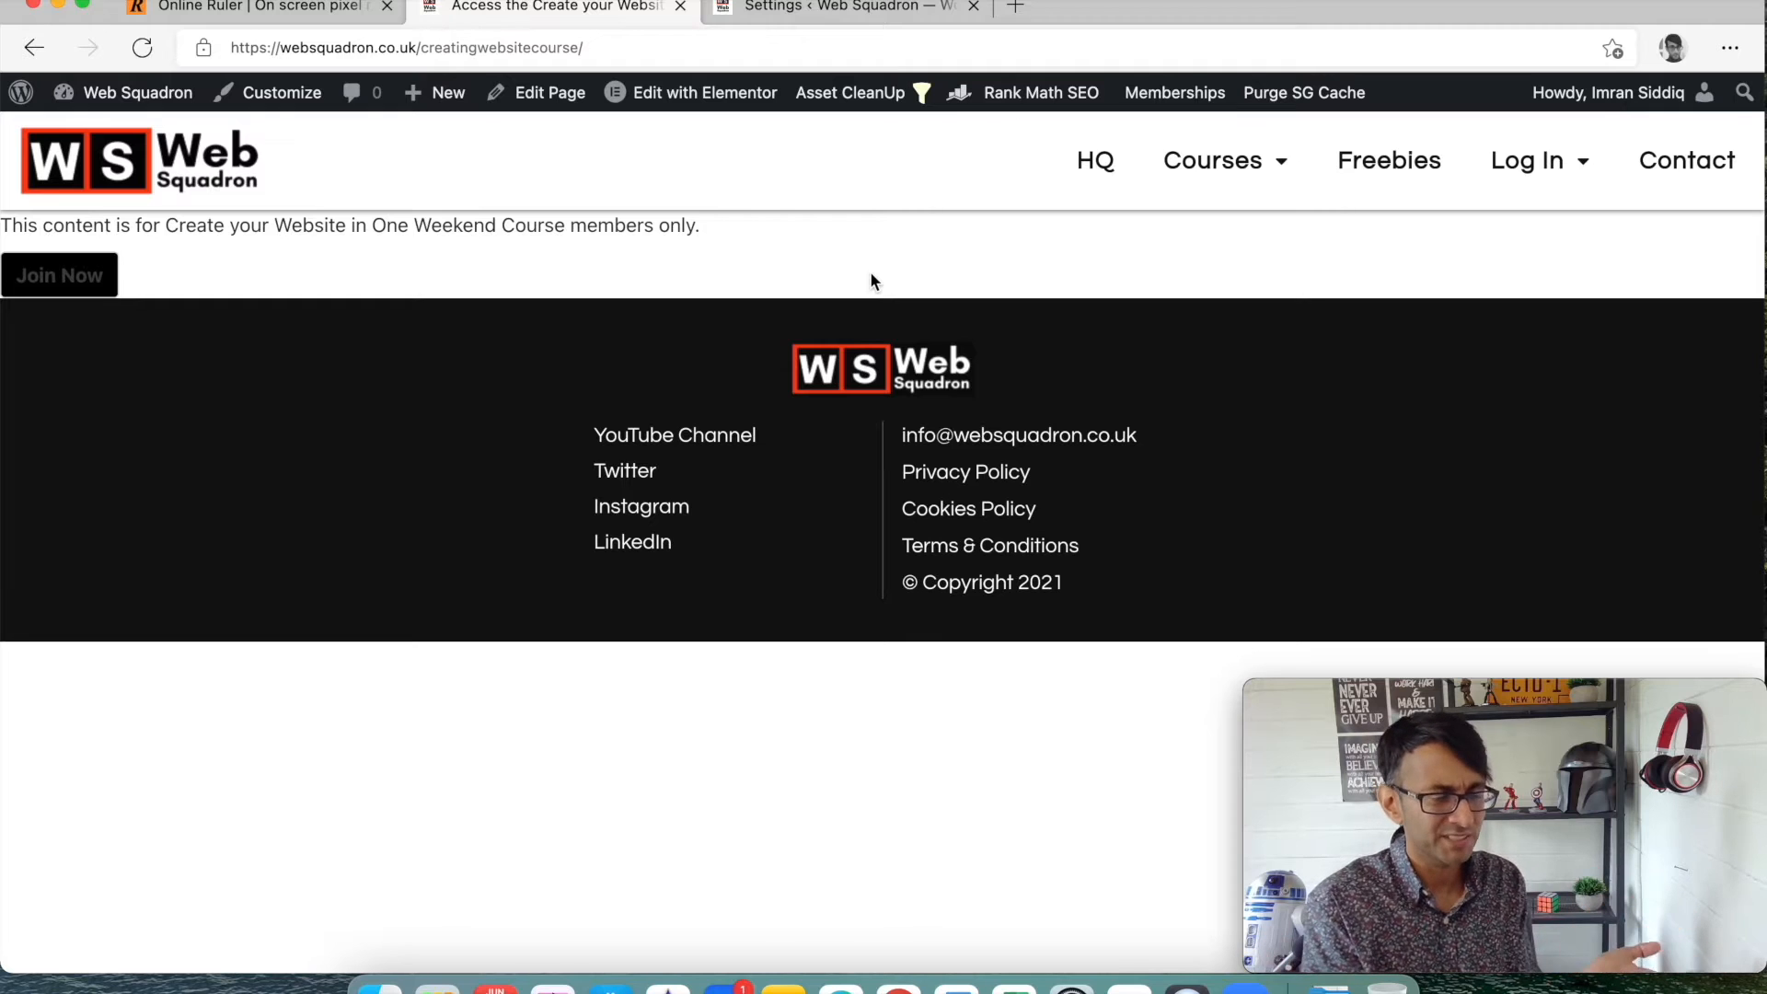
{"action": "left_click", "coordinate": [1039, 92]}
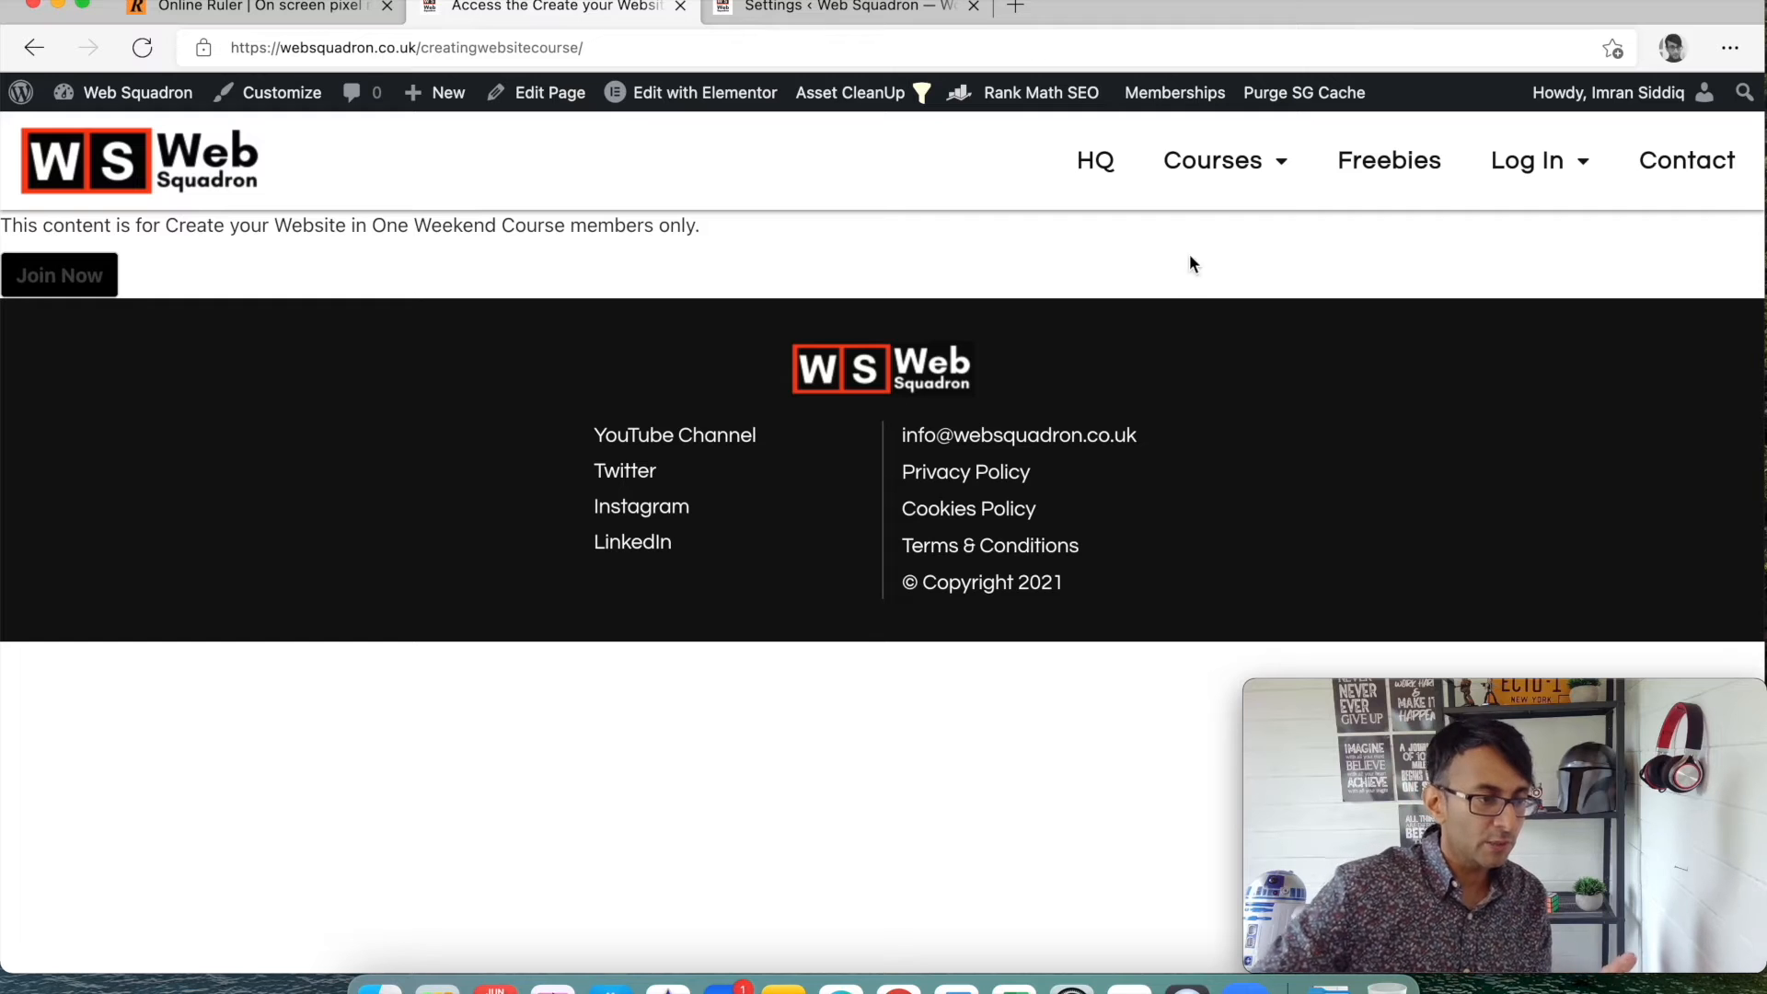
{"action": "left_click", "coordinate": [57, 275]}
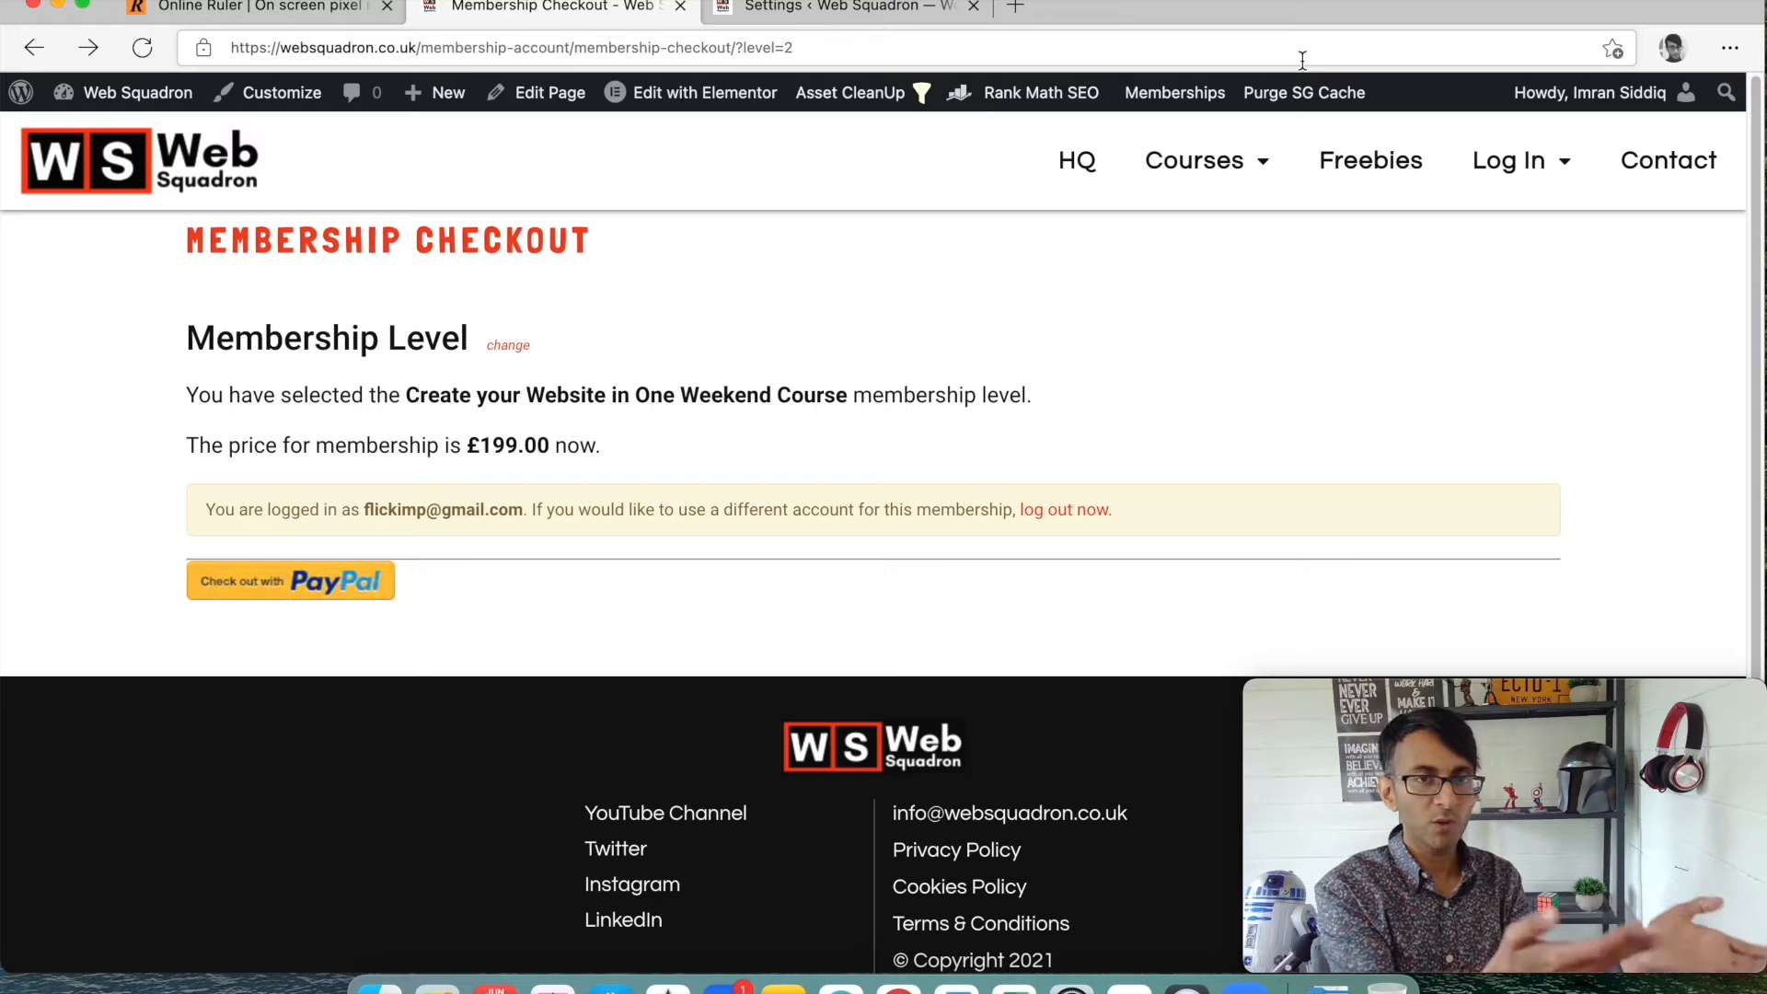
{"action": "mouse_move", "coordinate": [1205, 160]}
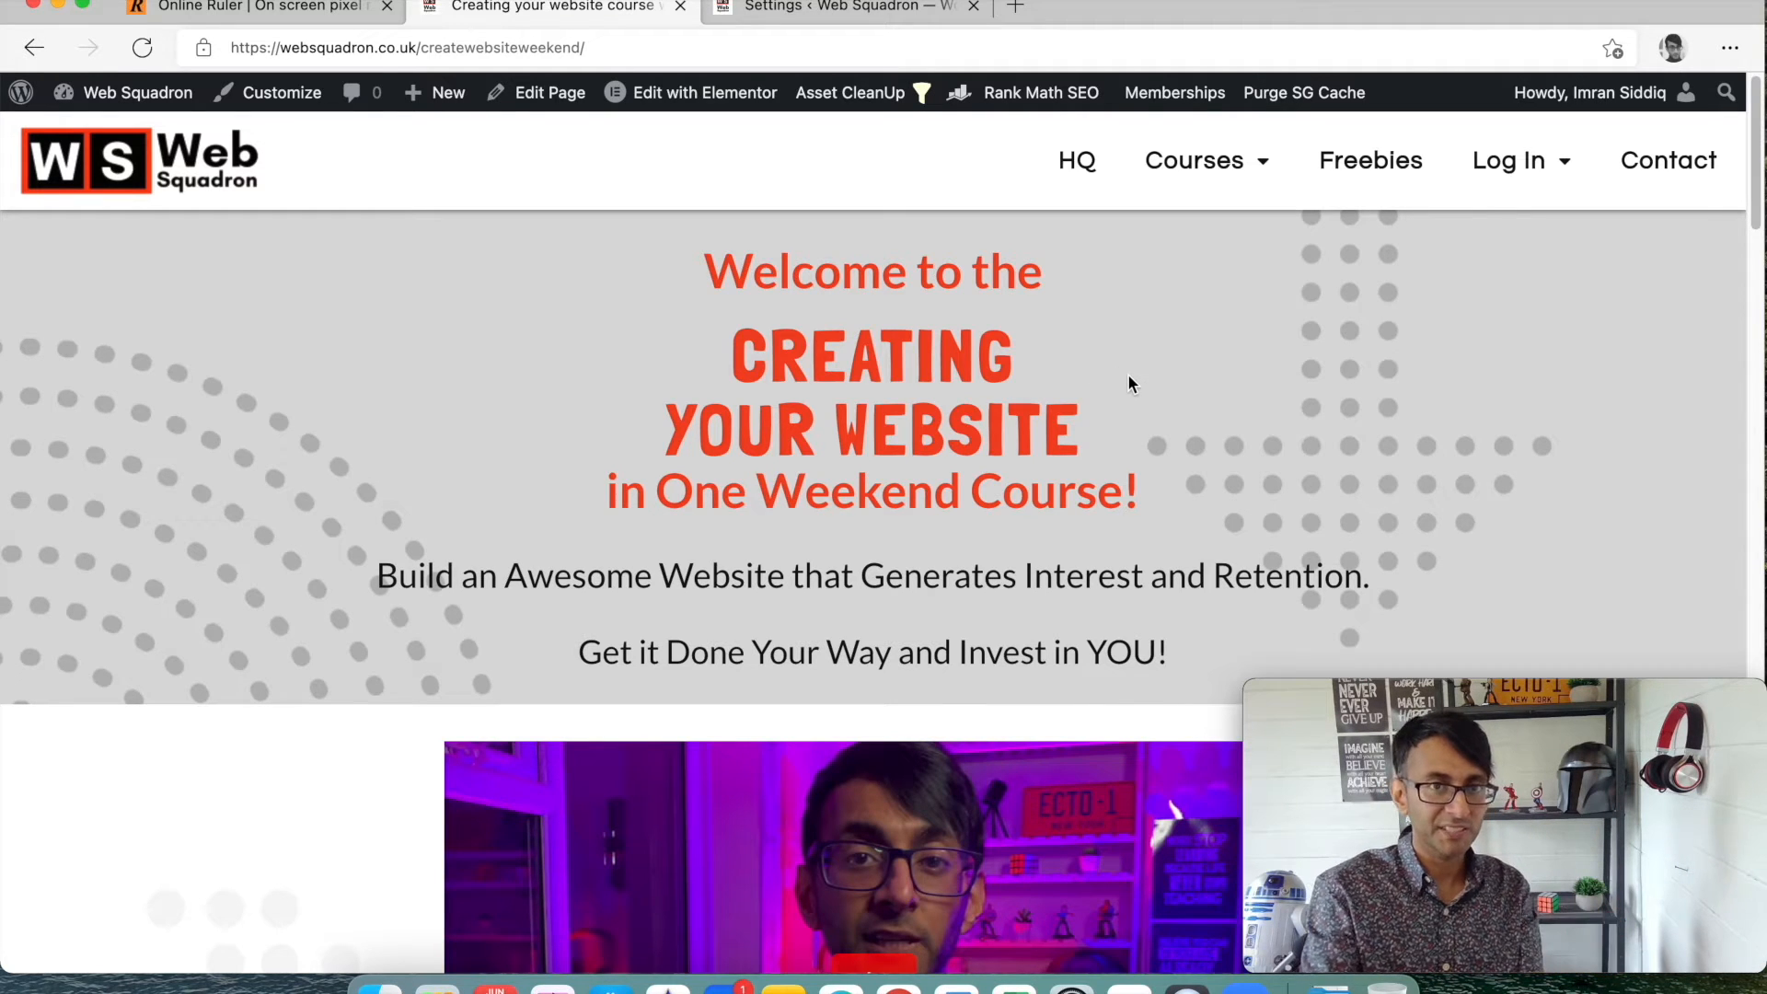
{"action": "scroll", "scroll_direction": "down", "scroll_amount": 3}
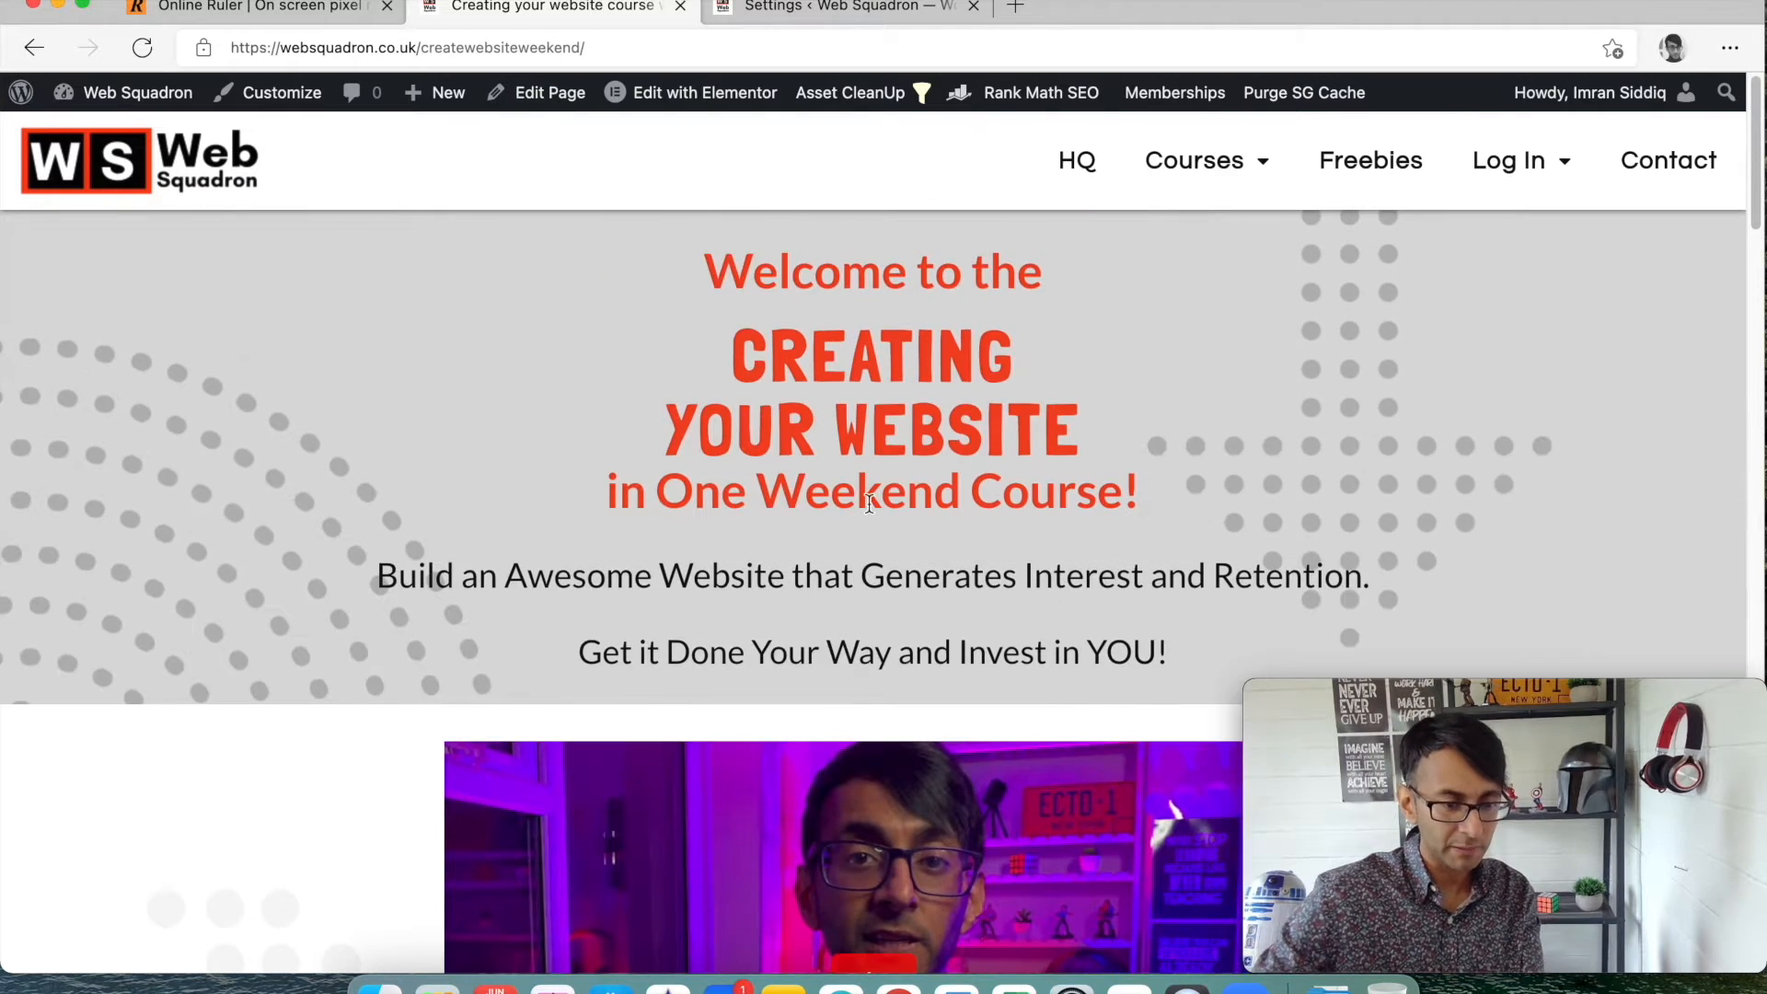
{"action": "scroll", "scroll_direction": "down", "scroll_amount": 3}
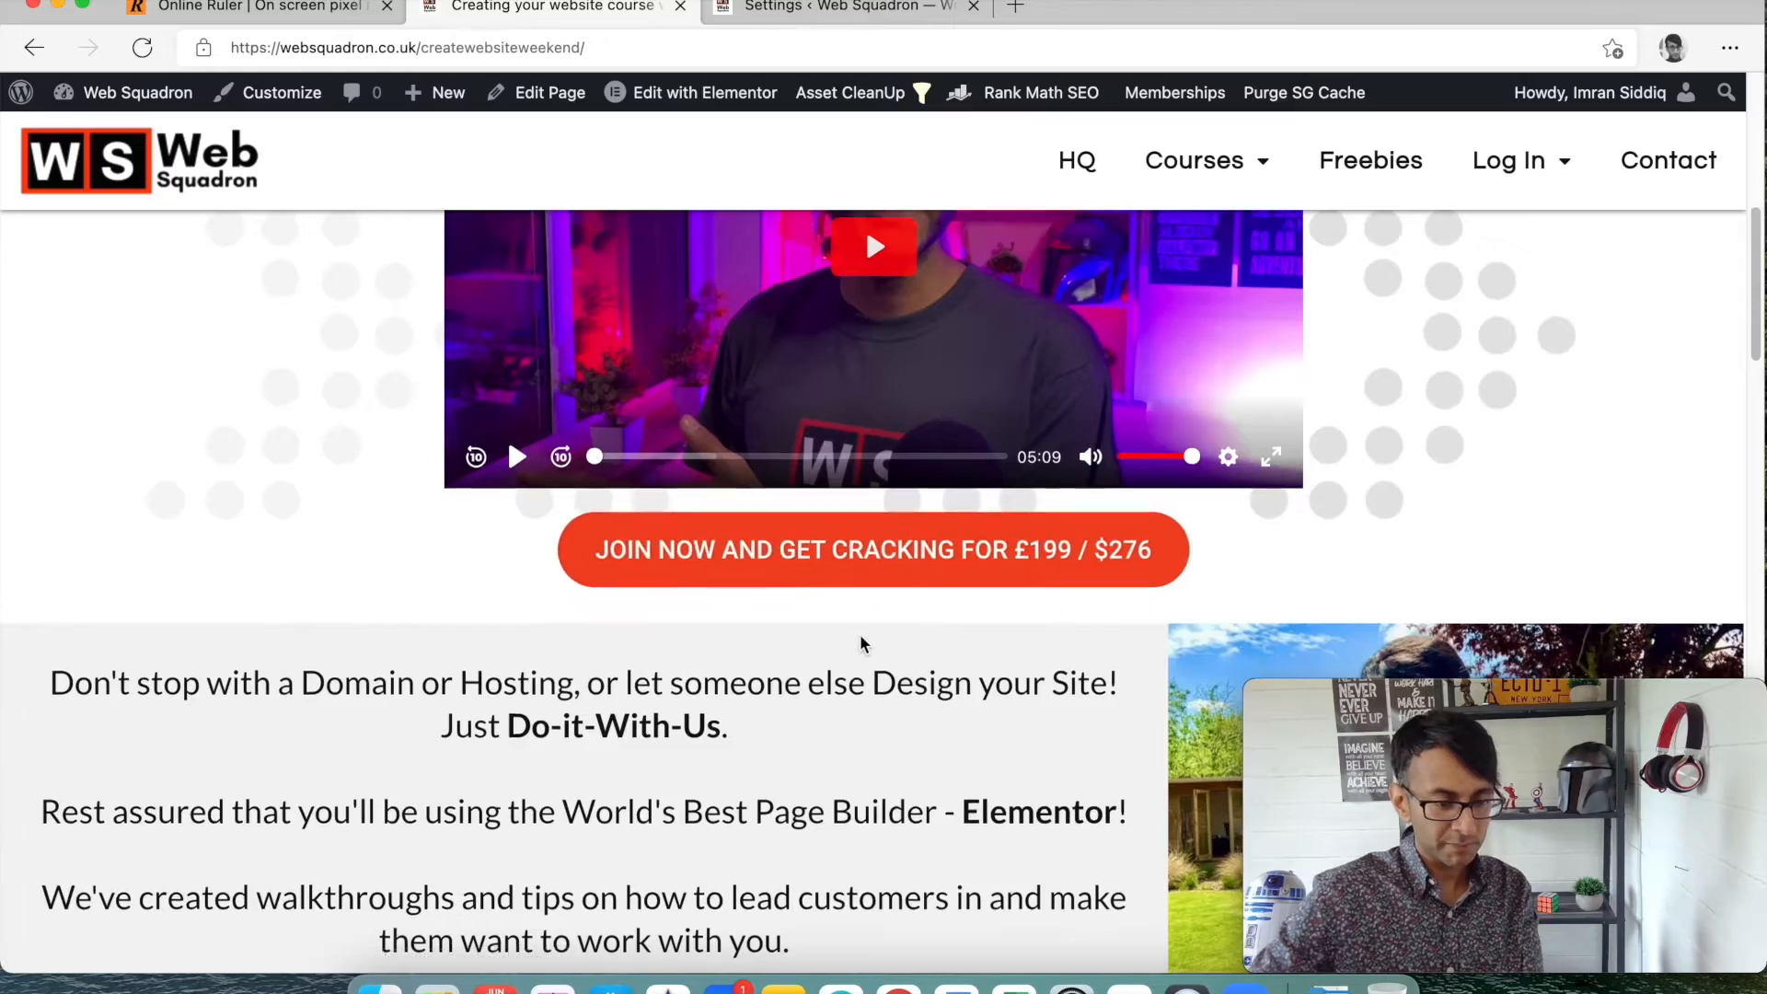
{"action": "scroll", "scroll_direction": "down", "scroll_amount": 3}
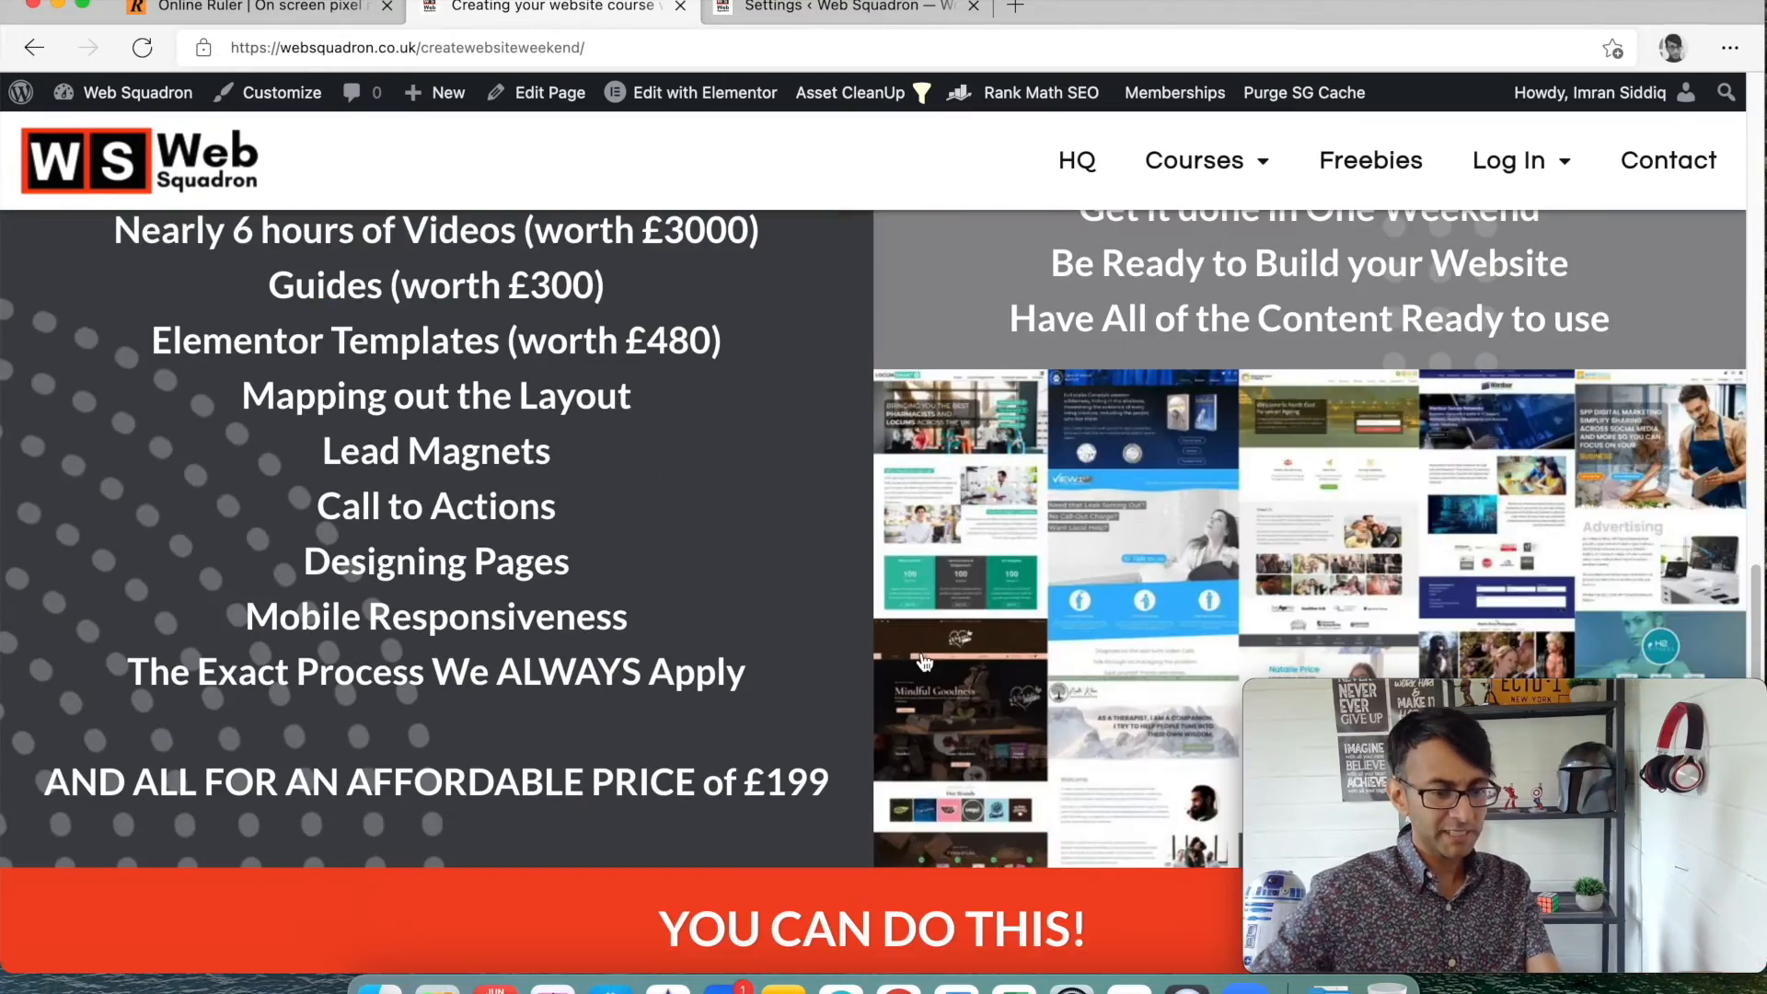
{"action": "scroll", "scroll_direction": "down", "scroll_amount": 3}
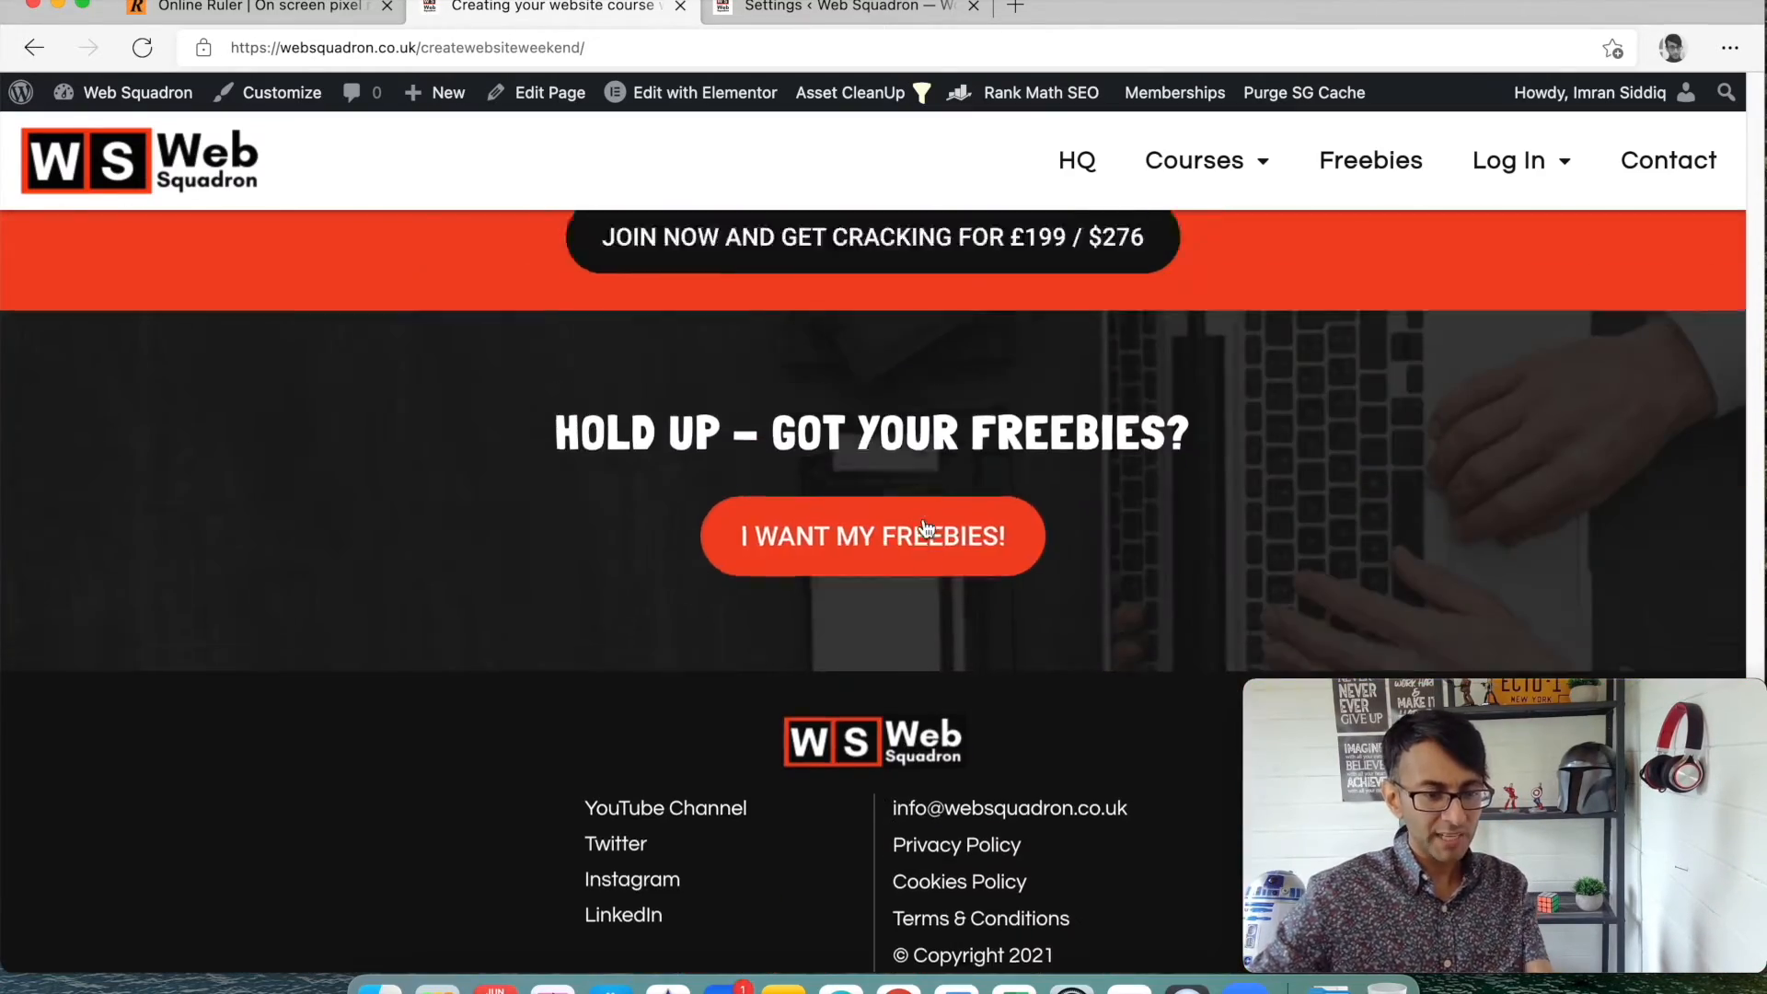
{"action": "scroll", "scroll_direction": "up", "scroll_amount": 3}
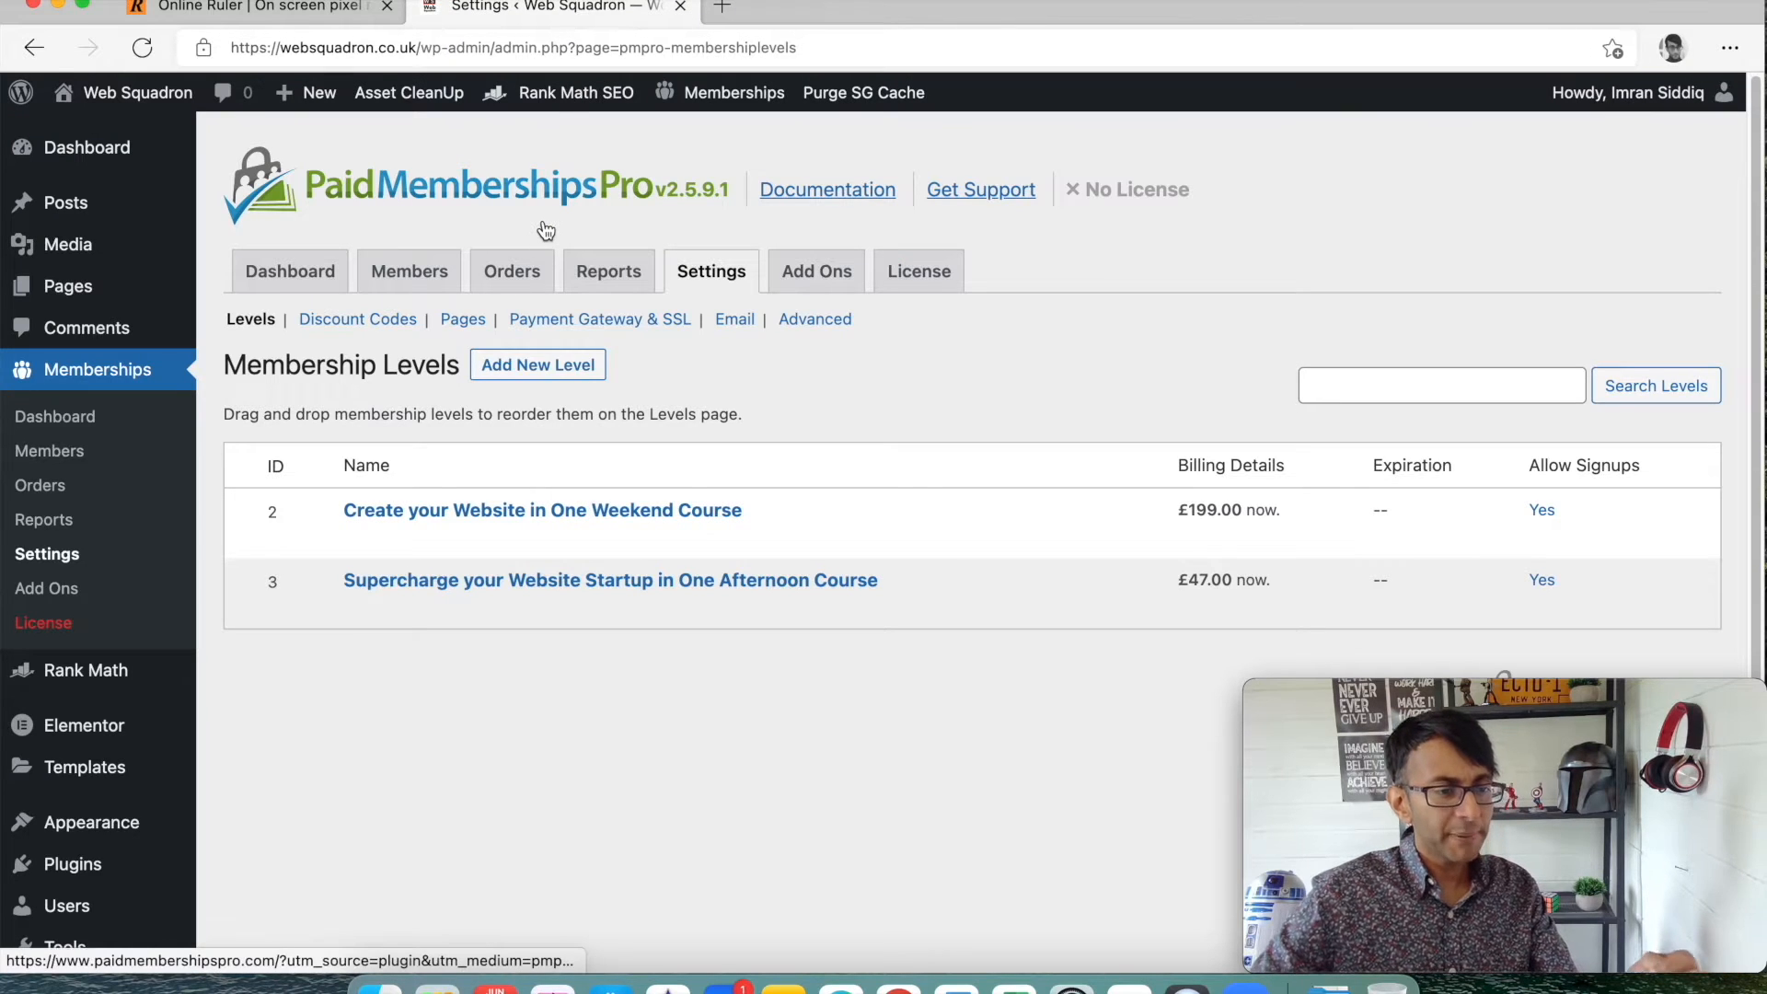
{"action": "mouse_move", "coordinate": [544, 230]}
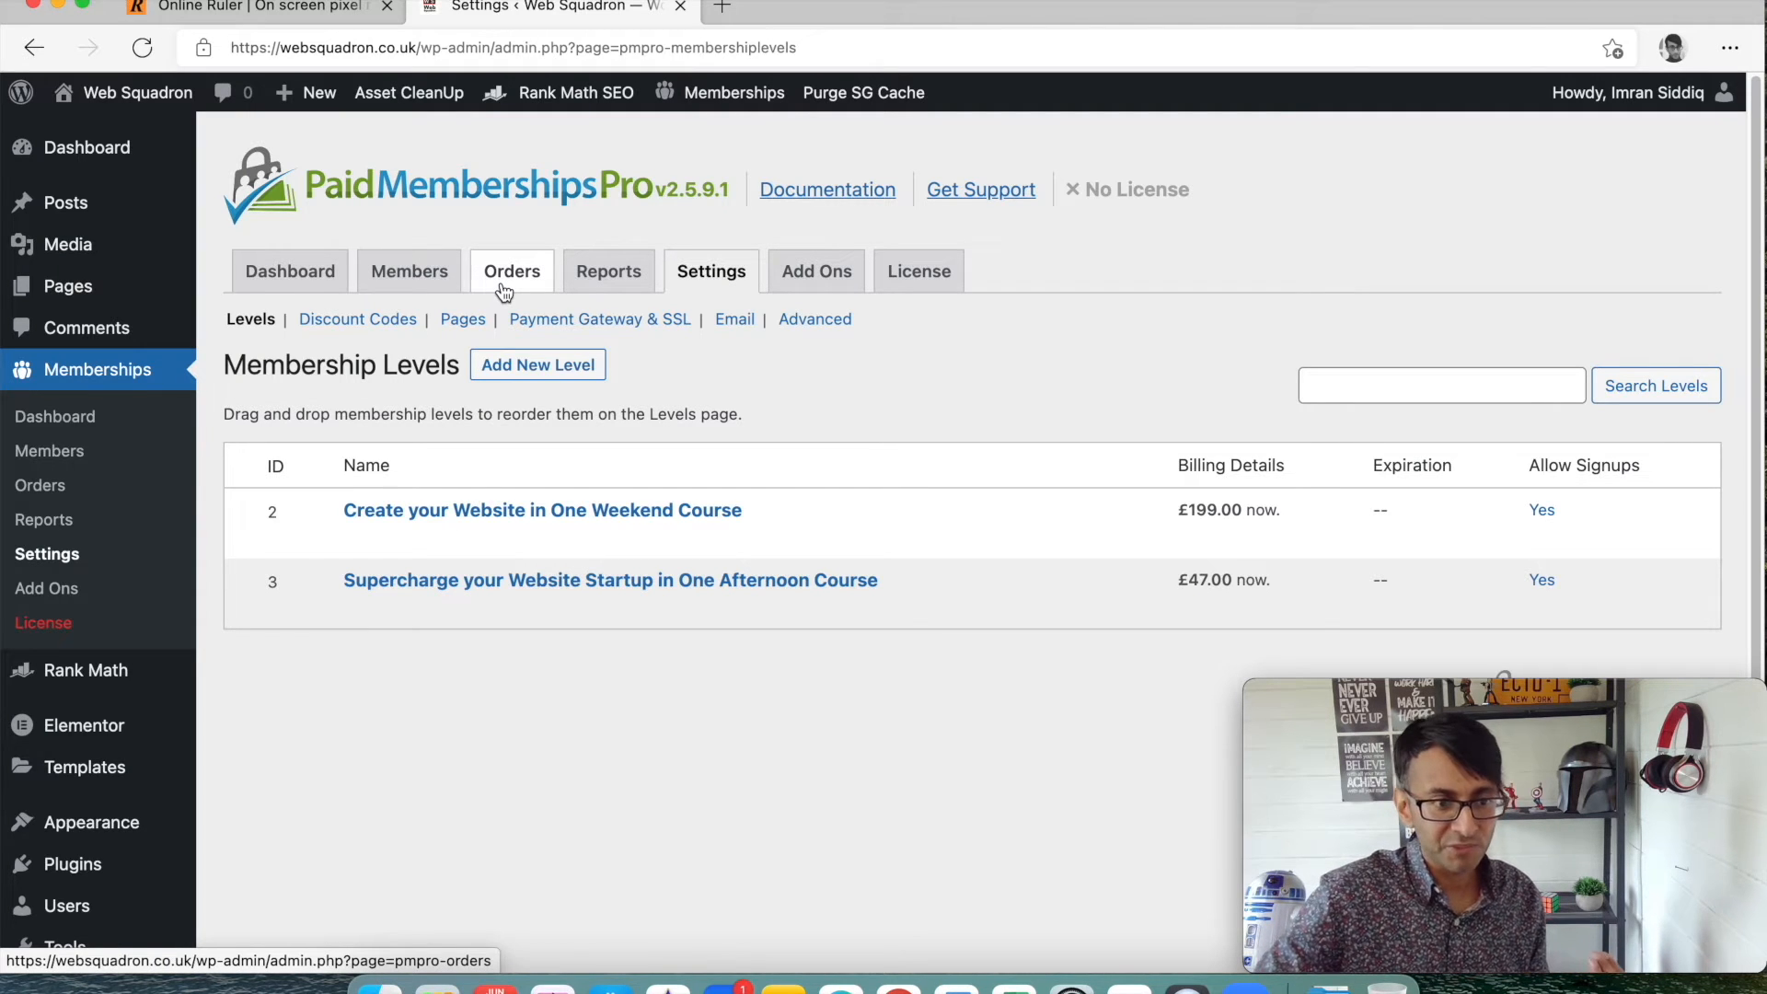
{"action": "mouse_move", "coordinate": [388, 302]}
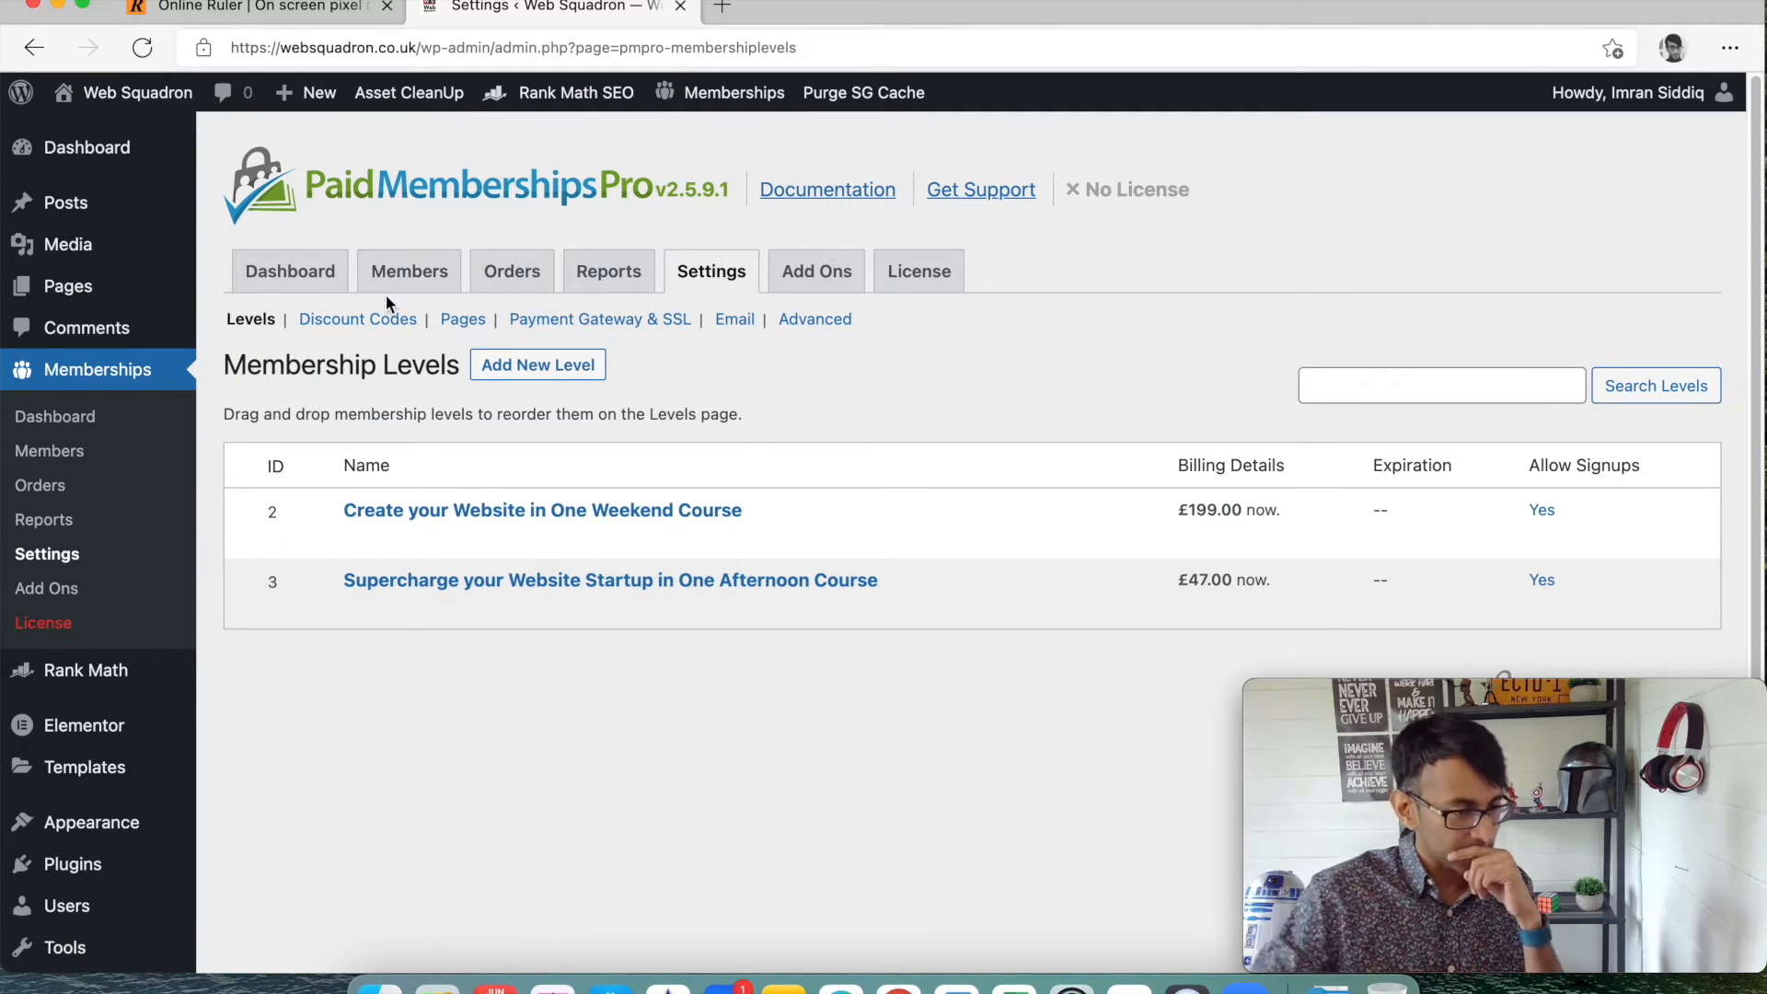
{"action": "mouse_move", "coordinate": [581, 406]}
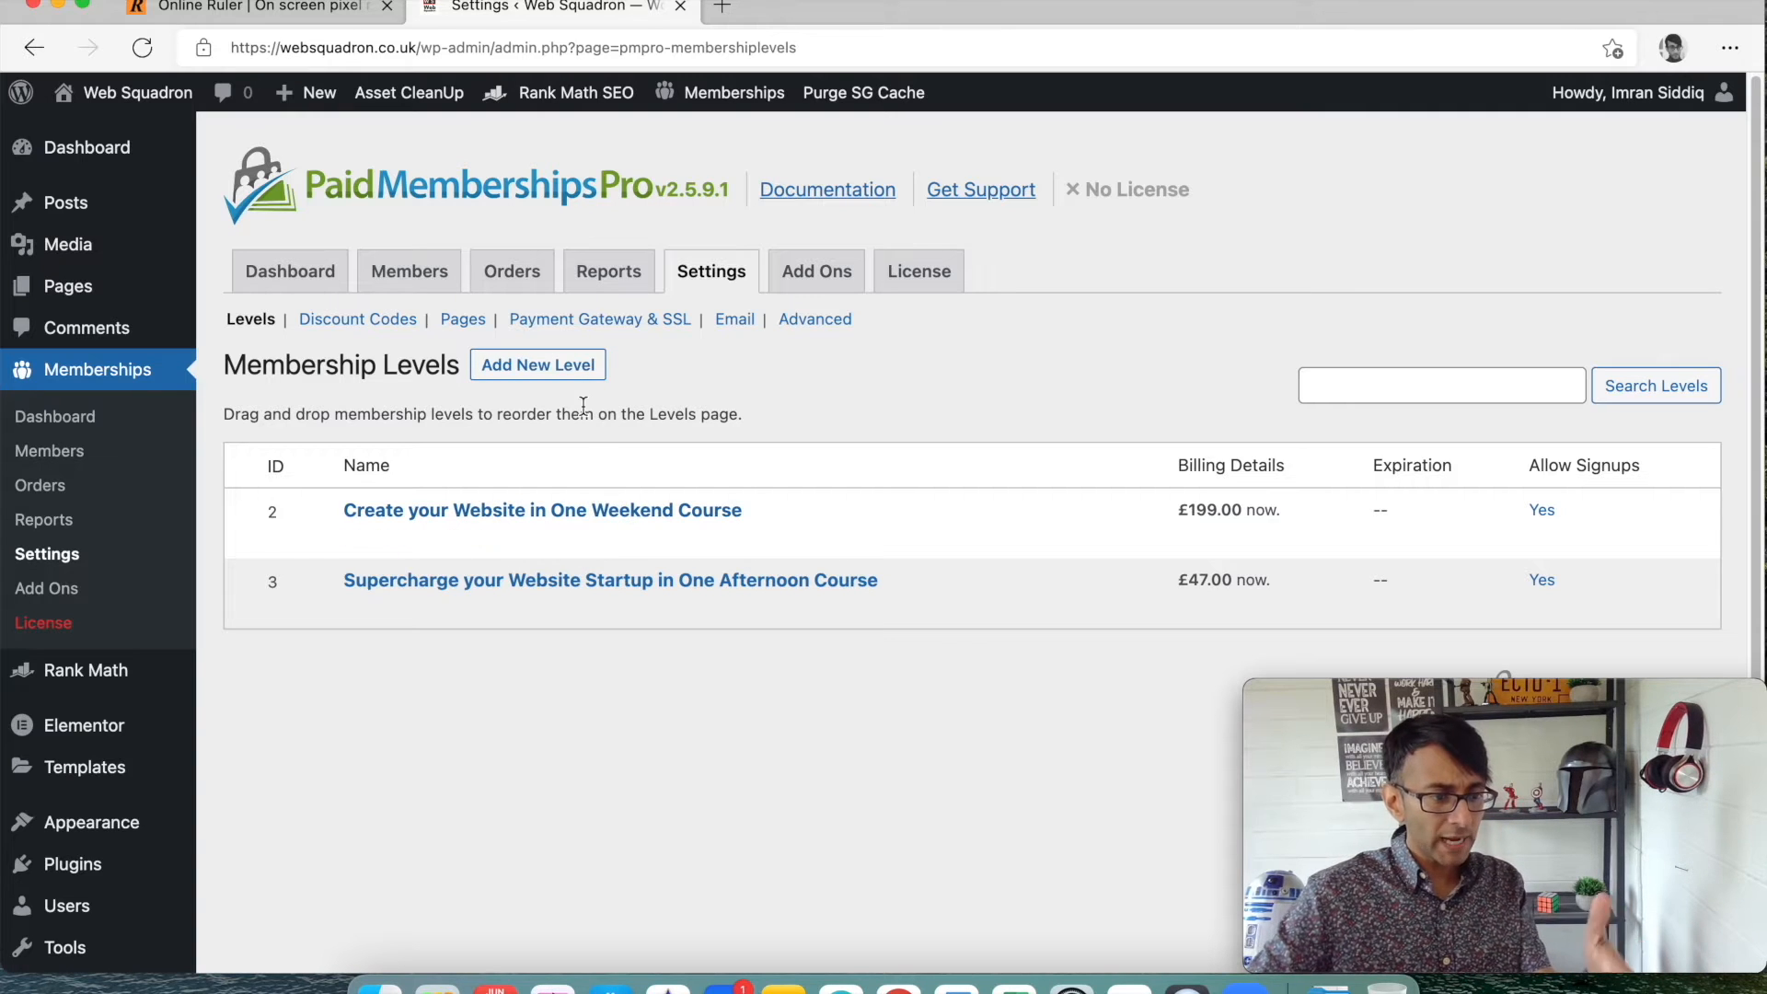
{"action": "mouse_move", "coordinate": [643, 343]}
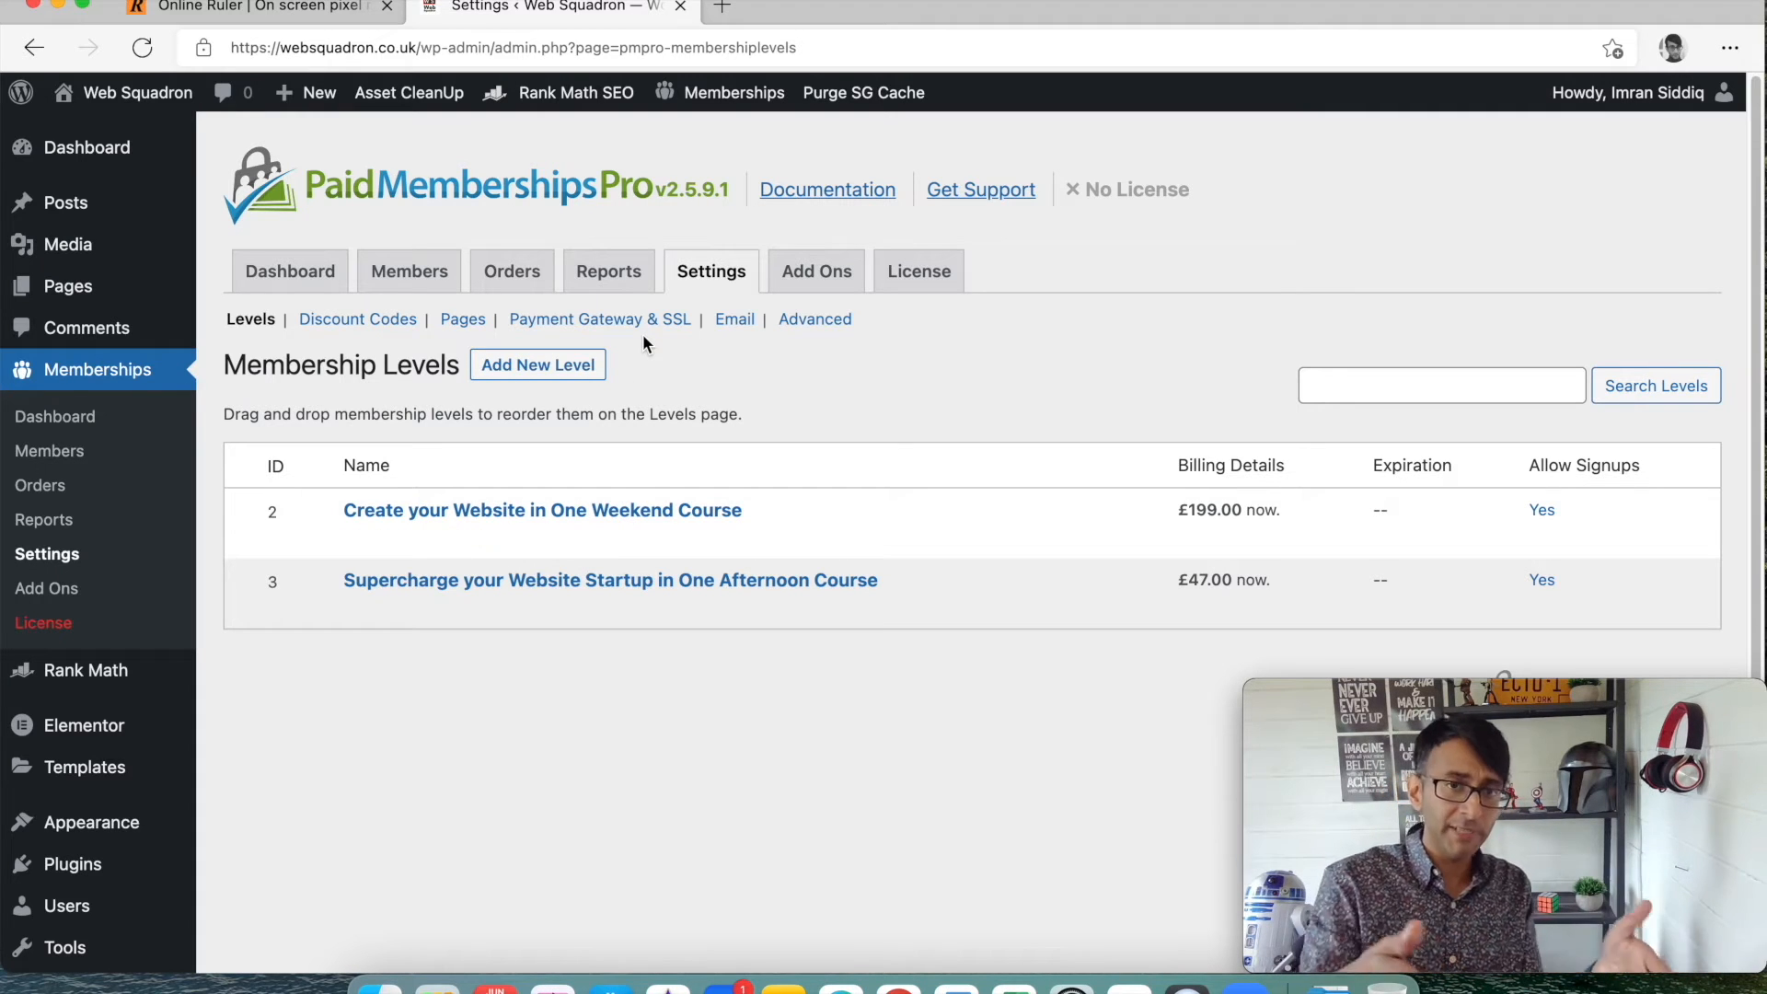
{"action": "mouse_move", "coordinate": [711, 278]}
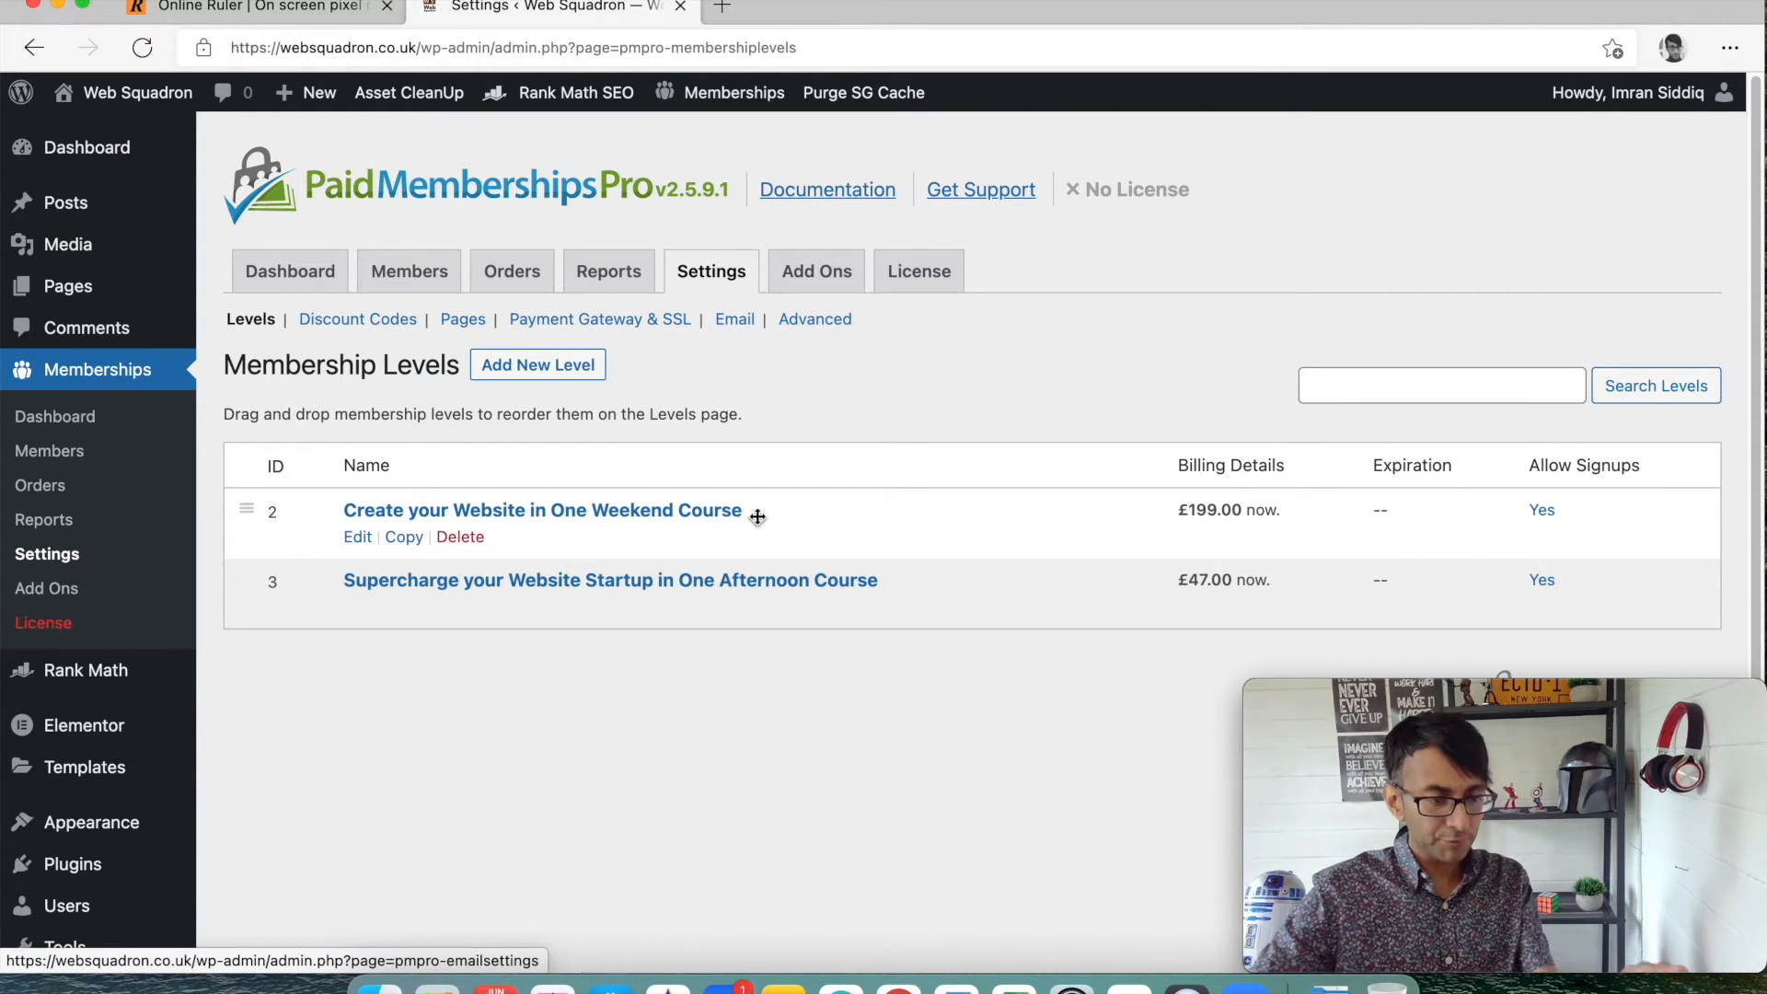
{"action": "mouse_move", "coordinate": [533, 393]}
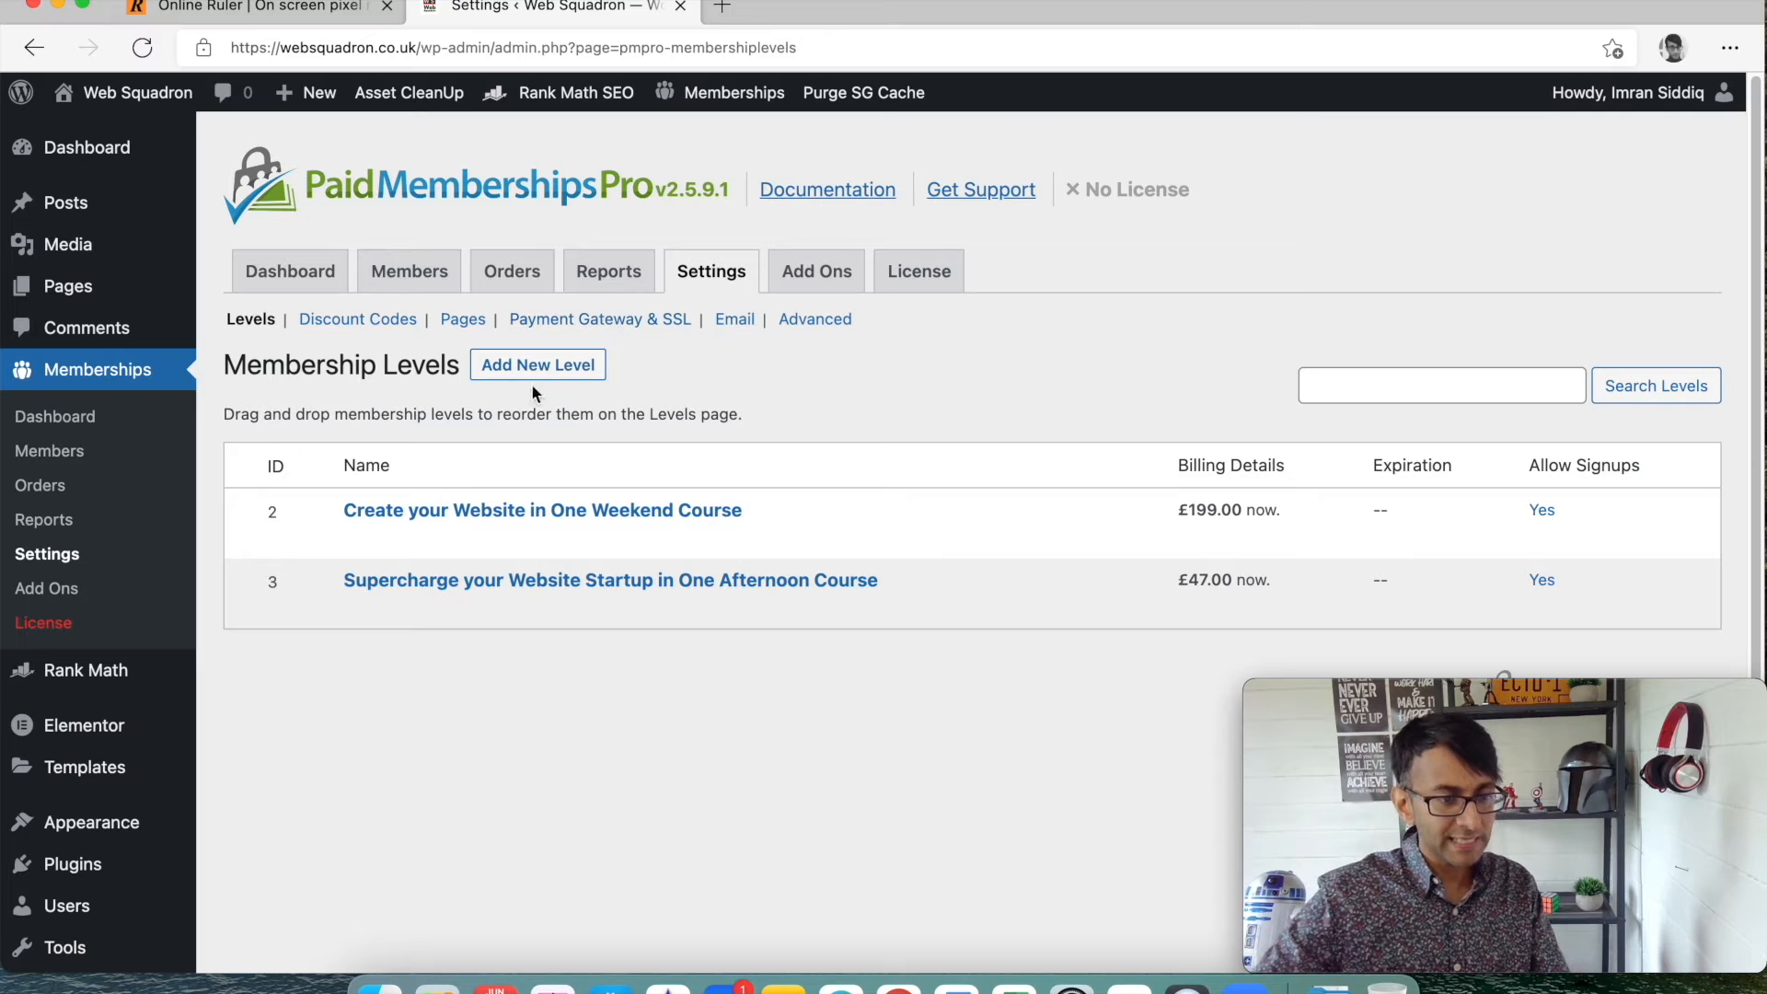
{"action": "mouse_move", "coordinate": [608, 663]}
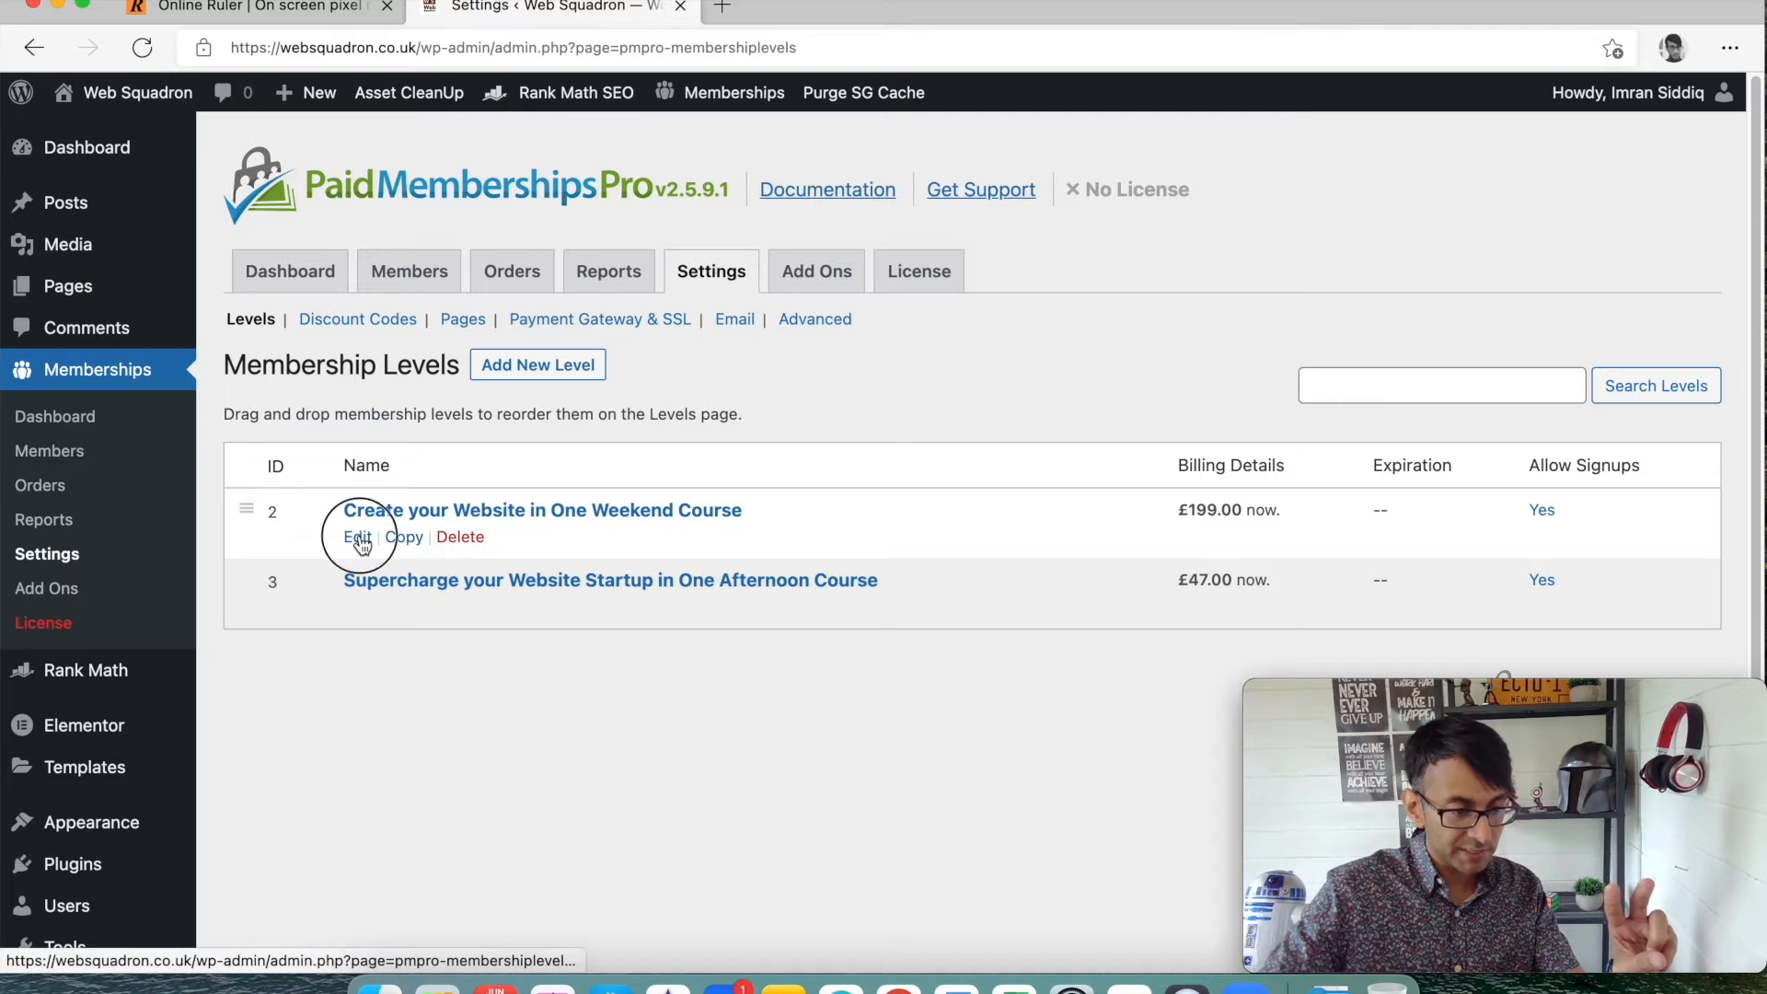
{"action": "left_click", "coordinate": [356, 537]}
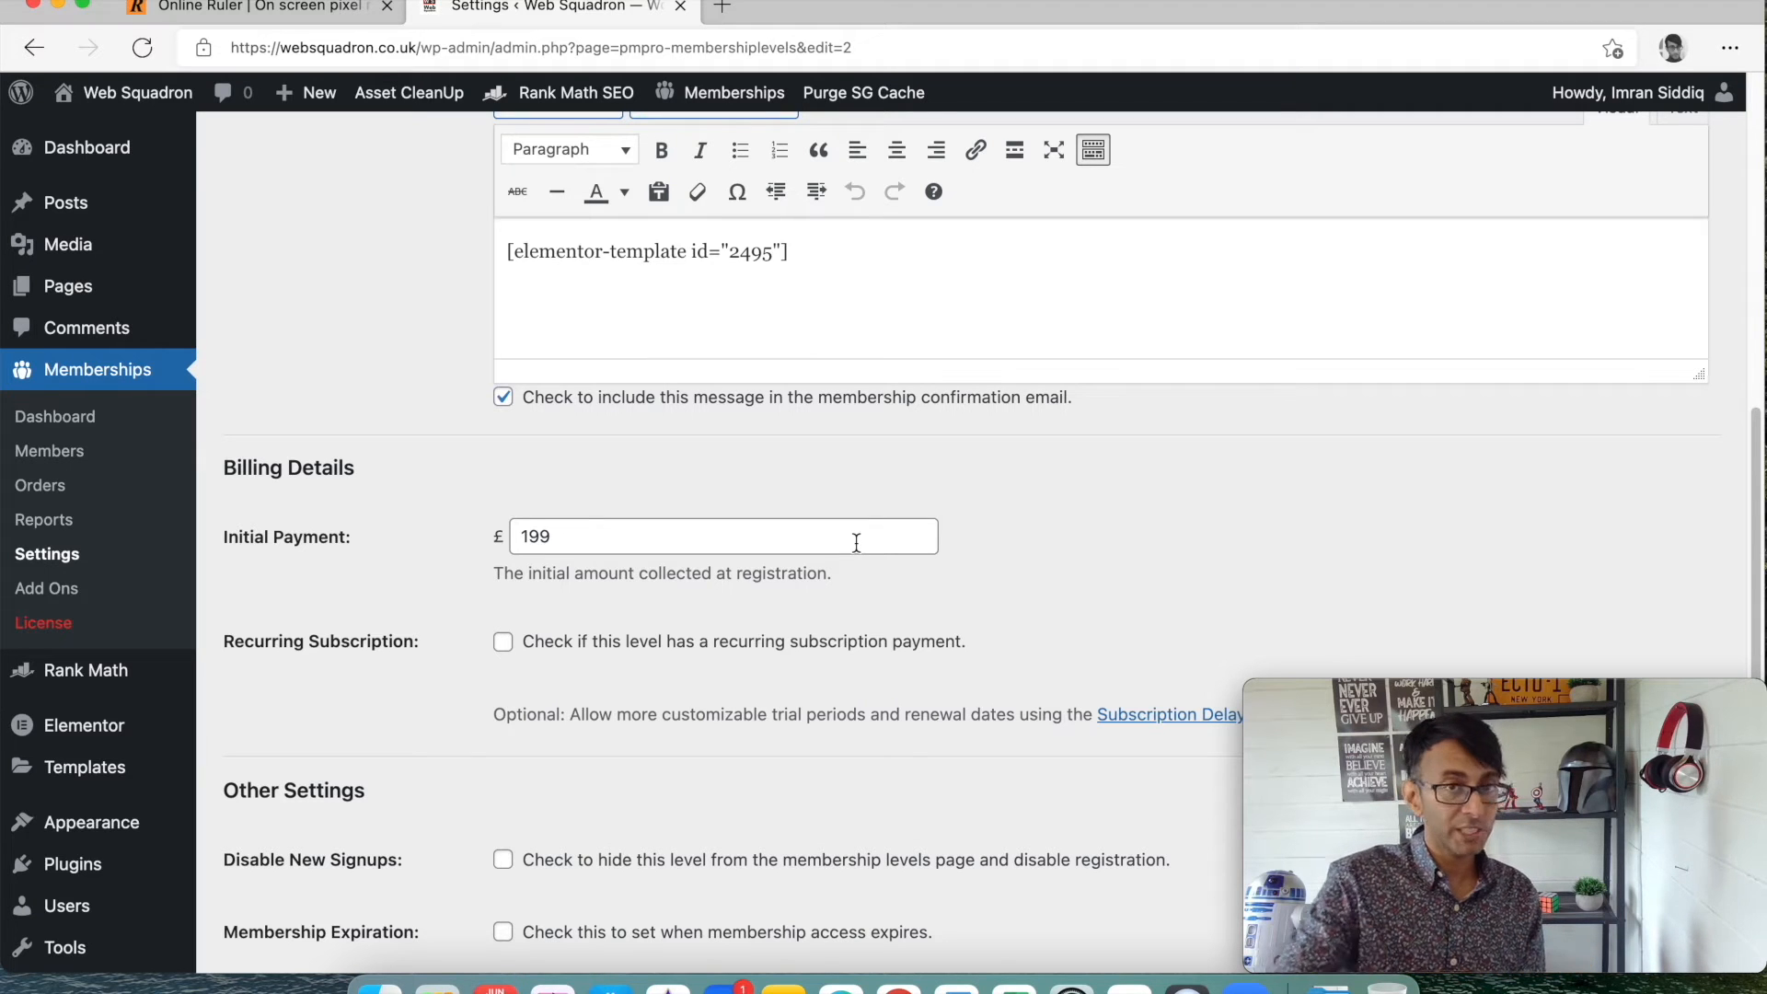
{"action": "scroll", "scroll_direction": "down", "scroll_amount": 3}
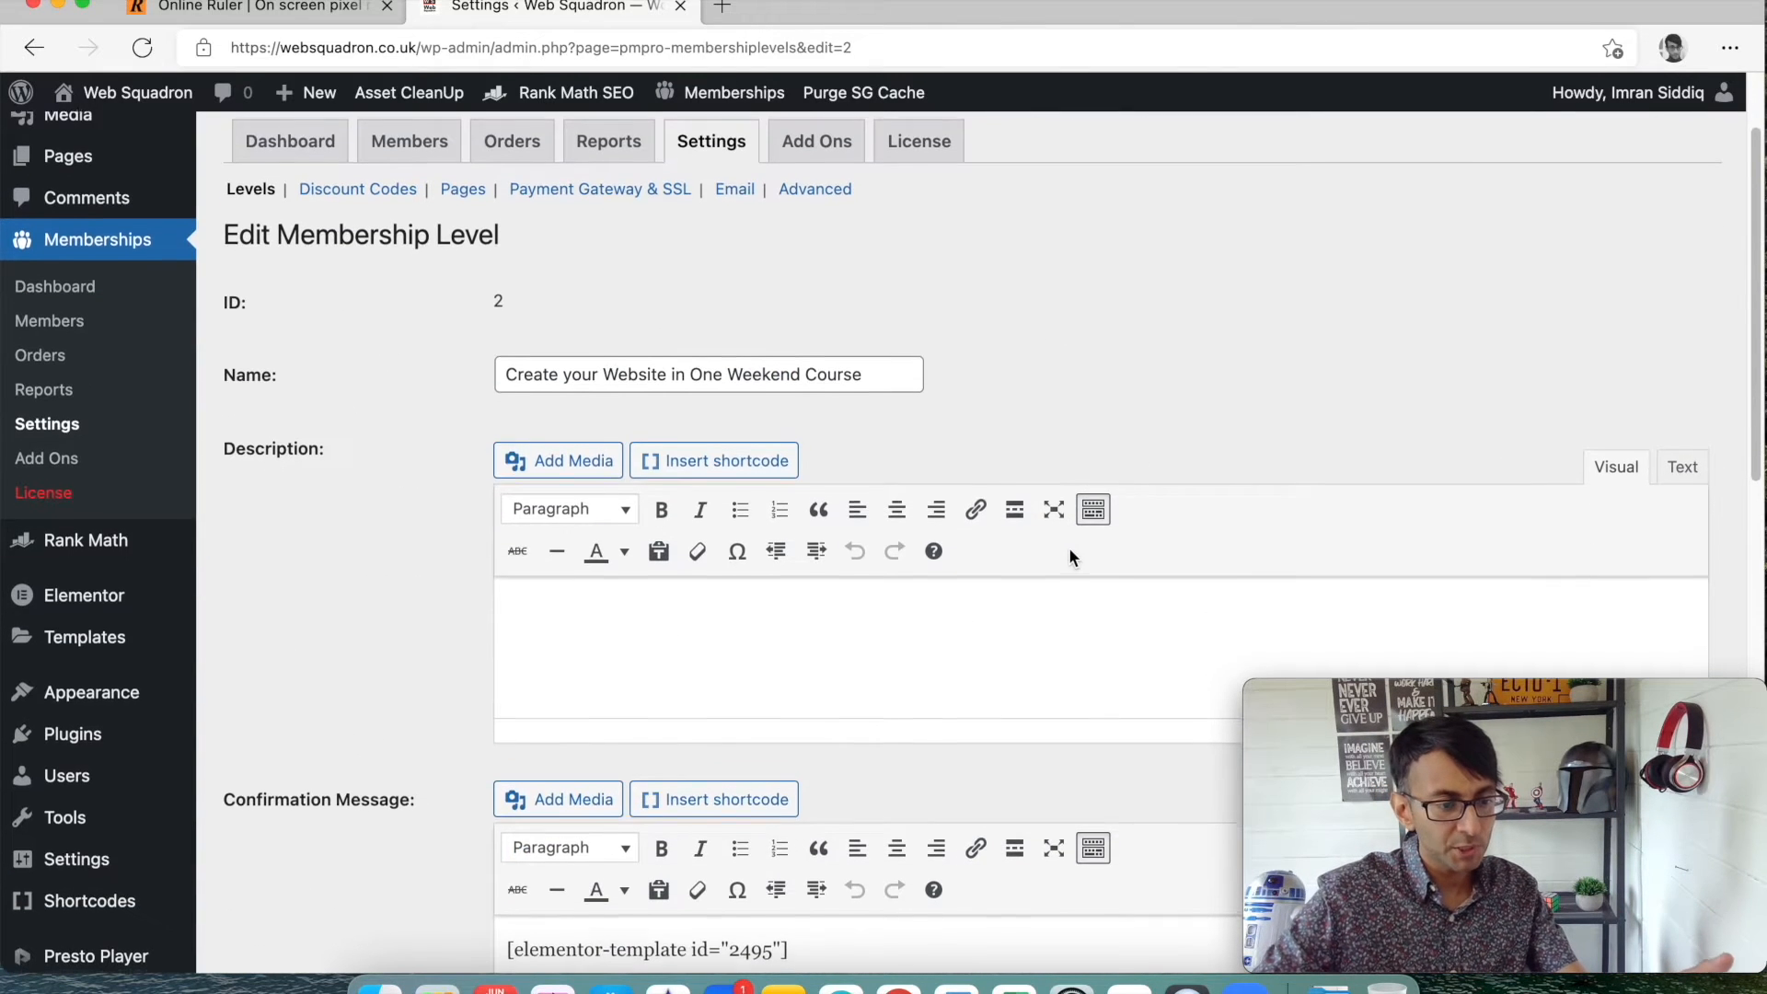
{"action": "scroll", "scroll_direction": "down", "scroll_amount": 3}
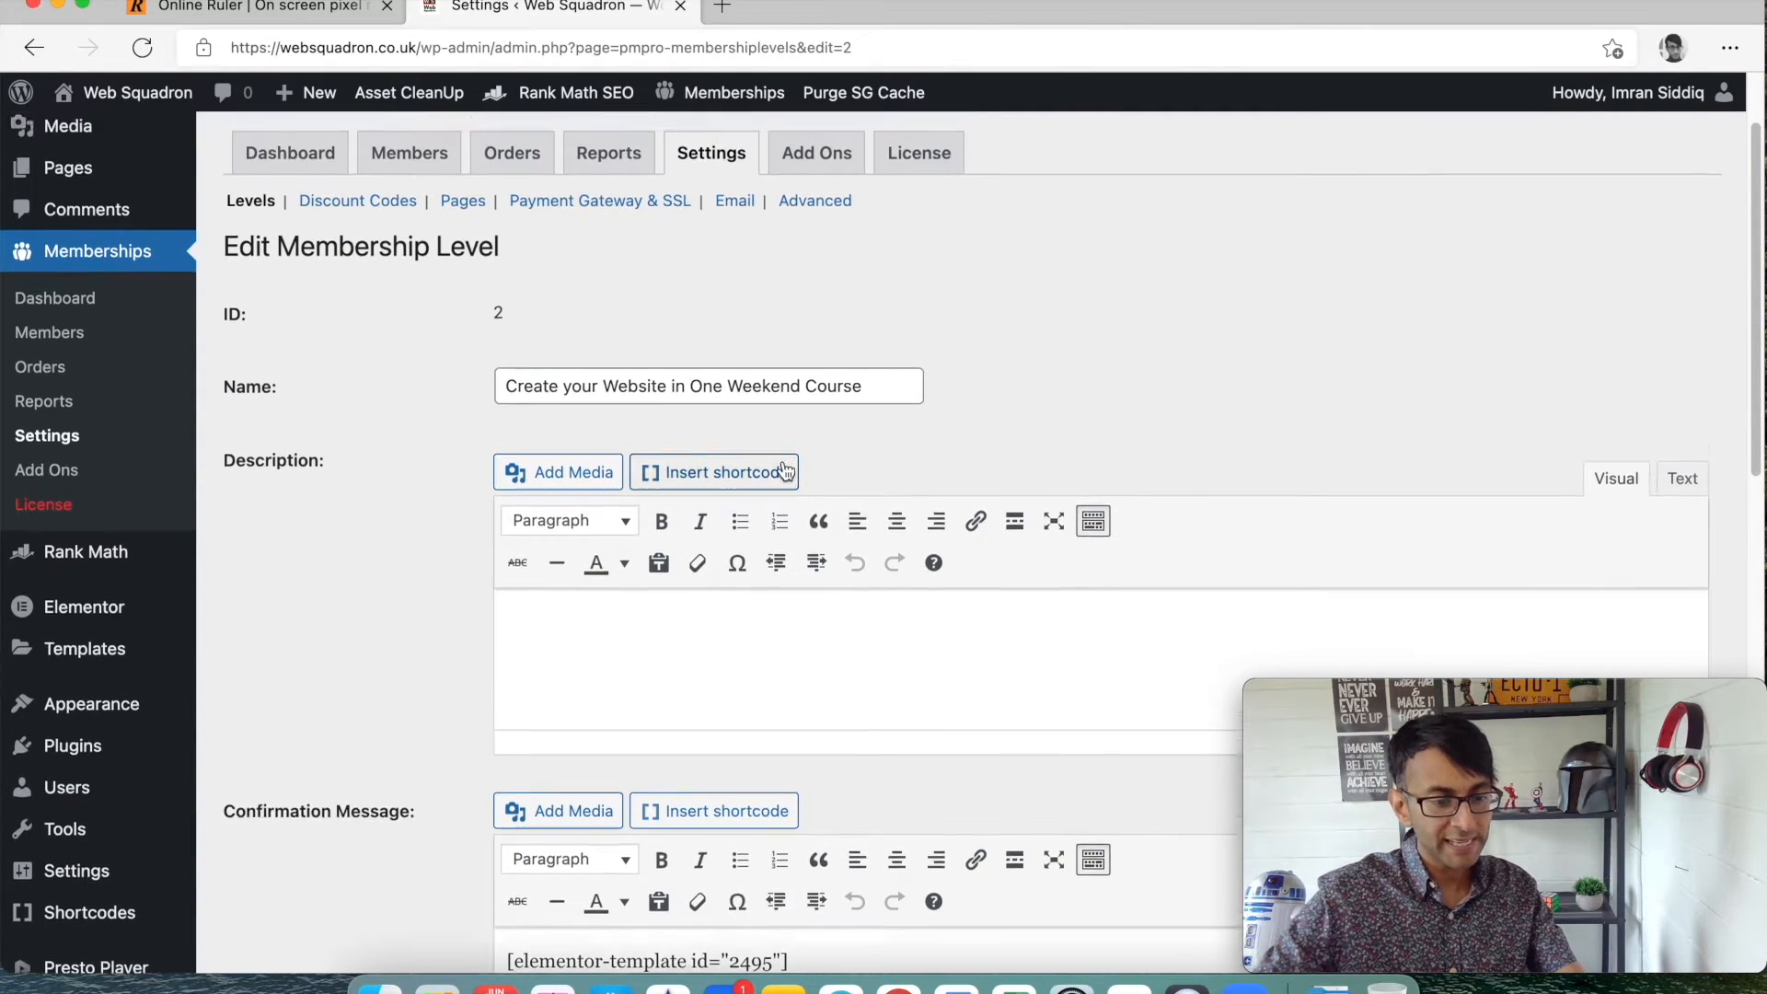
{"action": "scroll", "scroll_direction": "down", "scroll_amount": 3}
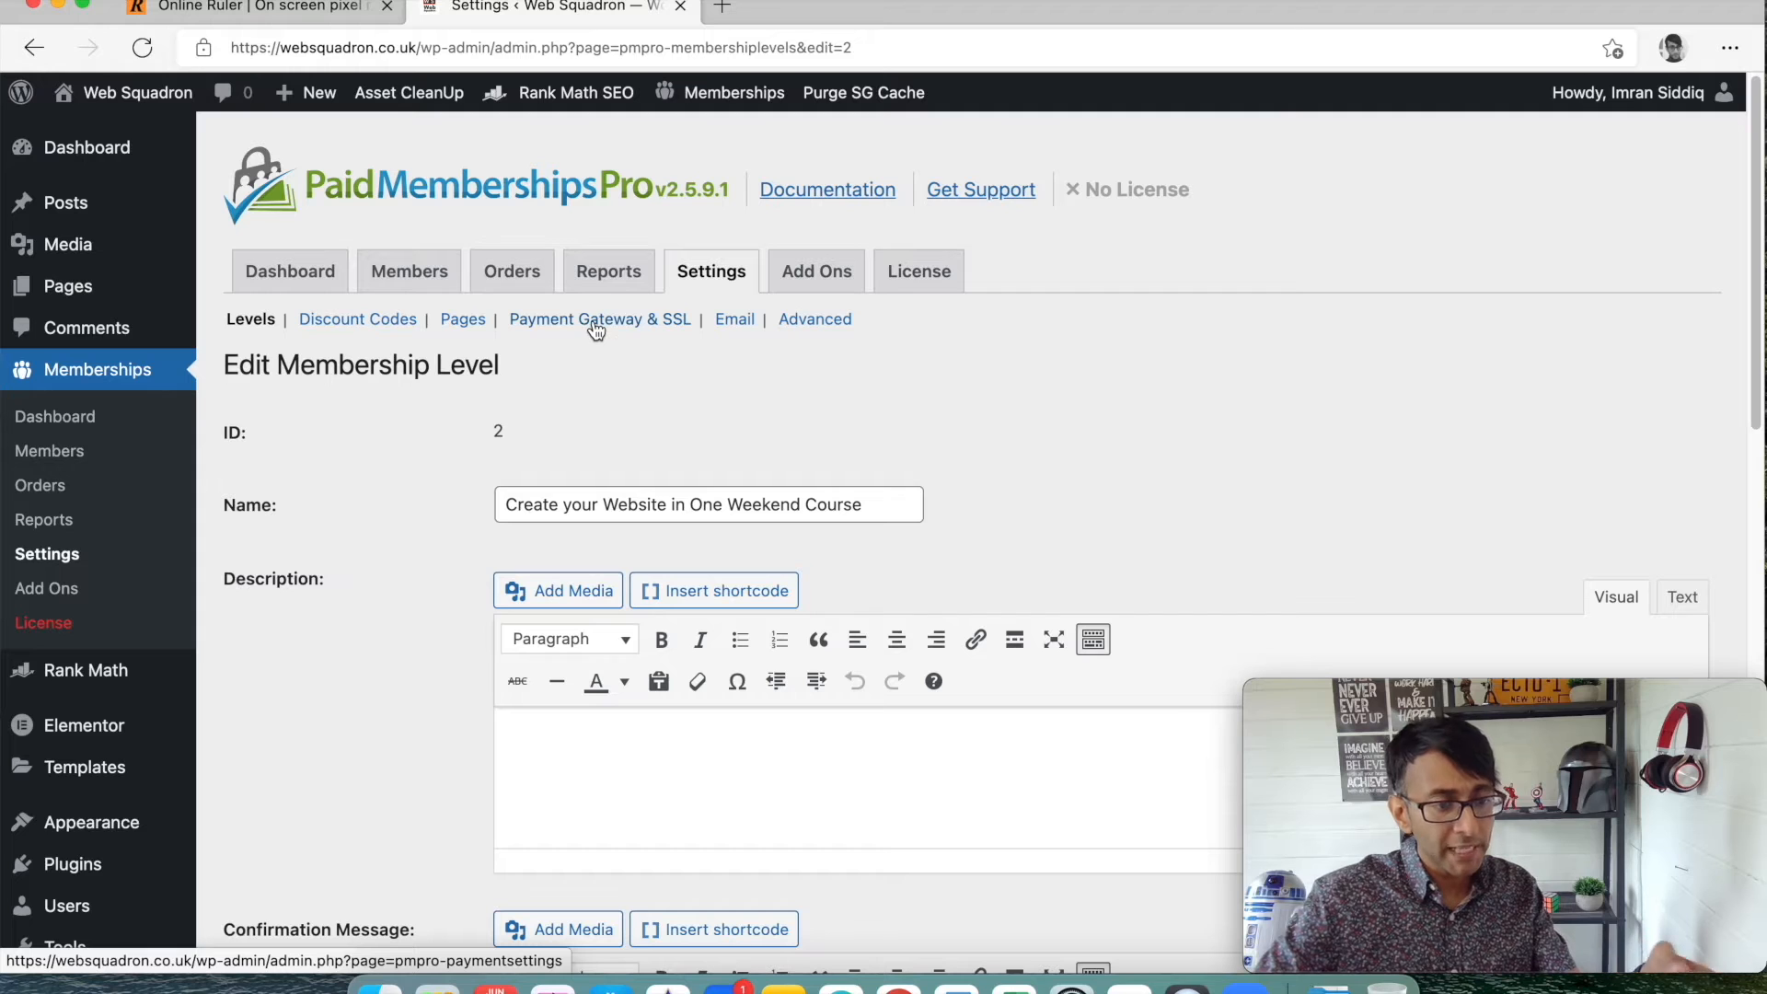
{"action": "mouse_move", "coordinate": [599, 319]}
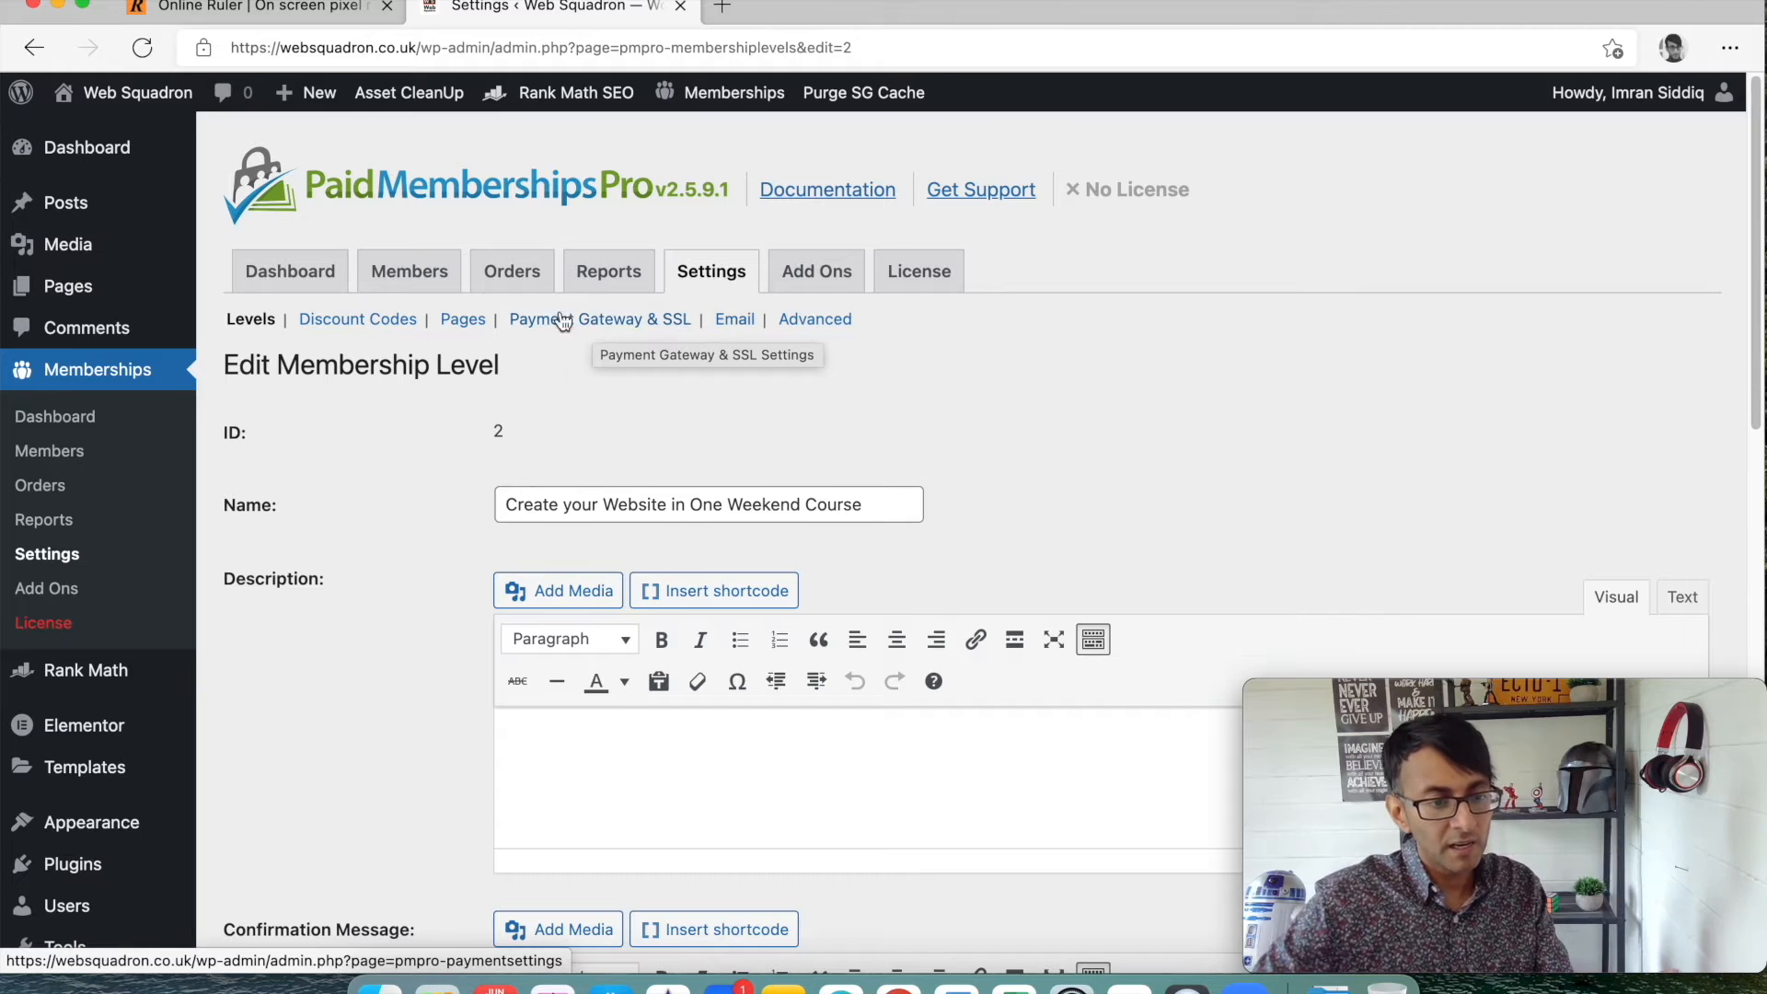
{"action": "mouse_move", "coordinate": [462, 320]}
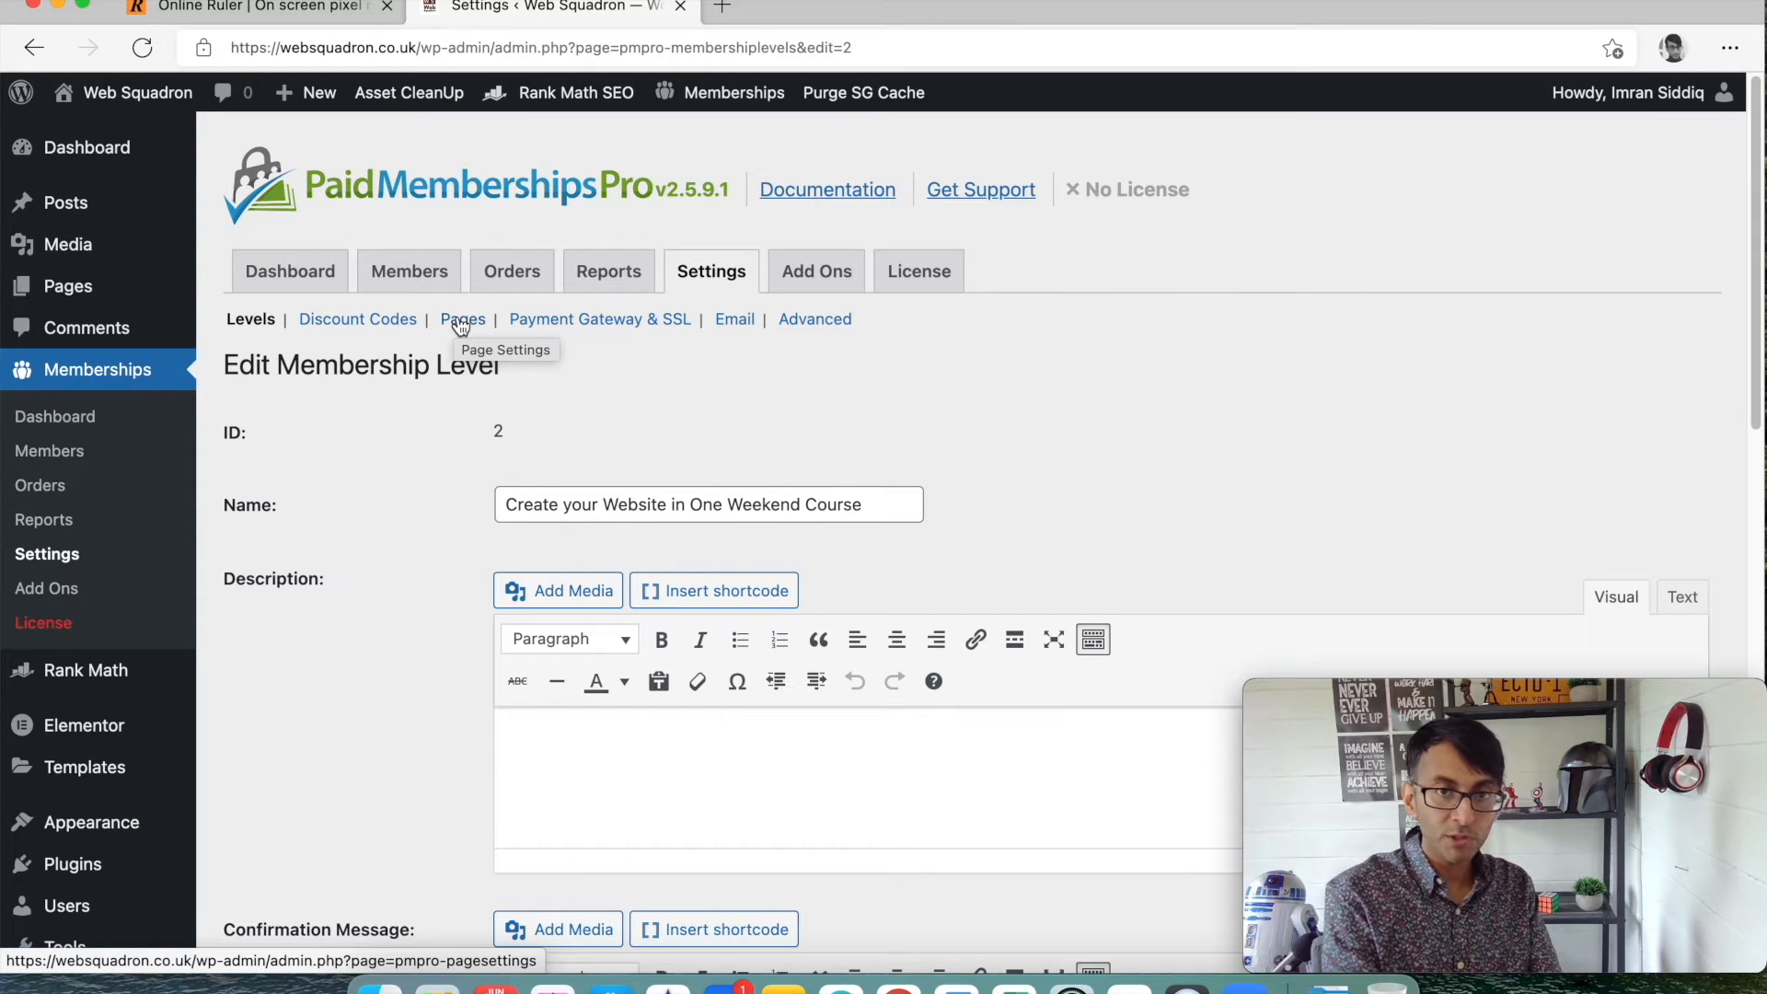
{"action": "mouse_move", "coordinate": [816, 271]}
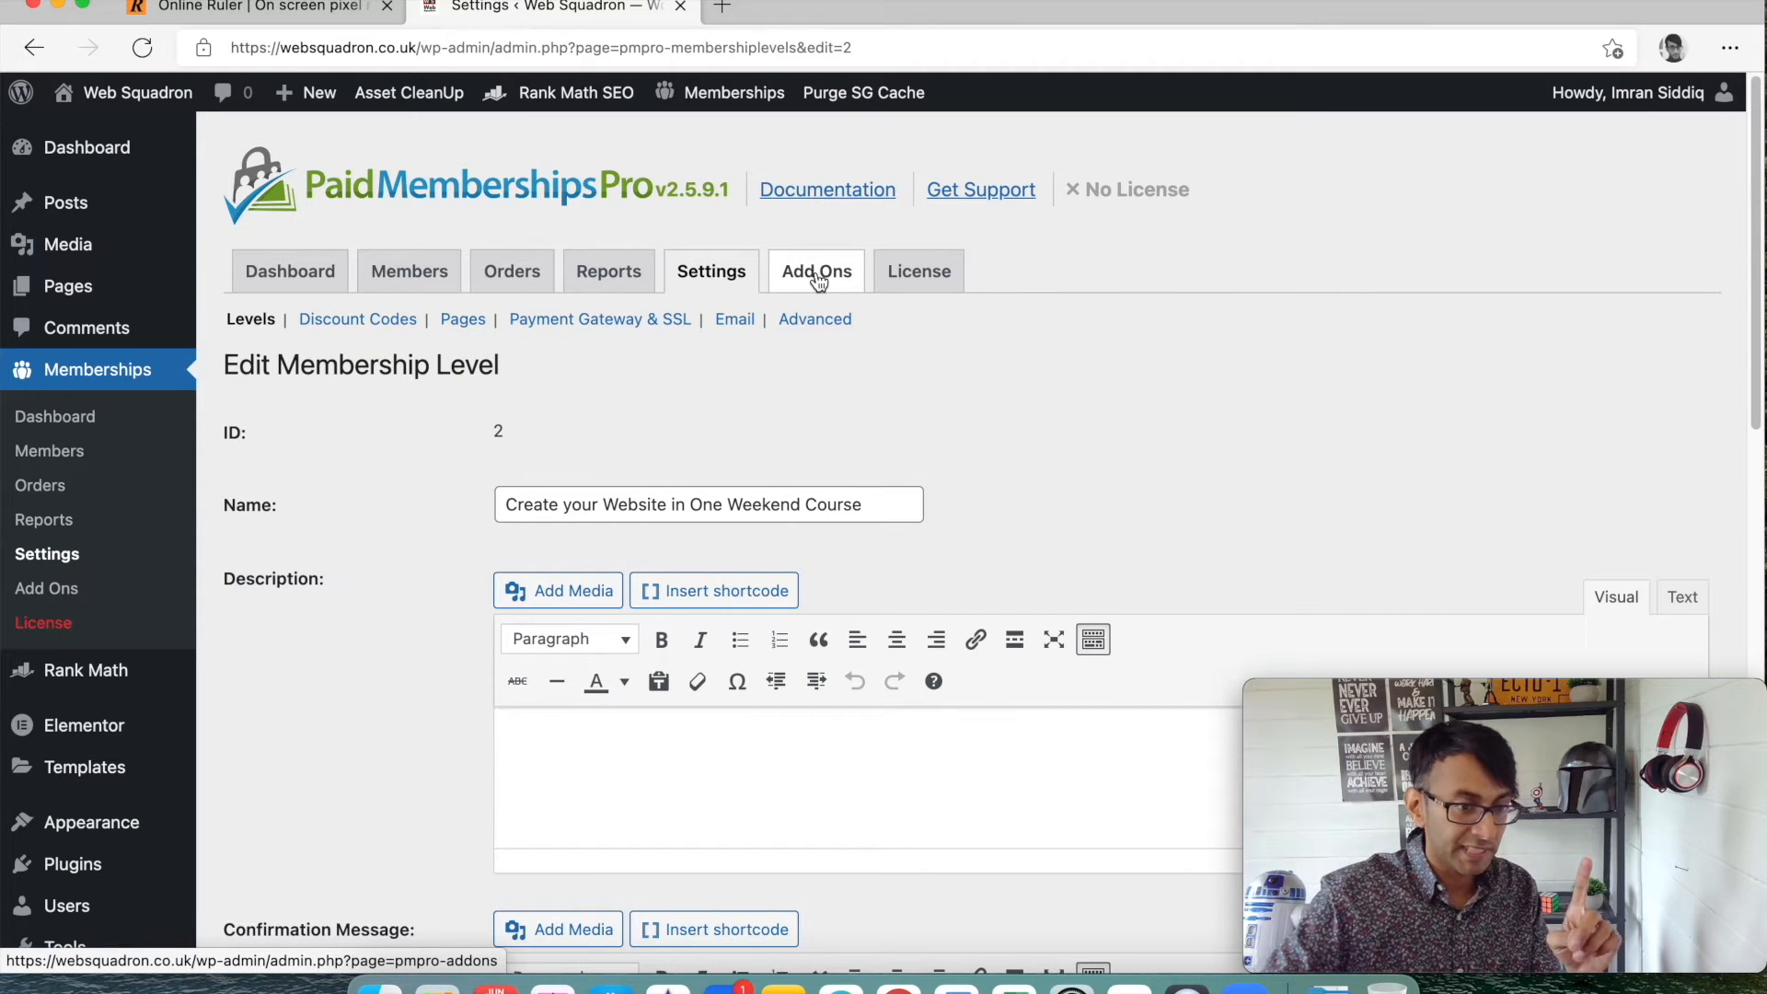
Open Paid Memberships Pro's Add Ons page and scroll through the 77 add-ons.
{"action": "left_click", "coordinate": [815, 271]}
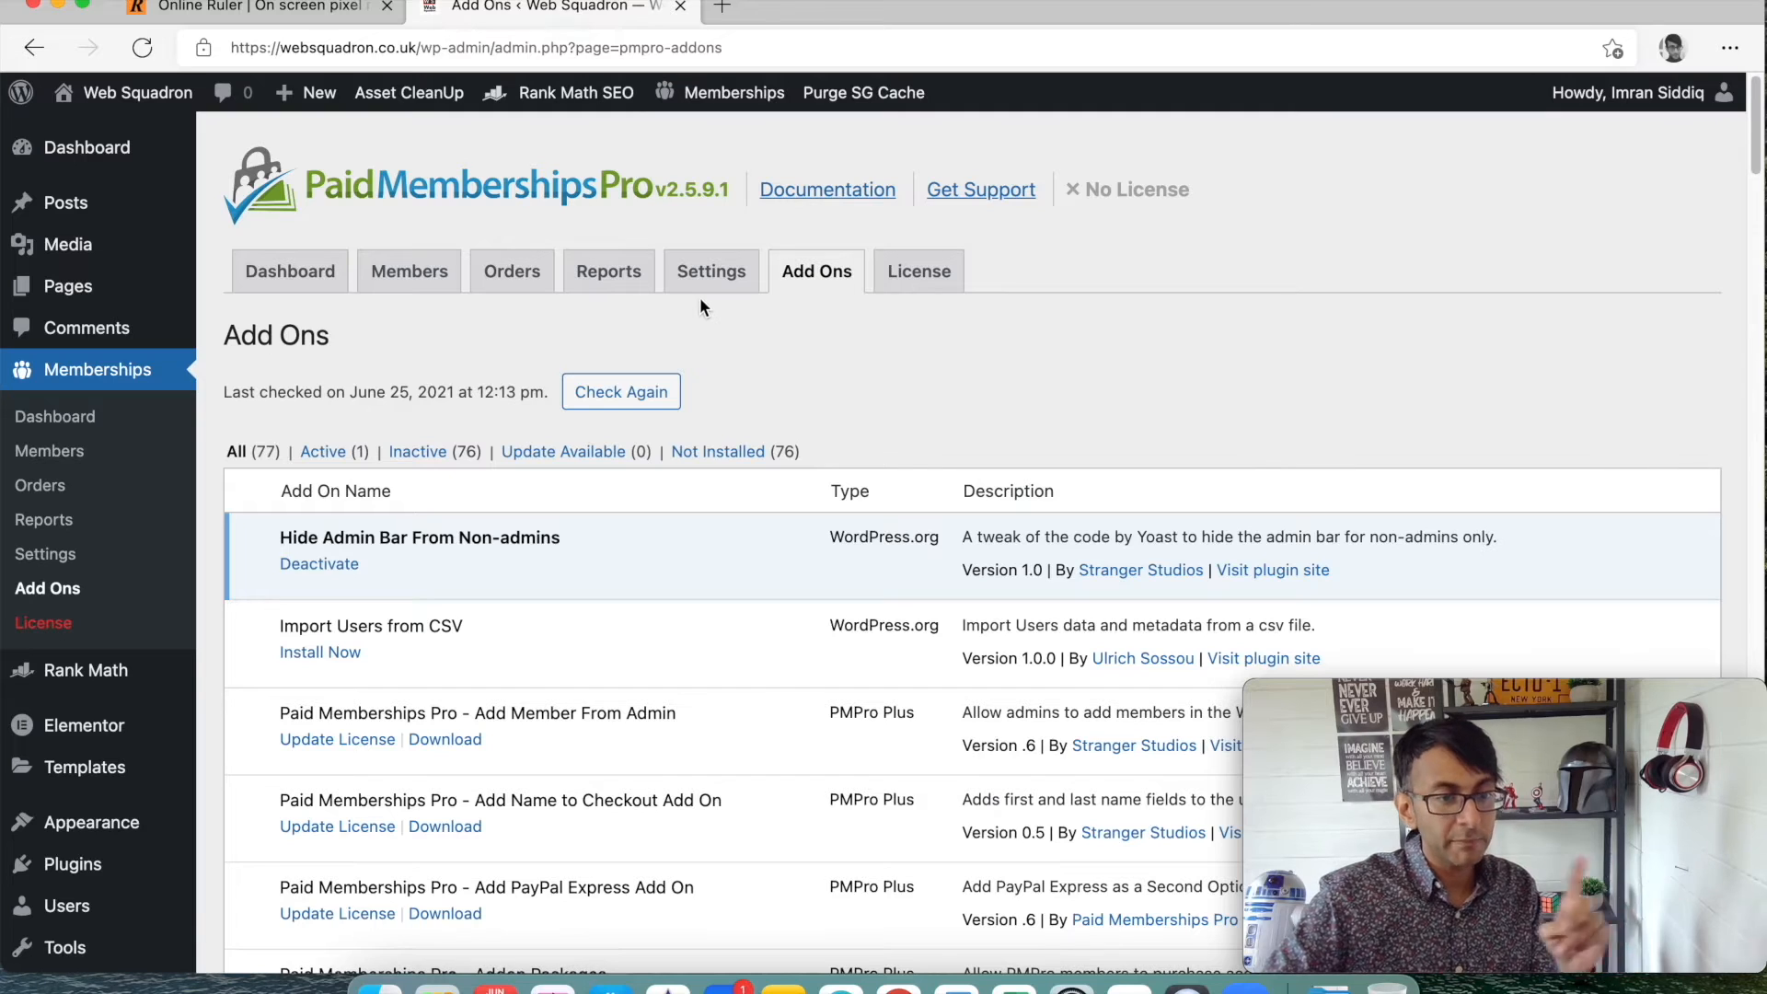
{"action": "scroll", "scroll_direction": "down", "scroll_amount": 3}
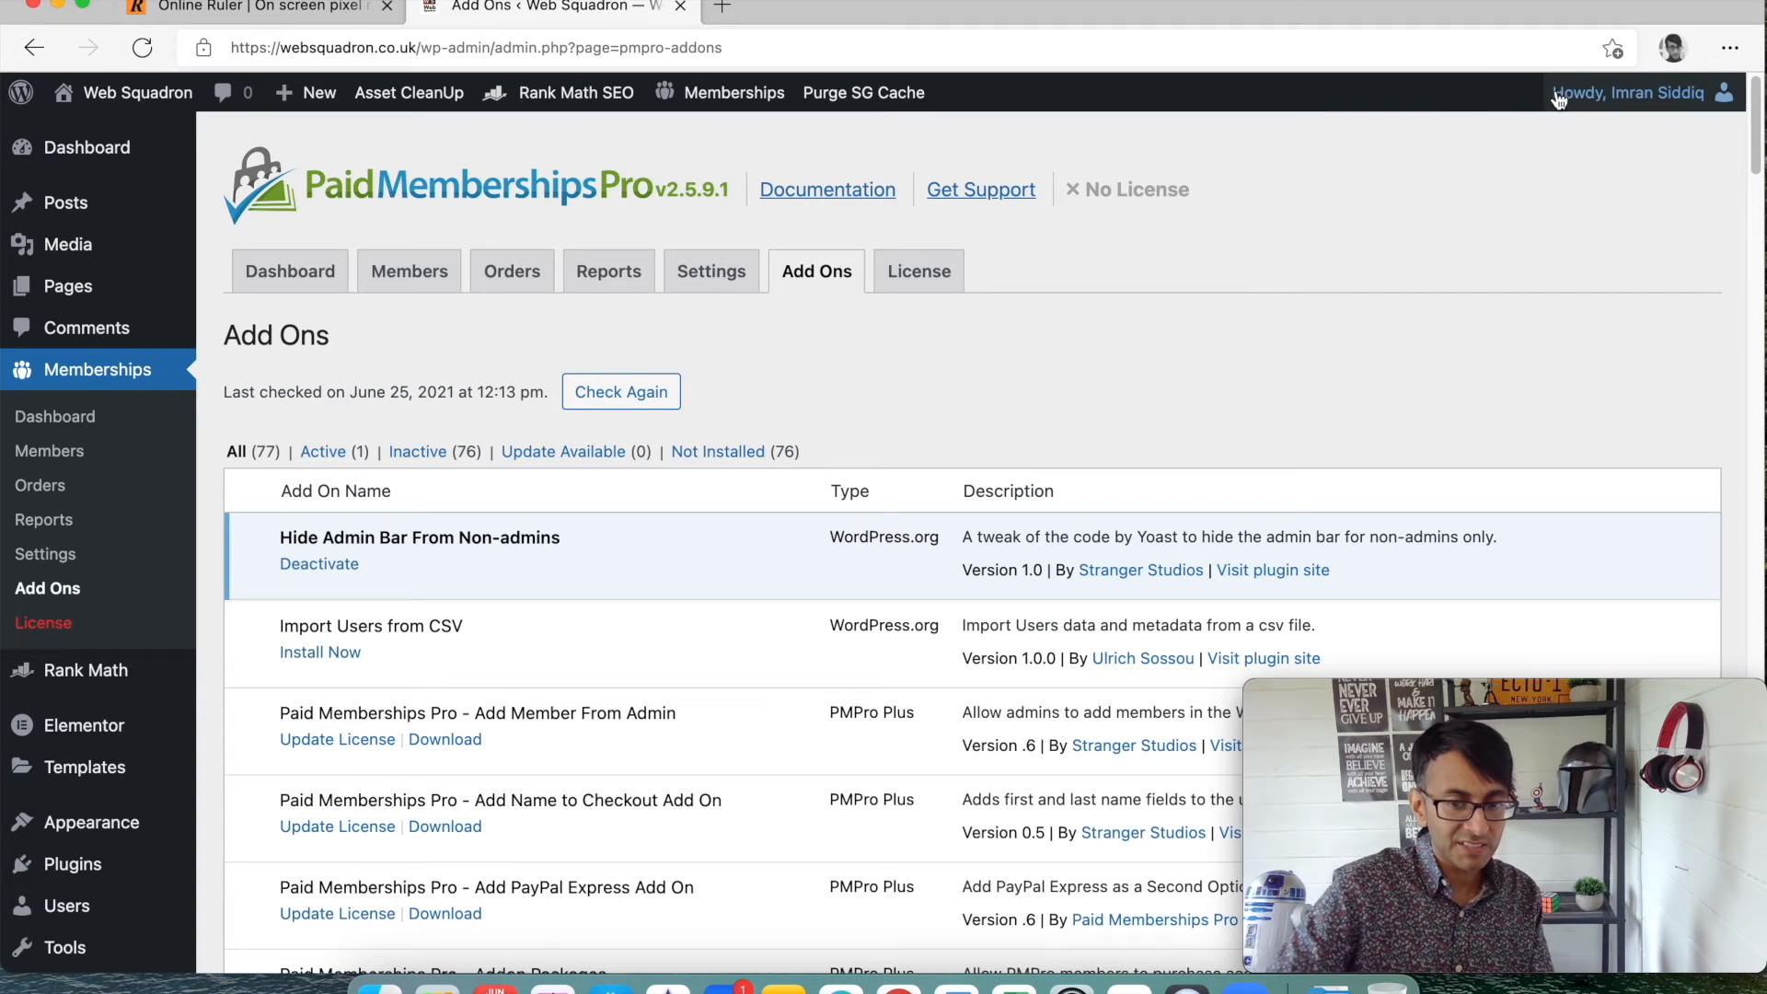
{"action": "mouse_move", "coordinate": [864, 92]}
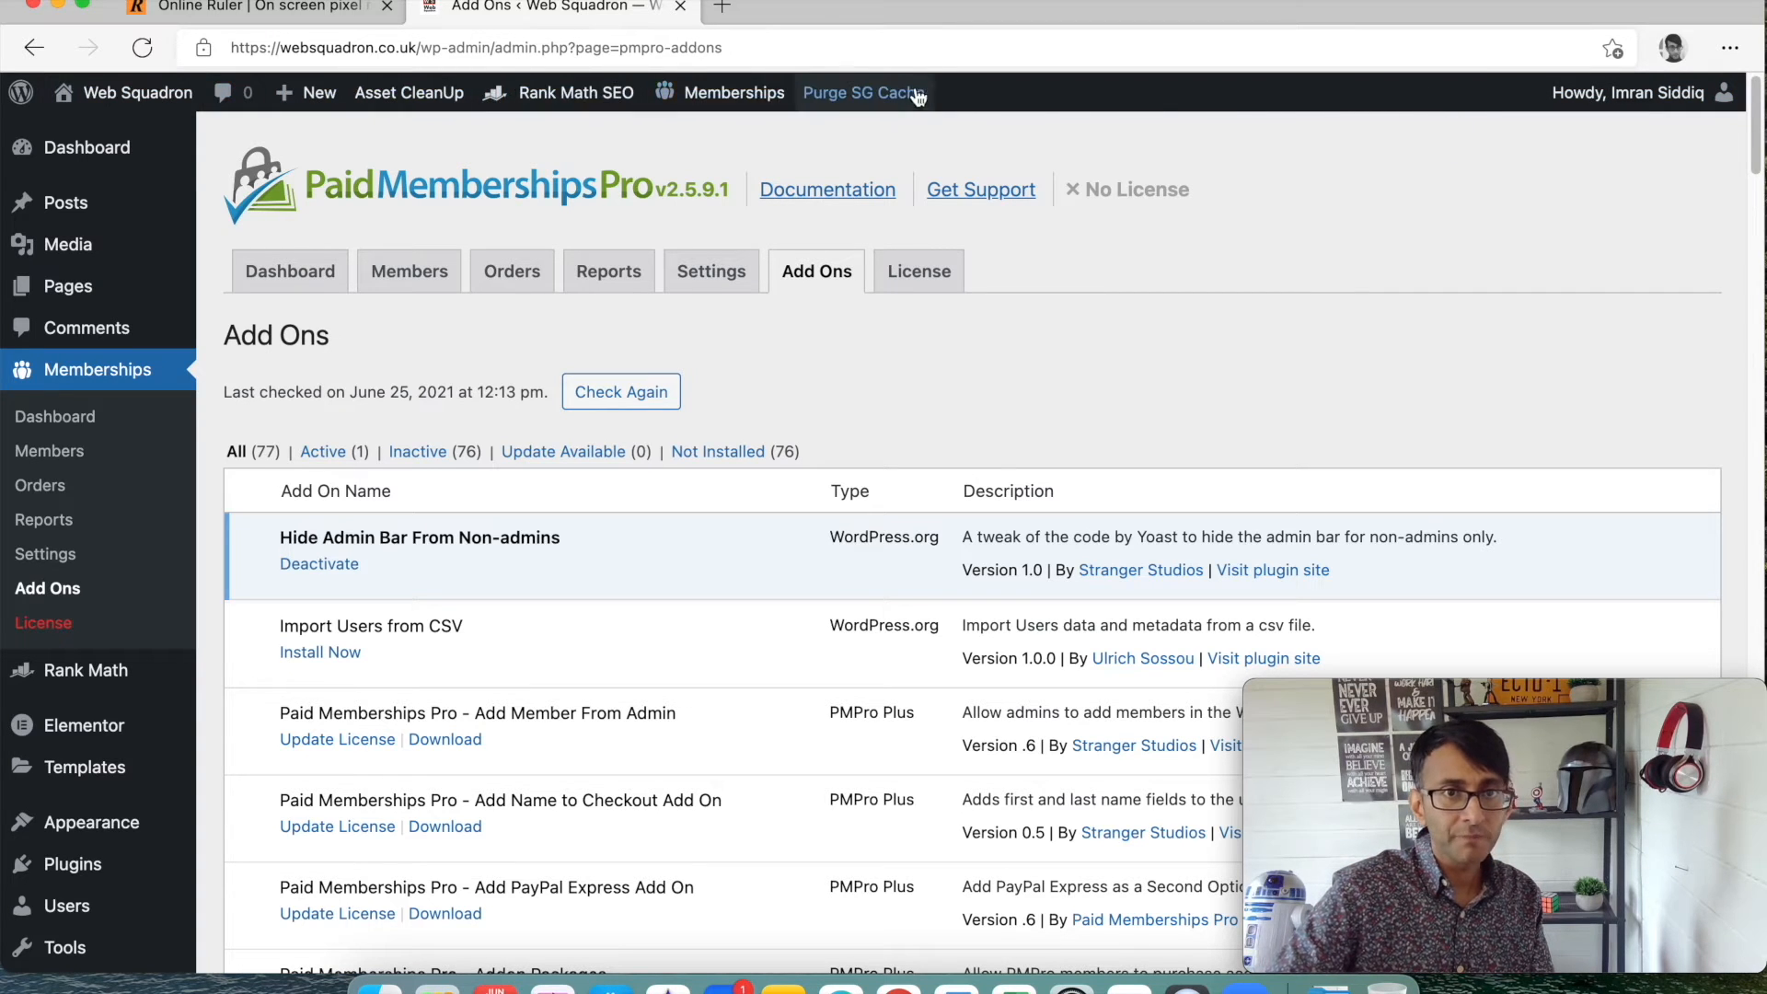
{"action": "mouse_move", "coordinate": [979, 97]}
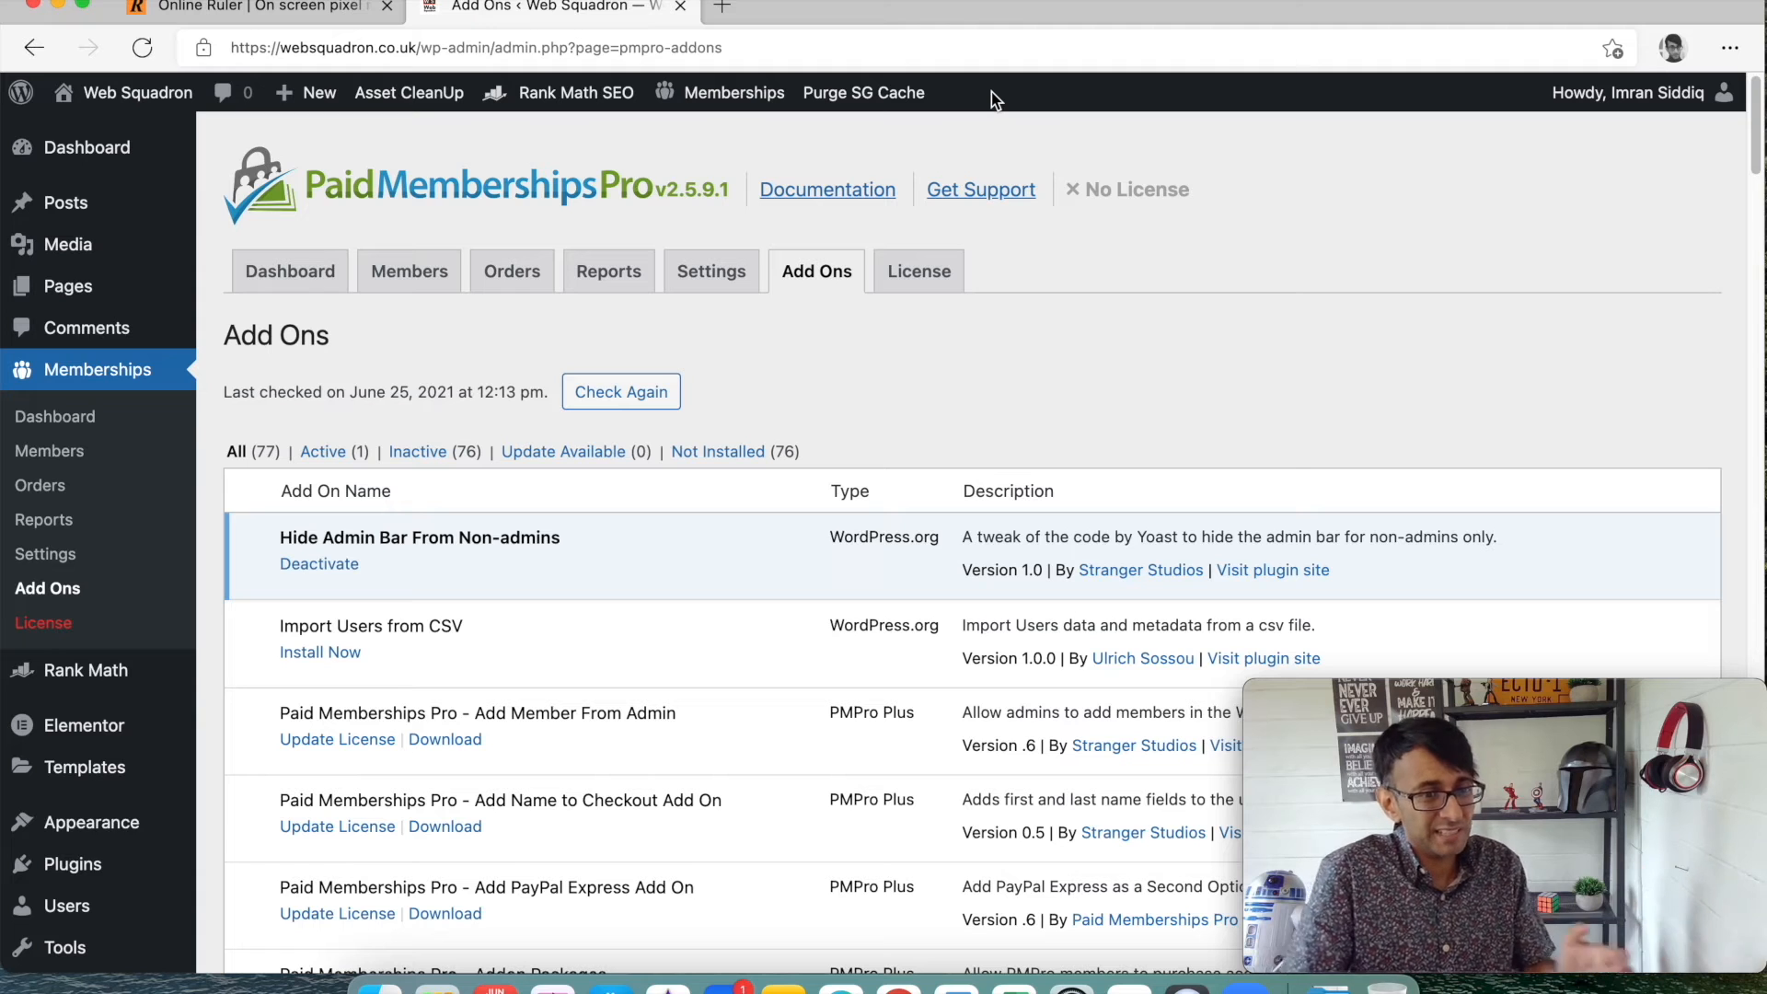
{"action": "mouse_move", "coordinate": [1271, 147]}
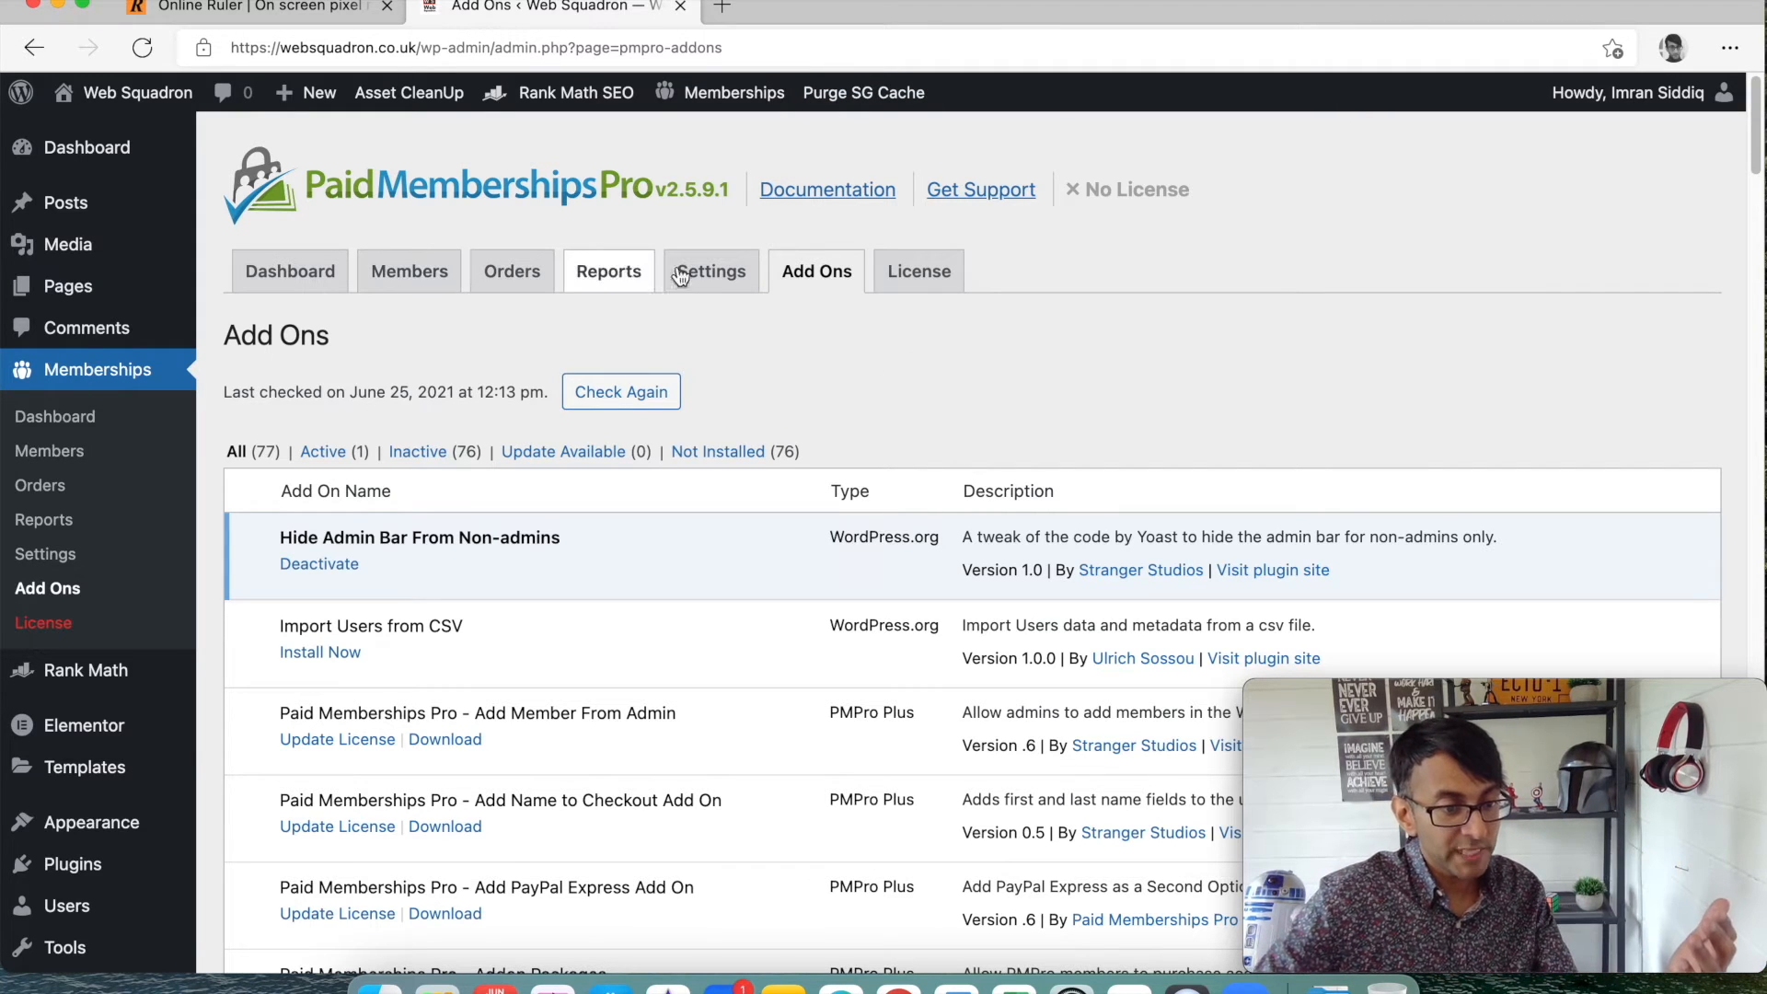
Open All Pages and scroll to the Create your Website in One Weekend page.
{"action": "left_click", "coordinate": [712, 271]}
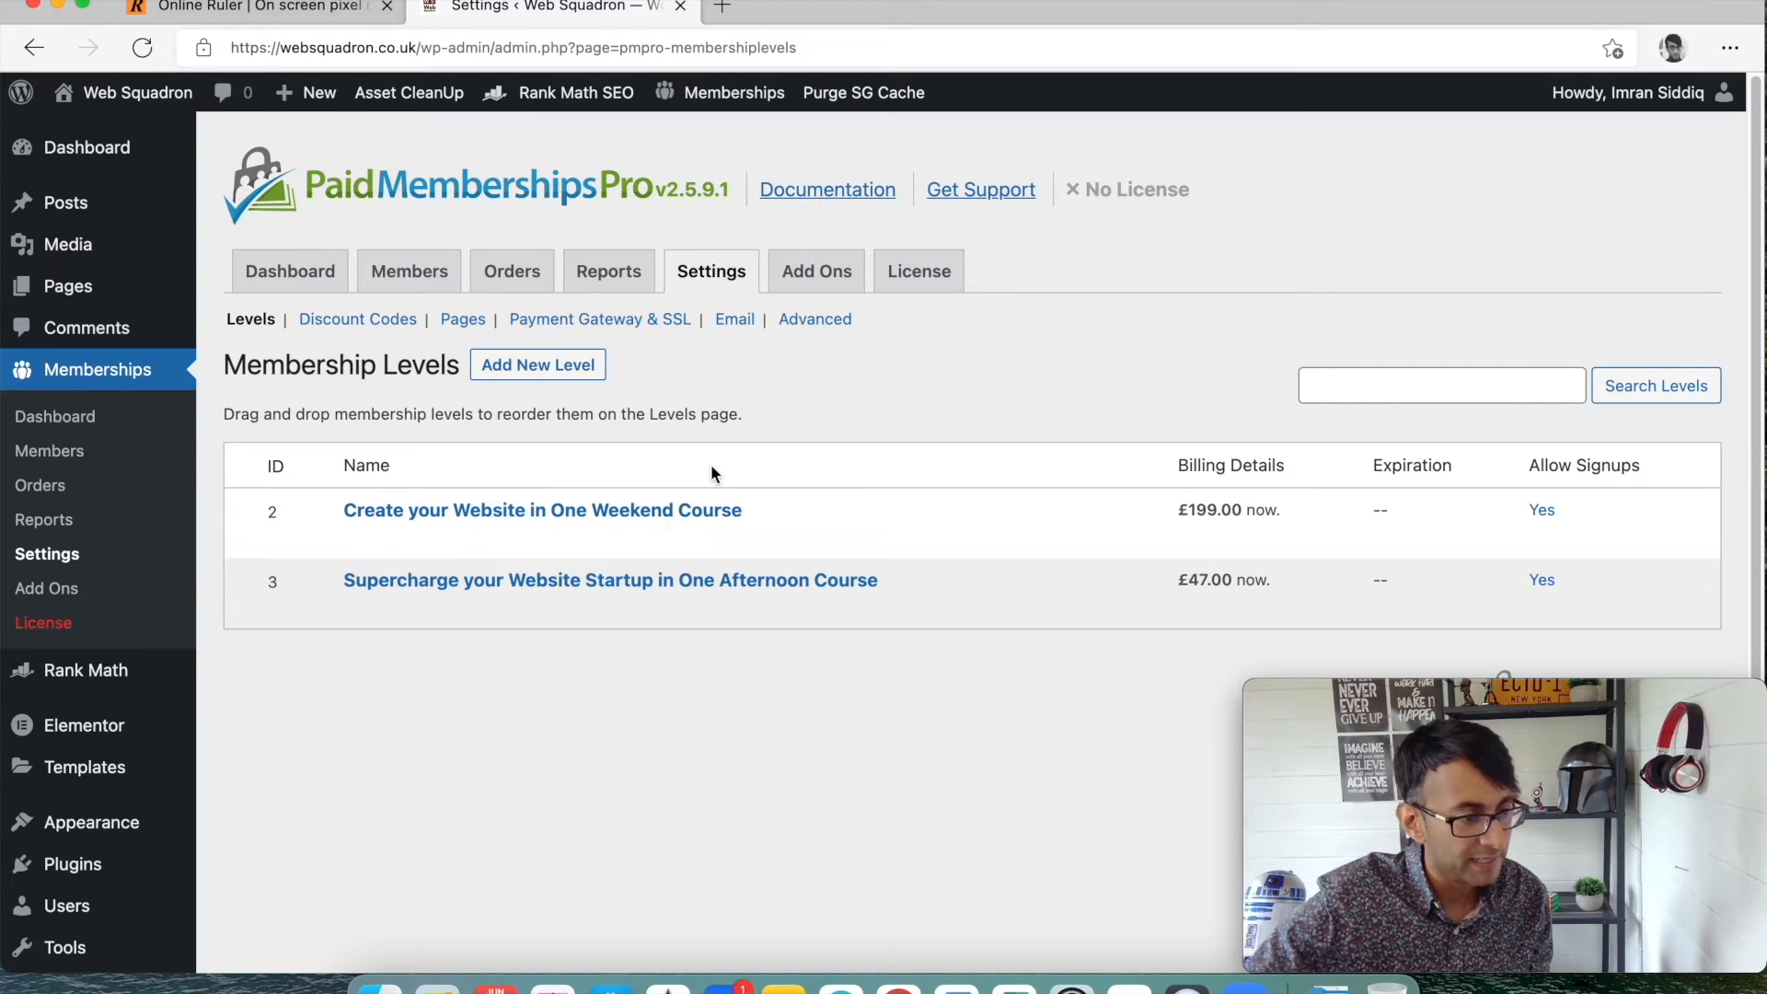
{"action": "mouse_move", "coordinate": [67, 285]}
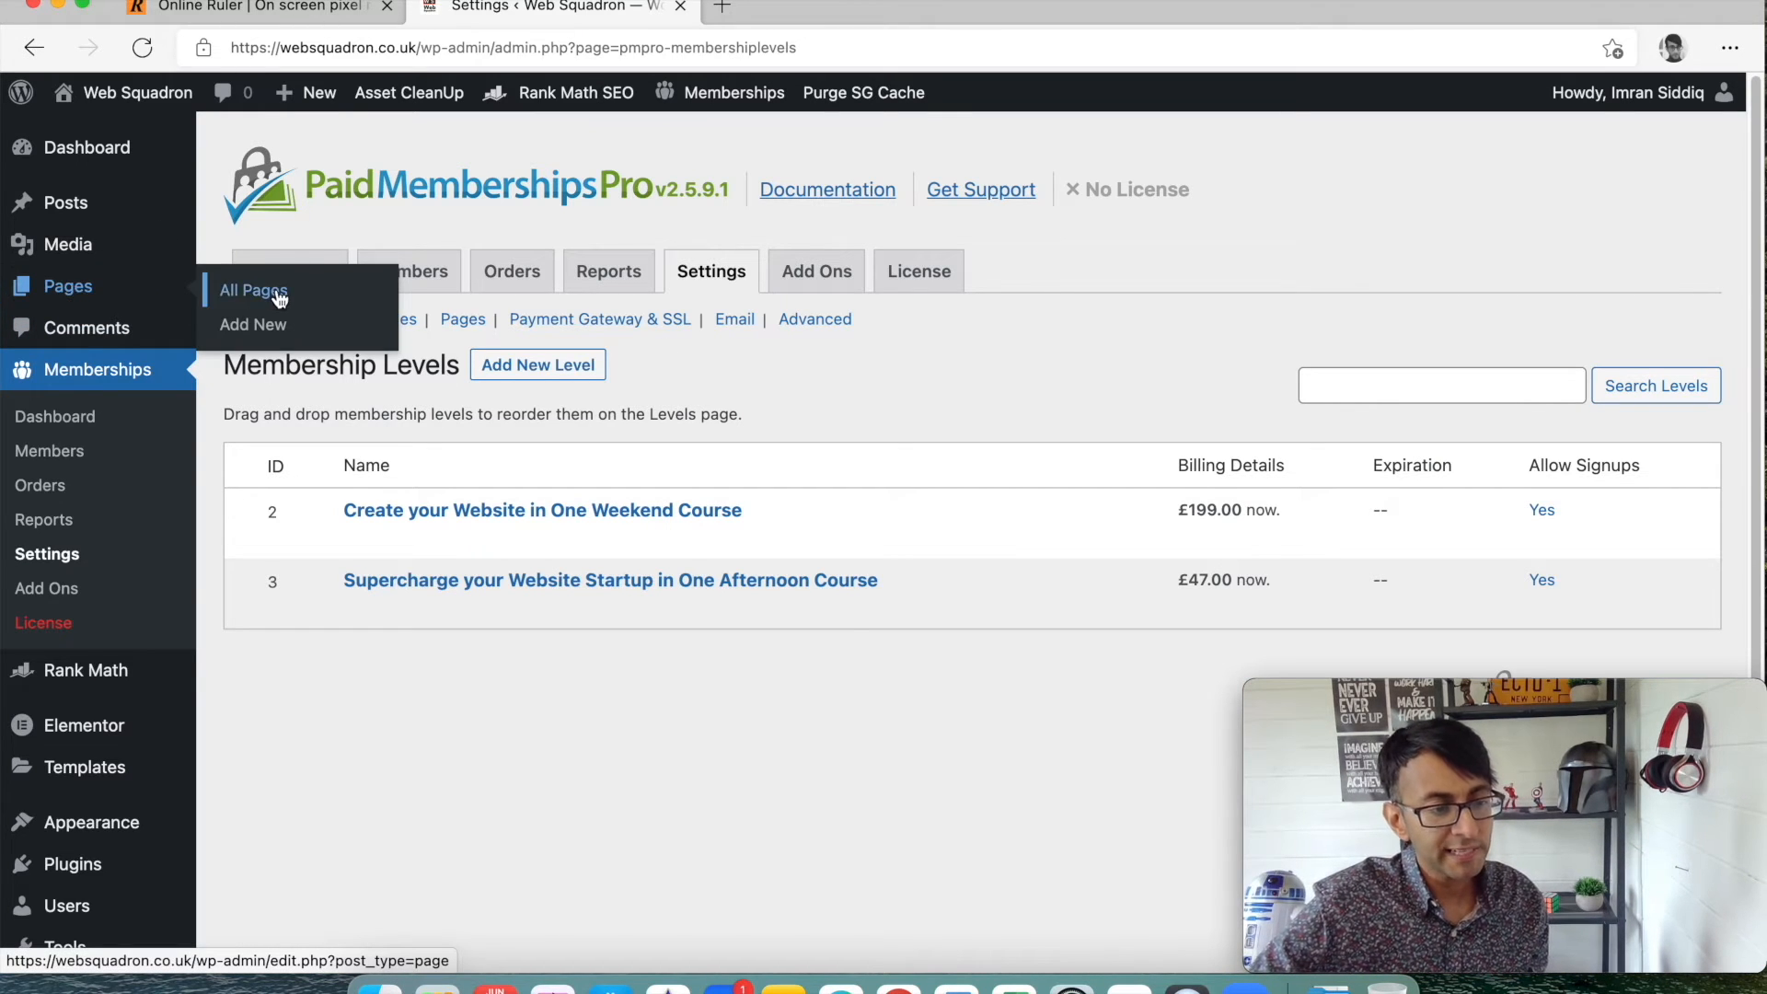
{"action": "left_click", "coordinate": [252, 290]}
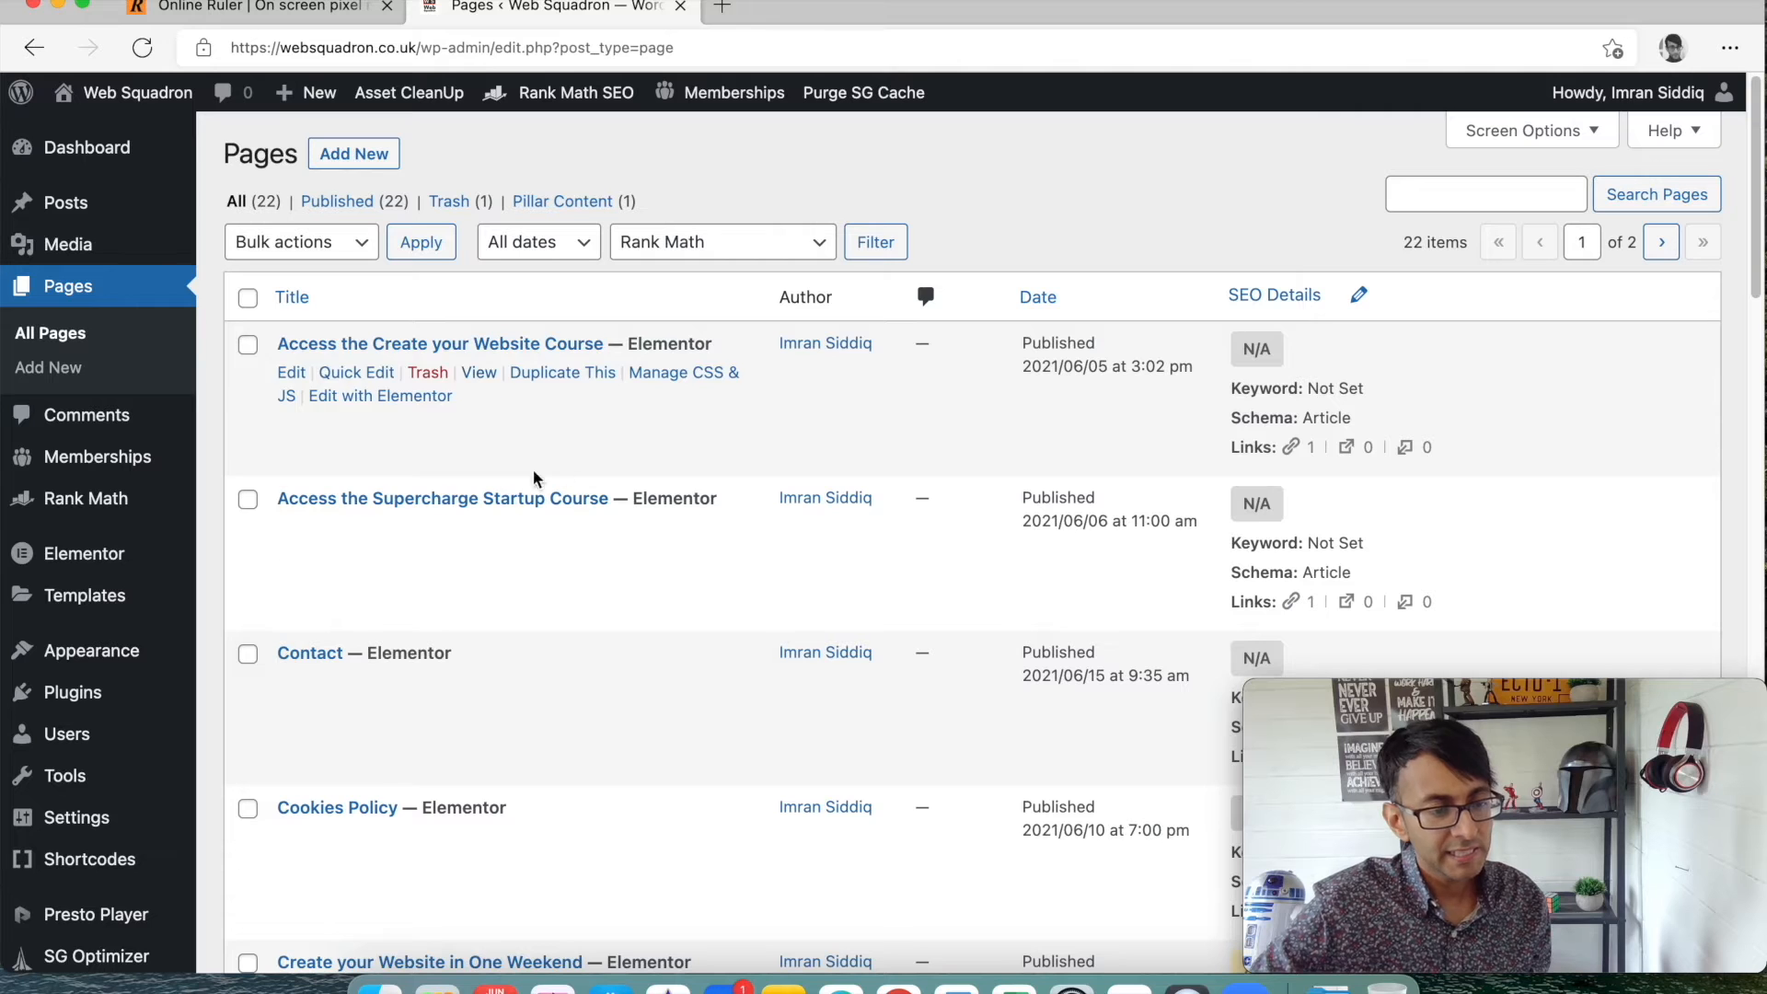
{"action": "scroll", "scroll_direction": "down", "scroll_amount": 3}
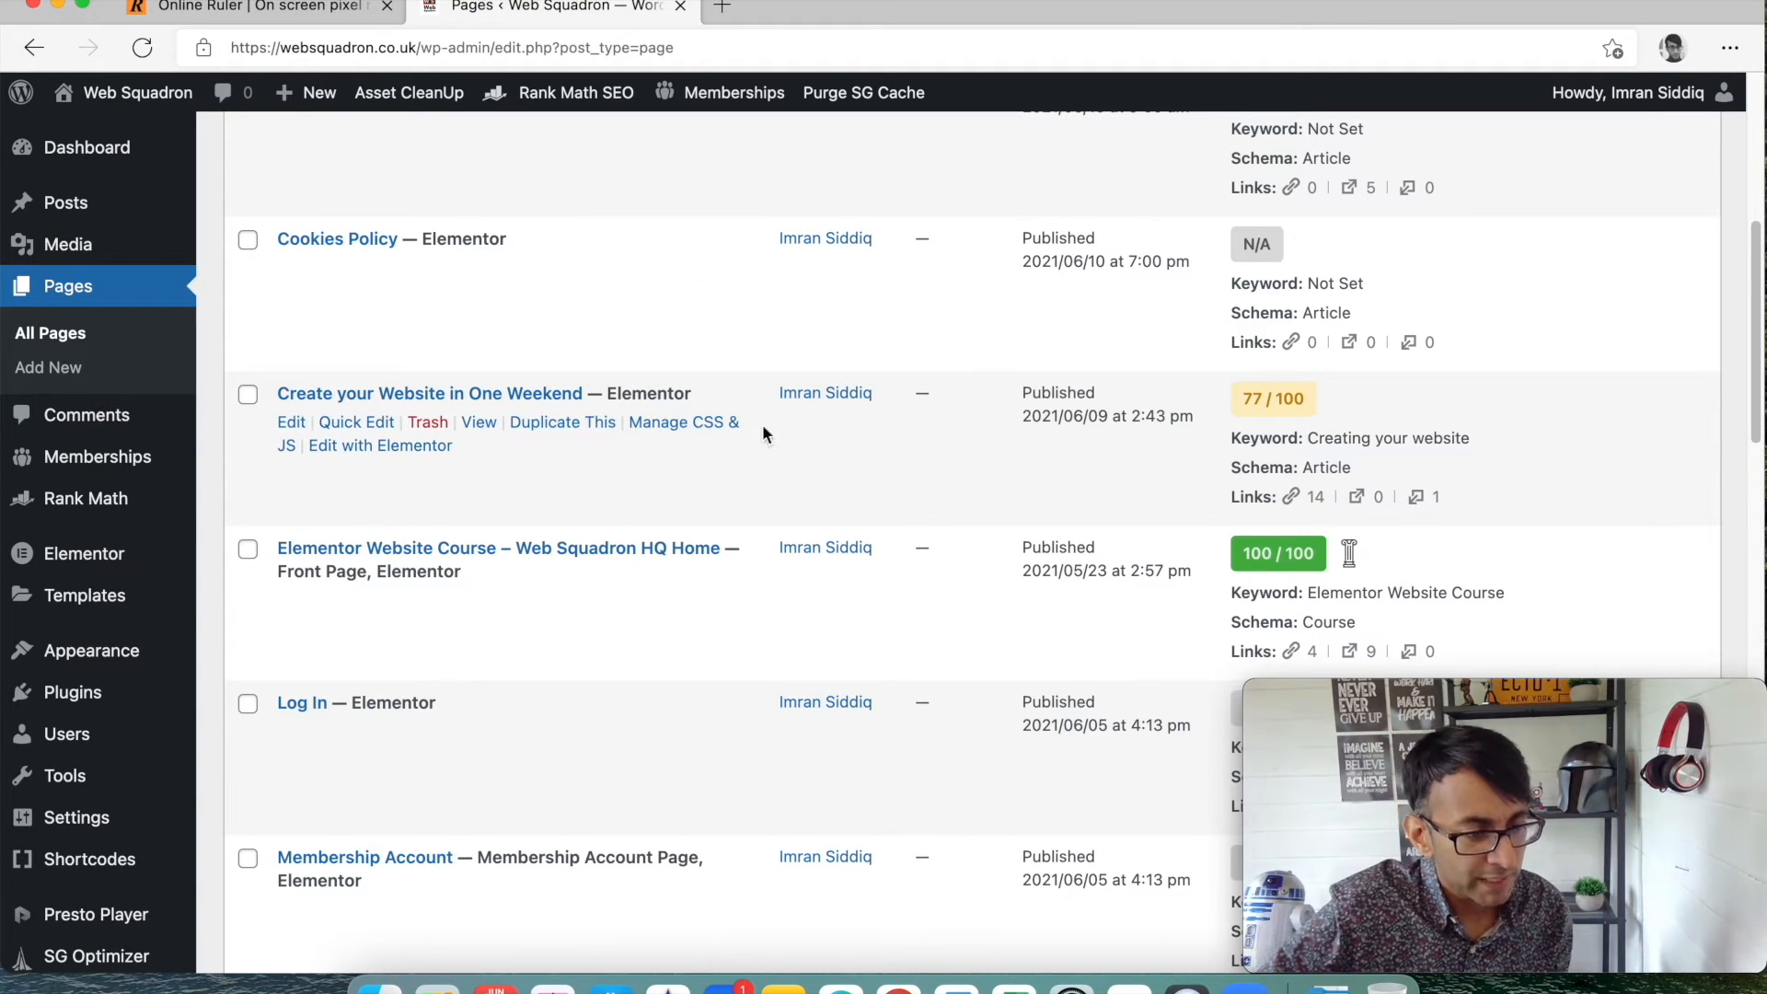
{"action": "mouse_move", "coordinate": [381, 446]}
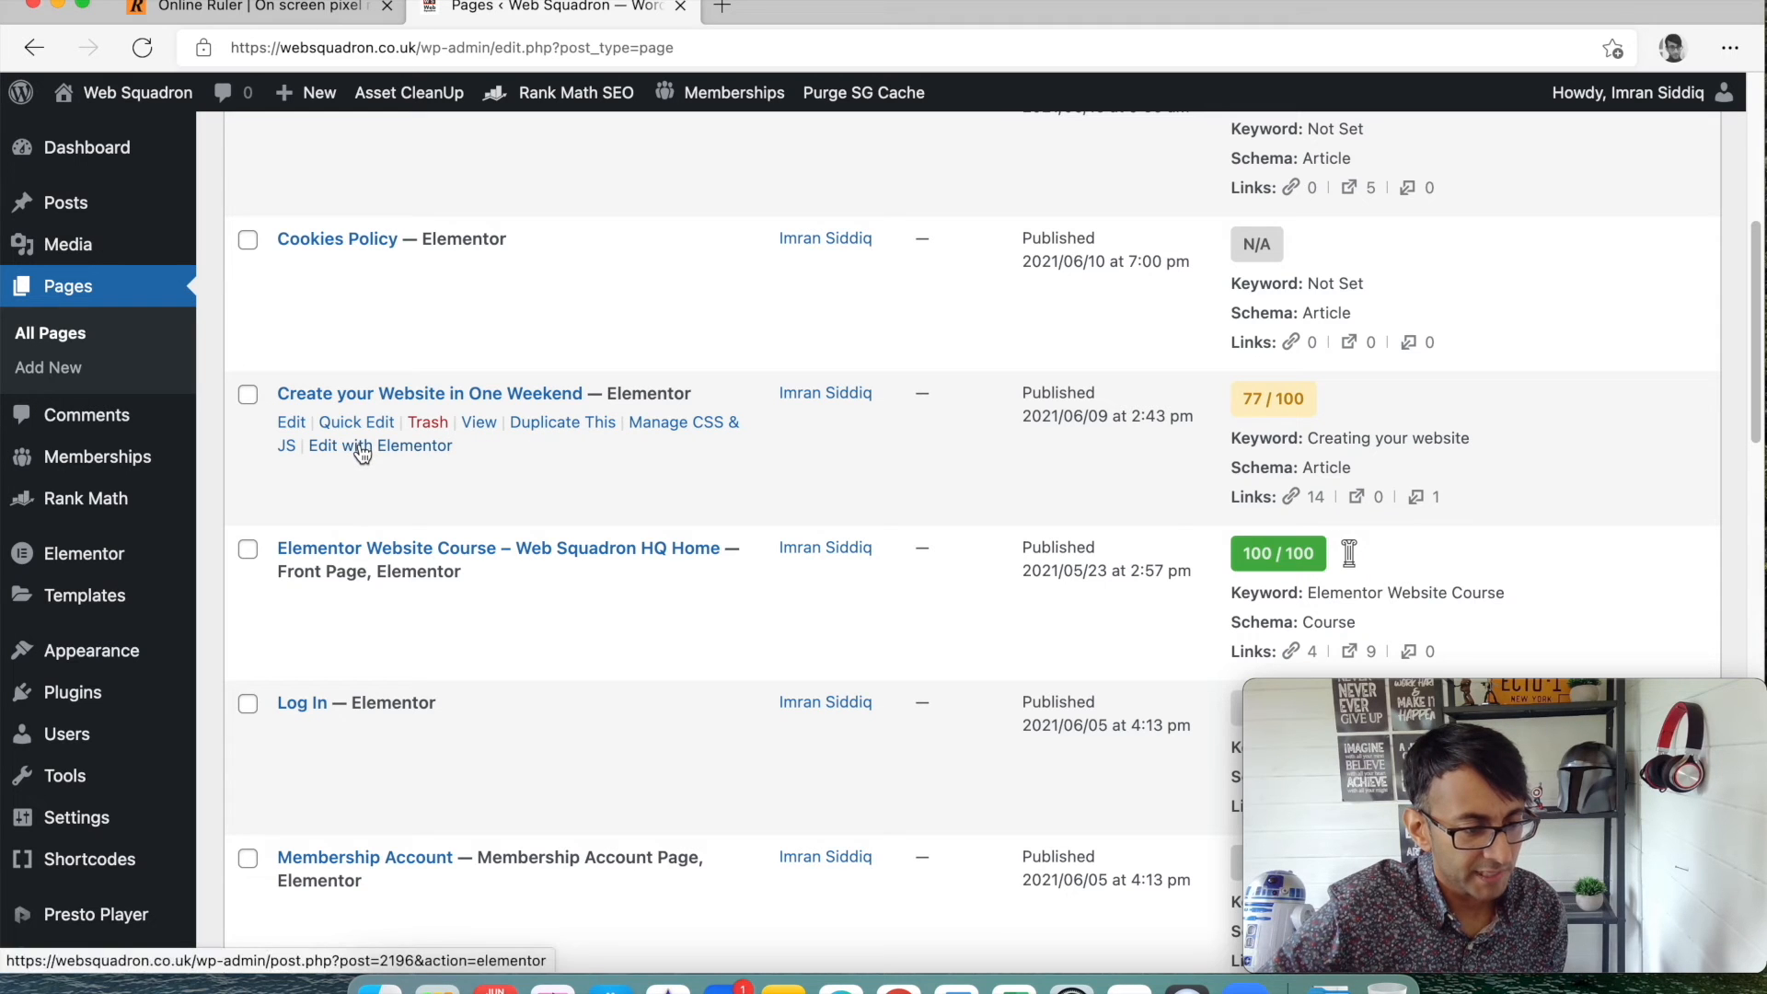
Edit the One Weekend page and scroll the sidebar to its unticked Require Membership options.
{"action": "left_click", "coordinate": [291, 421]}
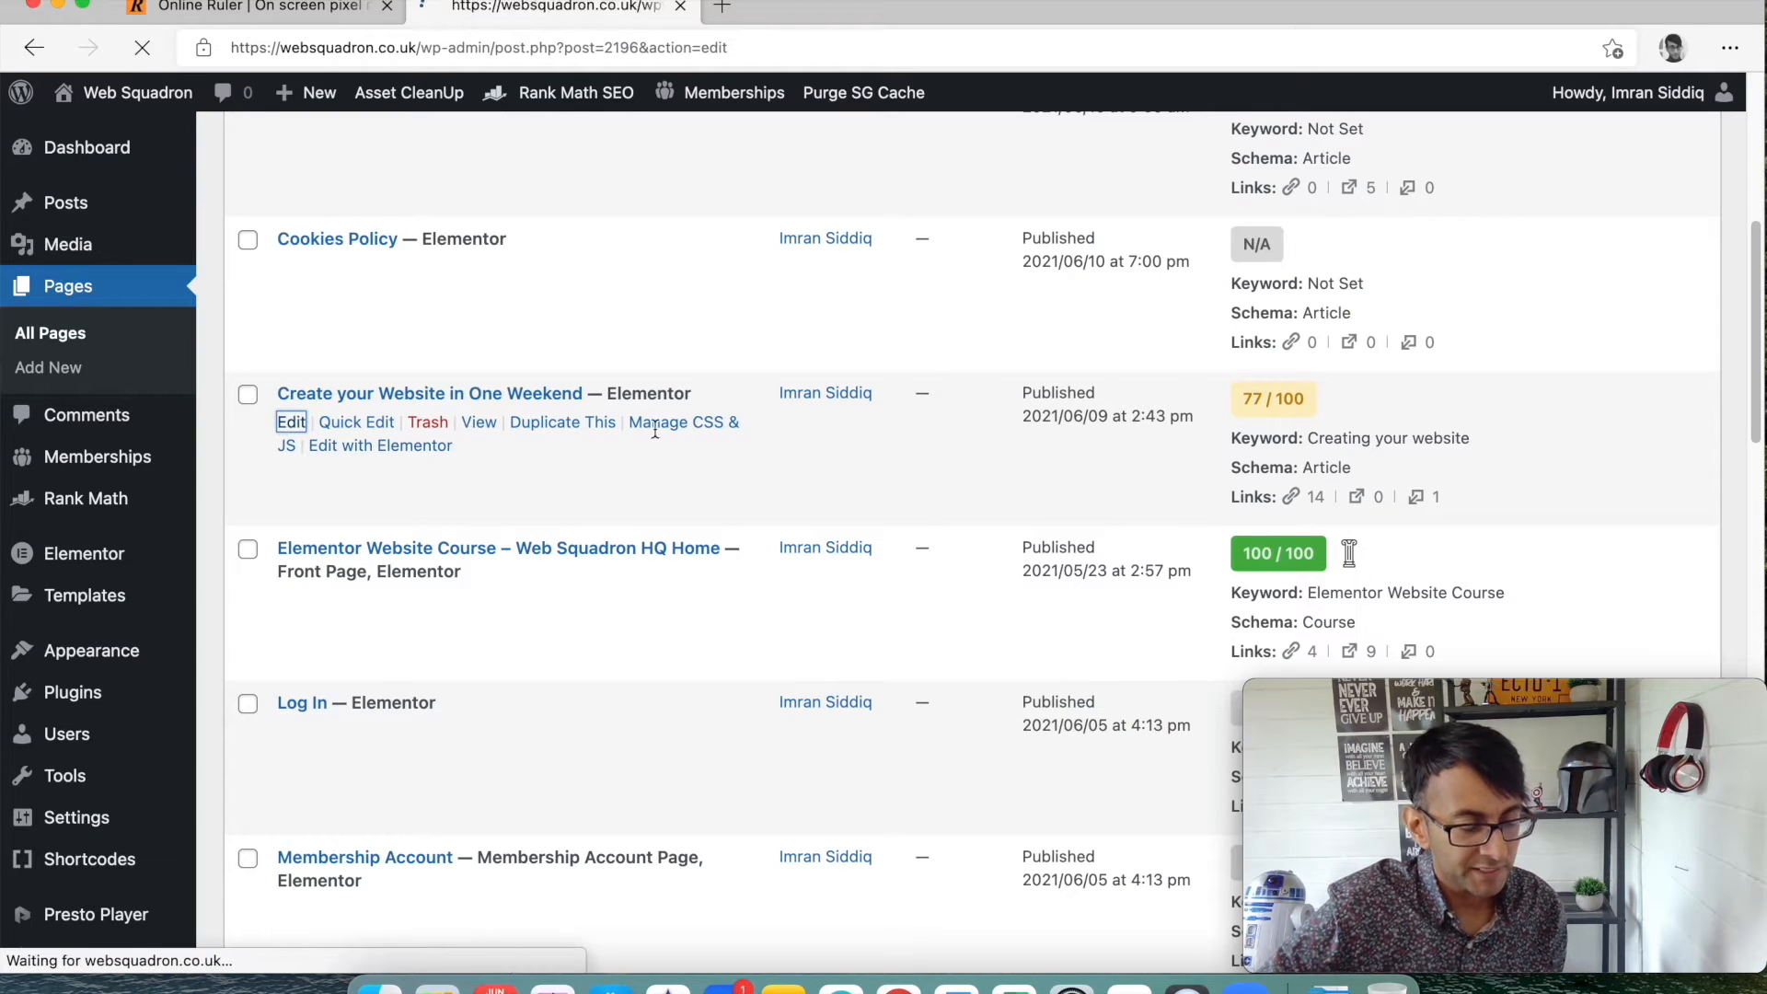
{"action": "left_click", "coordinate": [291, 422]}
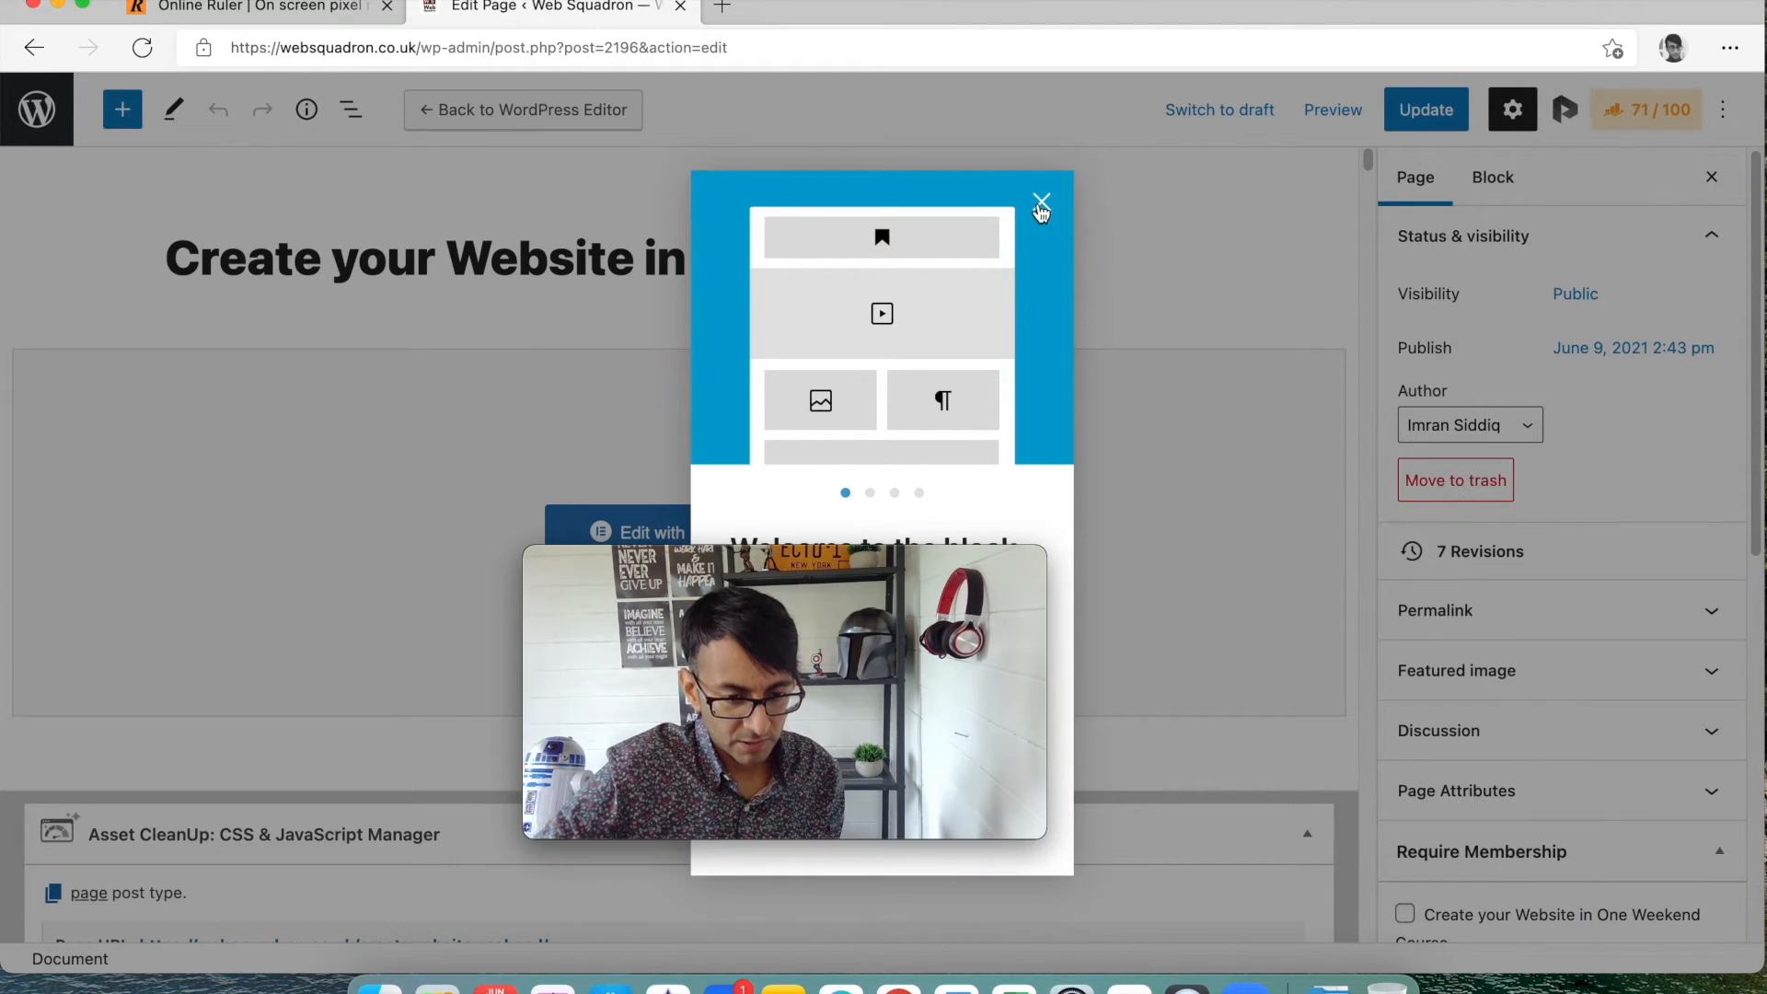
{"action": "left_click", "coordinate": [1039, 201]}
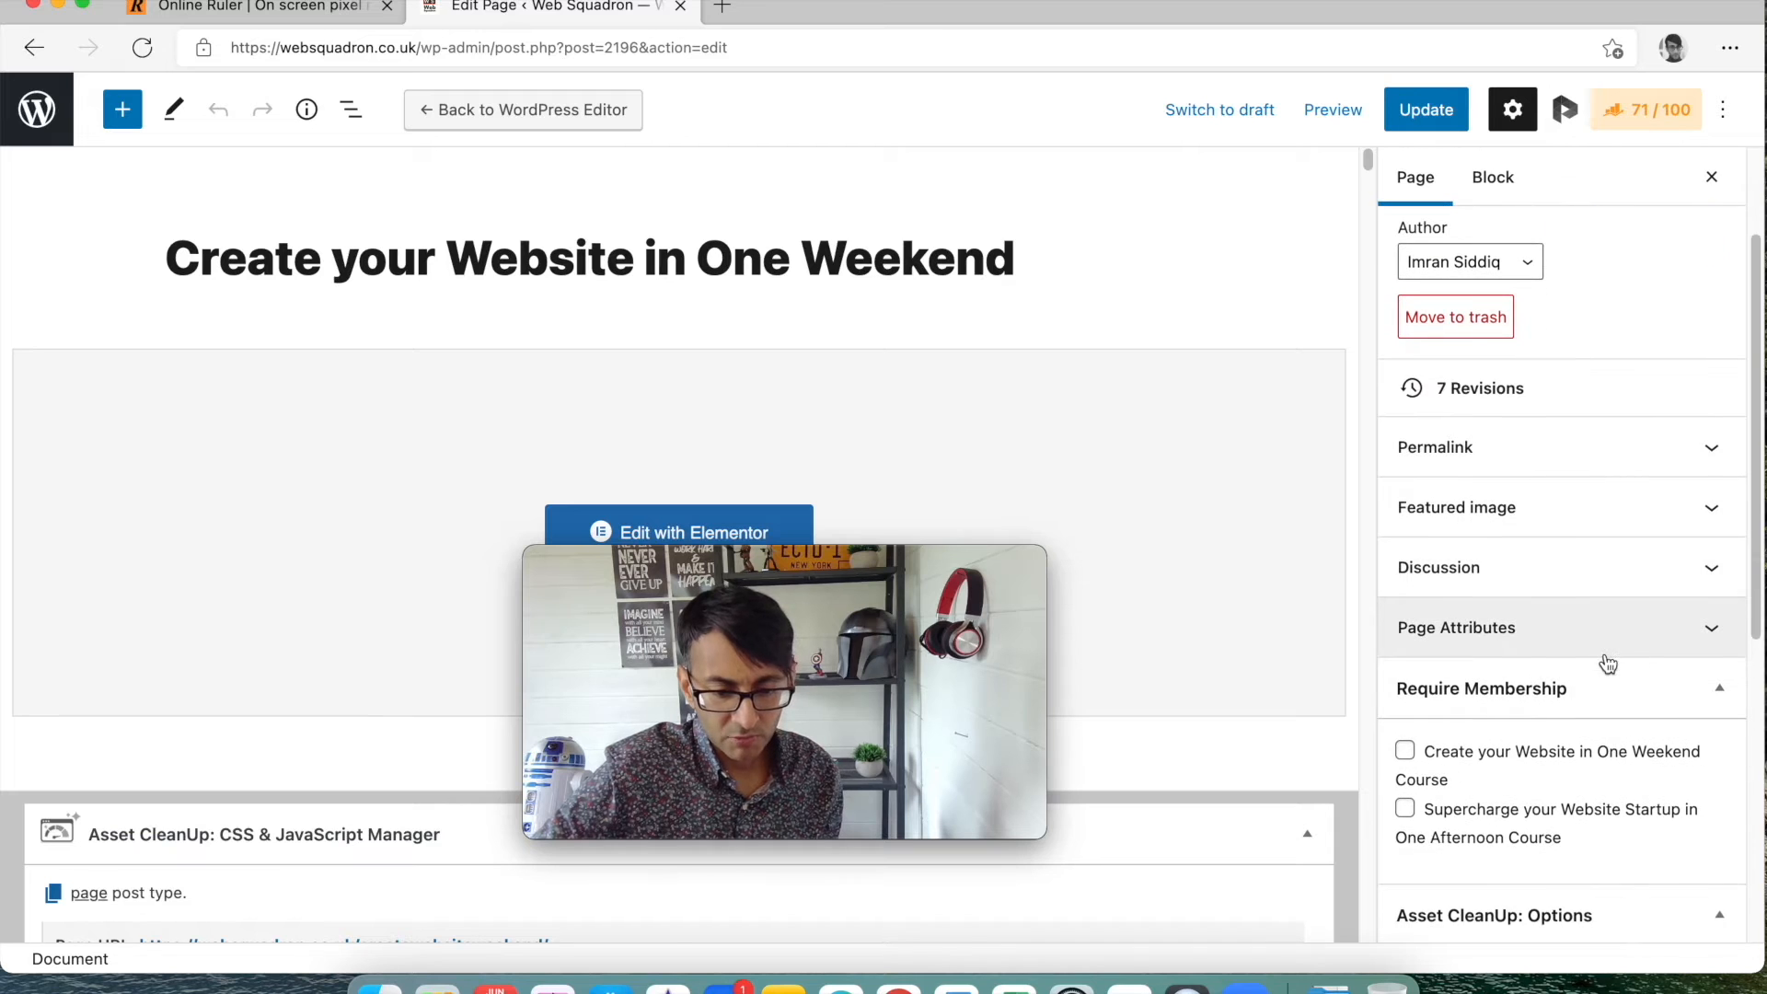
{"action": "scroll", "scroll_direction": "down", "scroll_amount": 3}
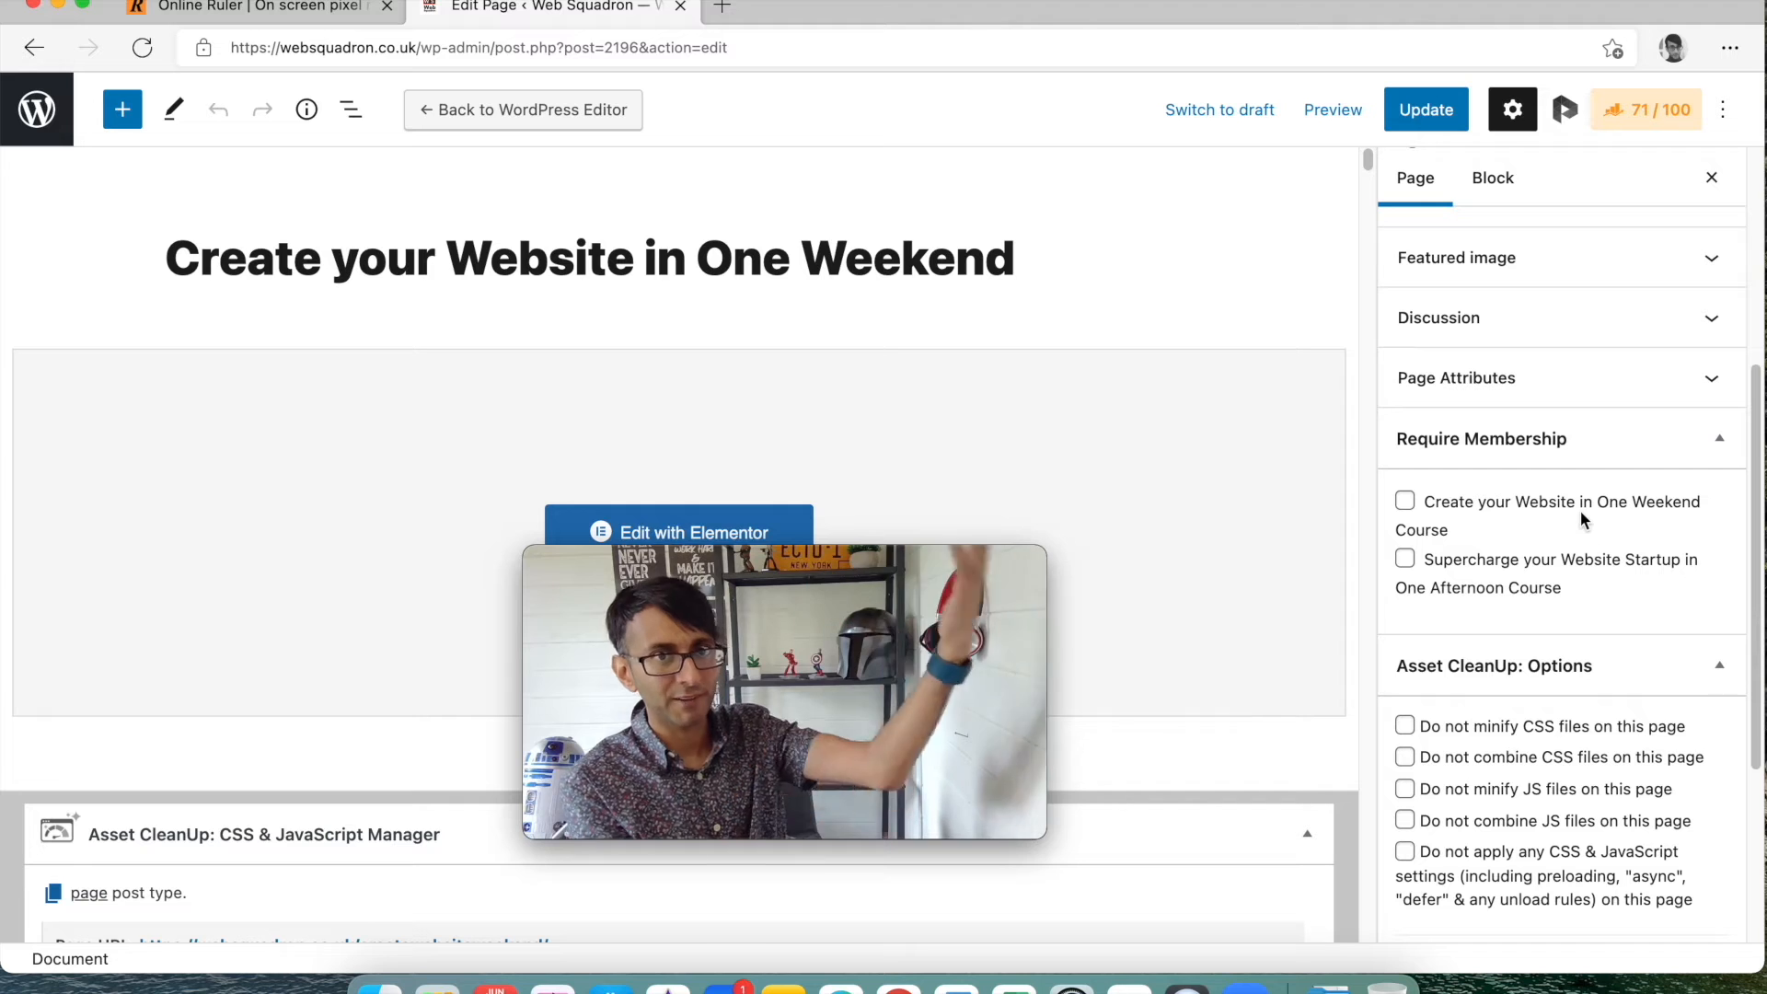
{"action": "mouse_move", "coordinate": [1590, 485]}
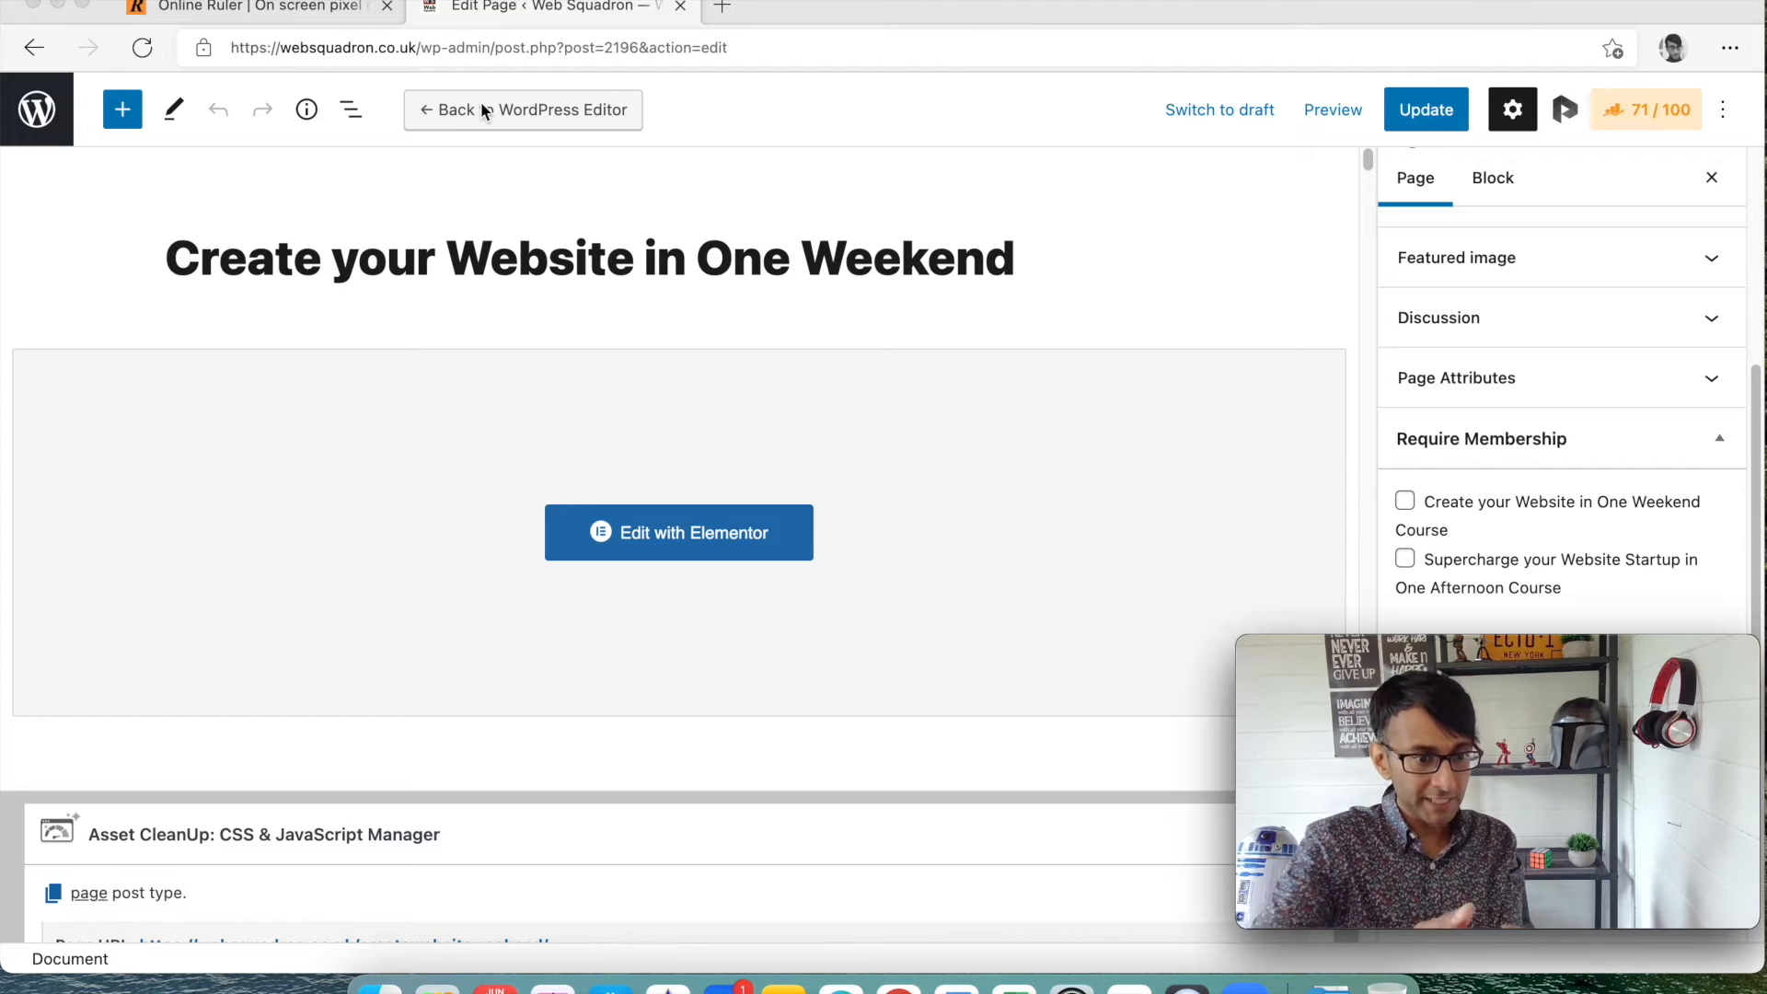
Return to the Pages list and edit the Access the Create your Website Course page.
{"action": "left_click", "coordinate": [34, 47]}
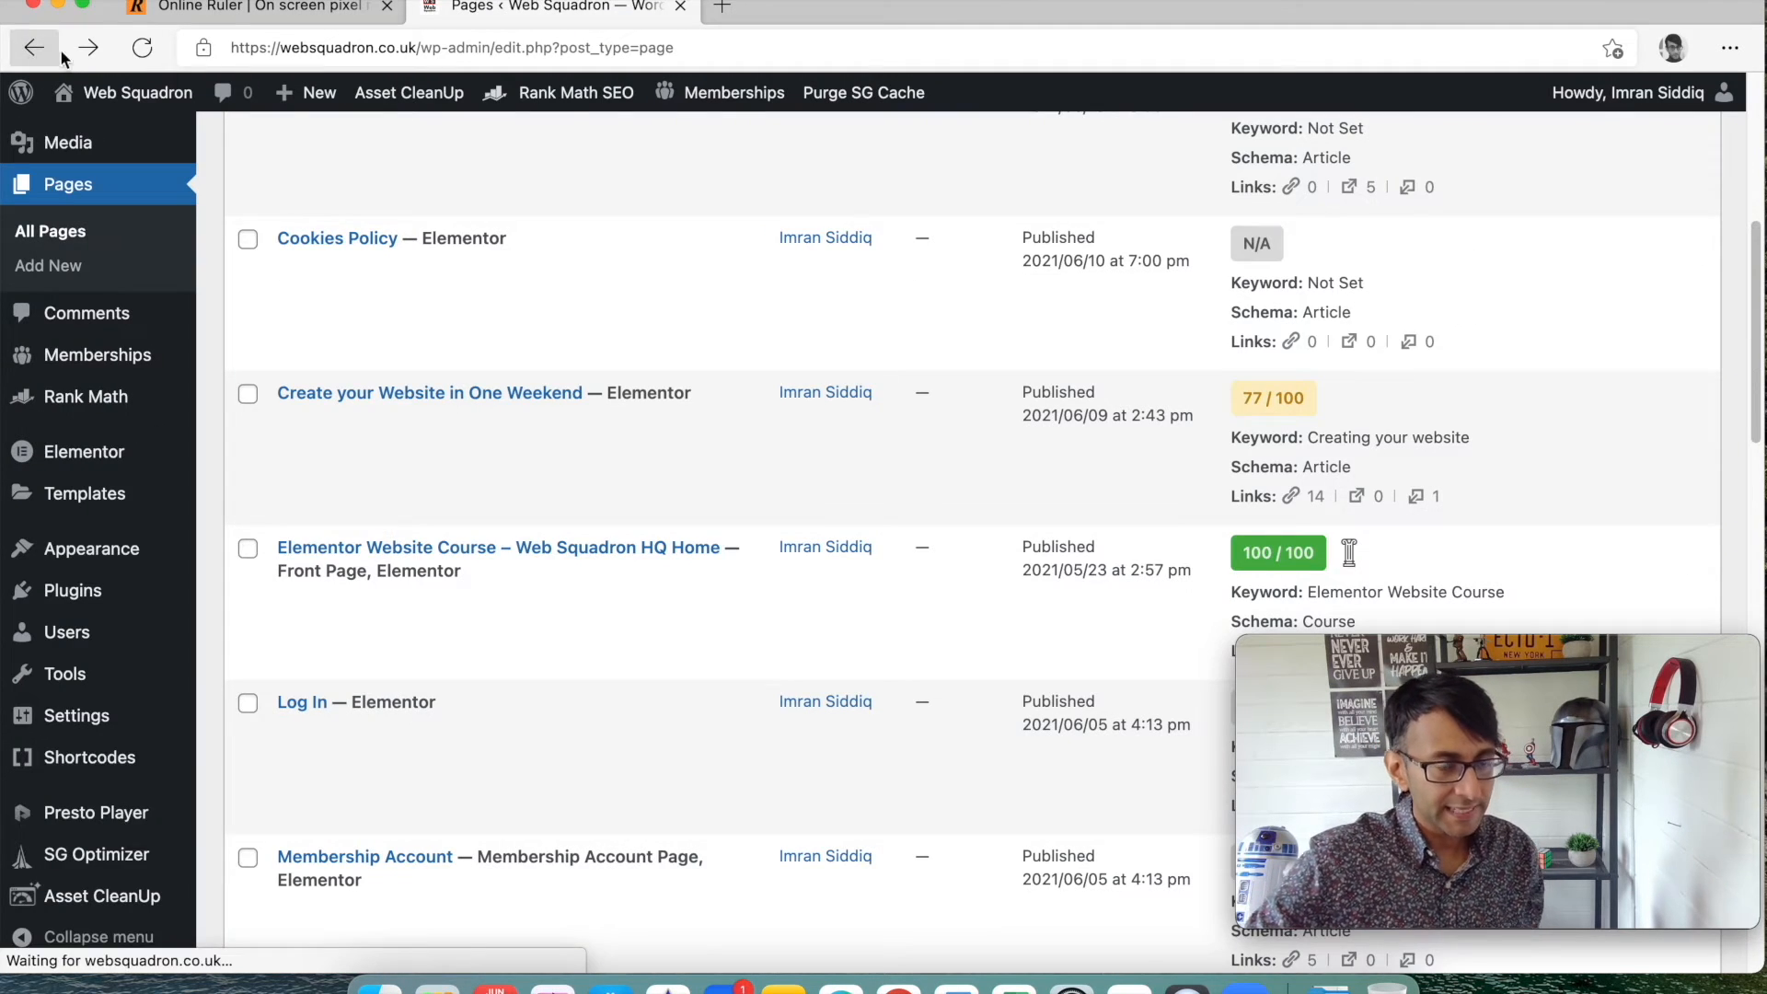
{"action": "left_click", "coordinate": [34, 47]}
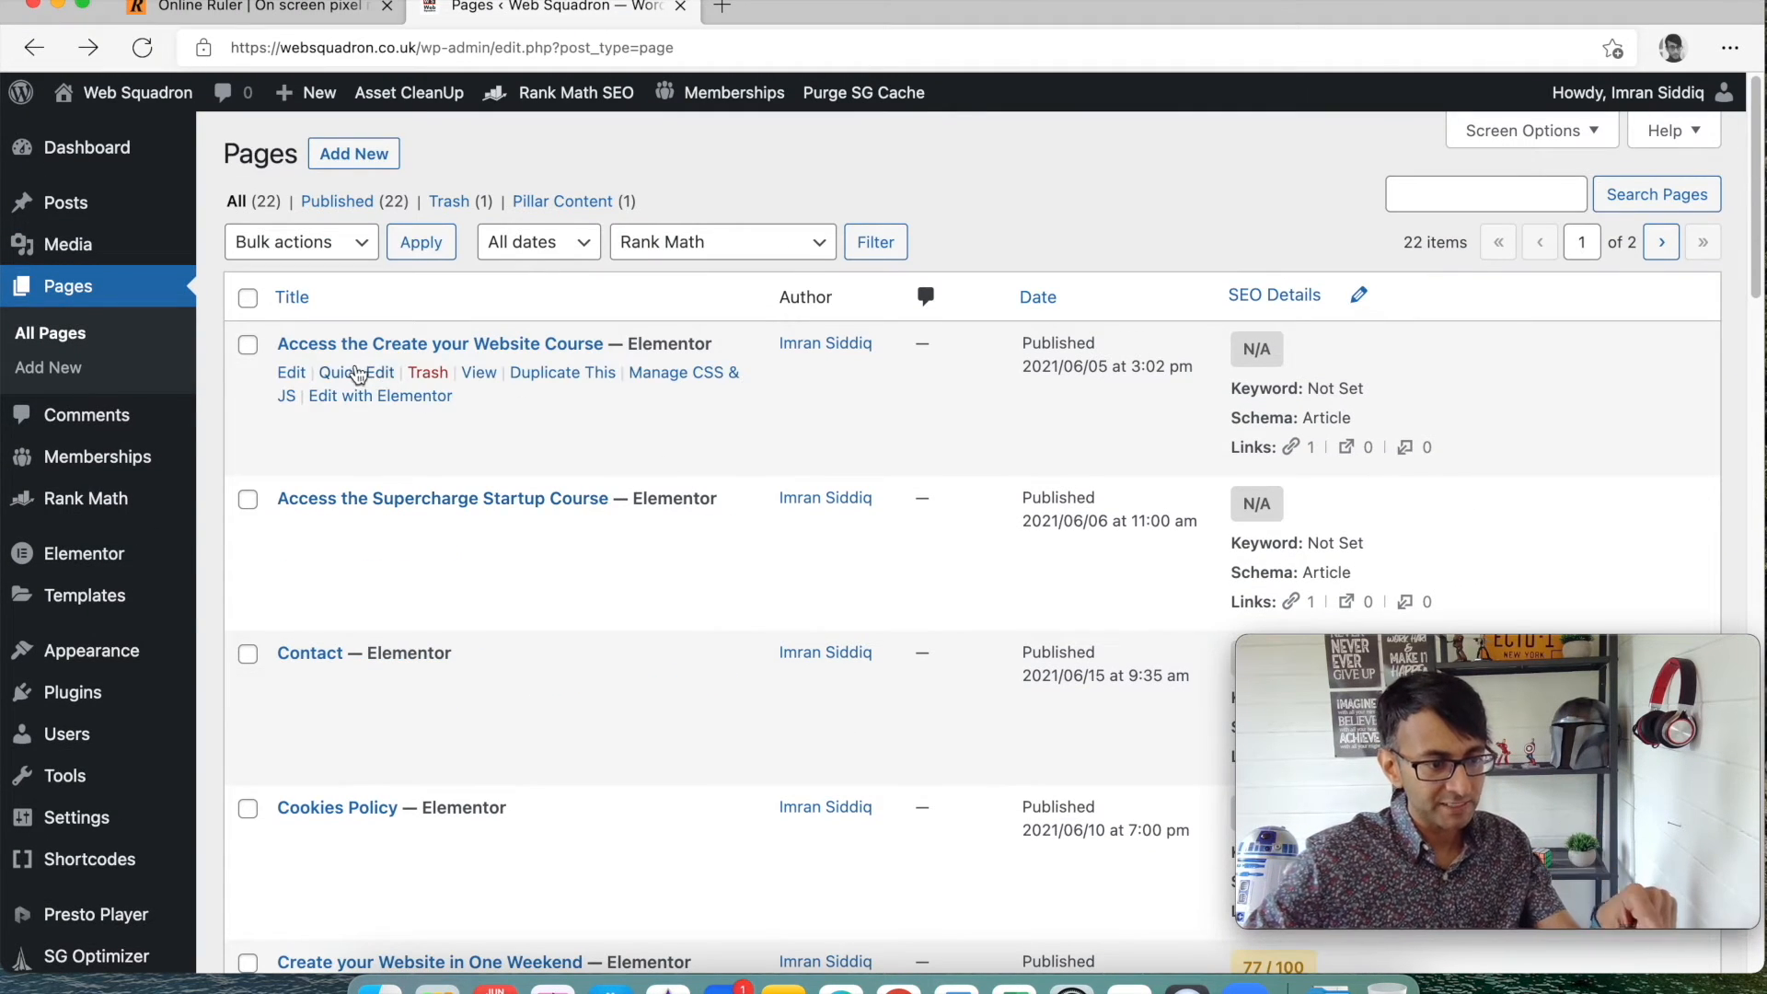
{"action": "mouse_move", "coordinate": [638, 392]}
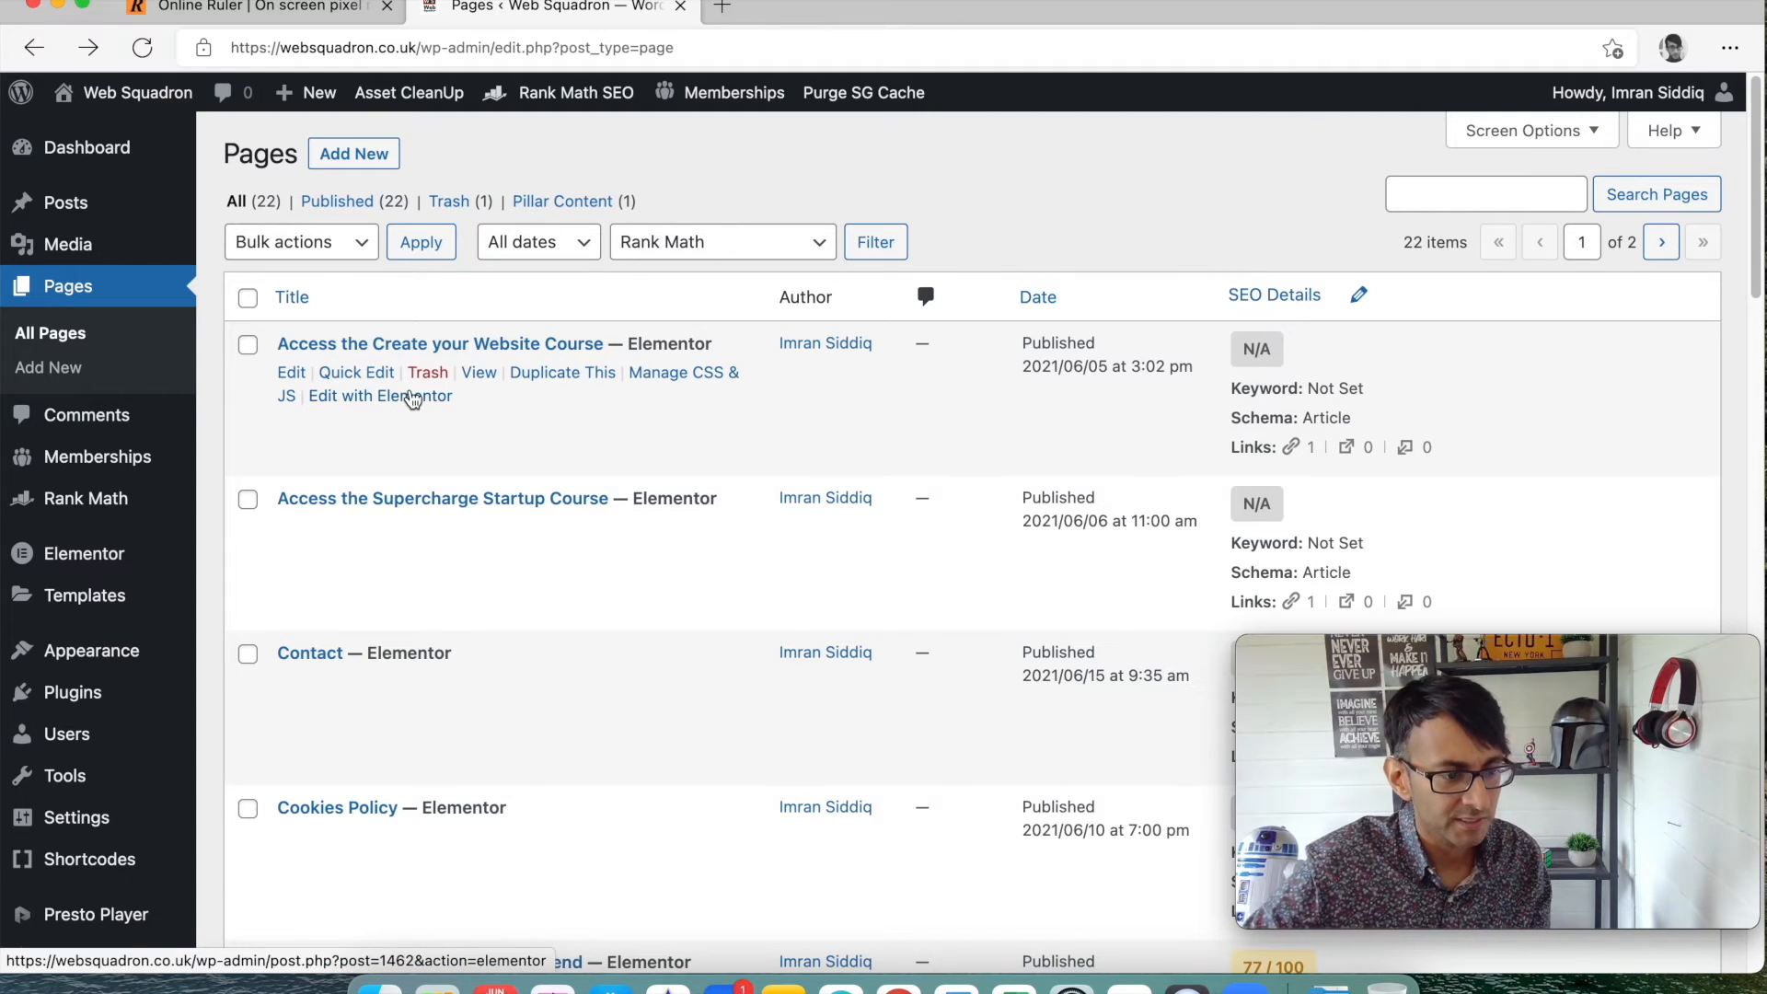
{"action": "left_click", "coordinate": [290, 372]}
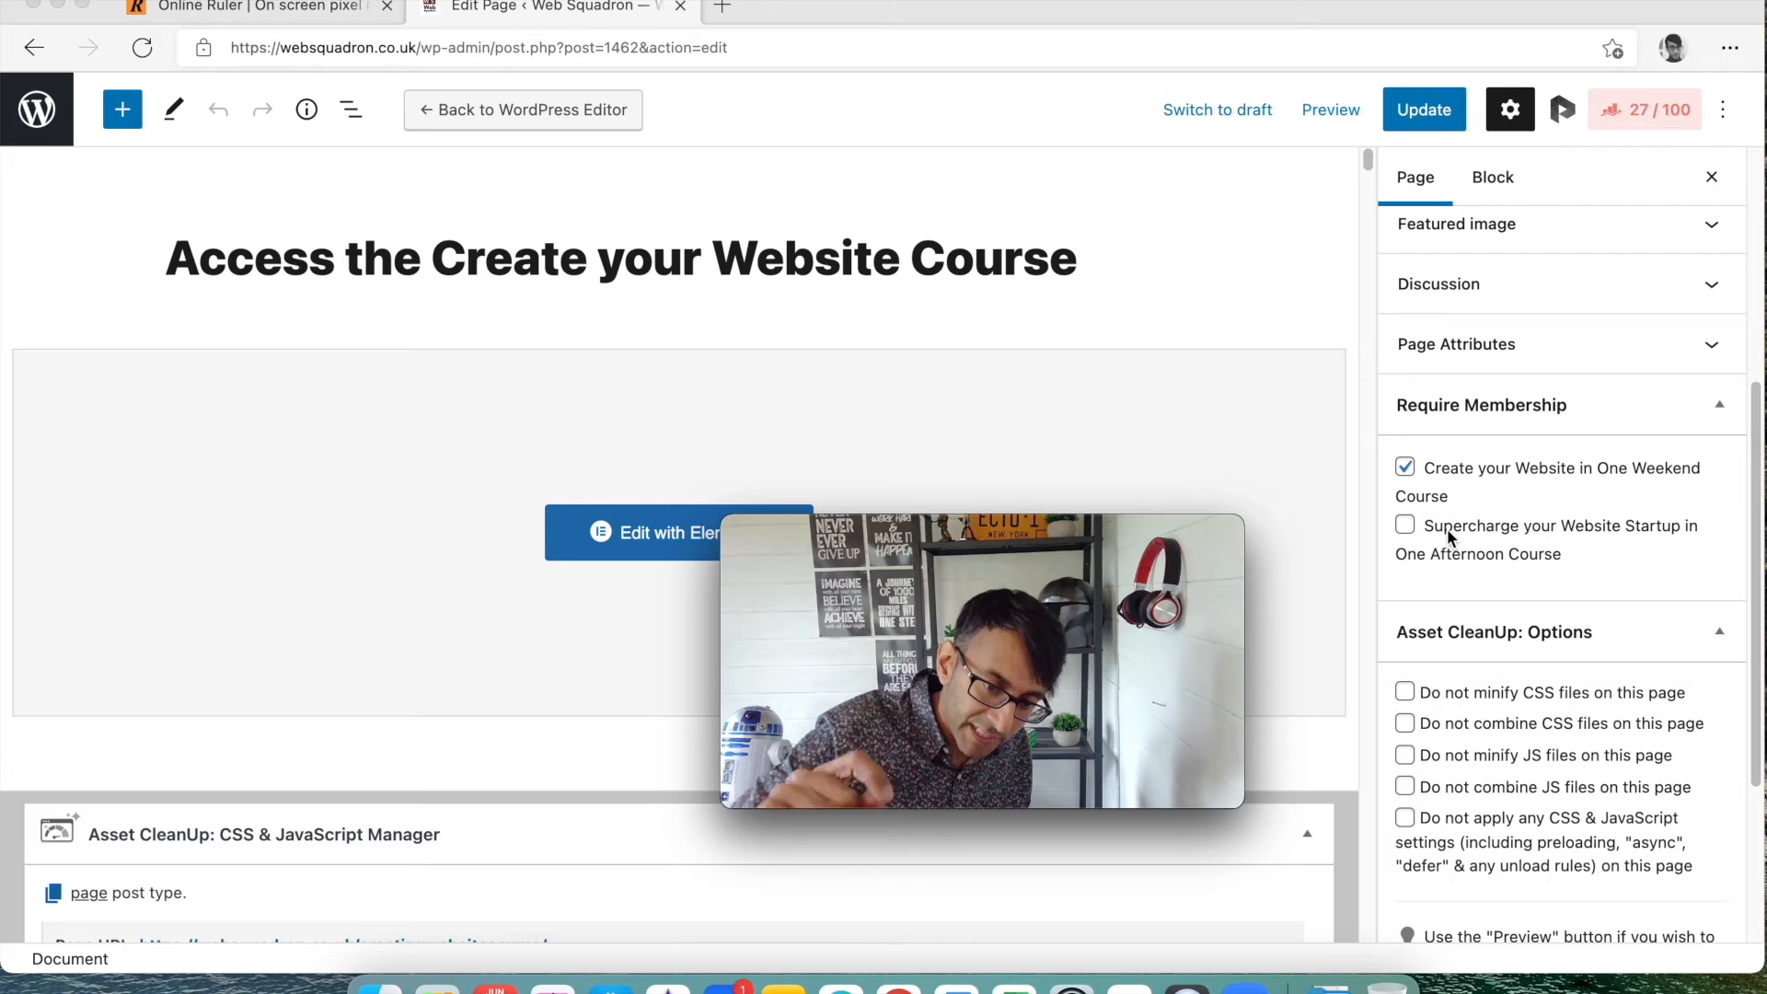
{"action": "mouse_move", "coordinate": [689, 532]}
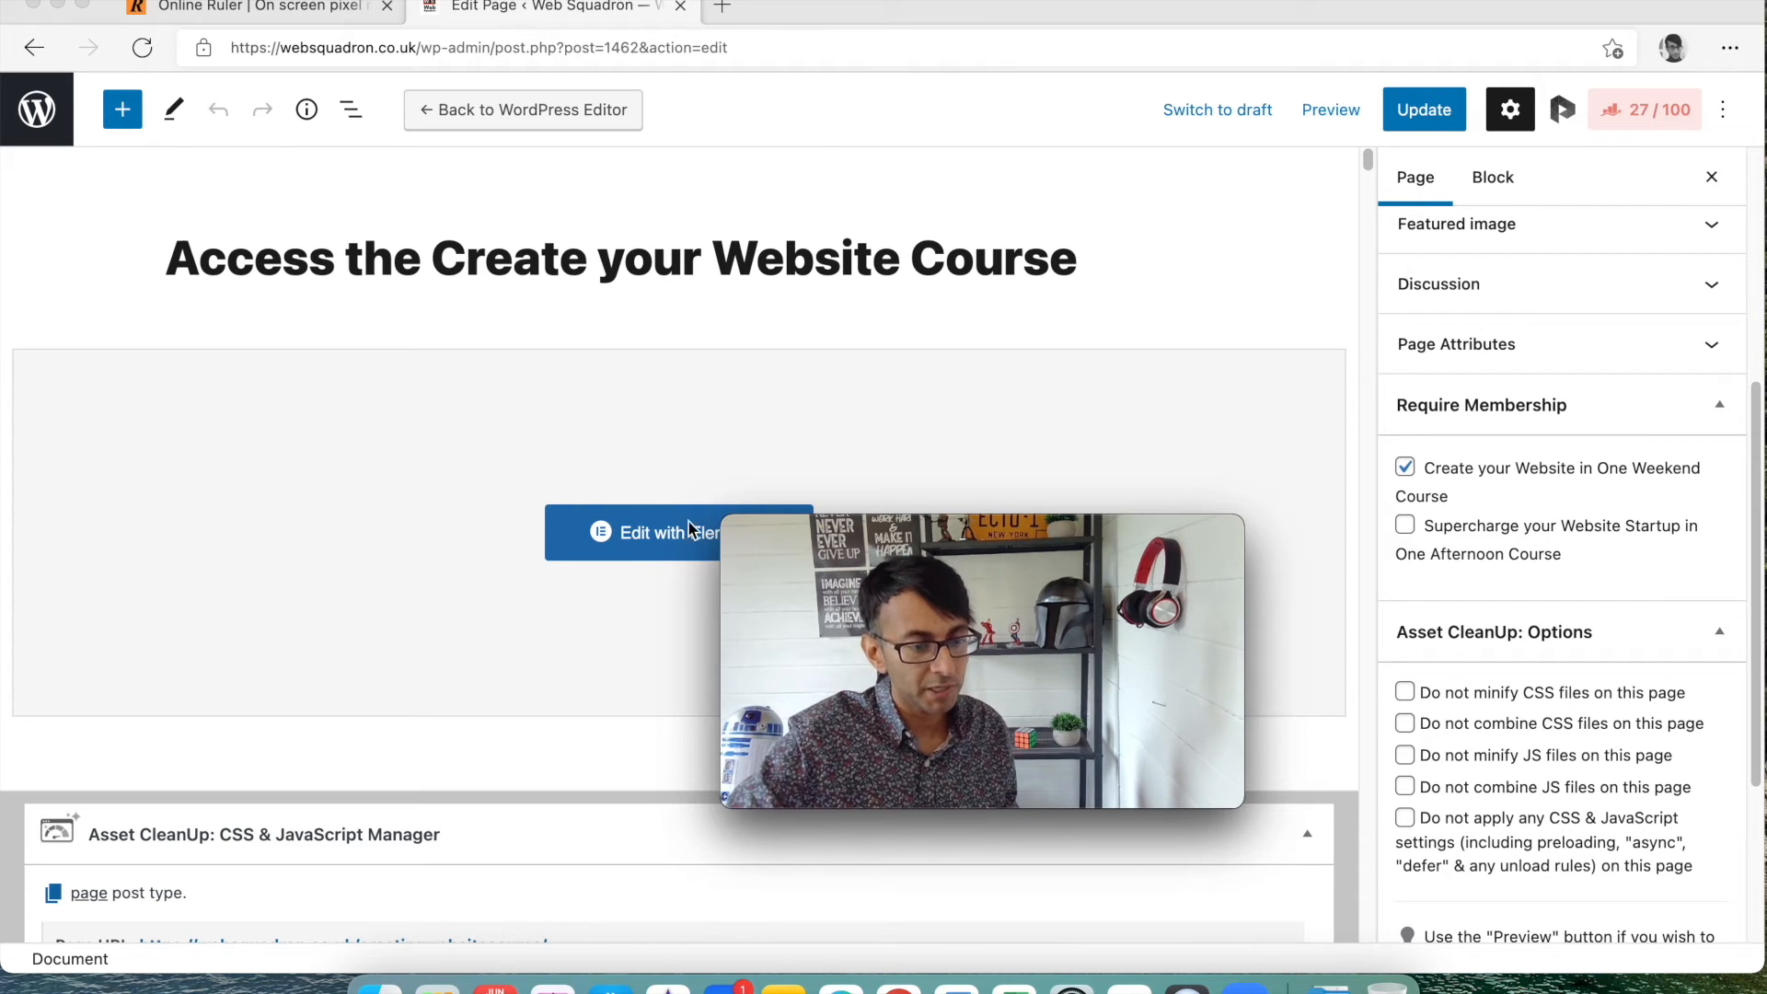
In Elementor, view the lesson accordion's Advanced custom CSS hiding its first item, then preview.
{"action": "left_click", "coordinate": [657, 532]}
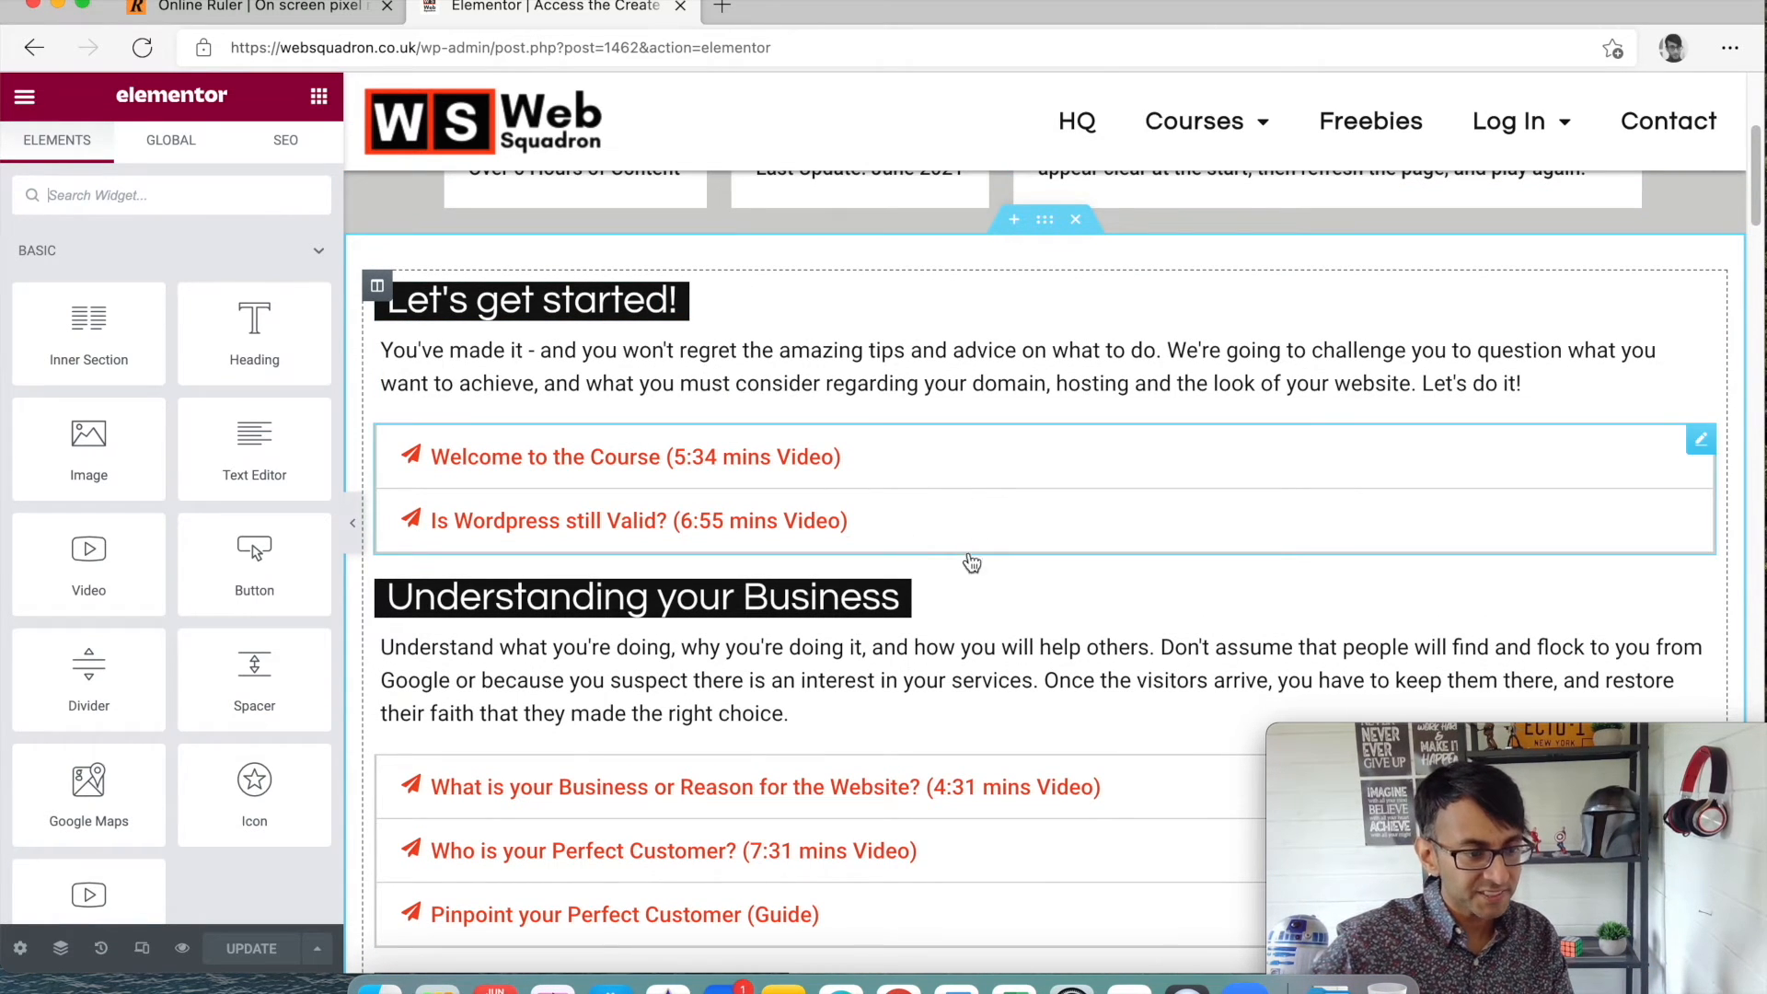
{"action": "left_click", "coordinate": [1700, 440]}
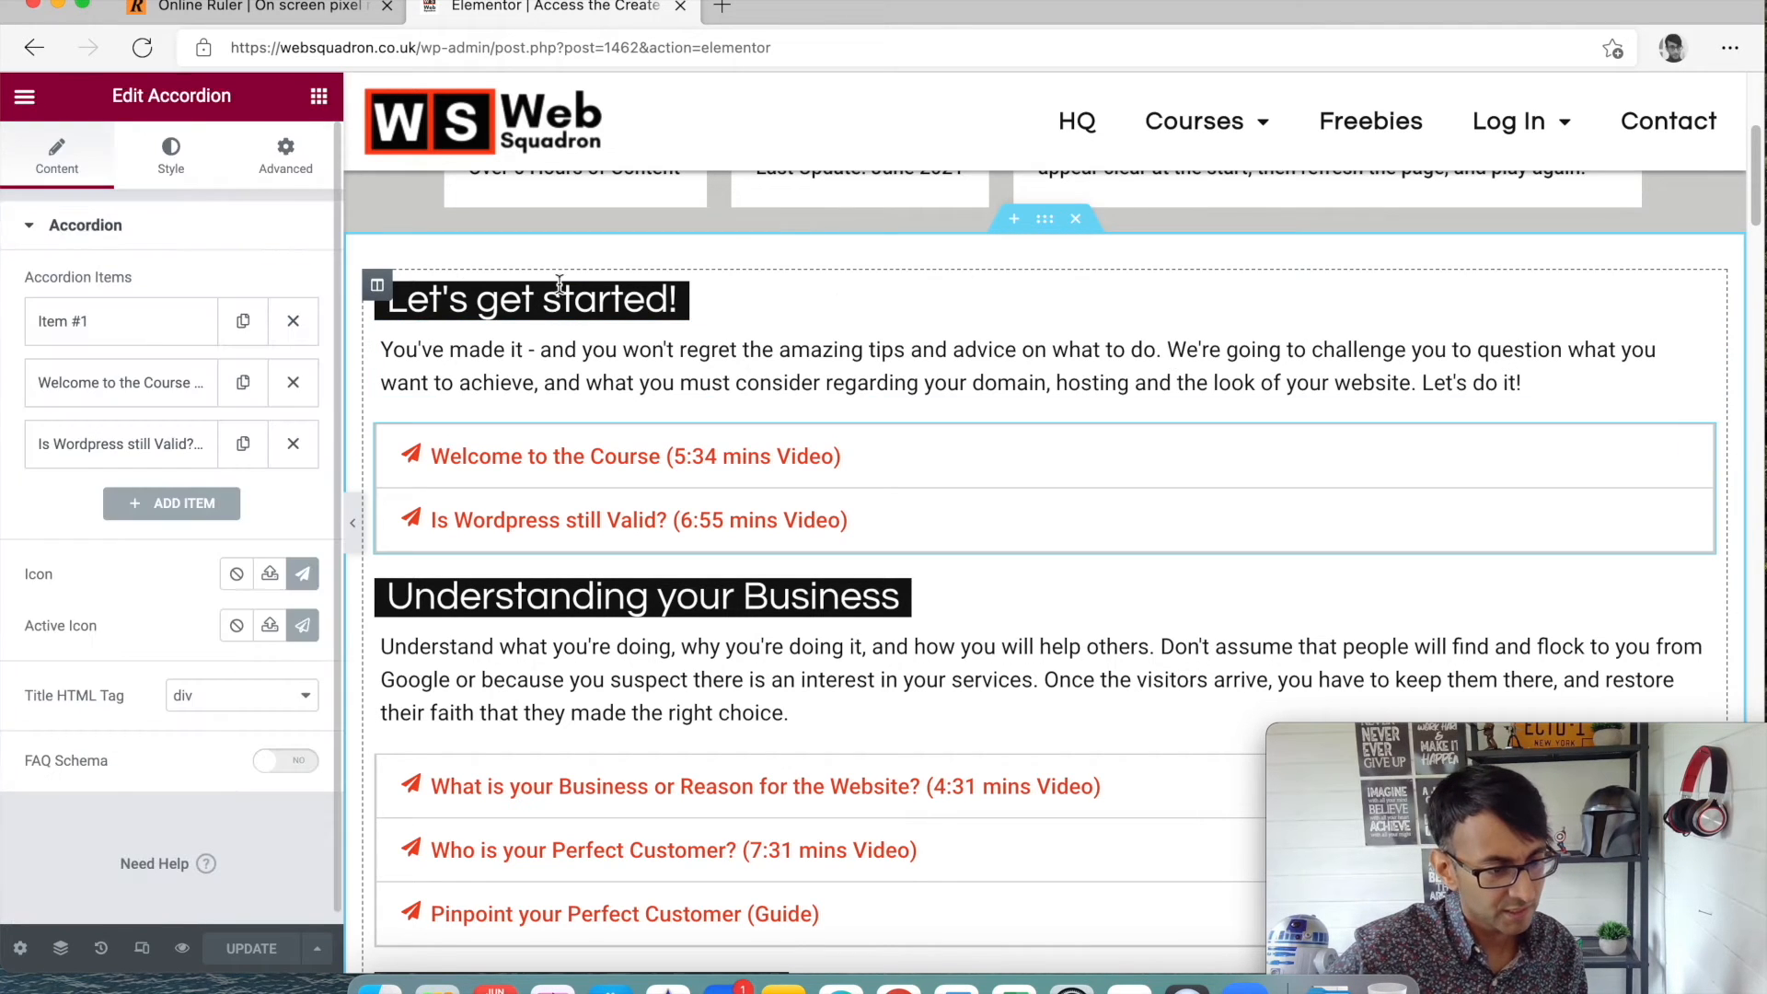
{"action": "left_click", "coordinate": [286, 155]}
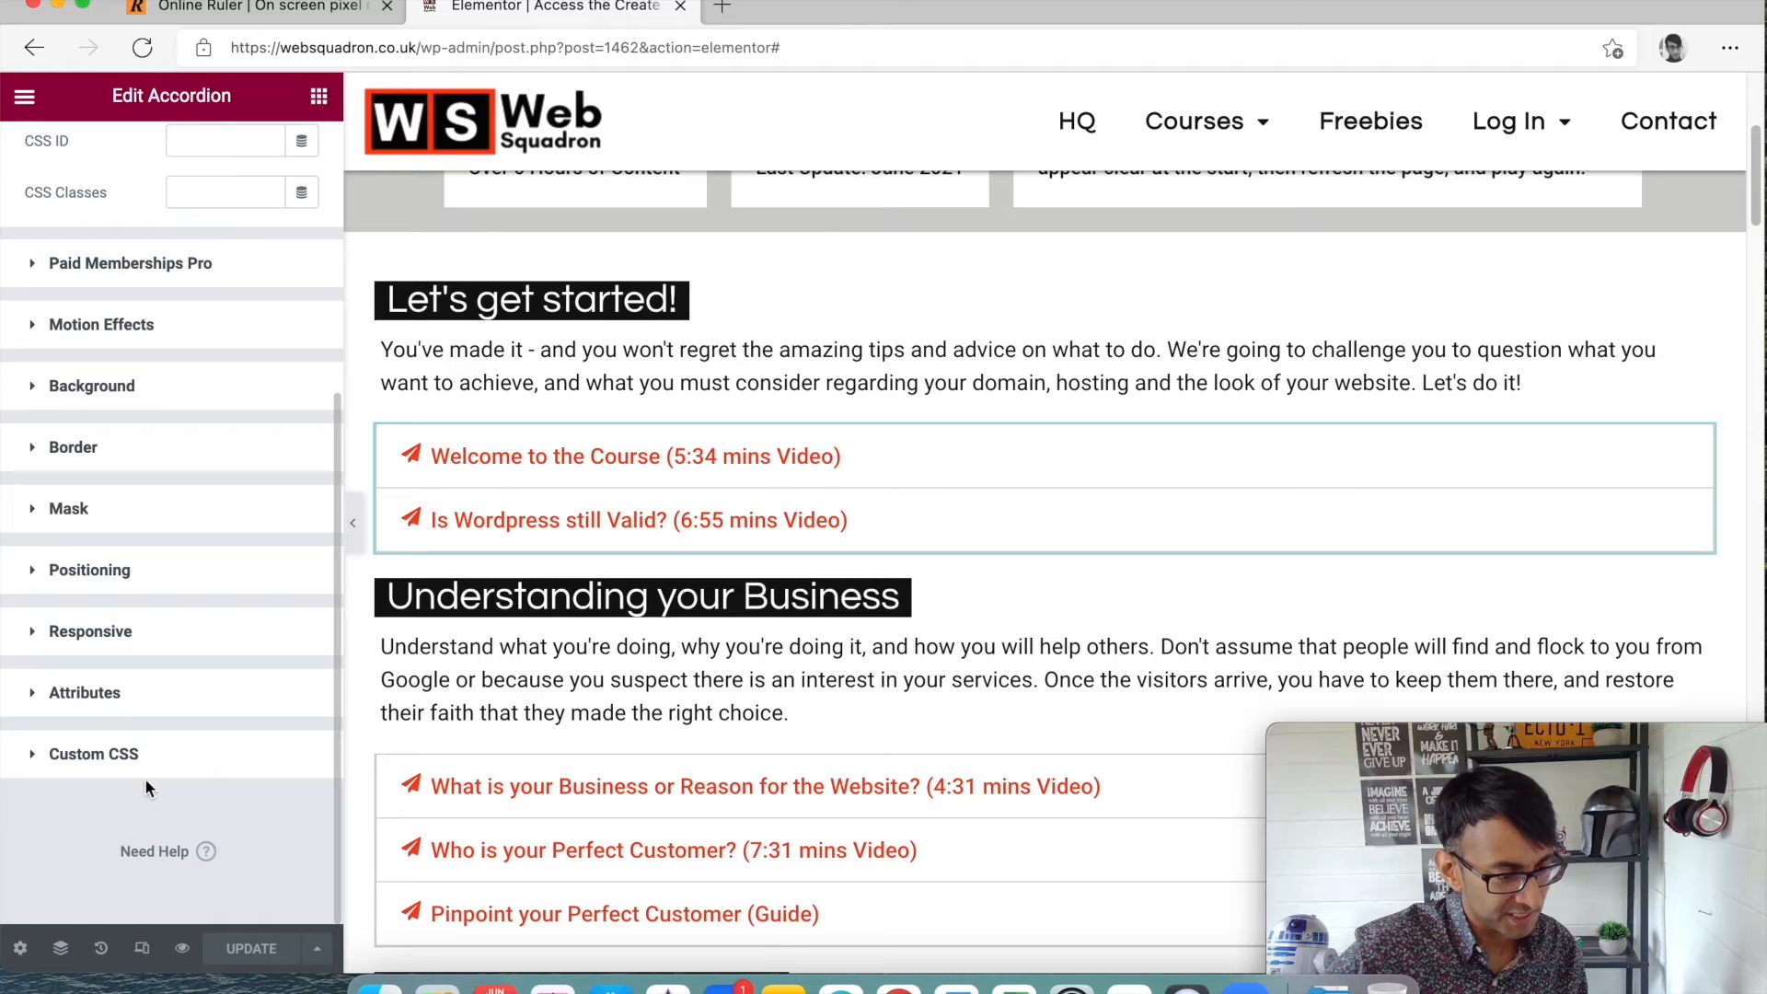
{"action": "left_click", "coordinate": [94, 753]}
{"action": "type", "text": ".elementor-accordion > div :first-of-type { display:none;}"}
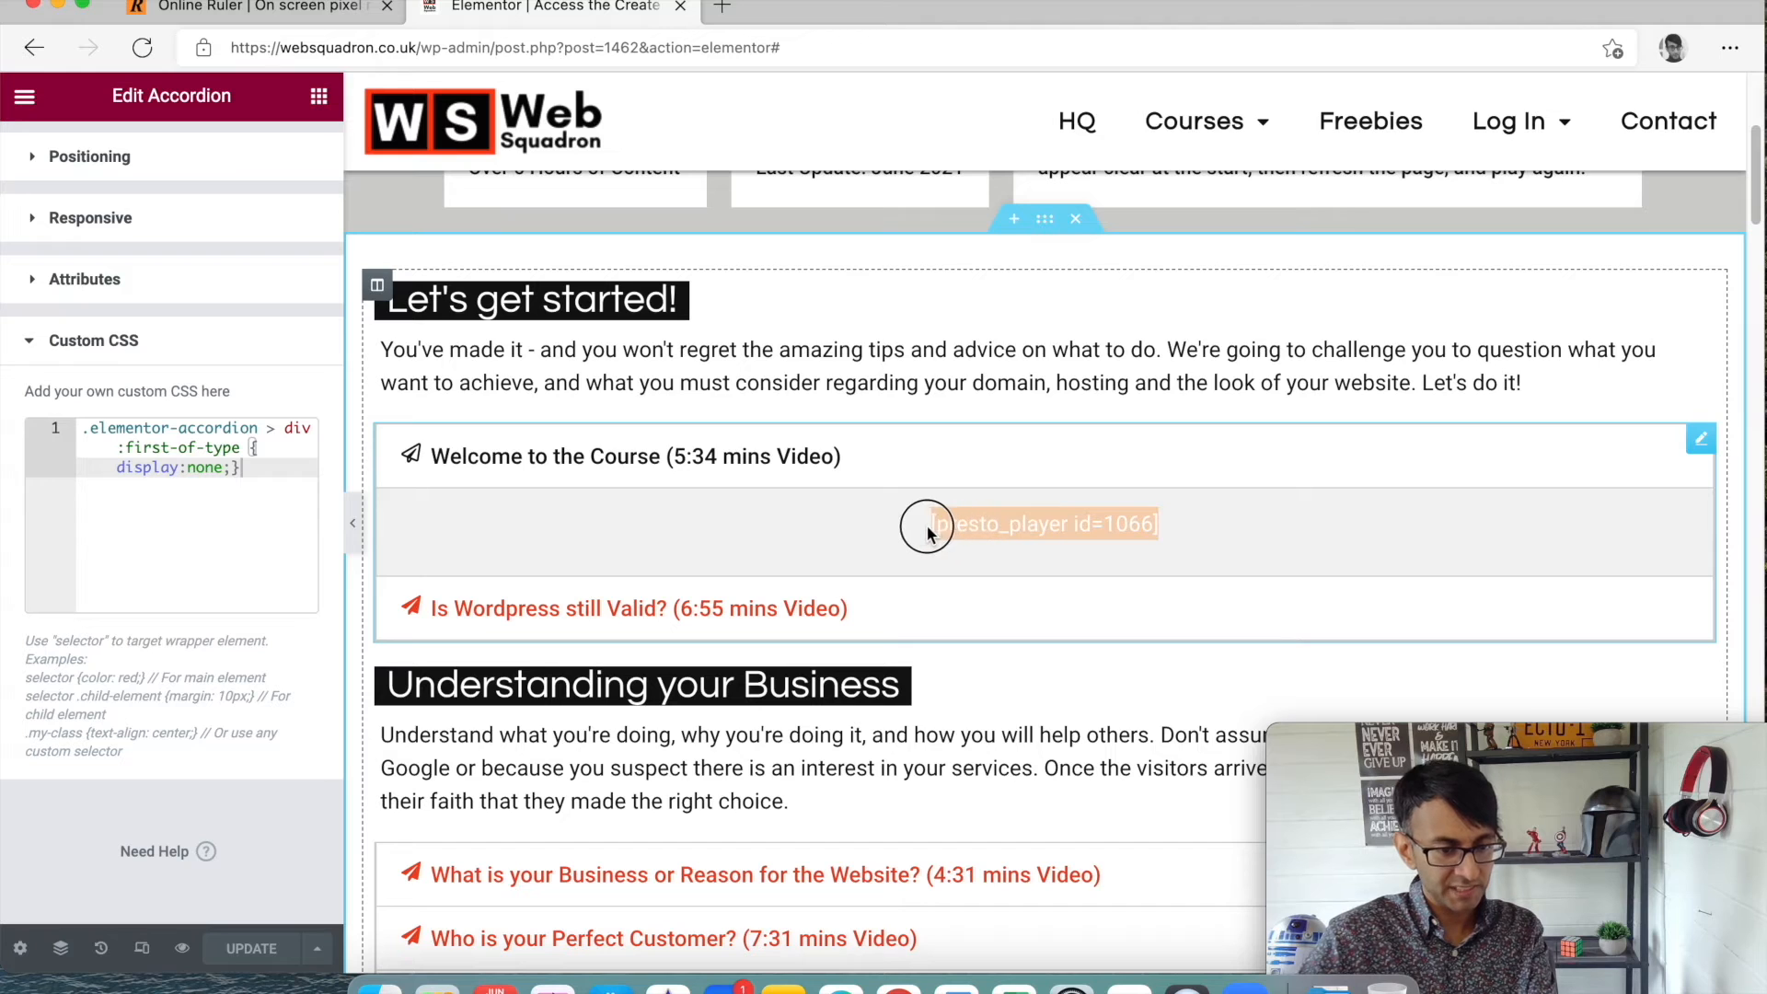
{"action": "mouse_move", "coordinate": [1170, 522]}
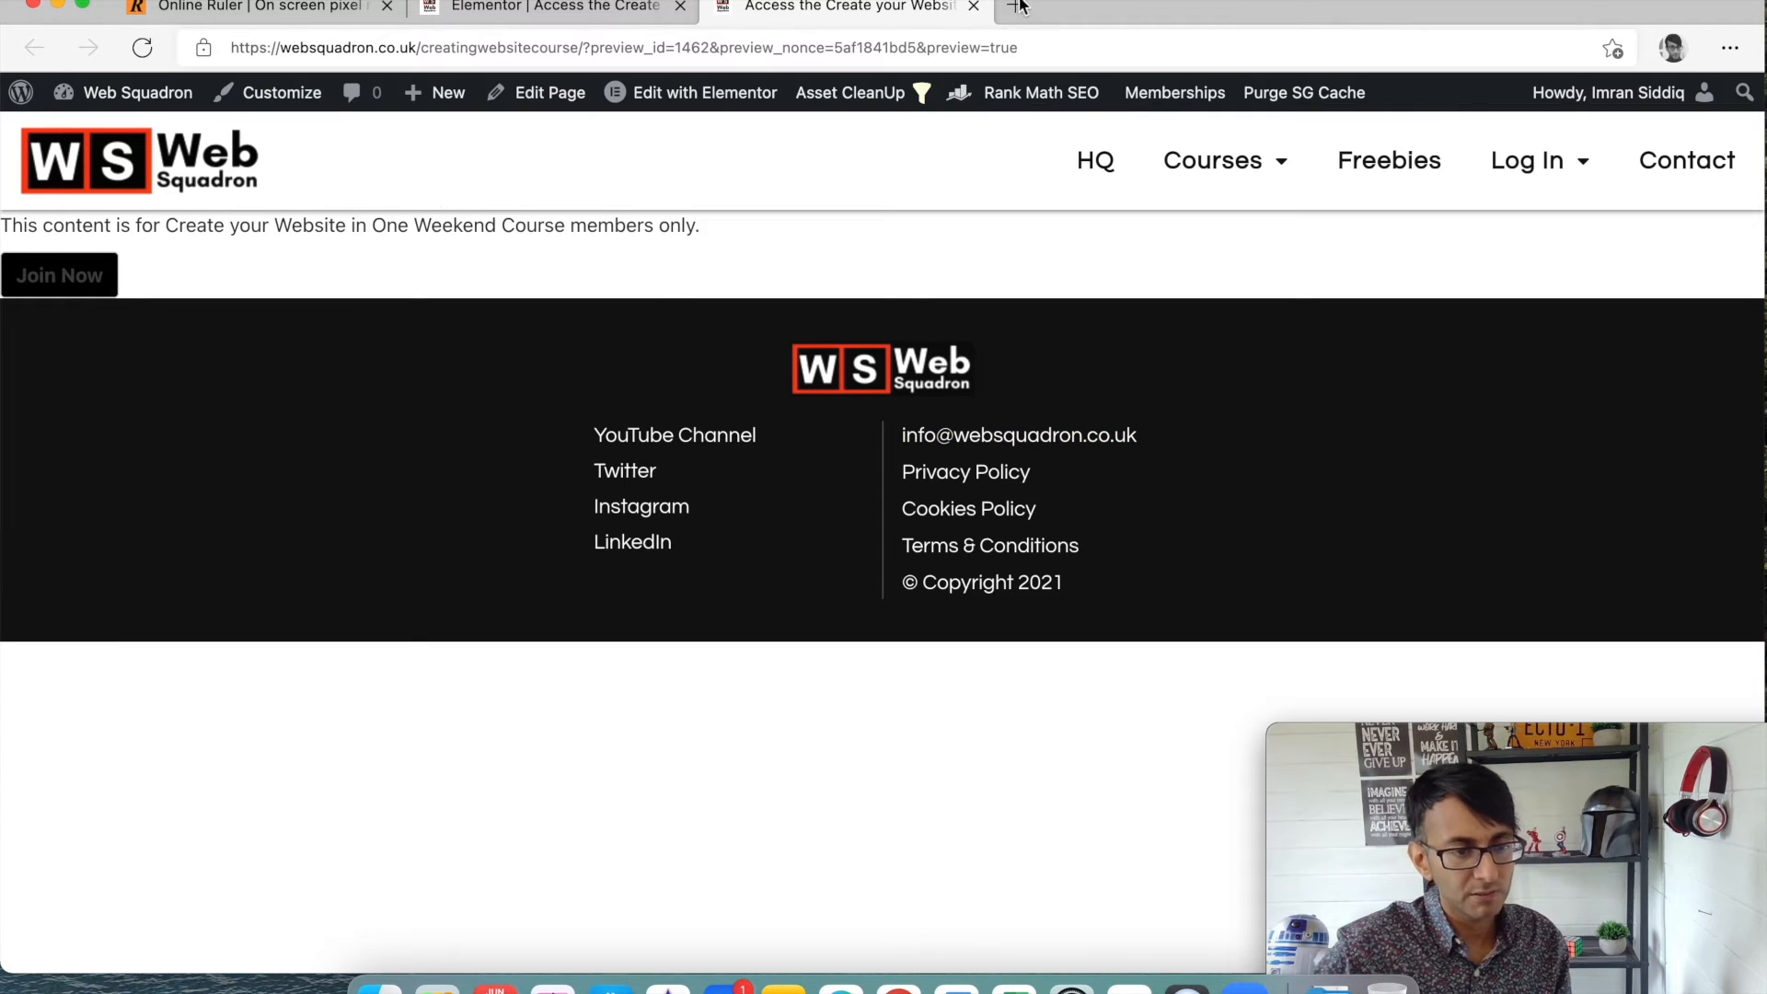
{"action": "left_click", "coordinate": [552, 7]}
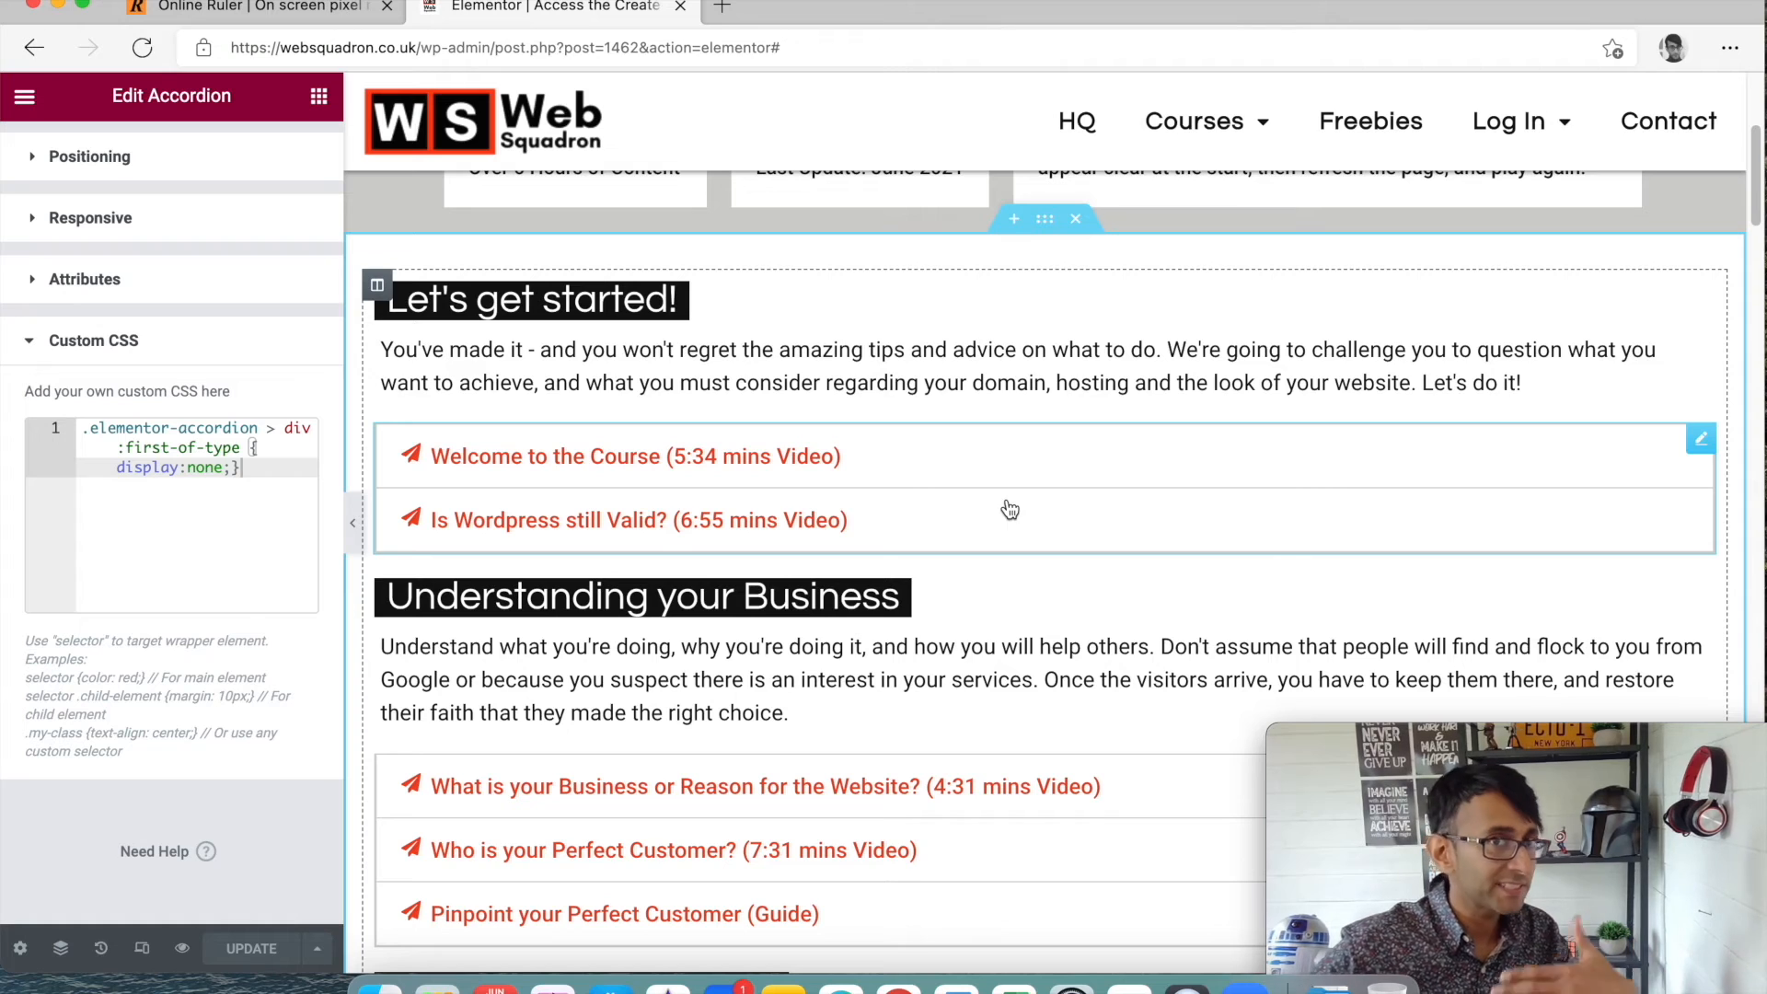
Scroll down and expand the 'Pinpoint your Perfect Customer (Guide)' accordion item.
{"action": "scroll", "scroll_direction": "down", "scroll_amount": 3}
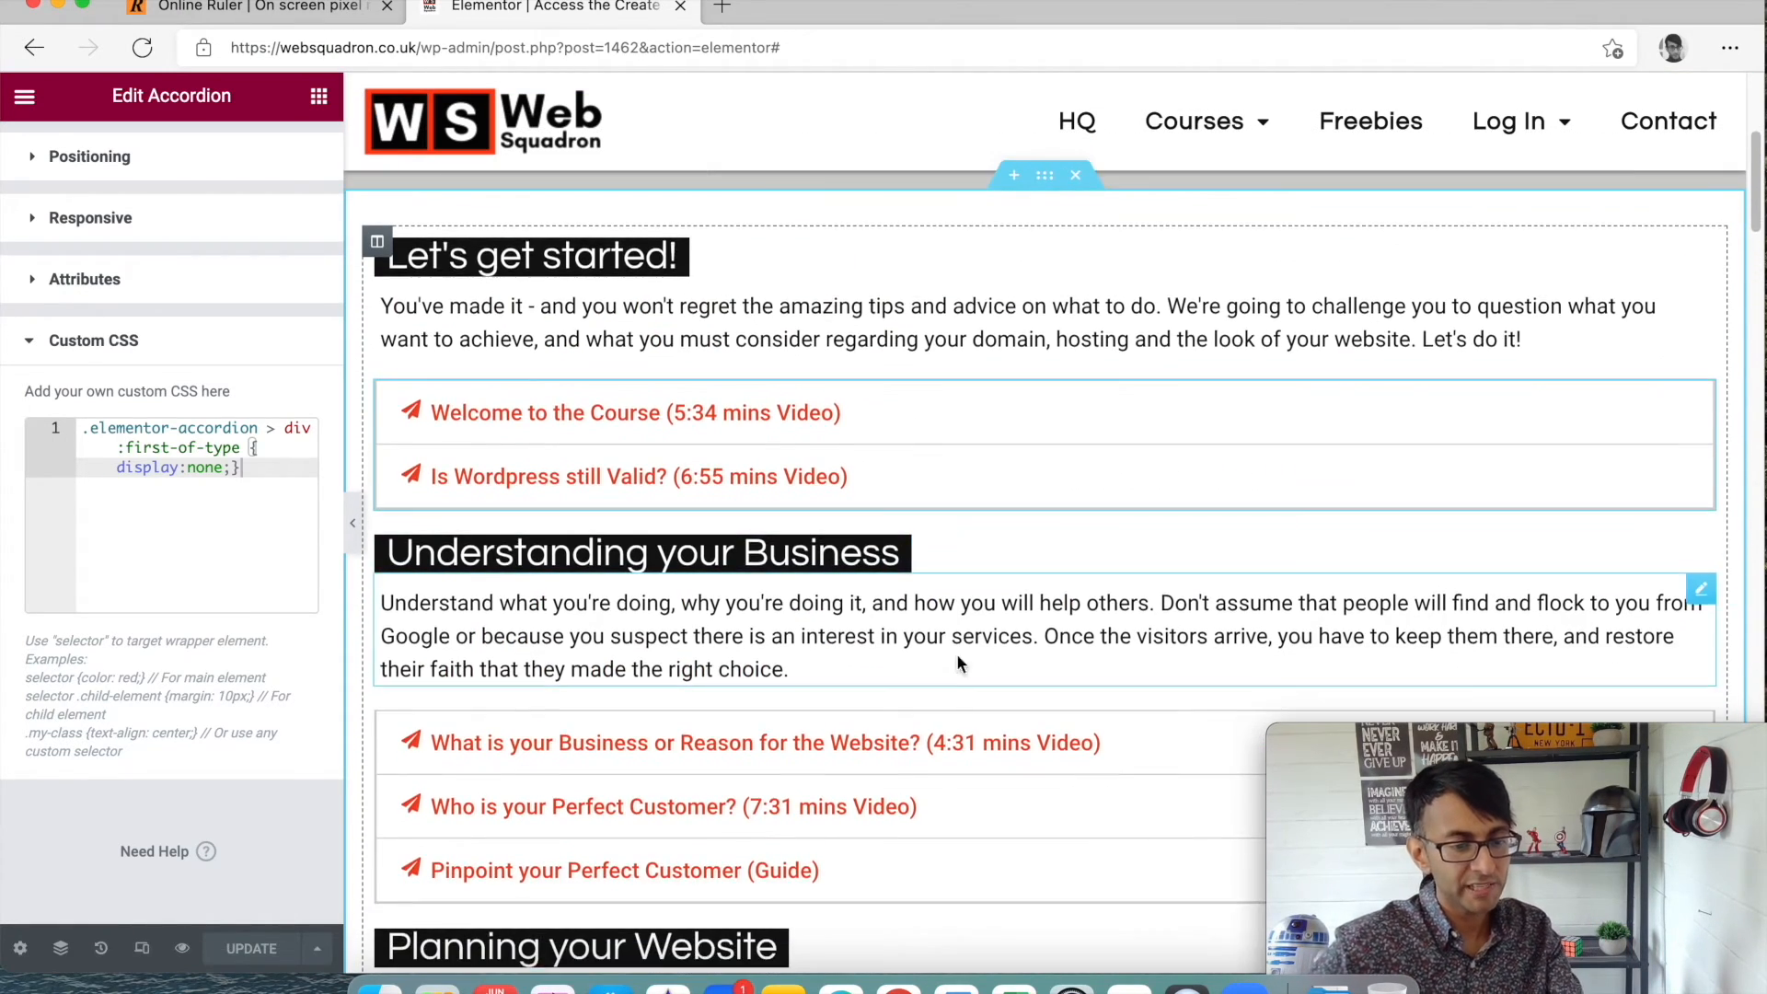
{"action": "scroll", "scroll_direction": "down", "scroll_amount": 3}
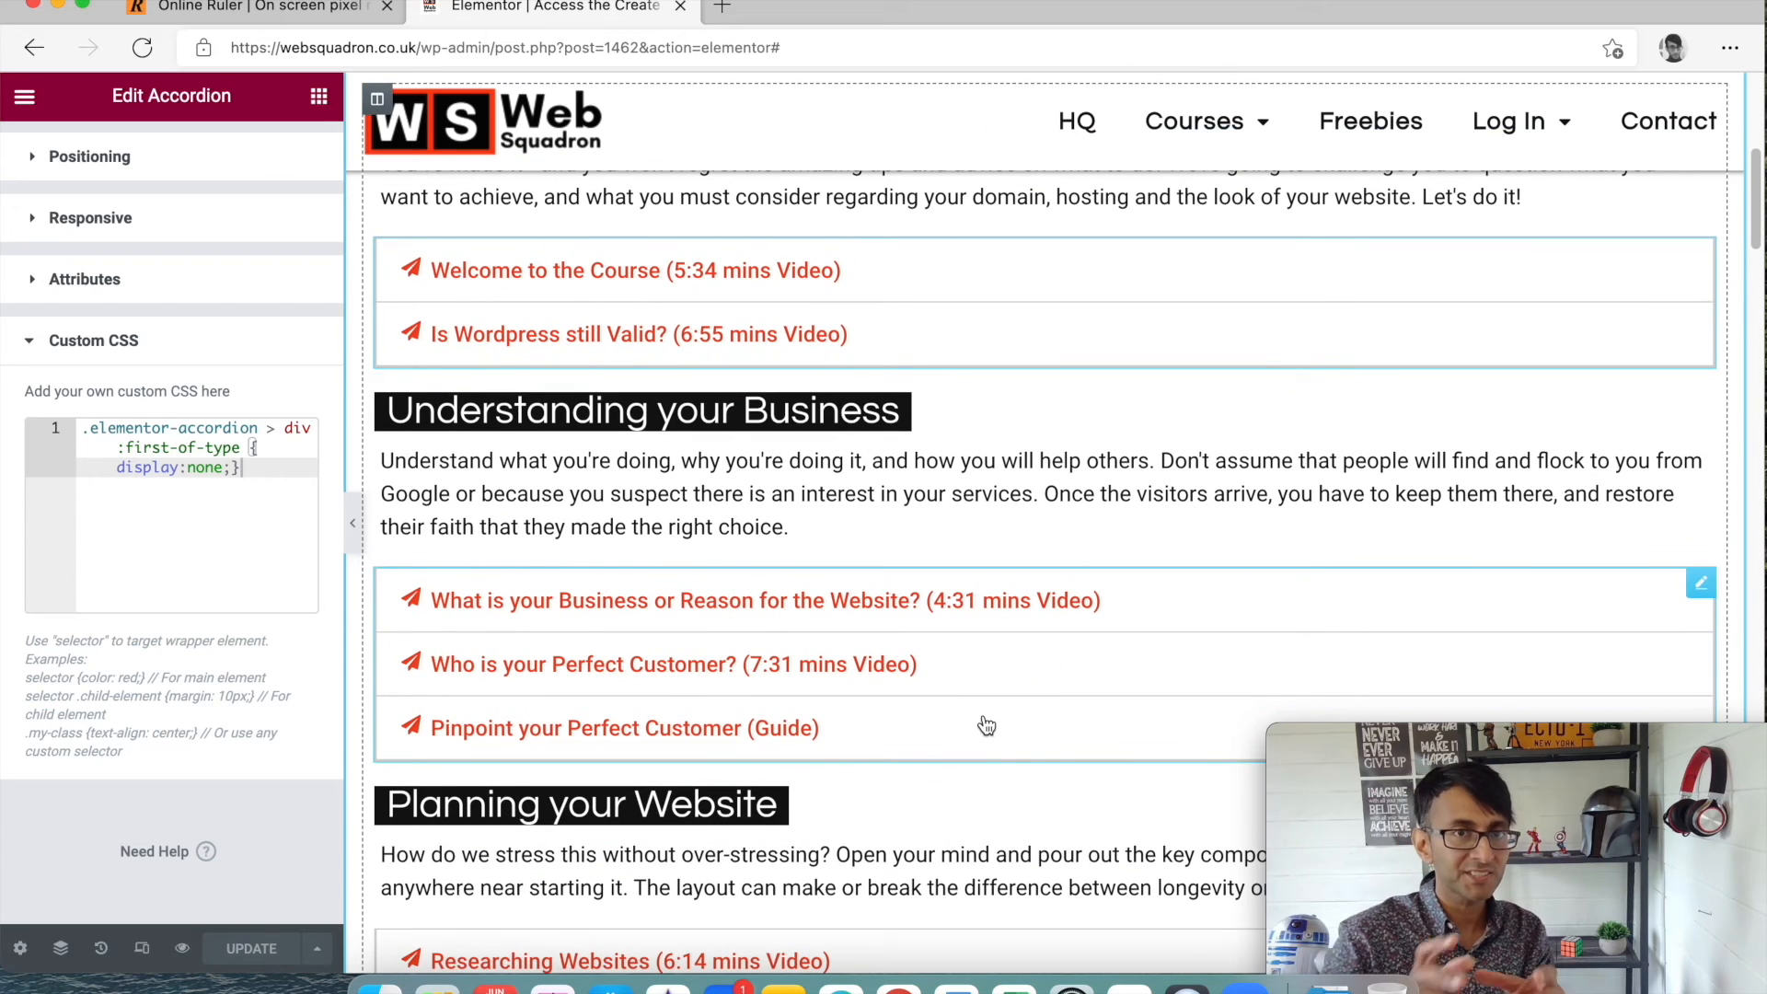
{"action": "mouse_move", "coordinate": [986, 619]}
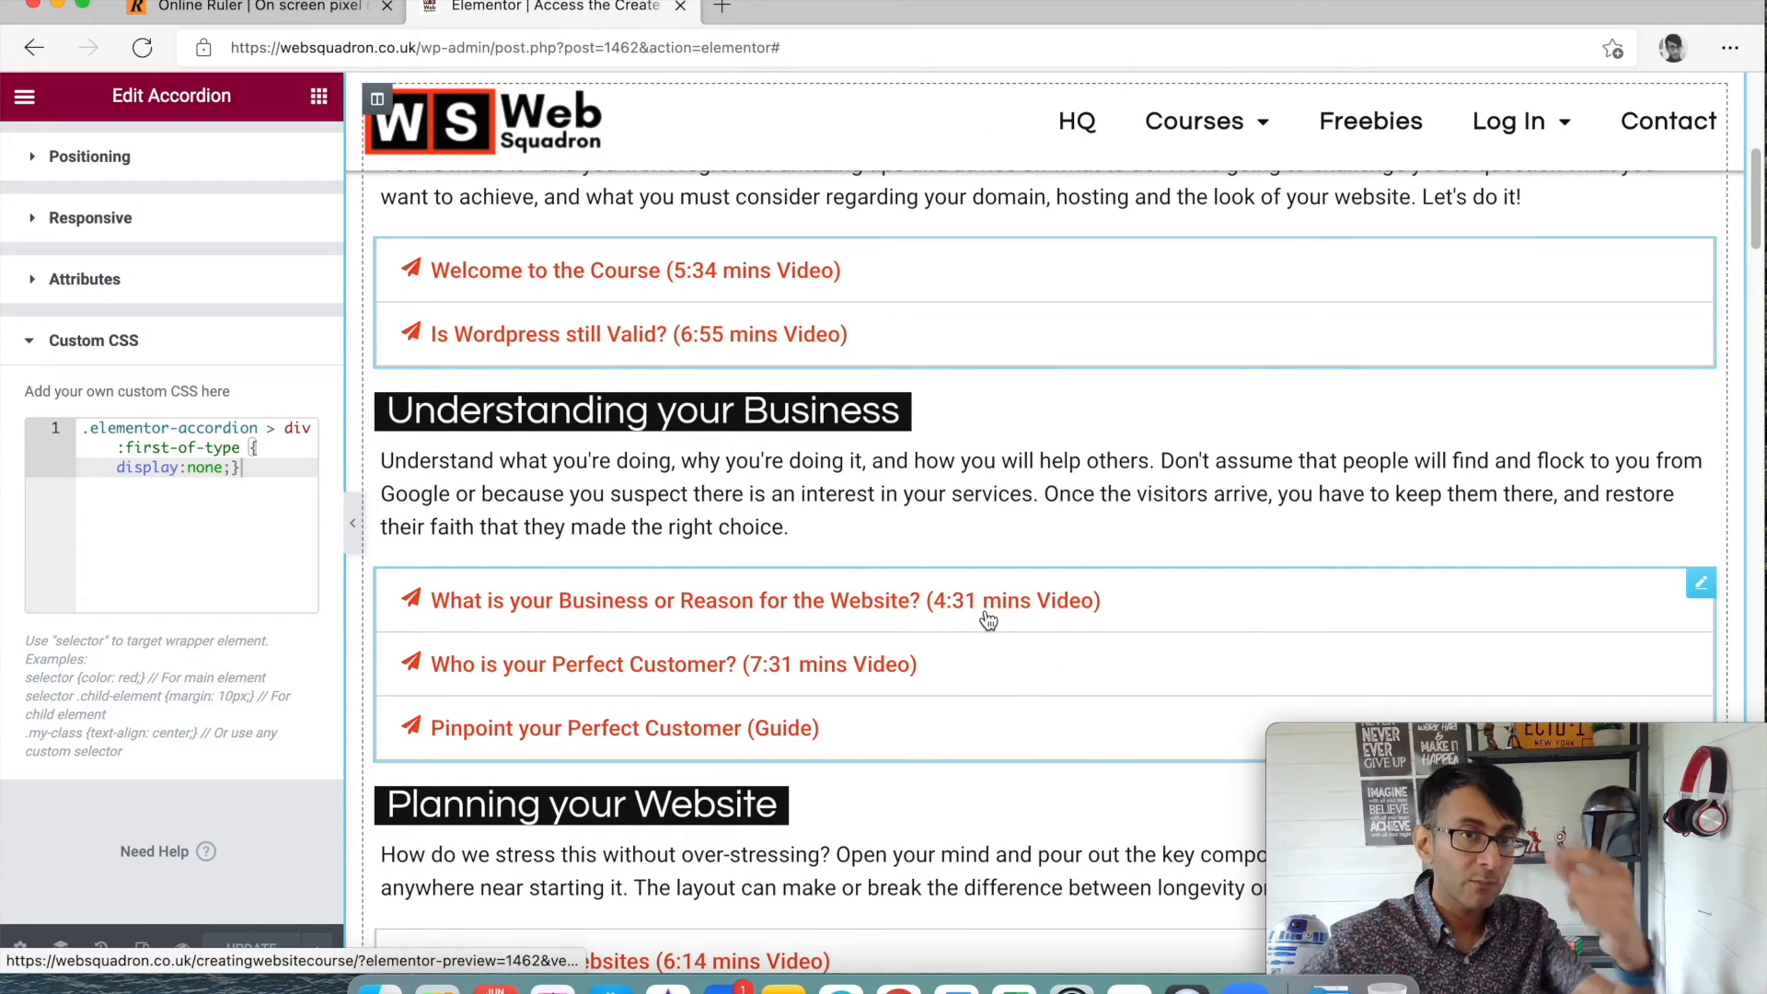
{"action": "scroll", "scroll_direction": "down", "scroll_amount": 3}
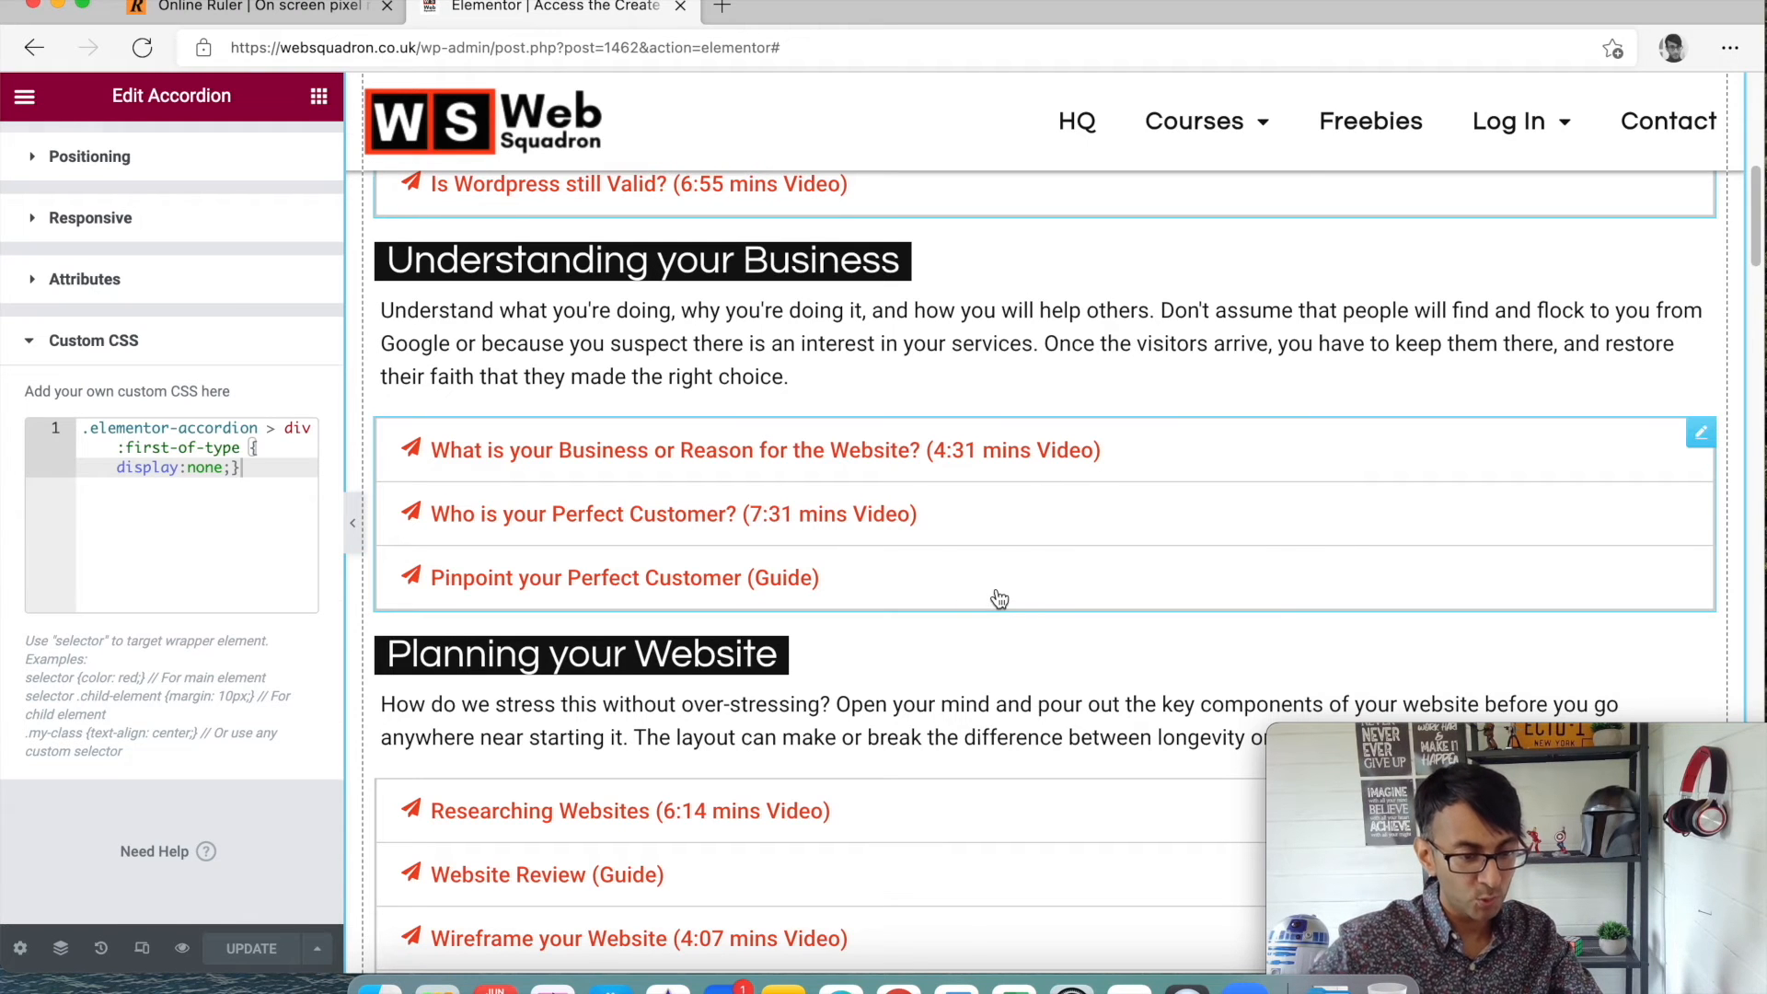
{"action": "left_click", "coordinate": [621, 577]}
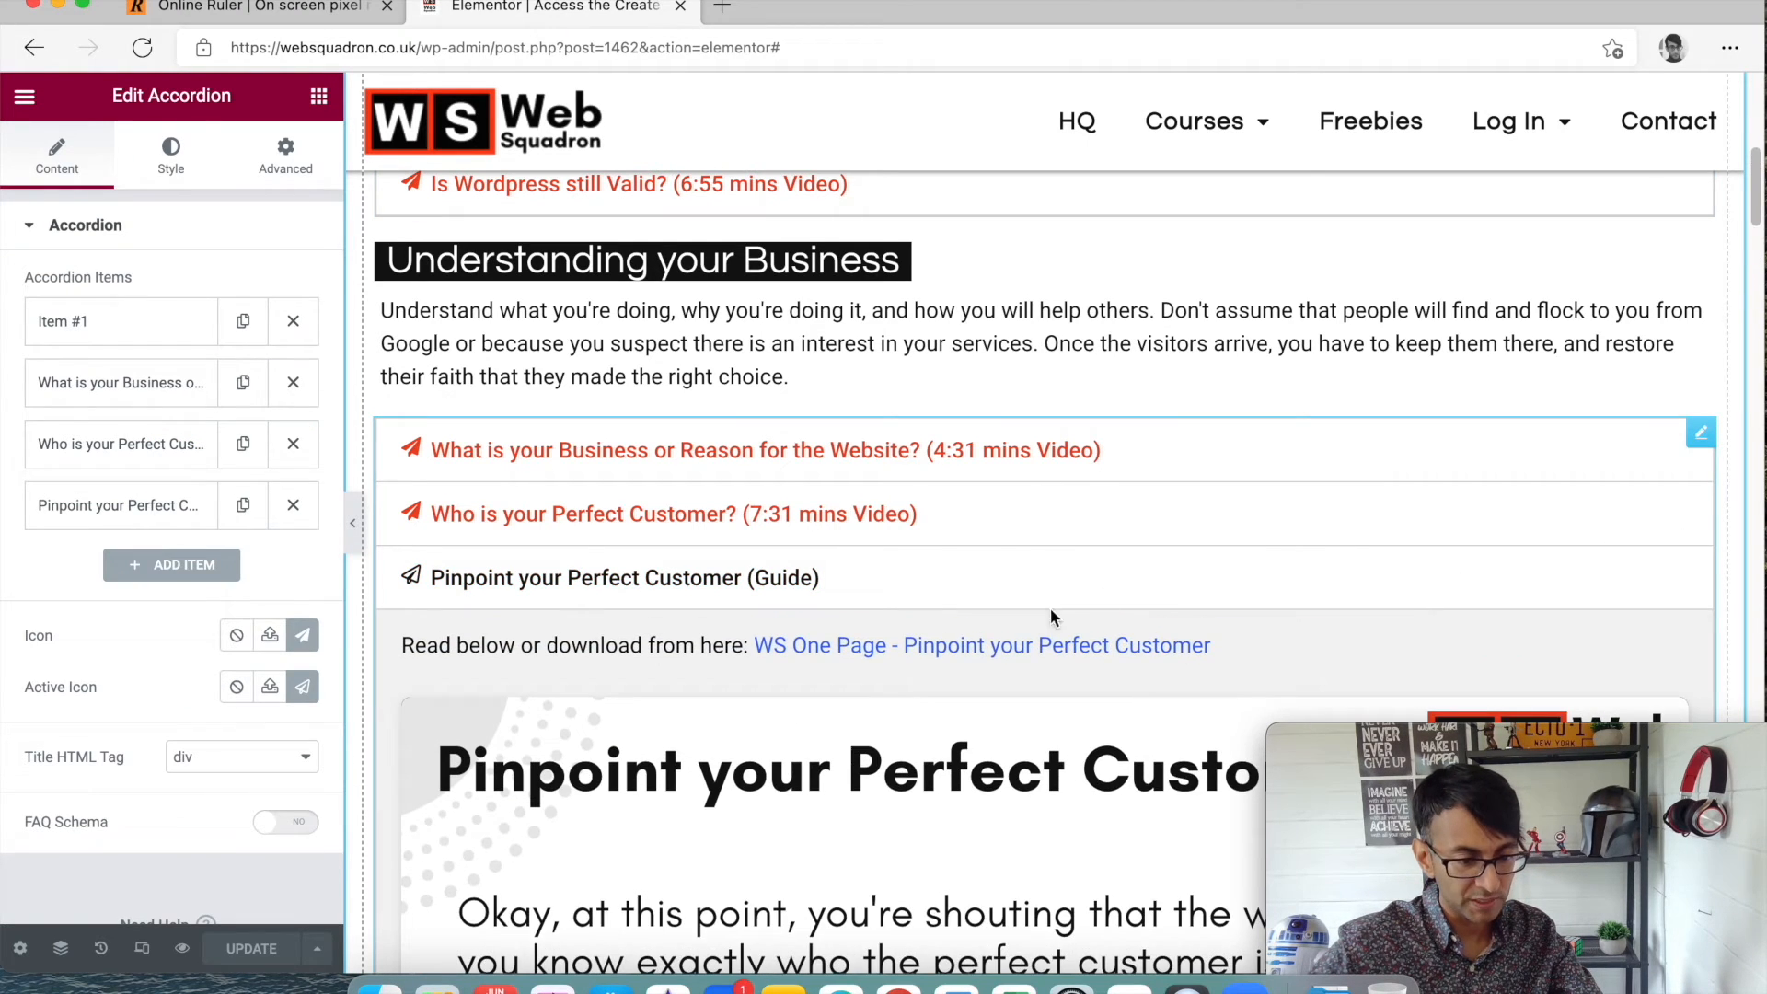
Scroll through the remaining lesson accordions to the course page's final section.
{"action": "scroll", "scroll_direction": "down", "scroll_amount": 3}
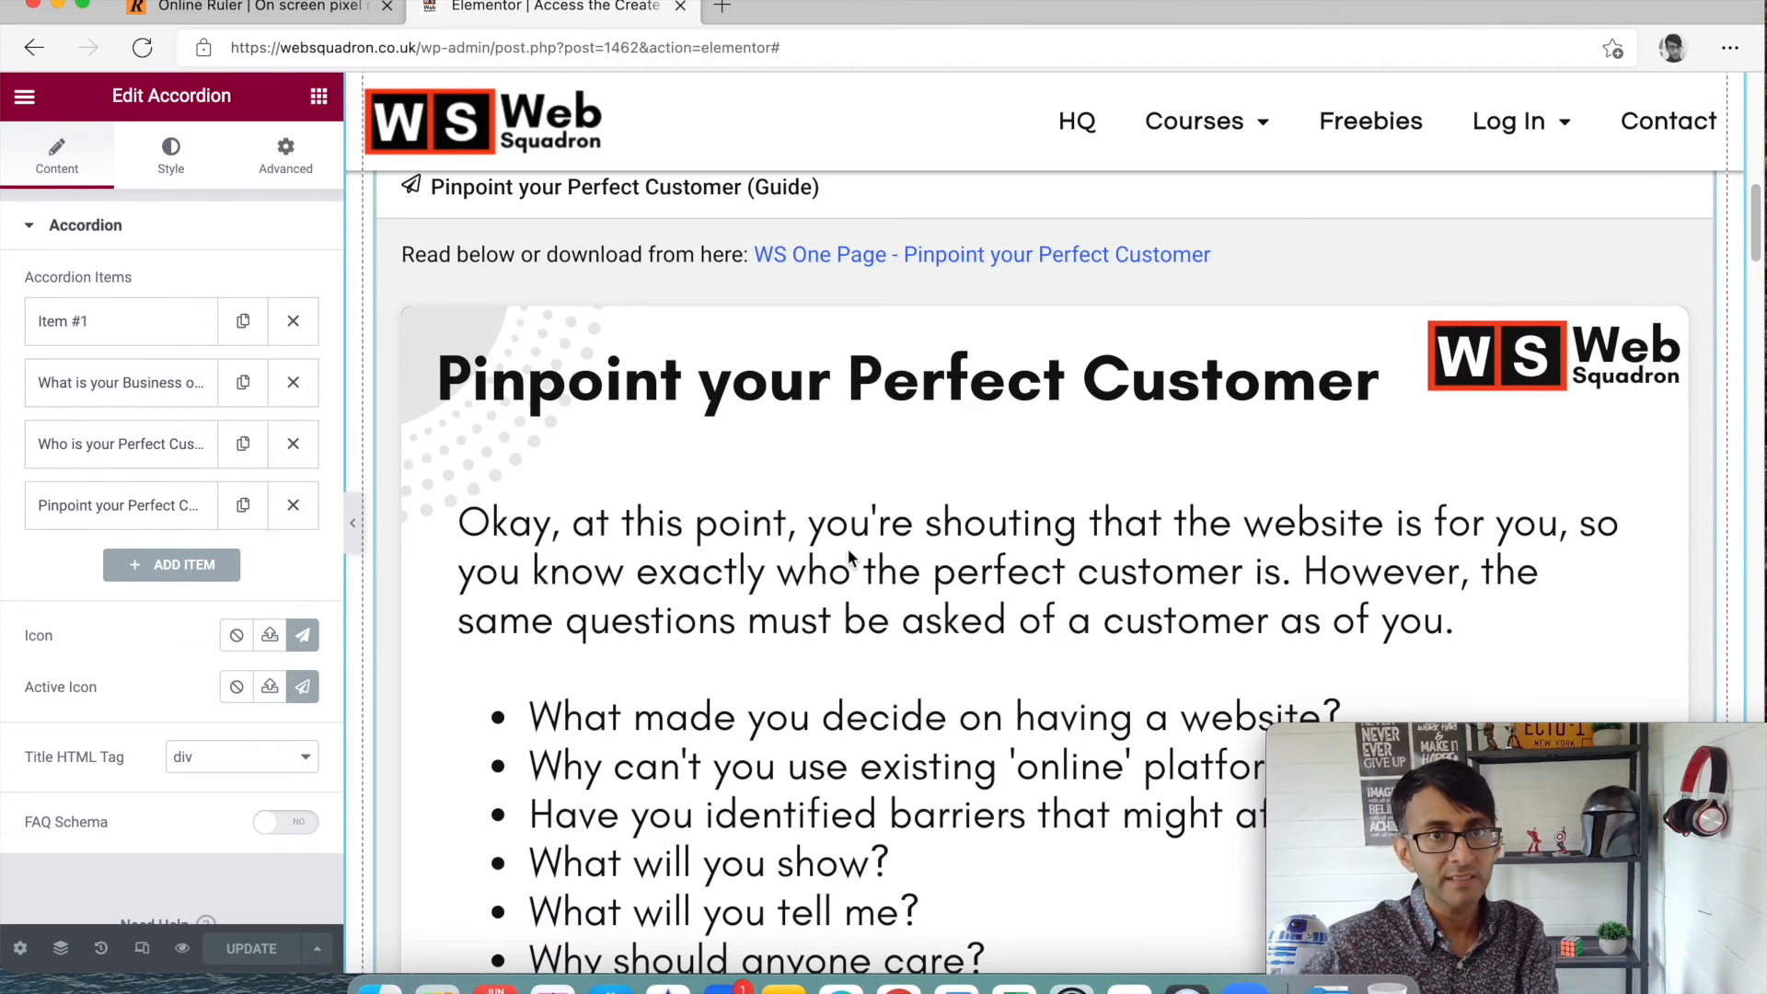
{"action": "scroll", "scroll_direction": "down", "scroll_amount": 3}
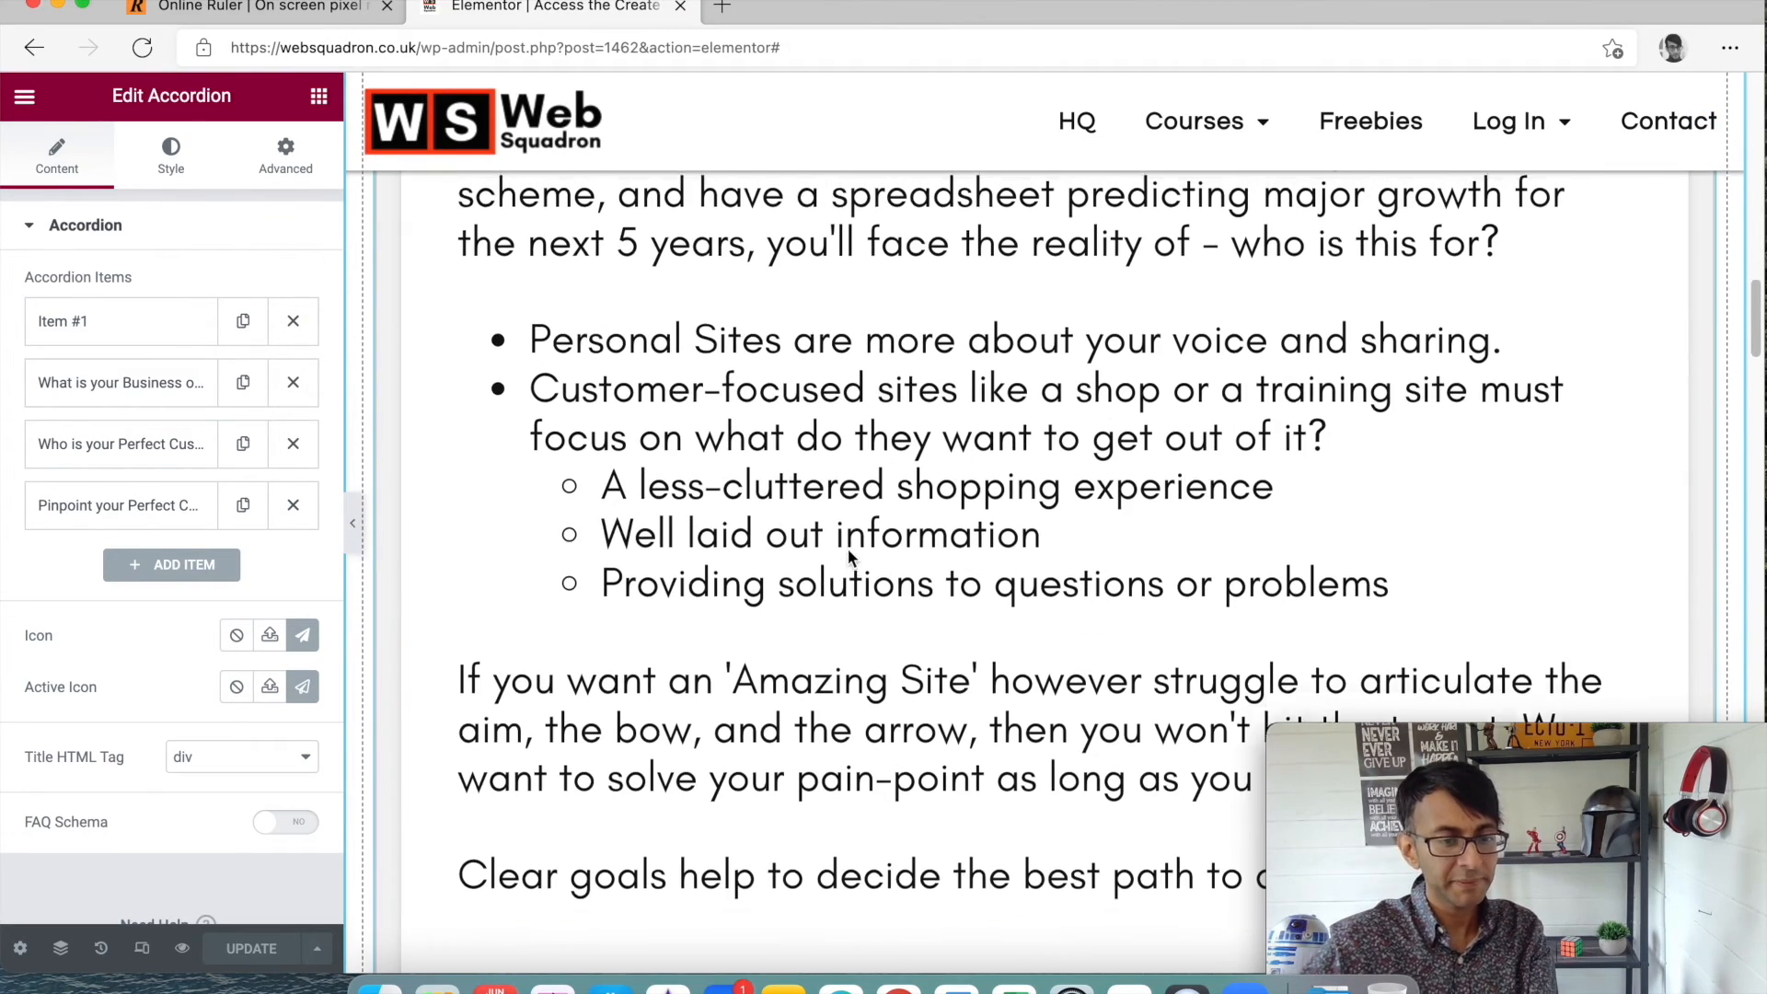
{"action": "scroll", "scroll_direction": "down", "scroll_amount": 3}
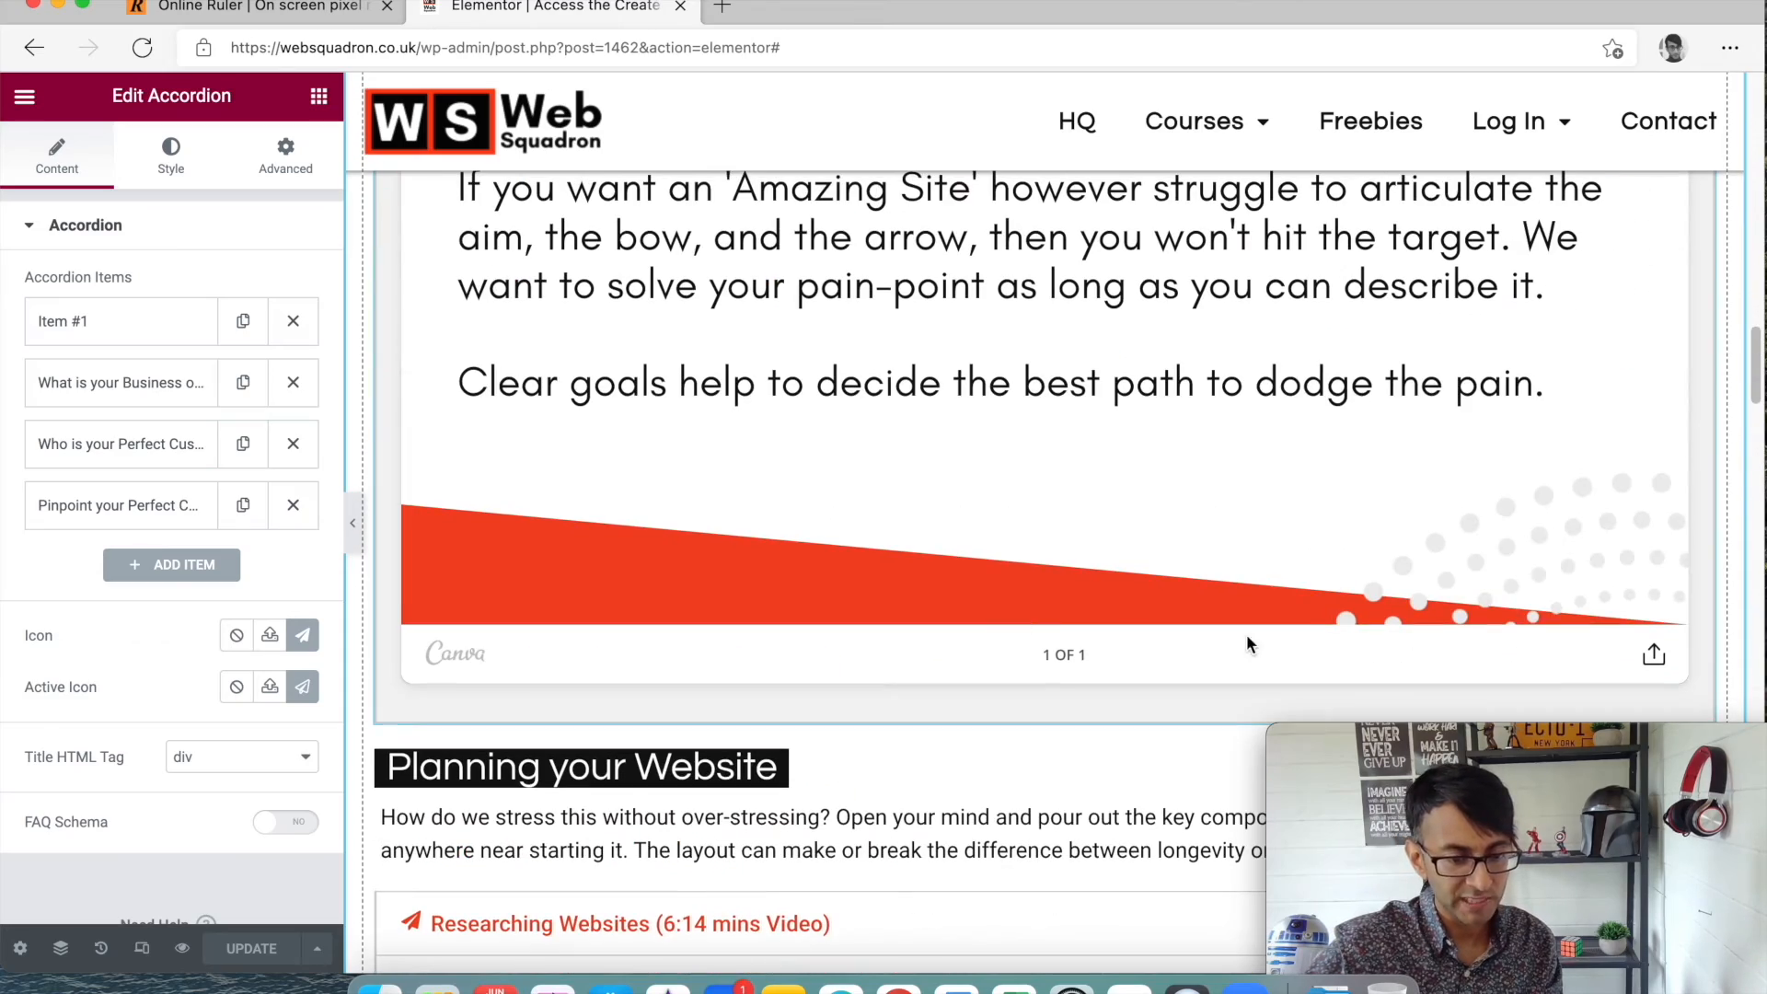
{"action": "scroll", "scroll_direction": "down", "scroll_amount": 3}
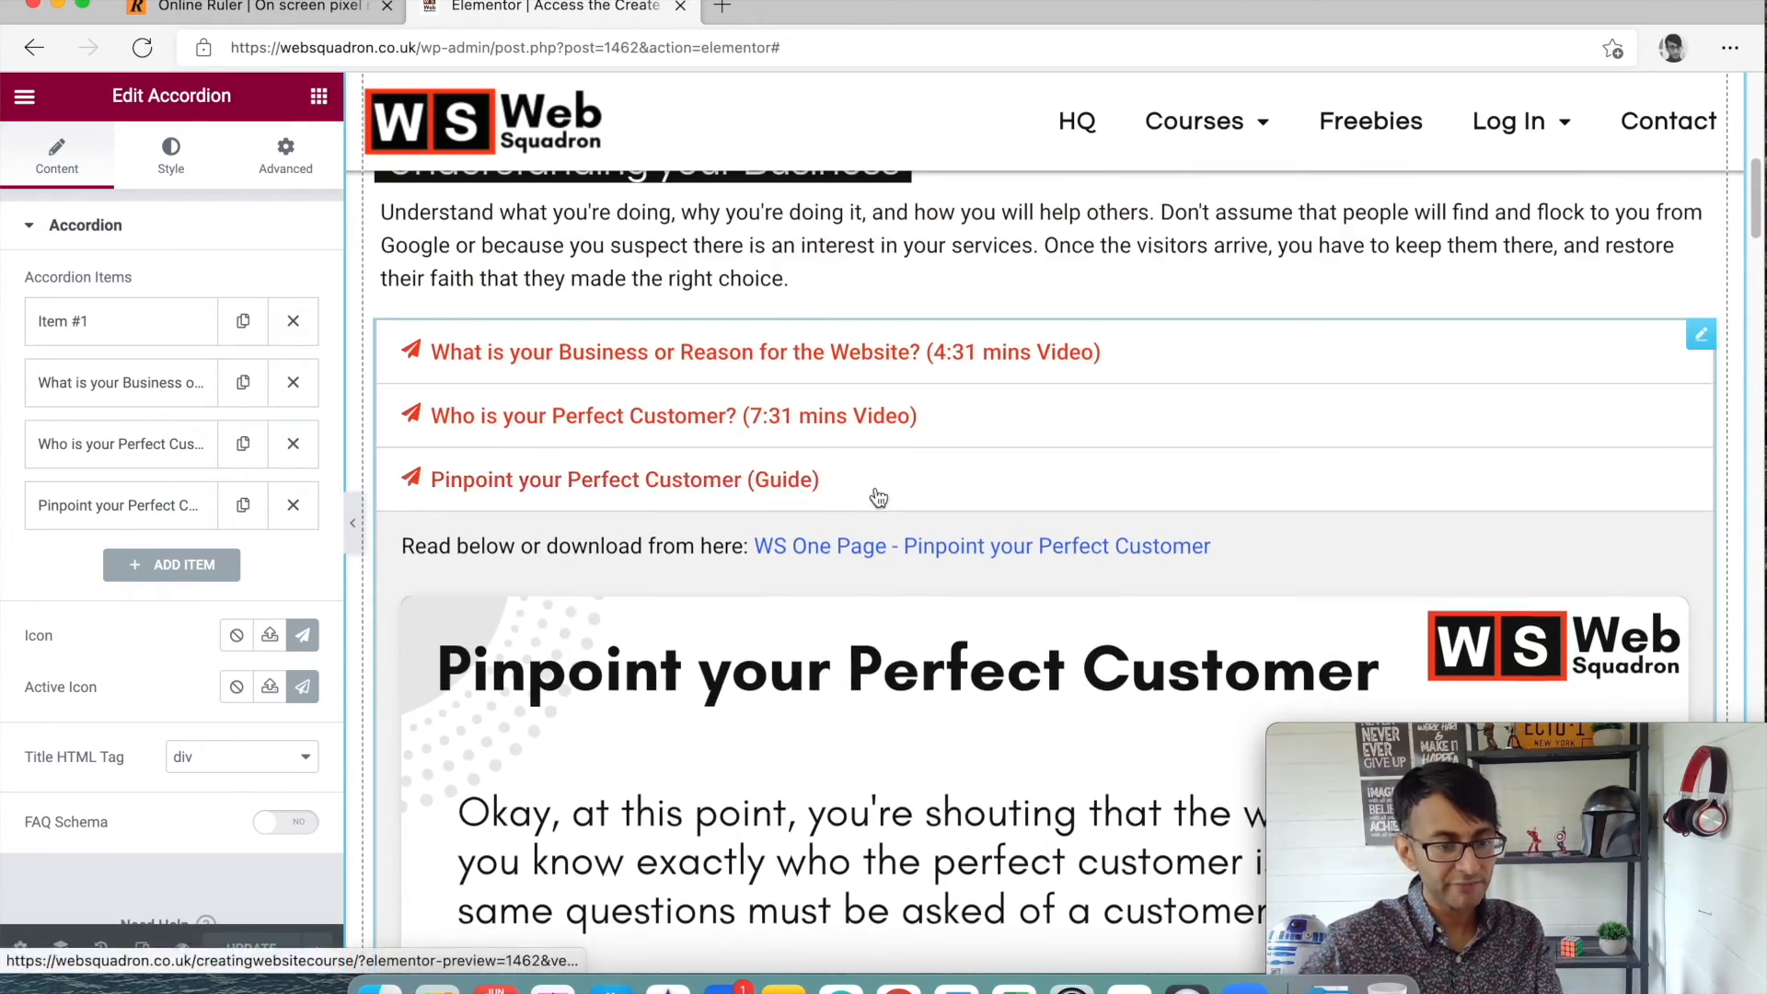
{"action": "scroll", "scroll_direction": "down", "scroll_amount": 3}
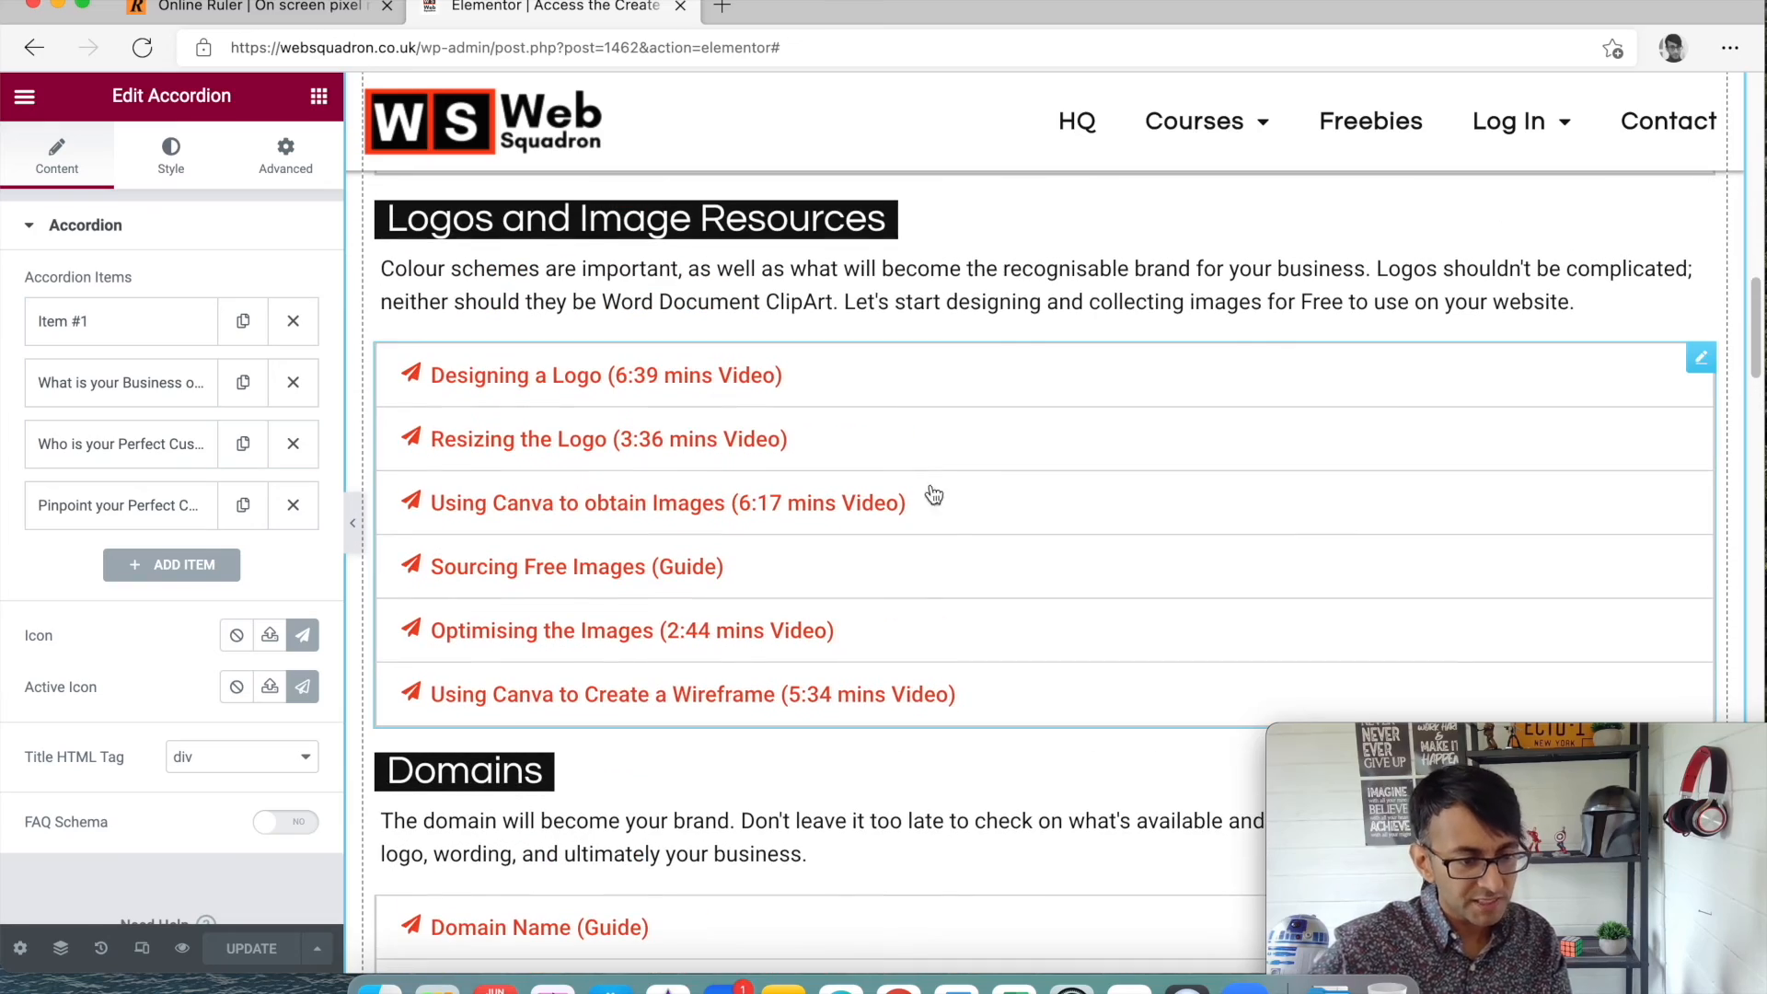
{"action": "scroll", "scroll_direction": "down", "scroll_amount": 3}
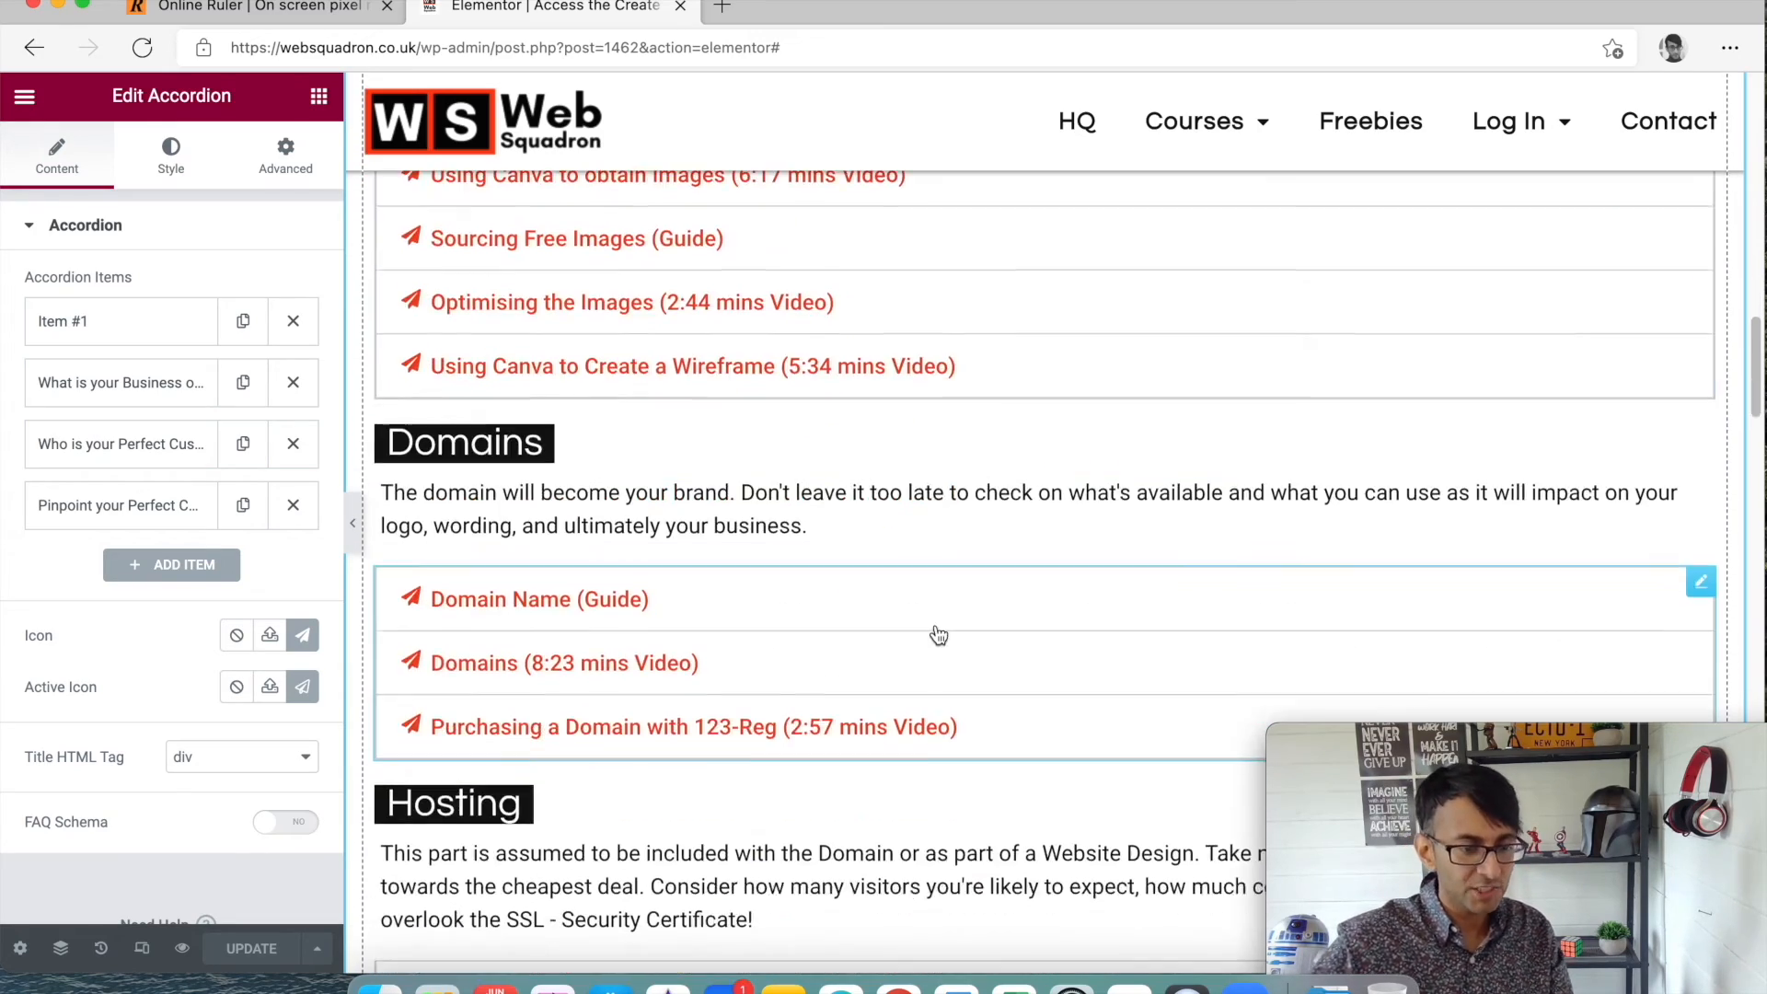
{"action": "scroll", "scroll_direction": "down", "scroll_amount": 3}
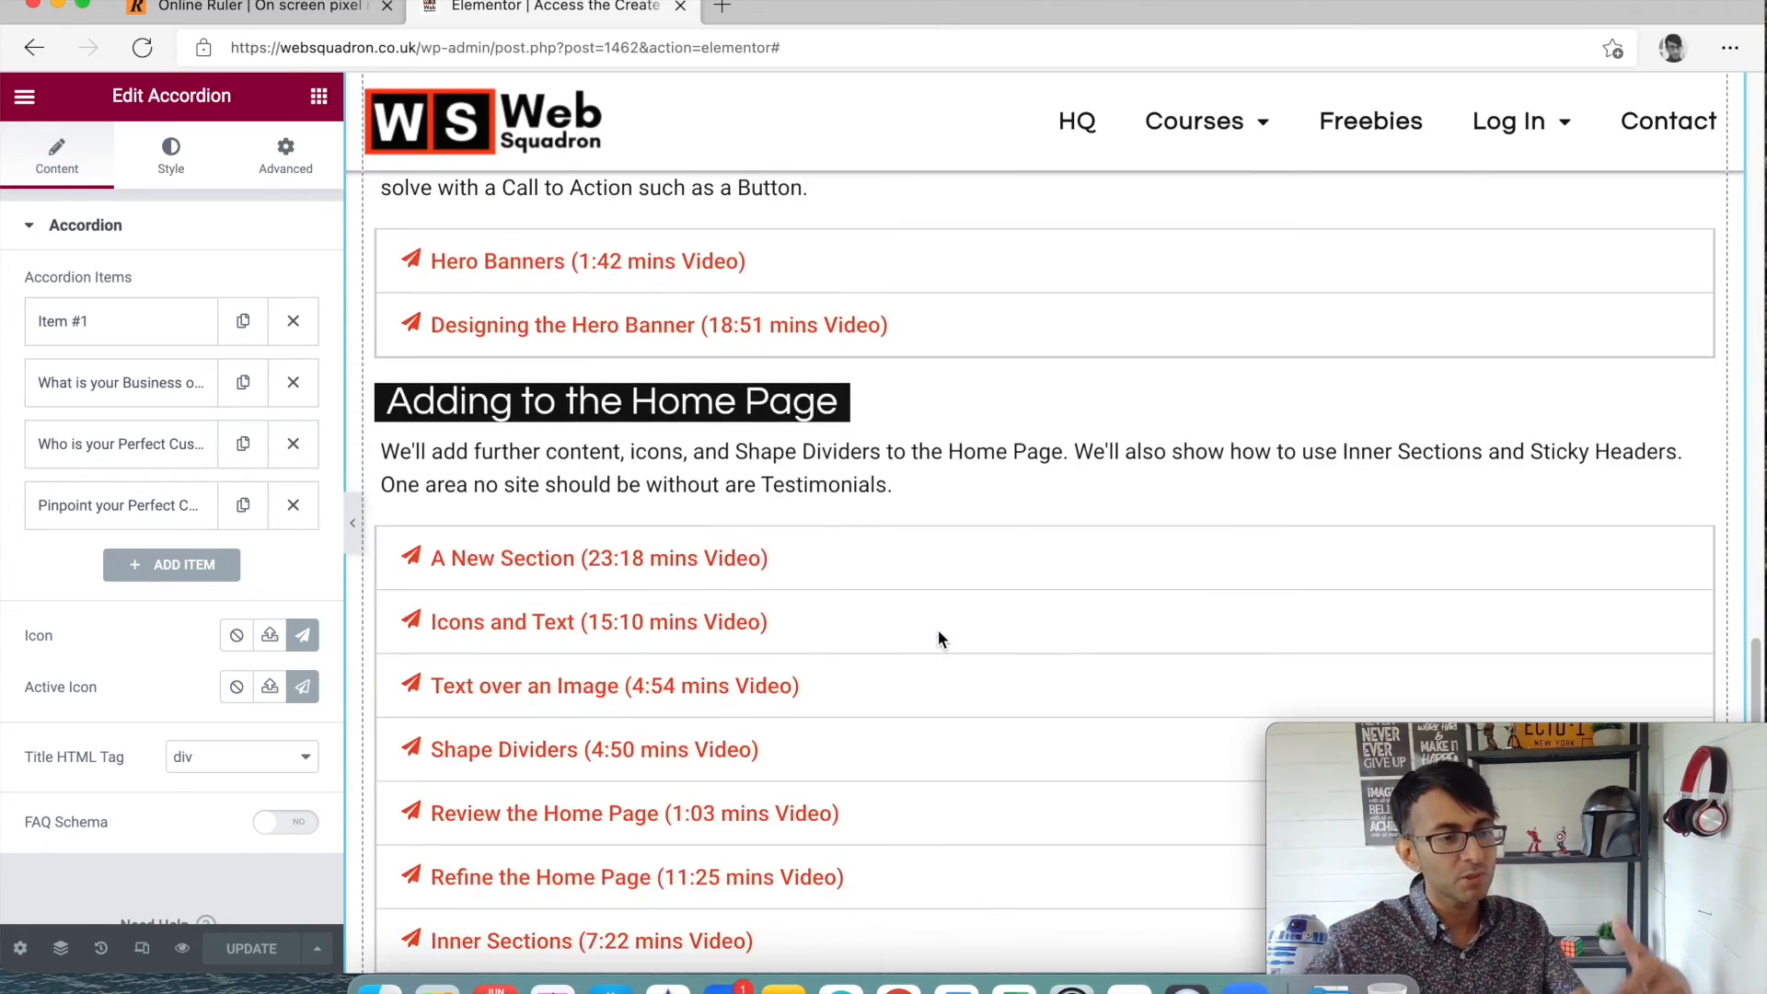
{"action": "scroll", "scroll_direction": "down", "scroll_amount": 3}
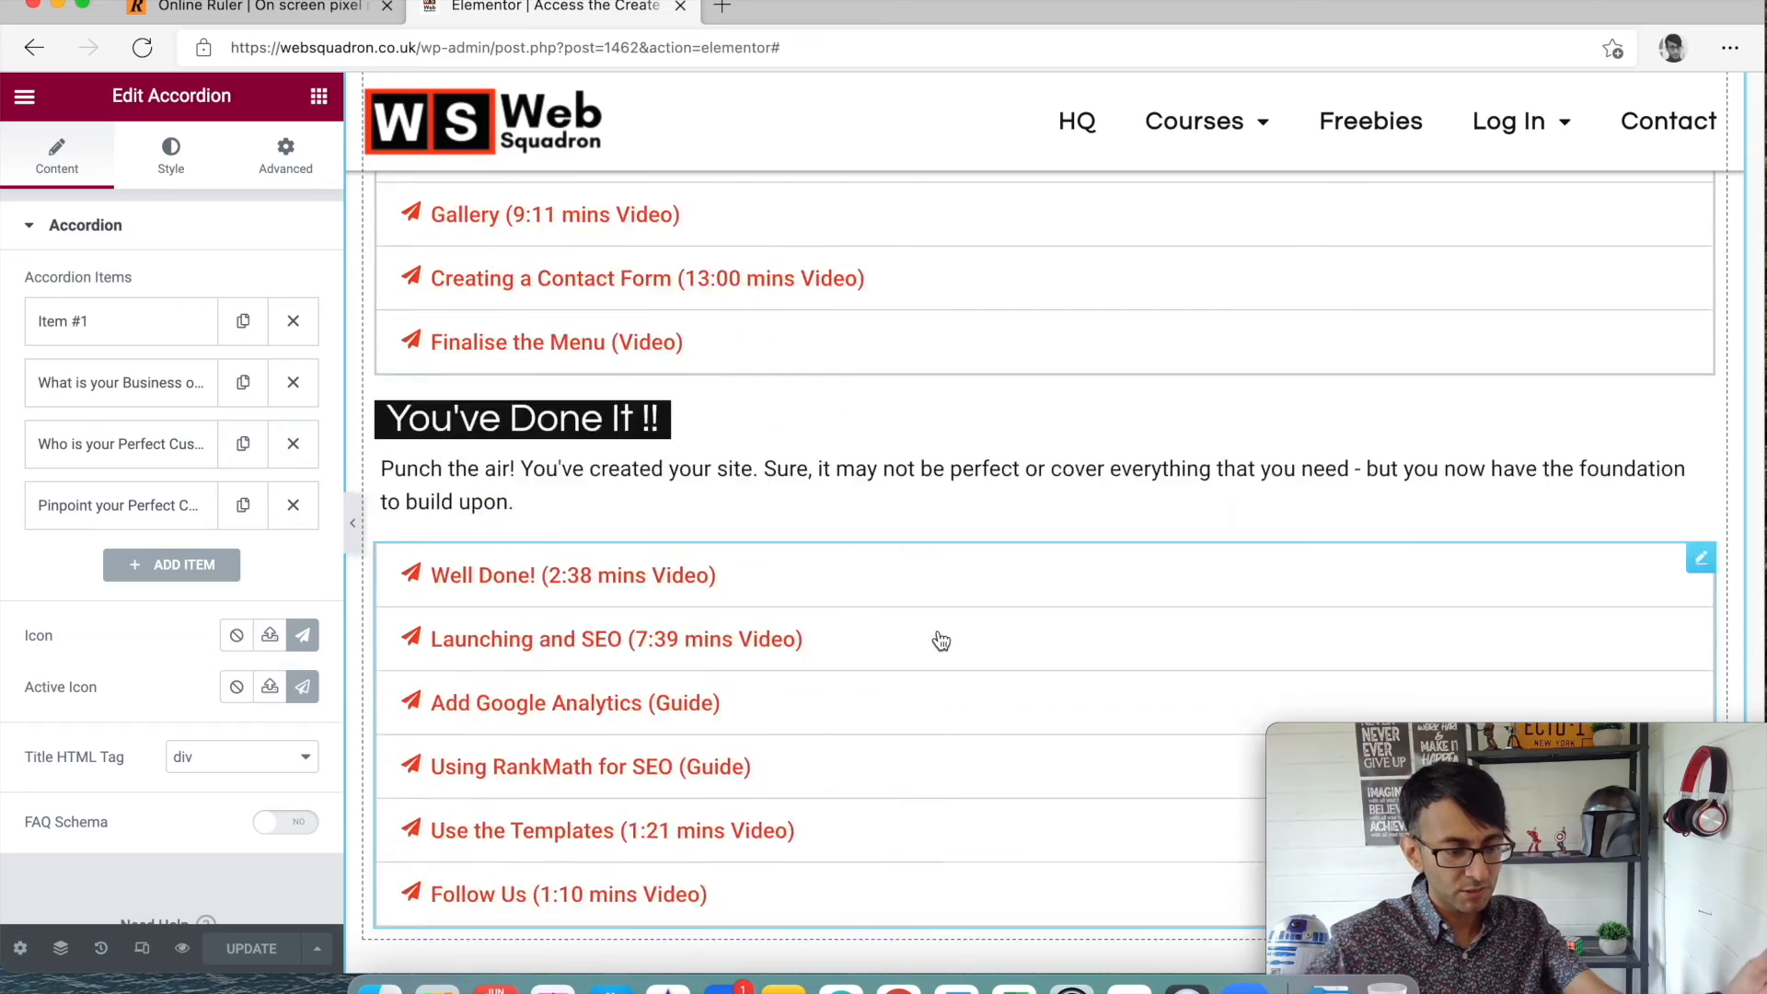
{"action": "scroll", "scroll_direction": "down", "scroll_amount": 3}
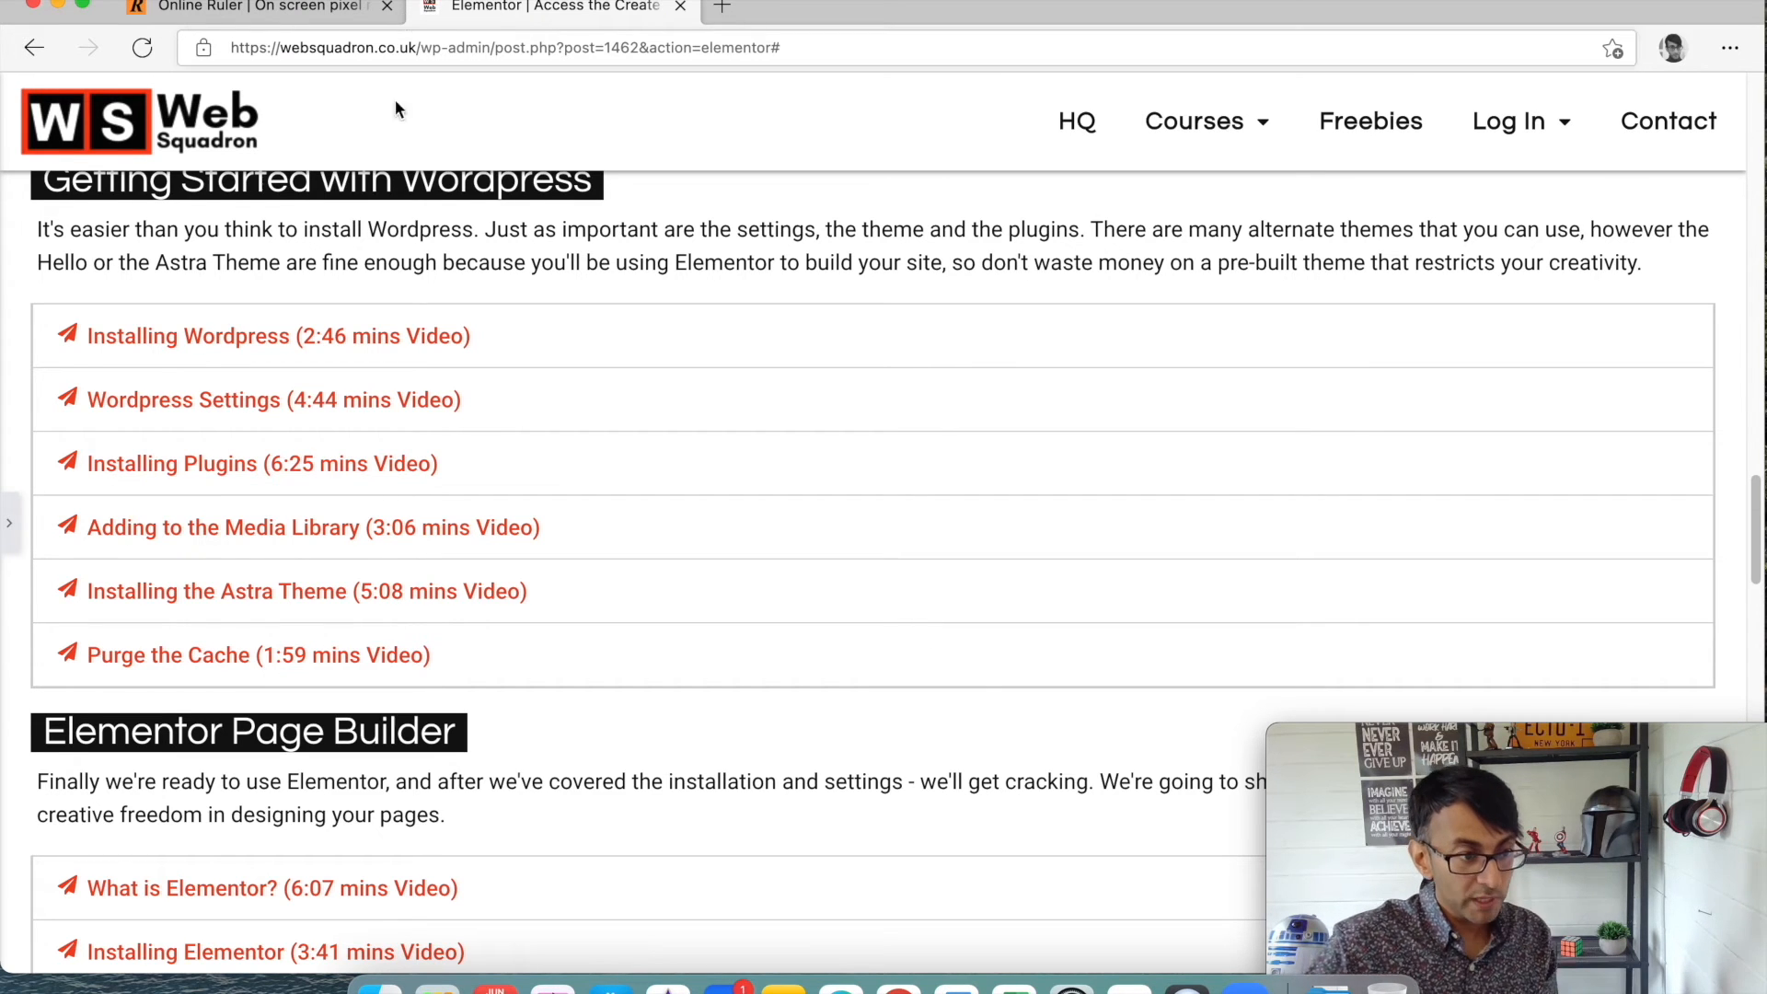
Expand the Installing the Astra Theme lesson in preview and restore the Elementor panel.
{"action": "scroll", "scroll_direction": "down", "scroll_amount": 3}
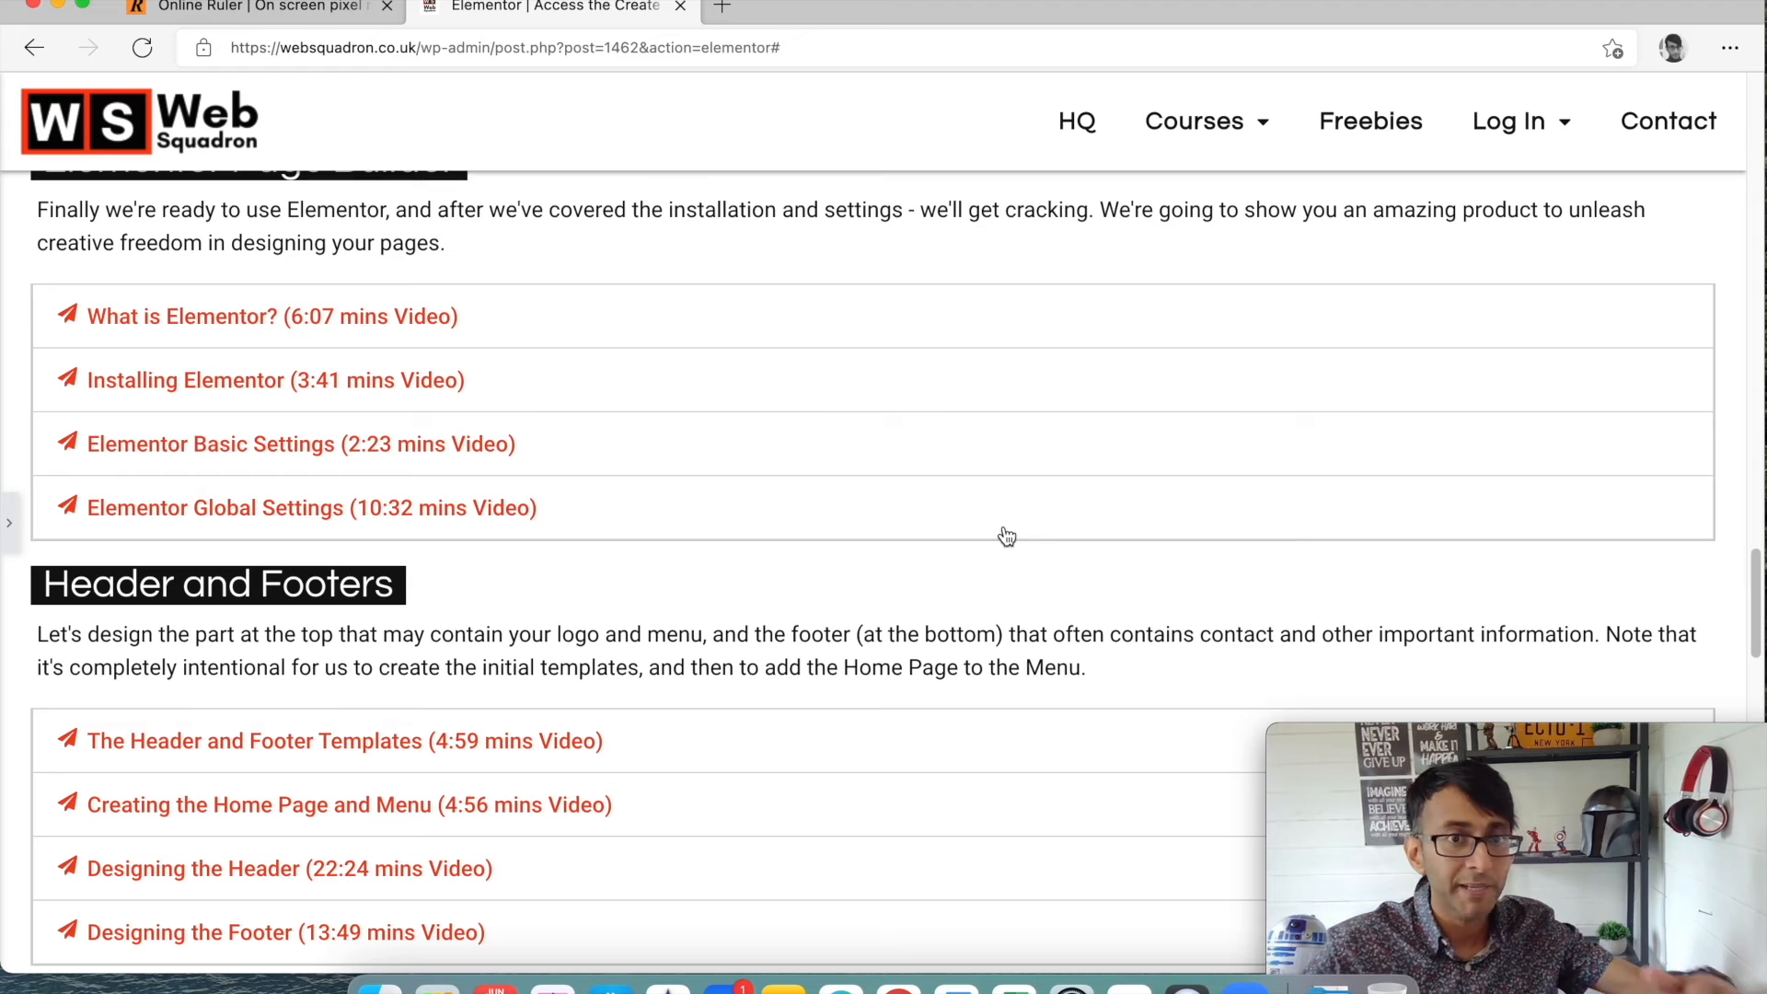
{"action": "scroll", "scroll_direction": "down", "scroll_amount": 3}
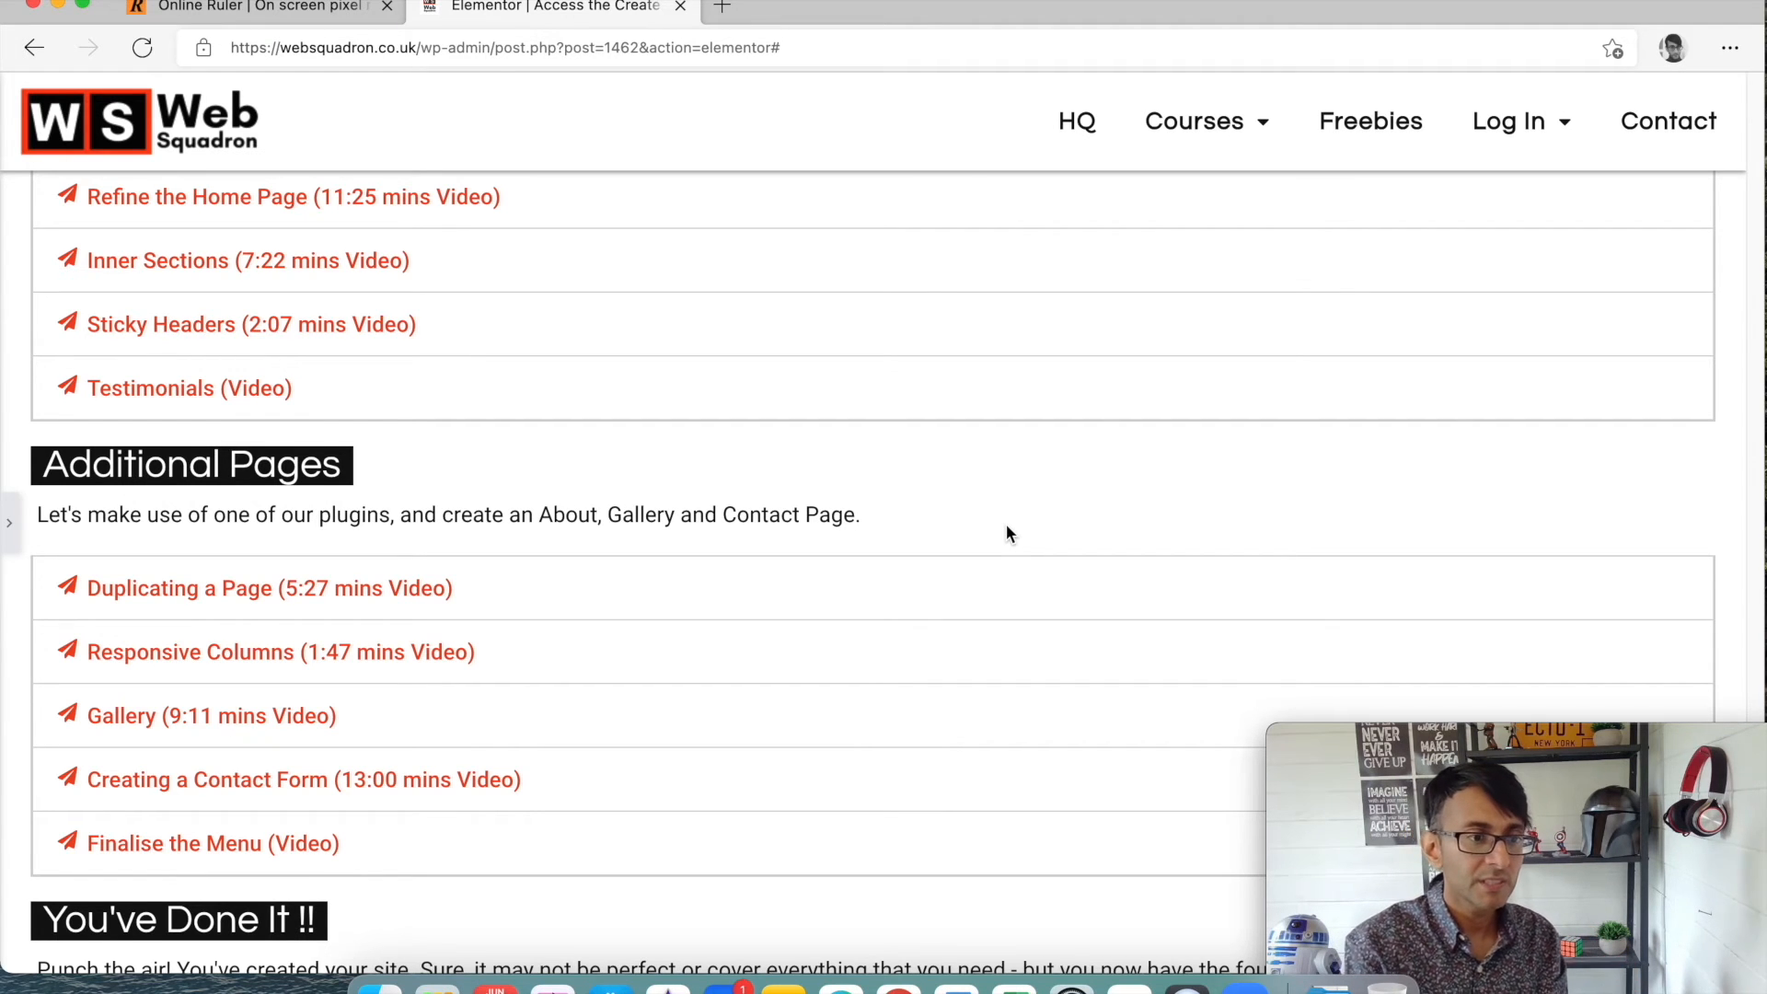
{"action": "scroll", "scroll_direction": "down", "scroll_amount": 3}
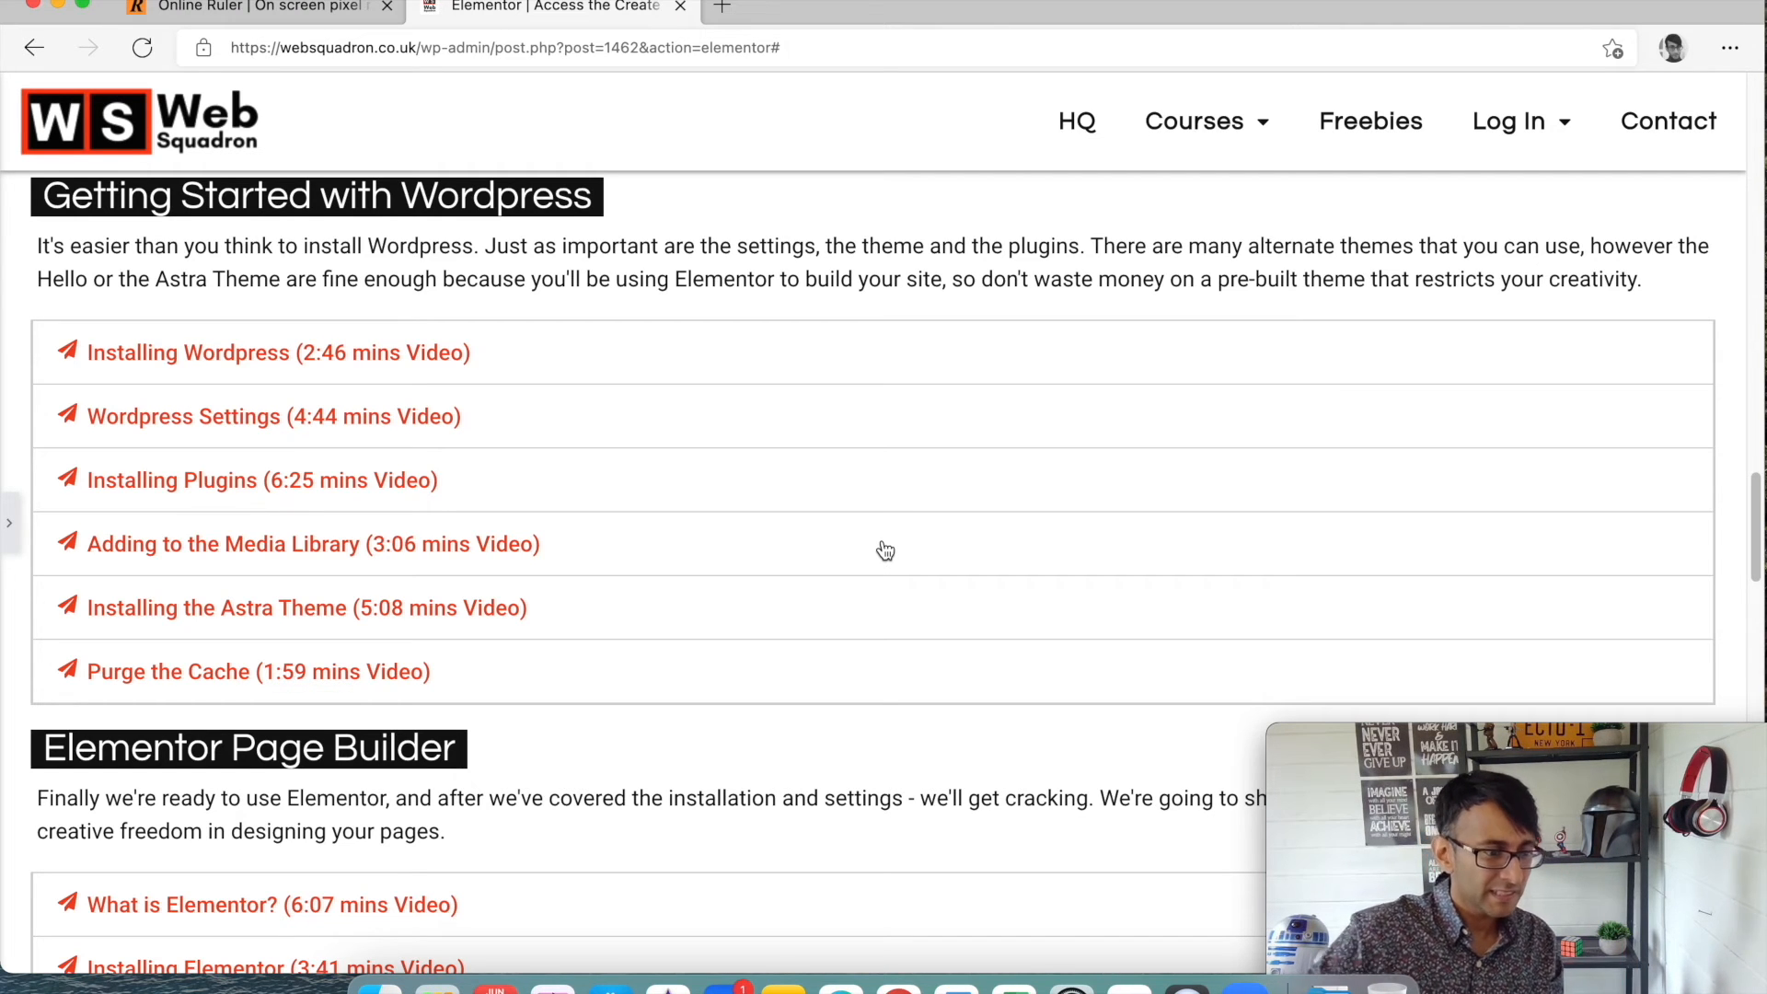
{"action": "left_click", "coordinate": [306, 607]}
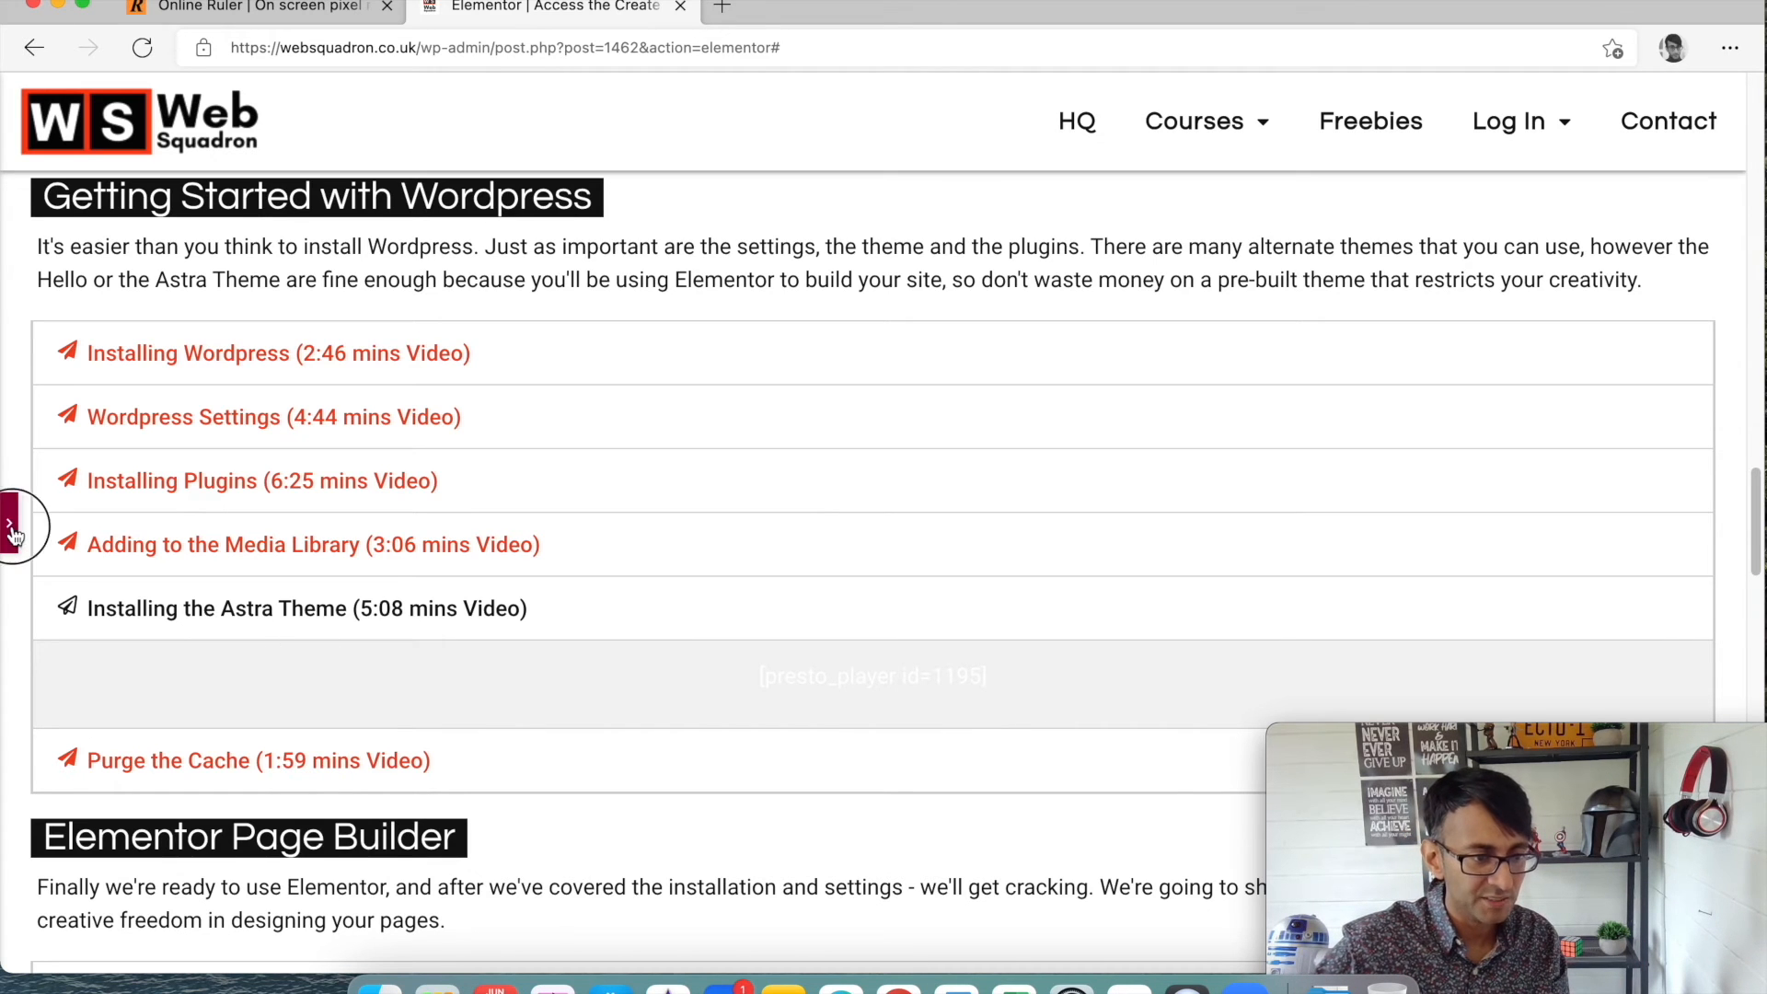
{"action": "left_click", "coordinate": [13, 526]}
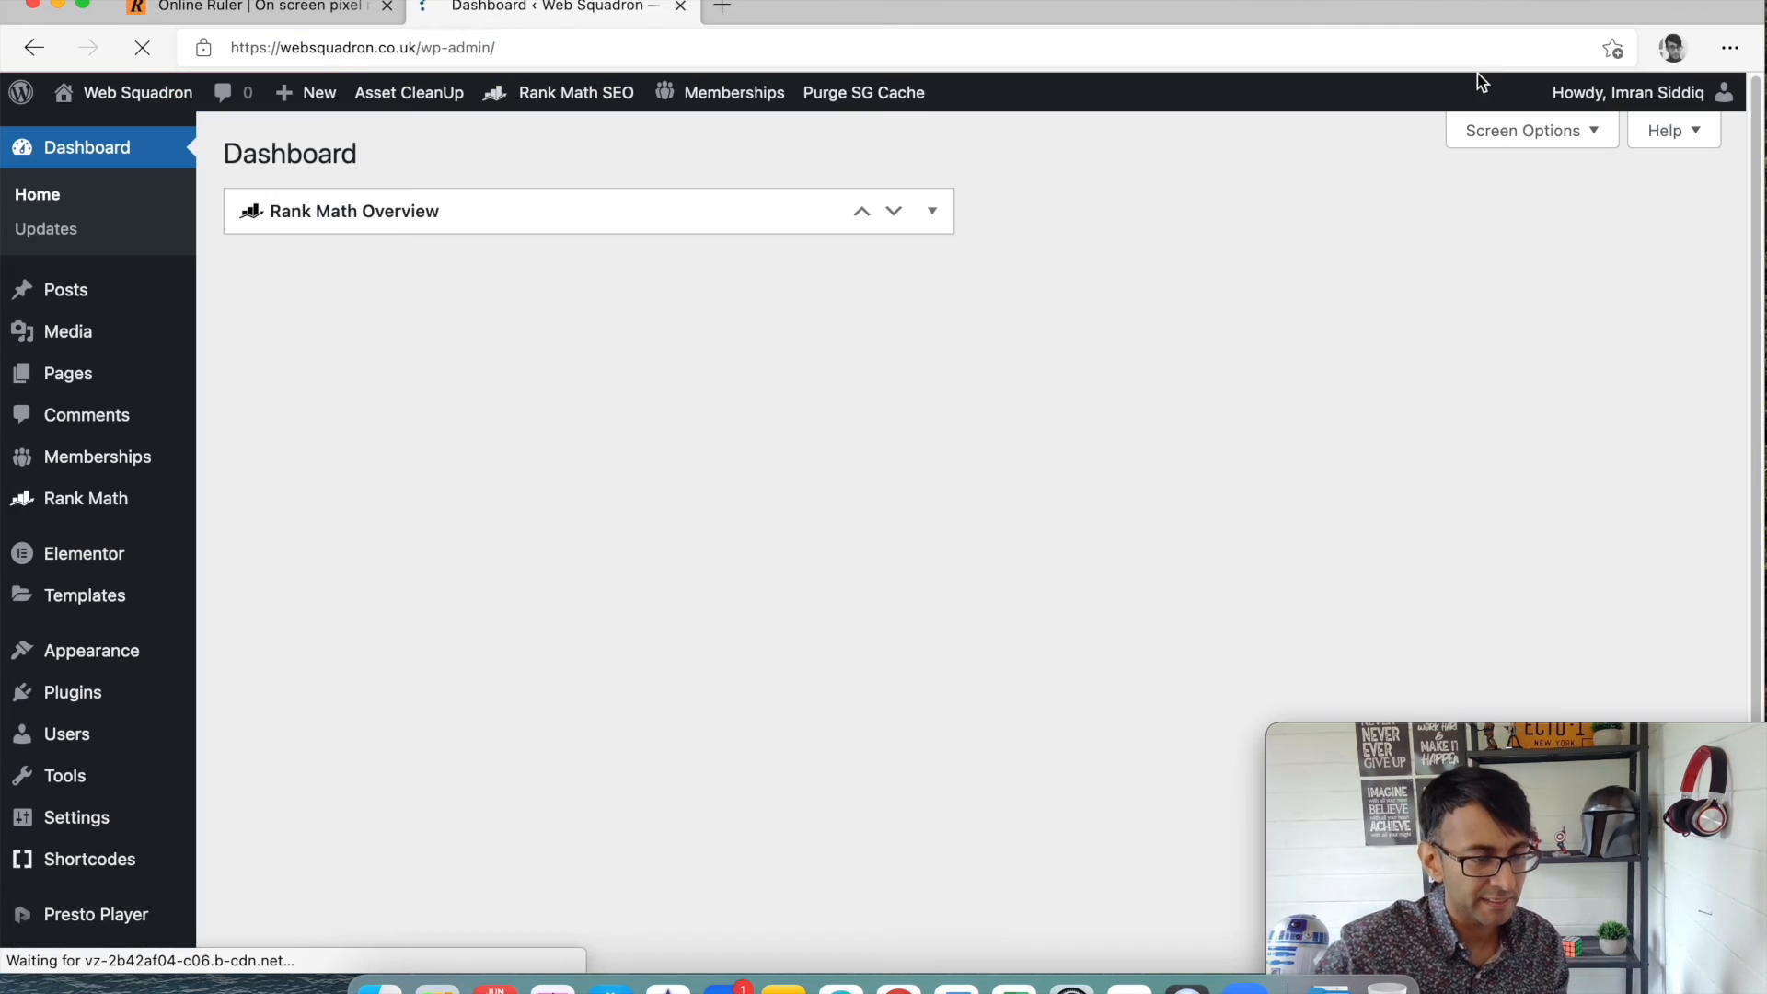
Open All Pages and scroll to the Checkout, Confirmation, Invoice and Levels membership pages.
{"action": "left_click", "coordinate": [67, 372]}
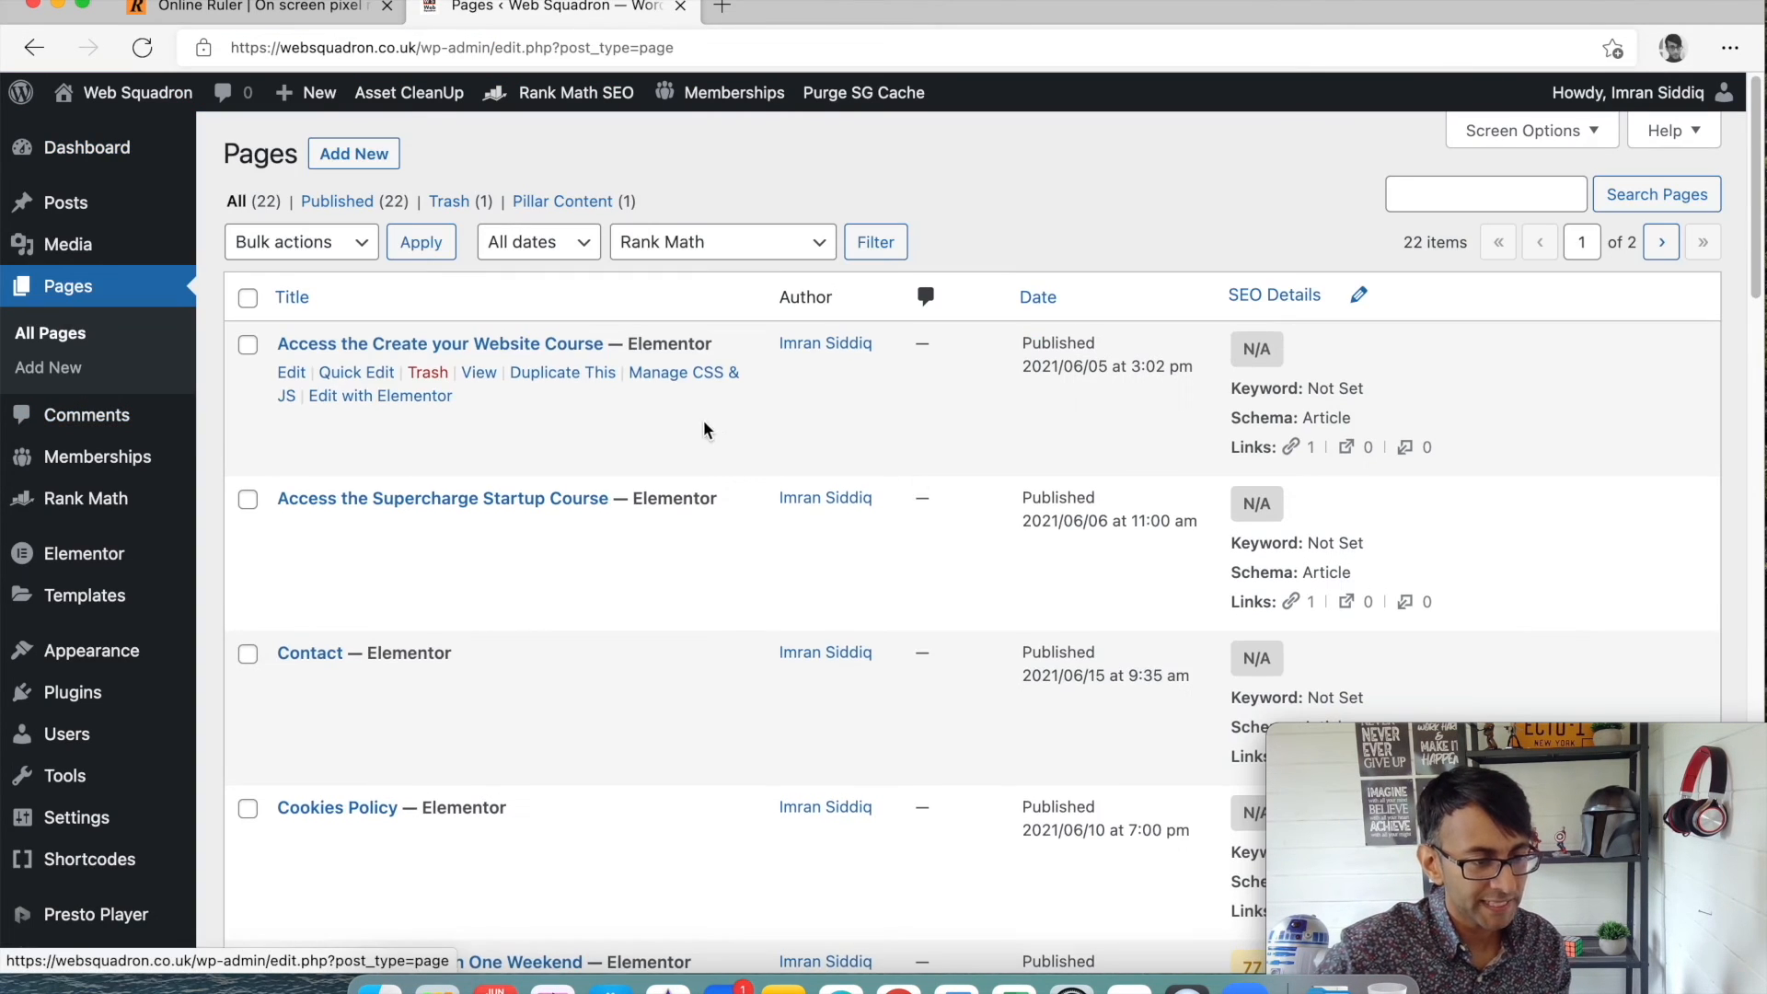
{"action": "scroll", "scroll_direction": "down", "scroll_amount": 3}
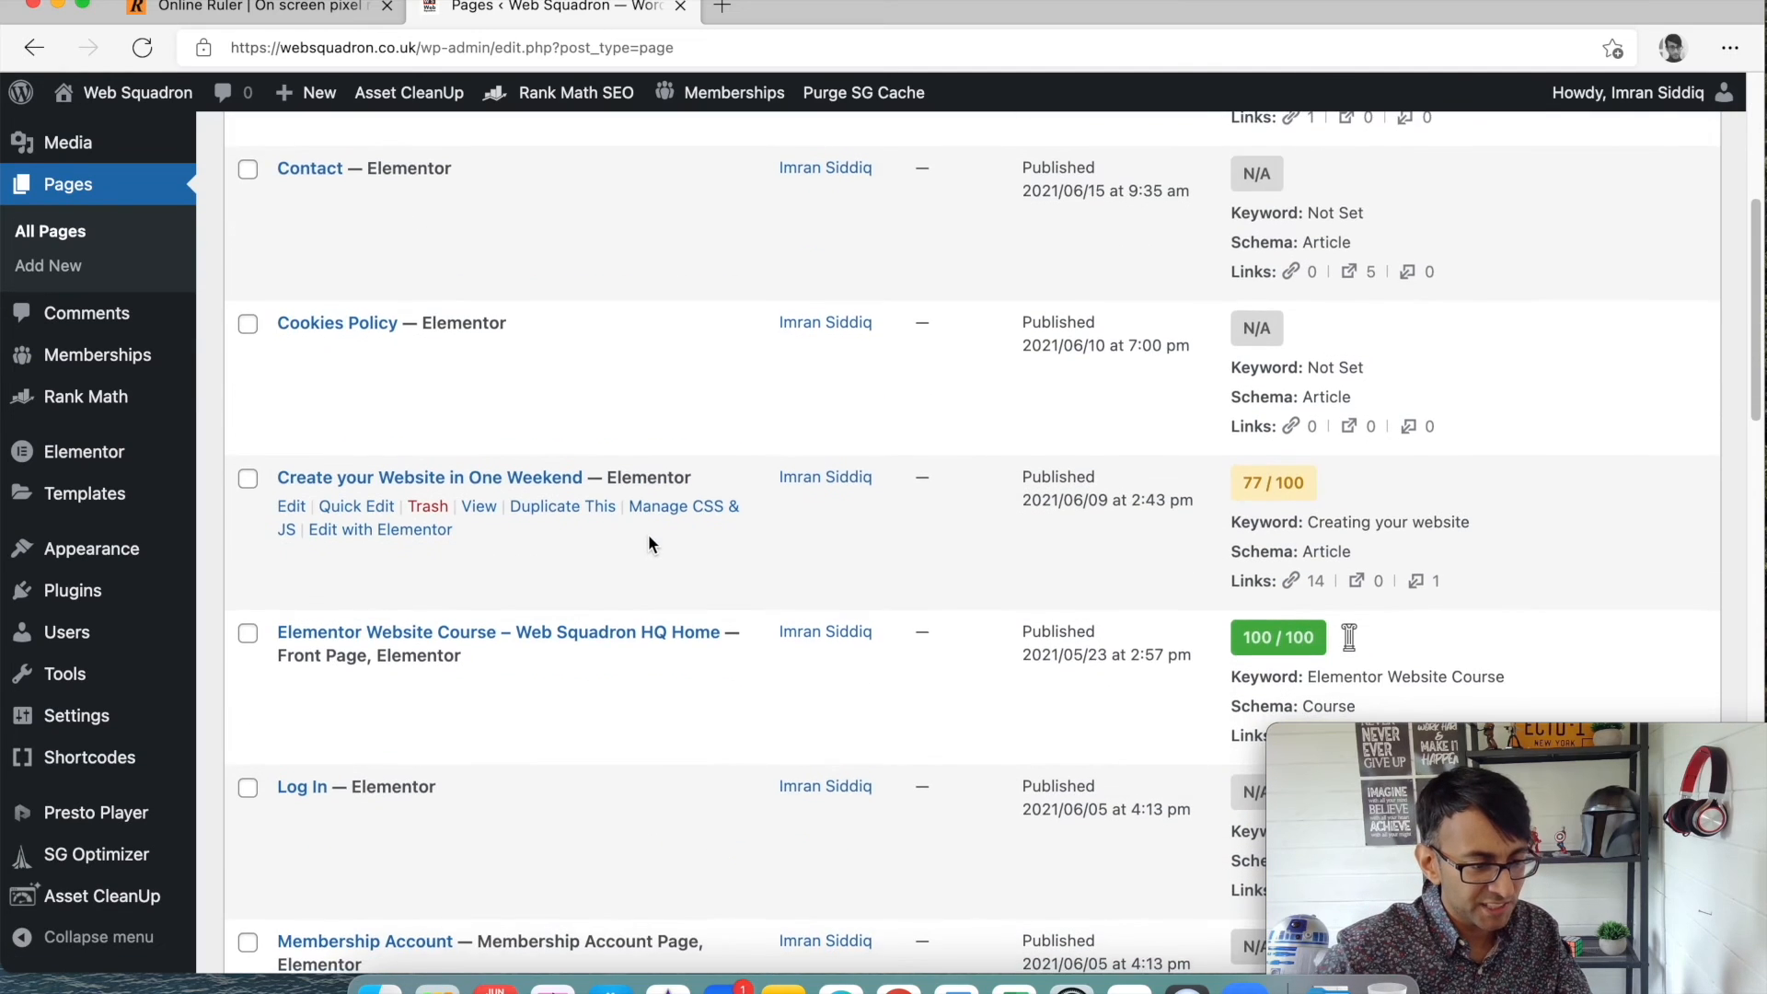
{"action": "scroll", "scroll_direction": "down", "scroll_amount": 3}
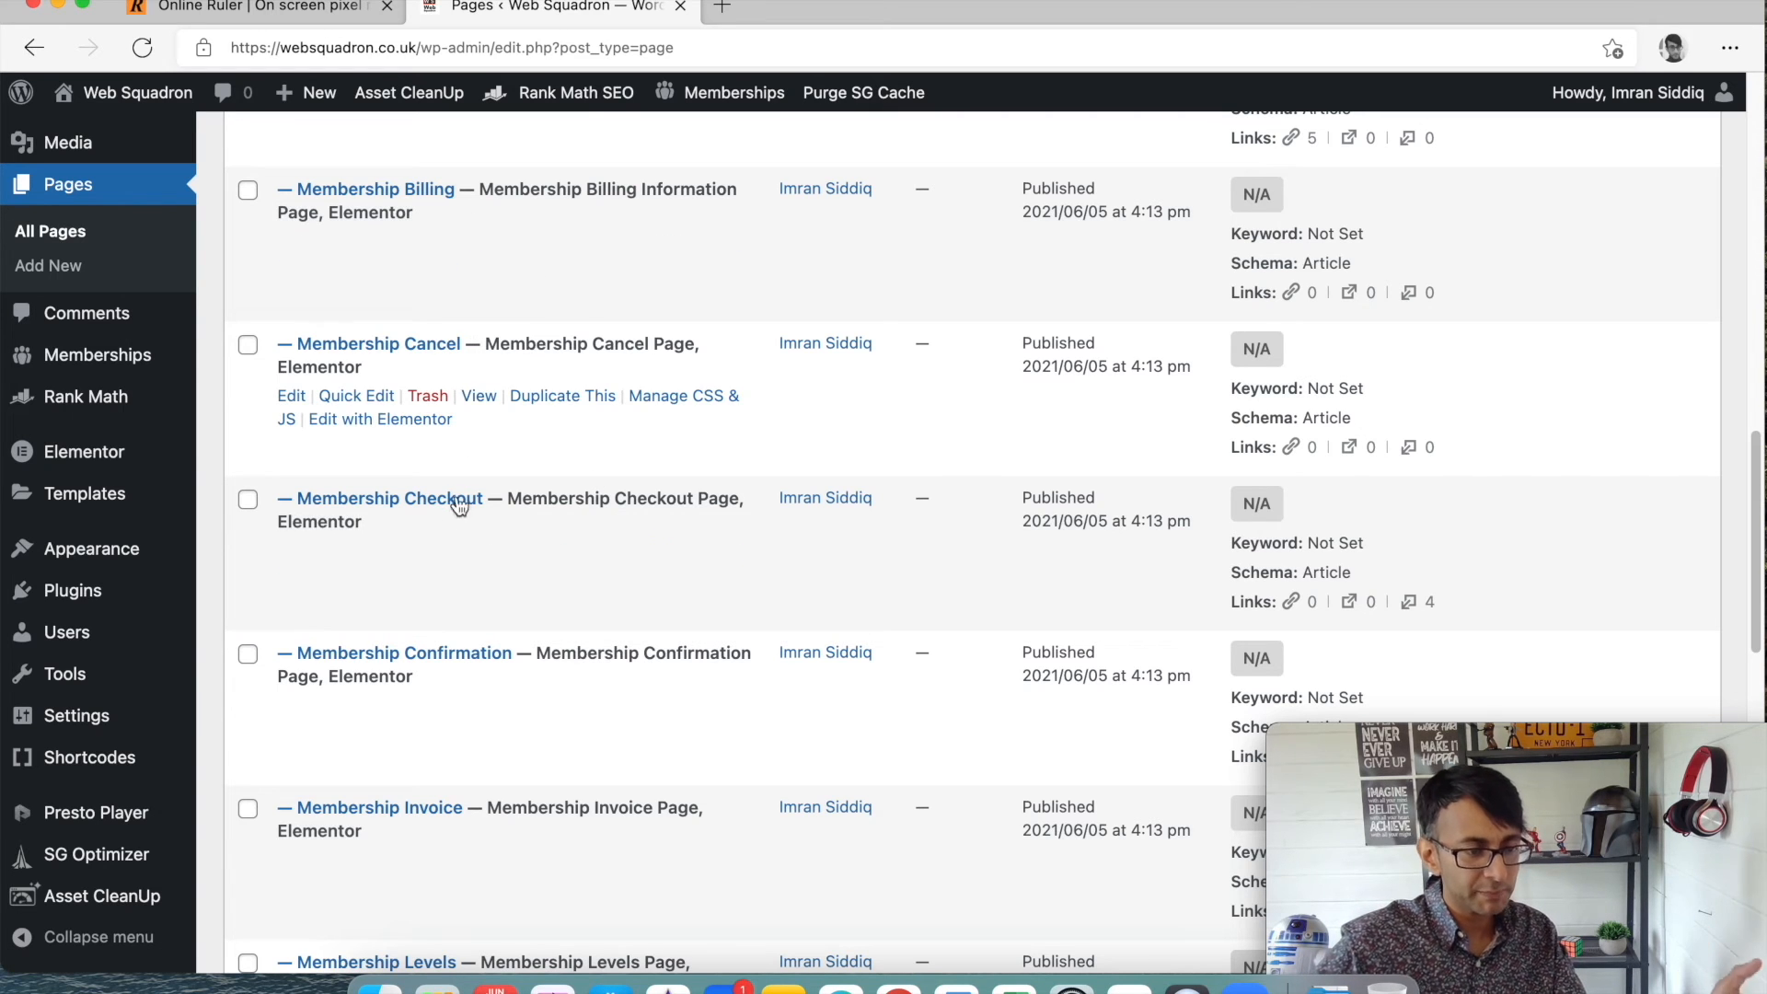
{"action": "scroll", "scroll_direction": "down", "scroll_amount": 3}
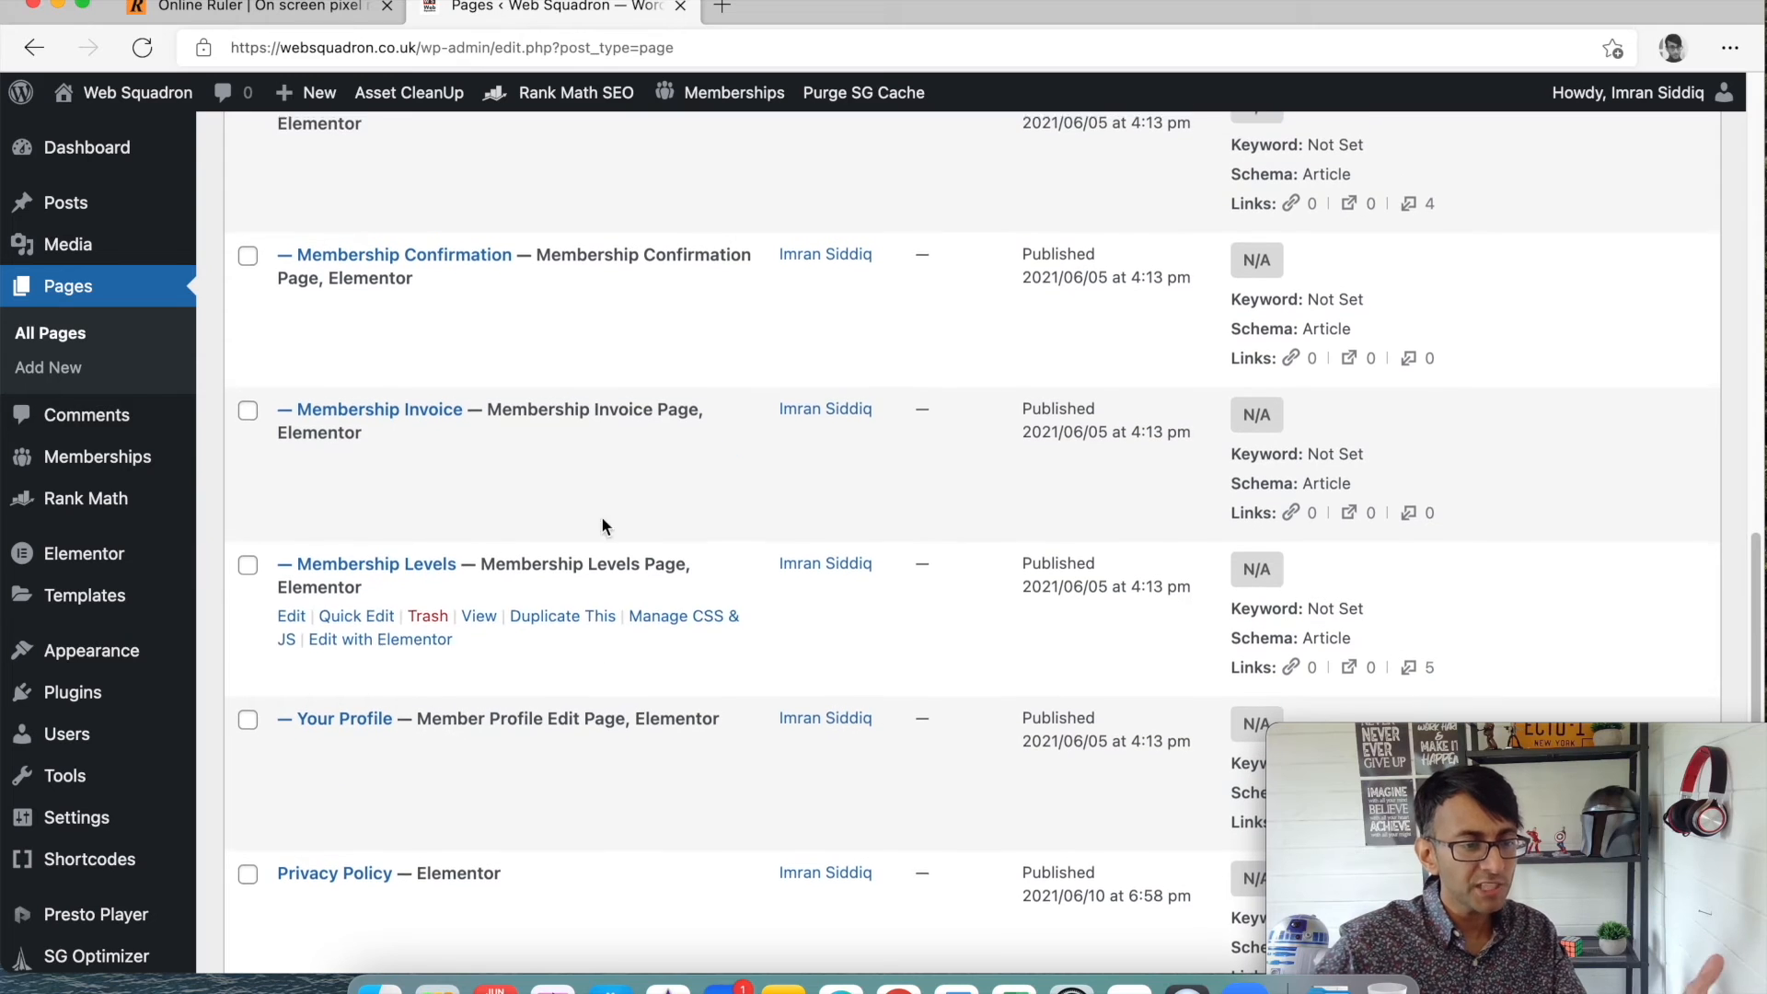
{"action": "mouse_move", "coordinate": [562, 461]}
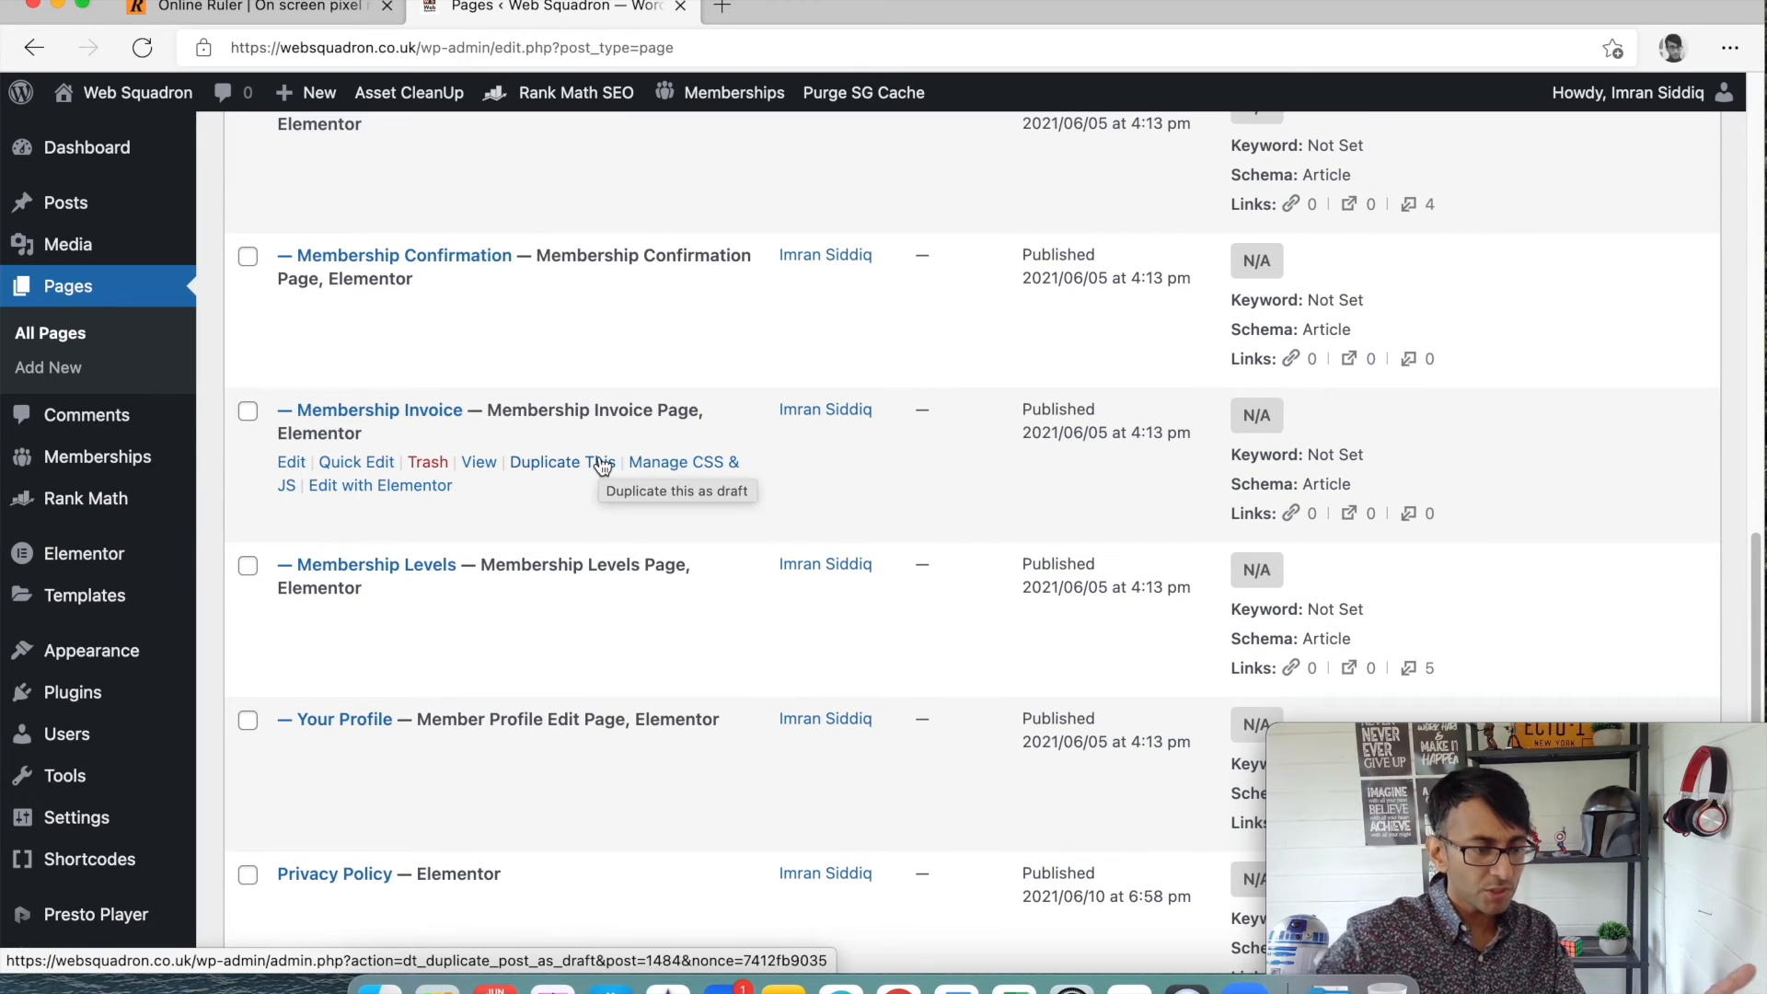
{"action": "scroll", "scroll_direction": "down", "scroll_amount": 3}
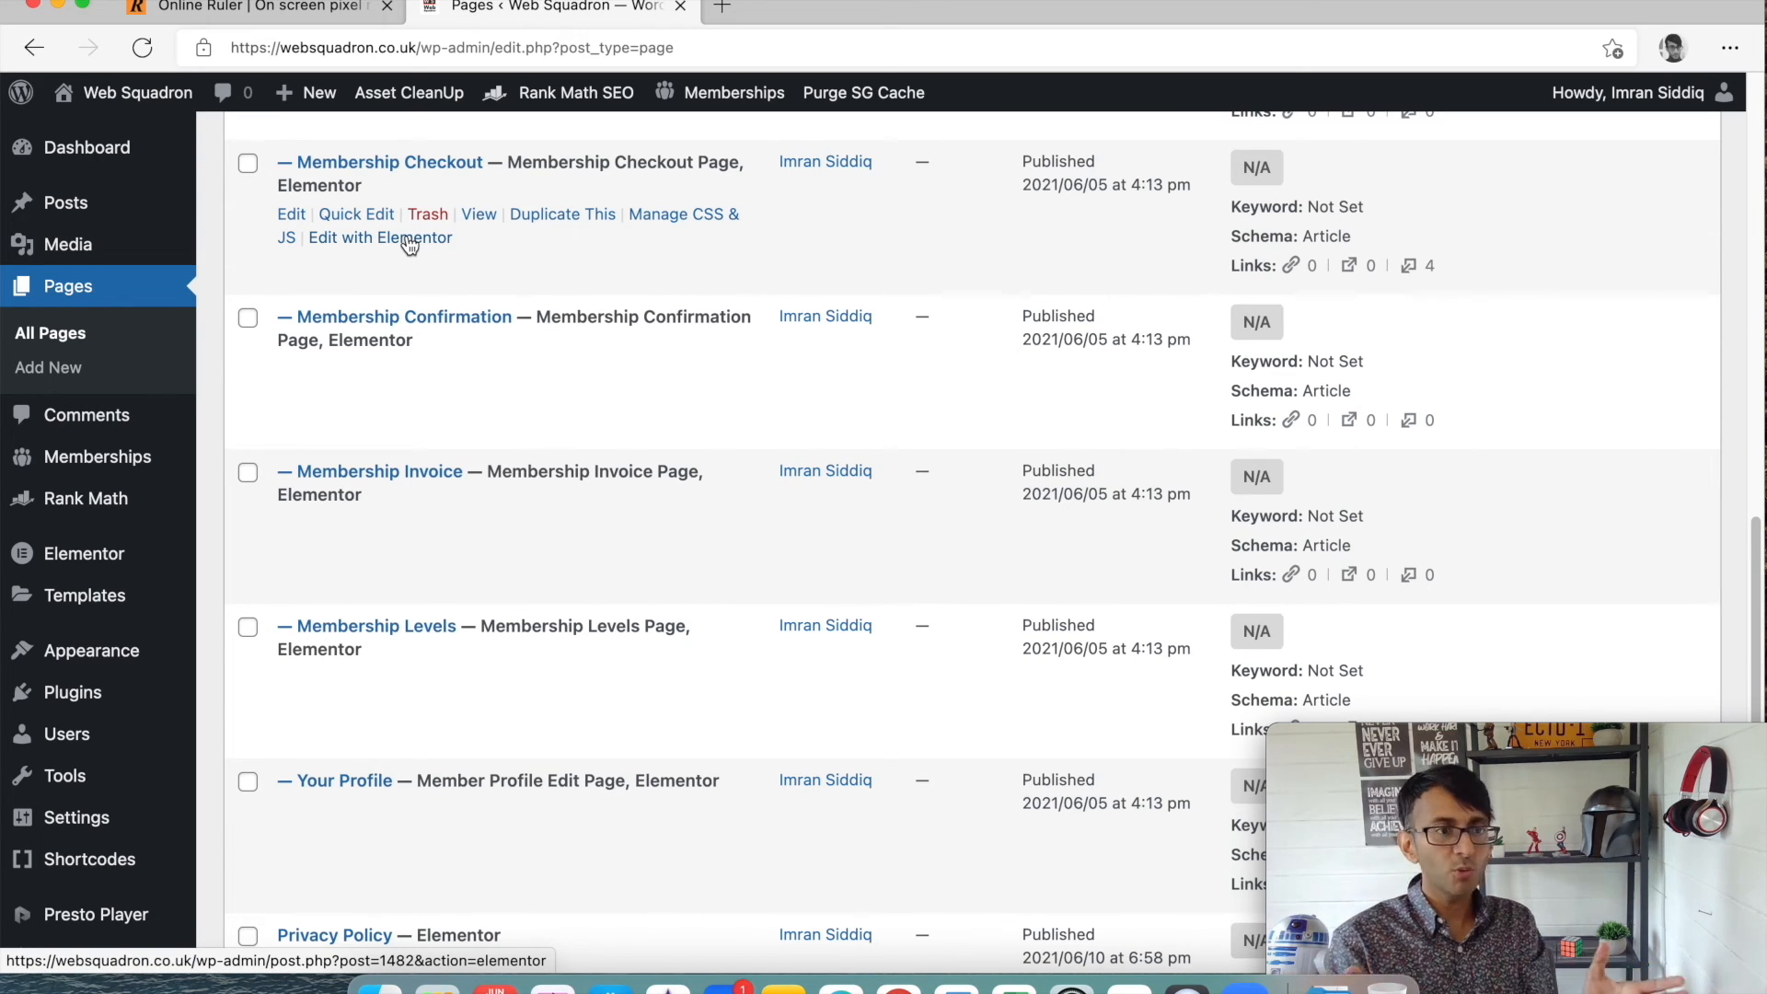
{"action": "mouse_move", "coordinate": [548, 632]}
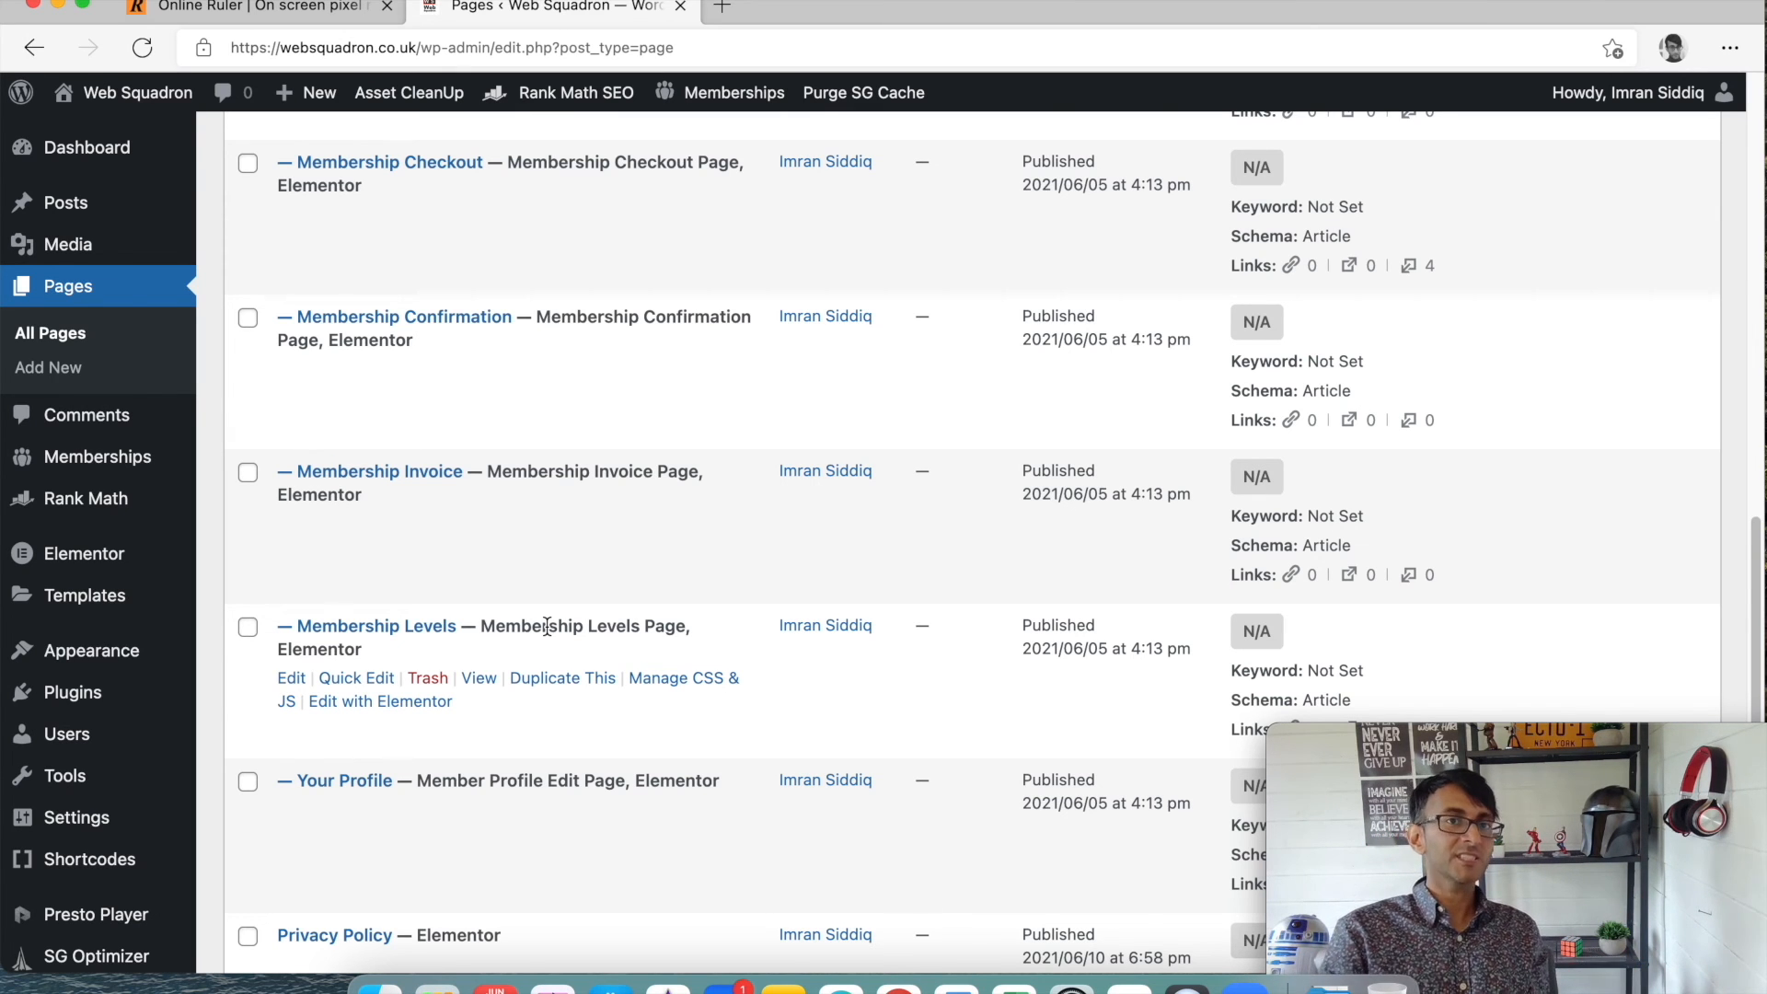
{"action": "mouse_move", "coordinate": [586, 569]}
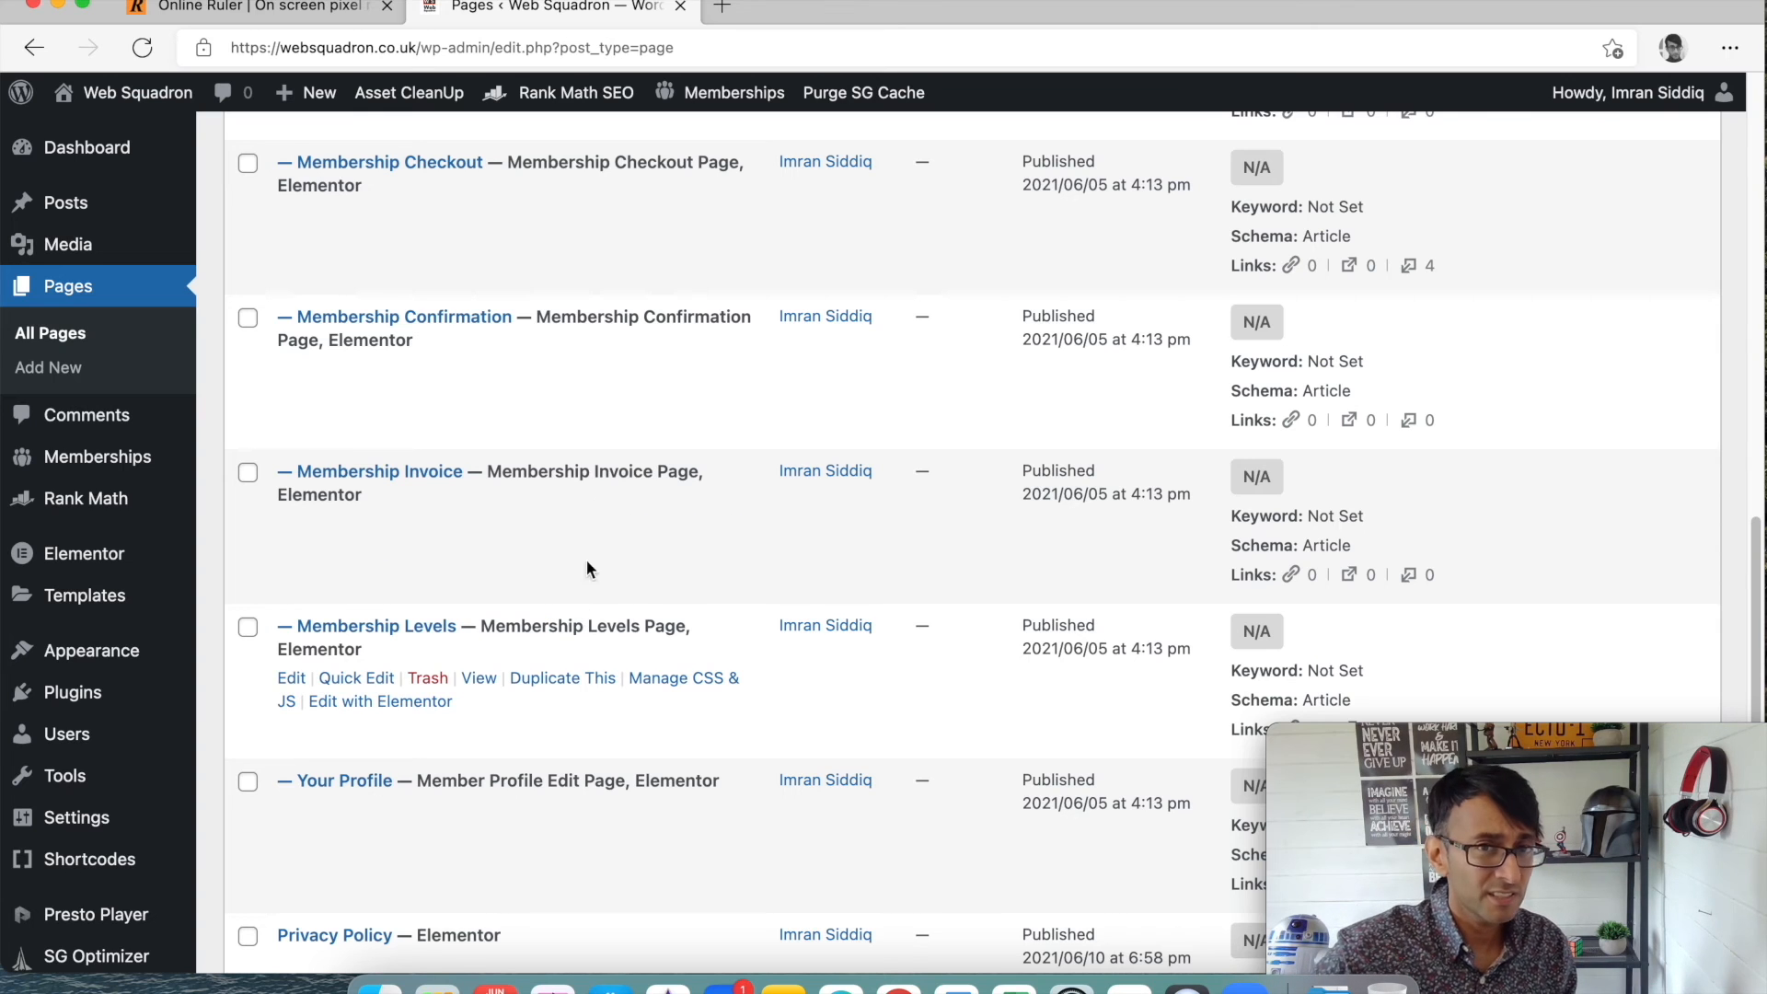